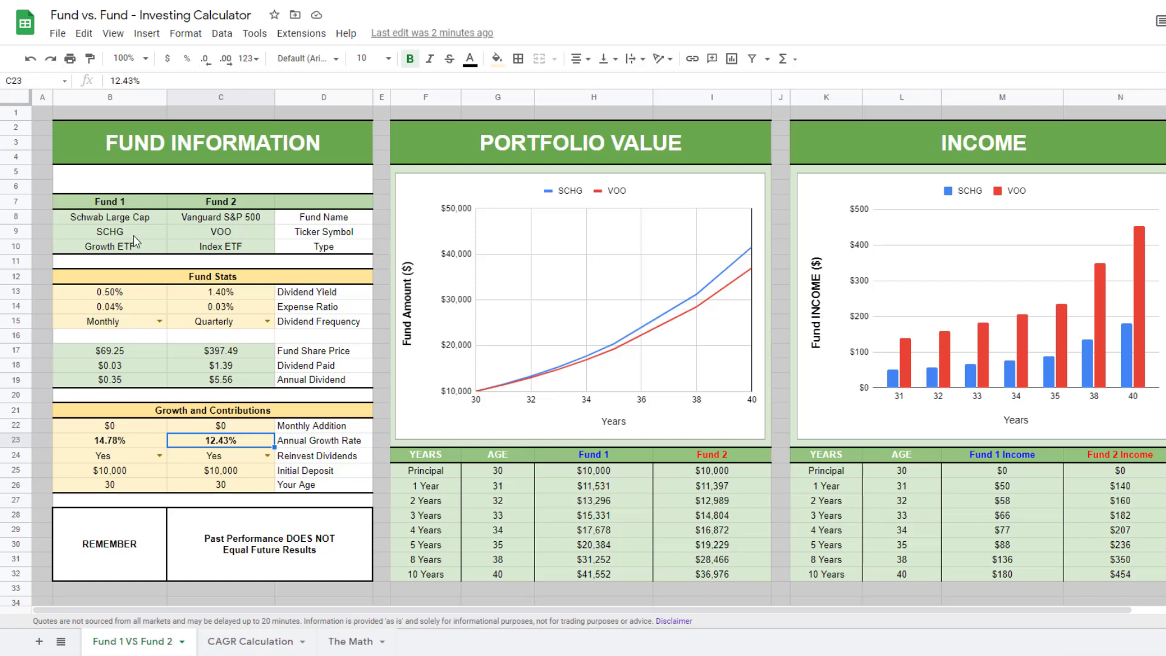
mouse_move(126, 238)
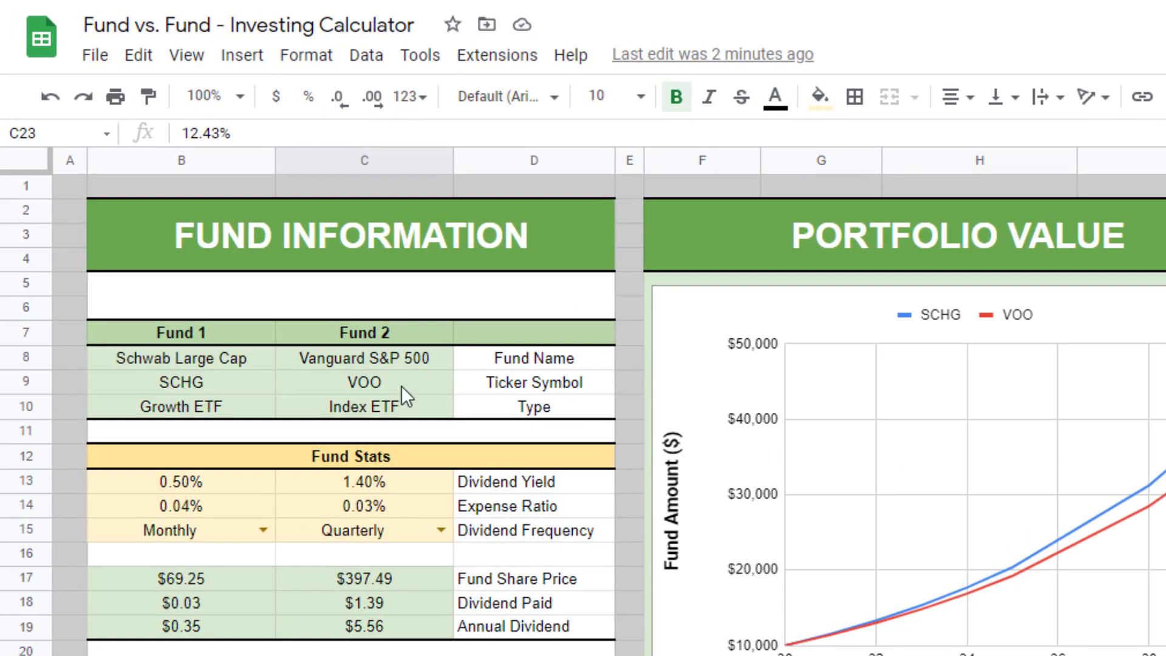
mouse_move(407, 397)
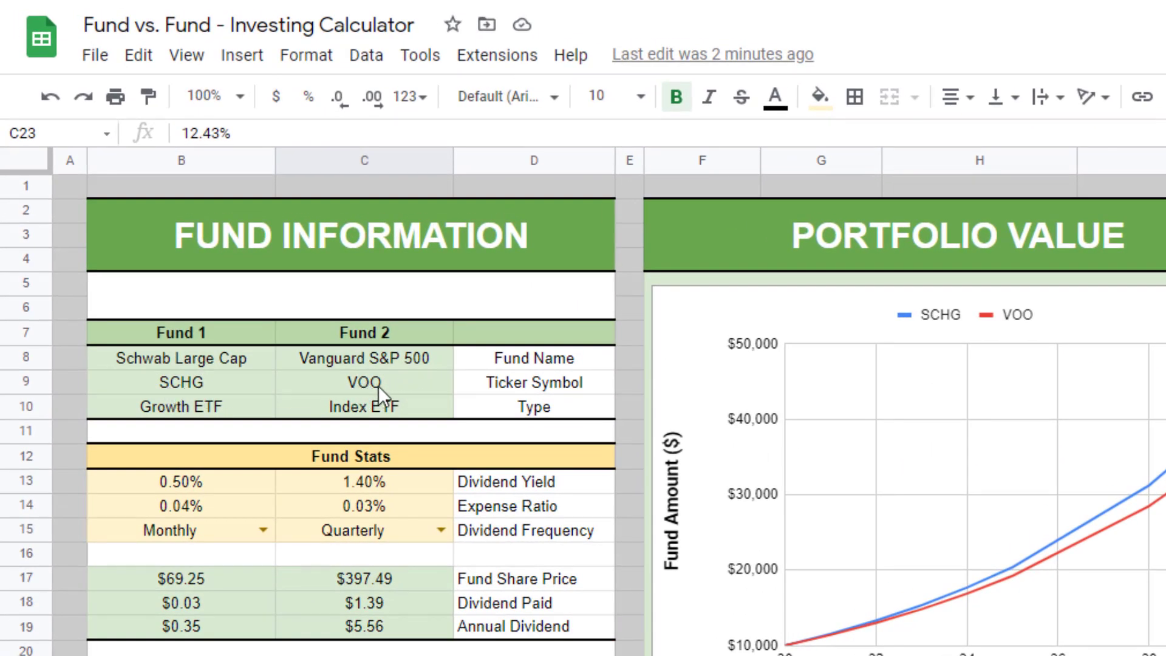
mouse_move(212, 390)
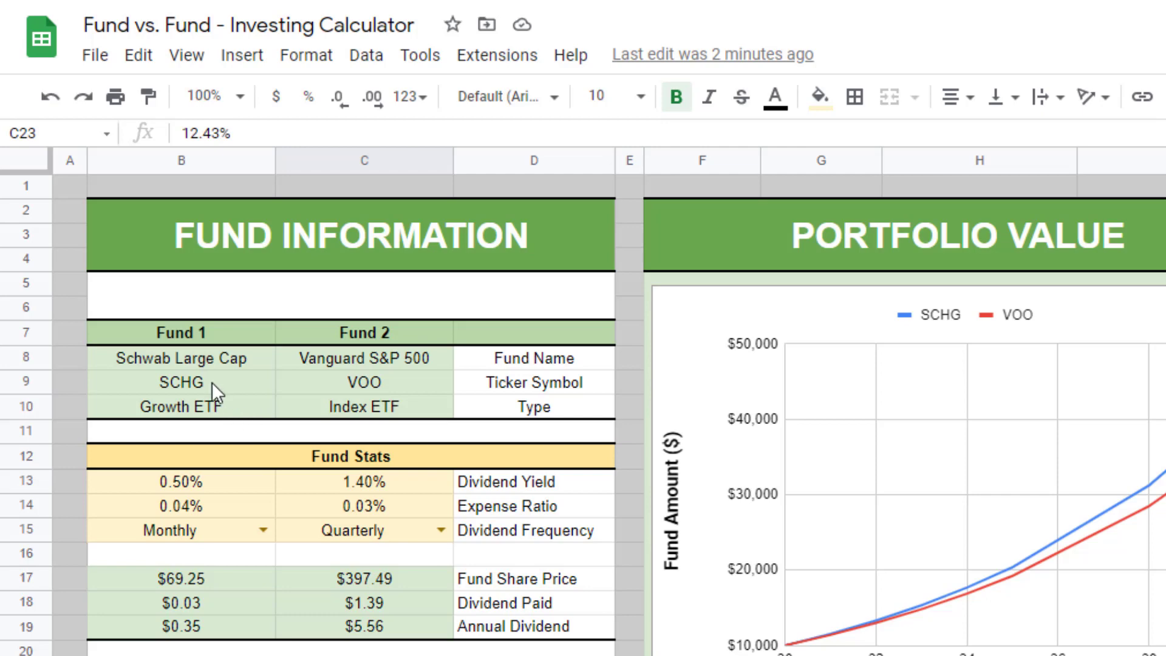
Scroll the VOO Vanguard page through Overview, Key facts and Price, noting the 0.03% expense ratio.
left_click(364, 382)
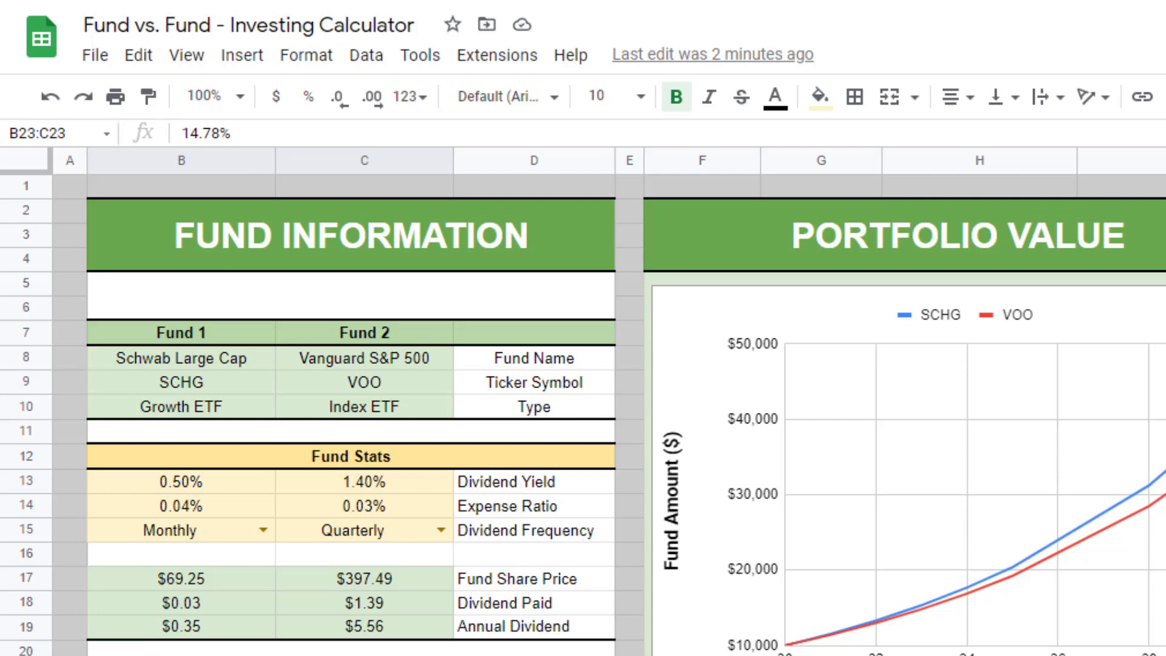
mouse_move(685, 644)
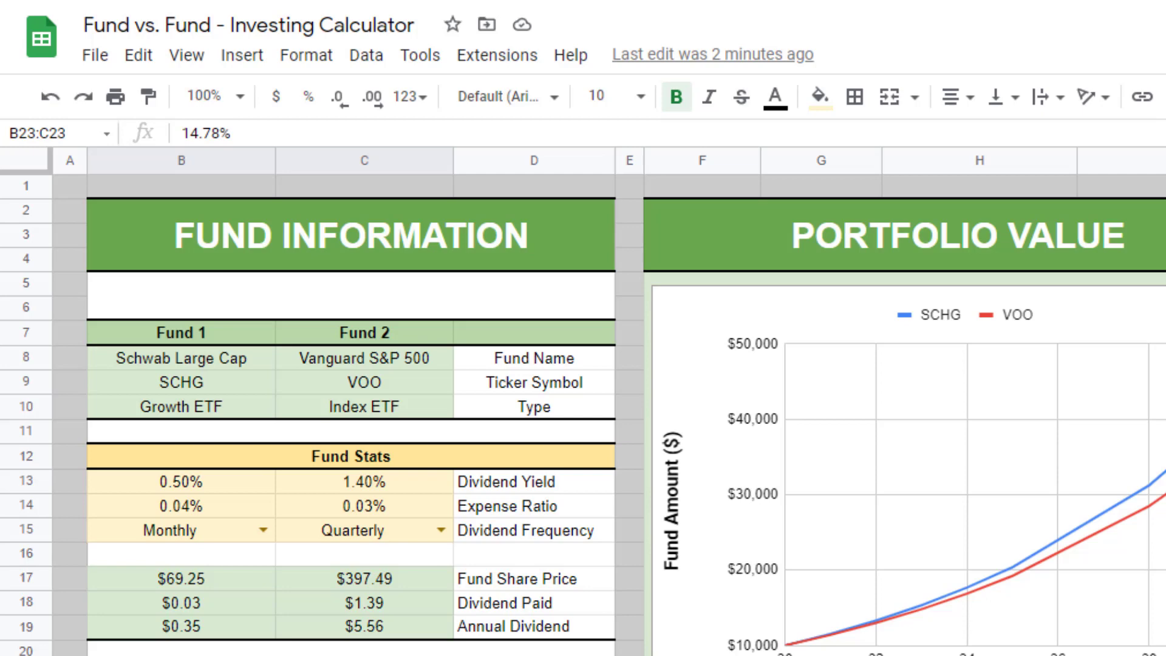
mouse_move(236, 390)
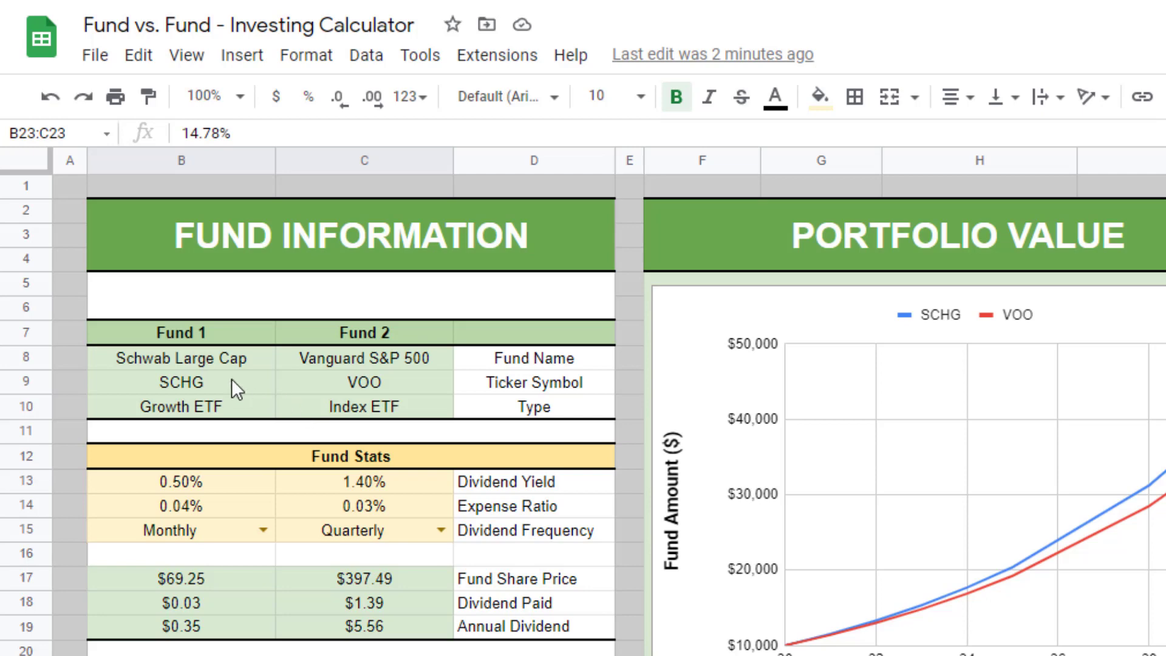
left_click(364, 382)
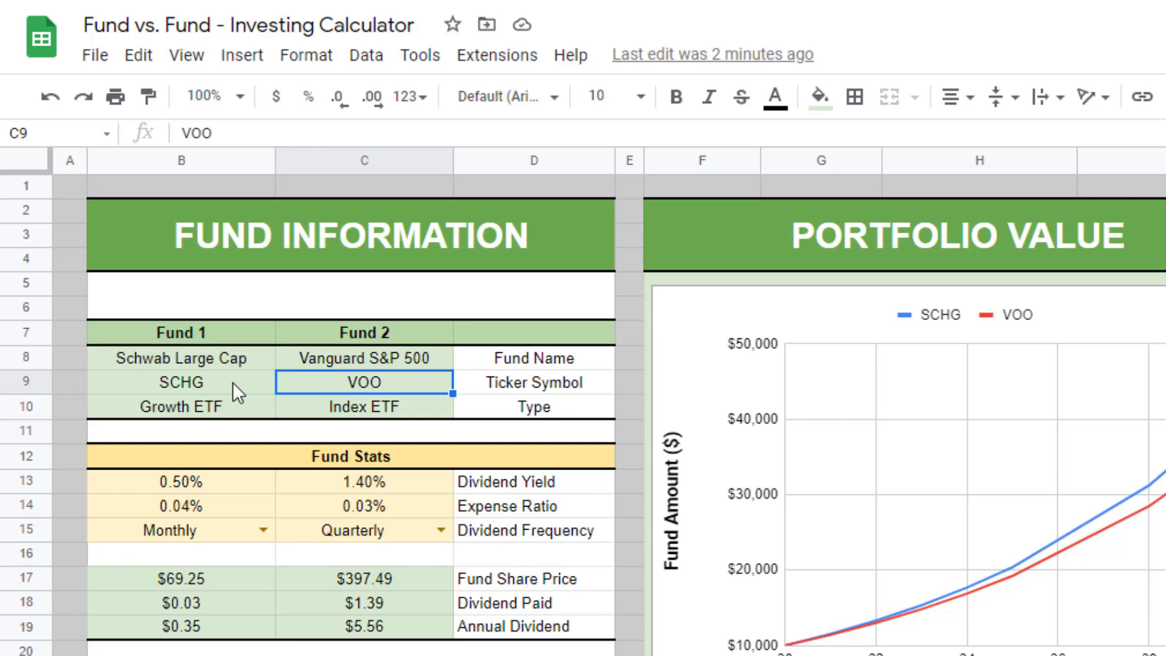
left_click(181, 382)
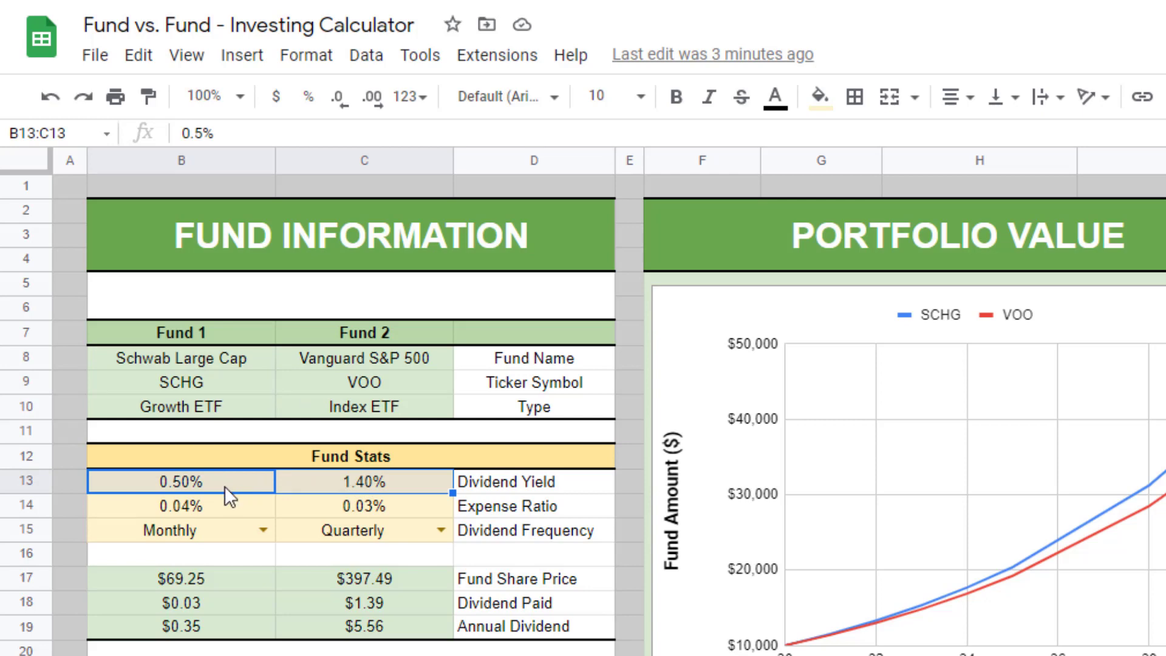
mouse_move(232, 491)
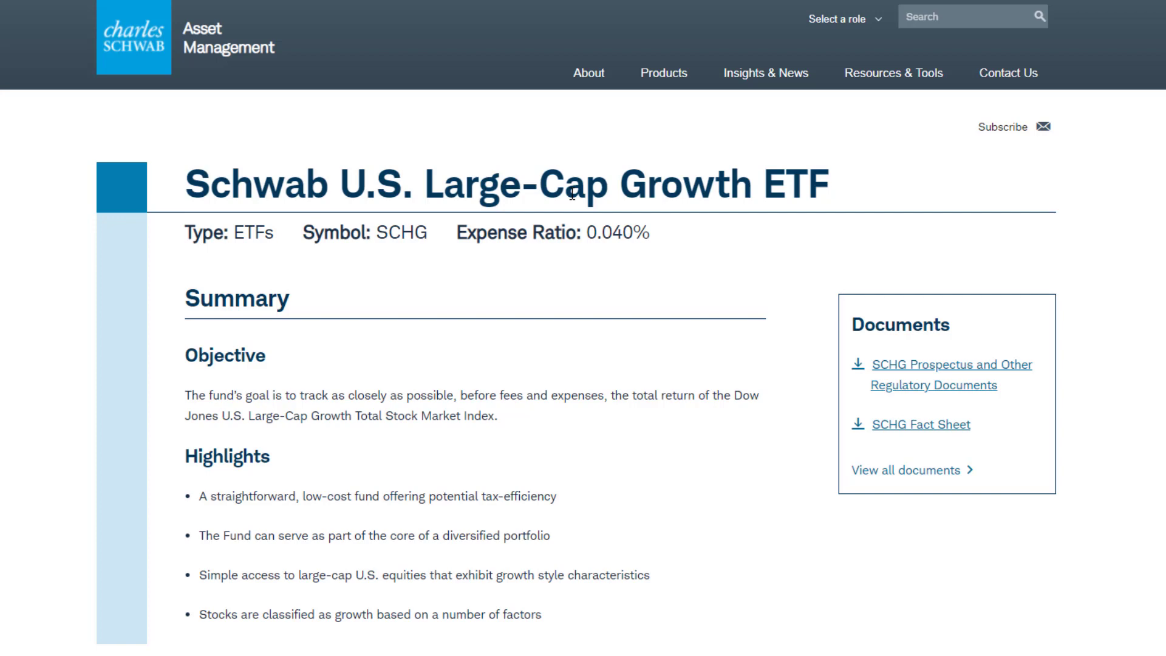
mouse_move(199, 391)
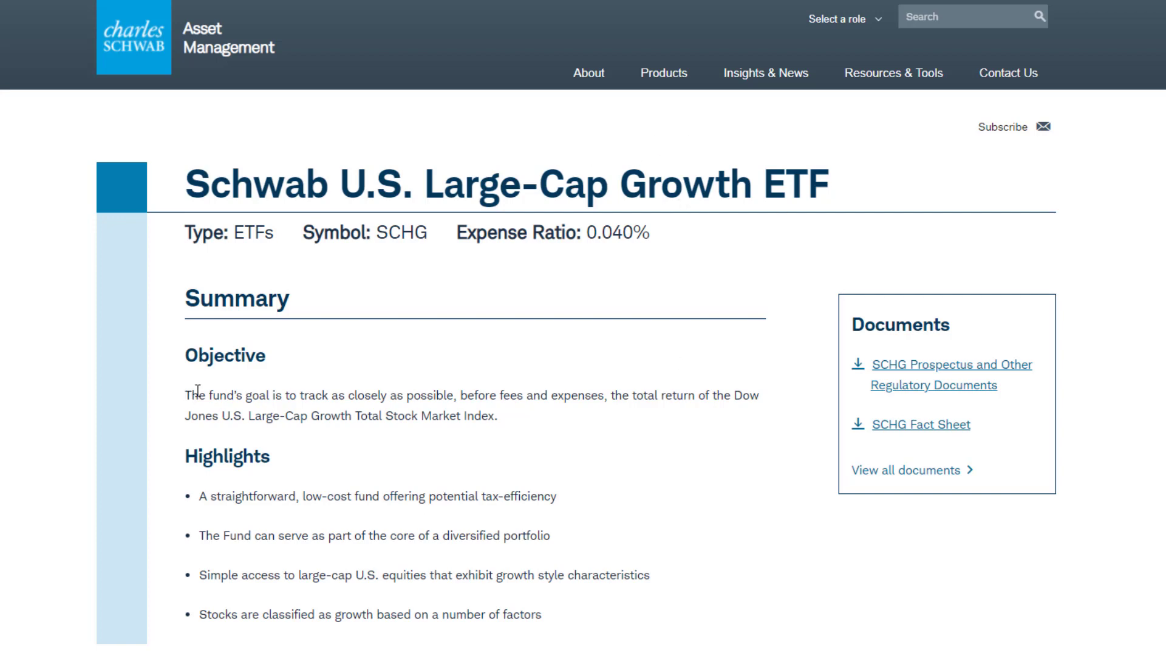
mouse_move(267, 389)
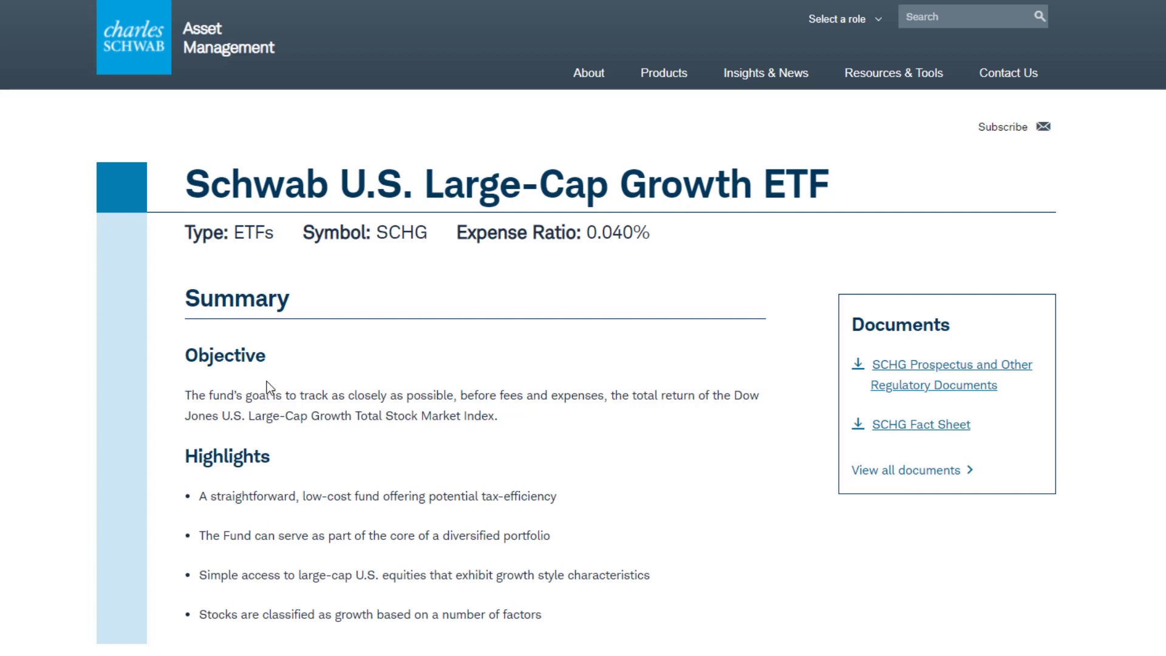
mouse_move(496, 391)
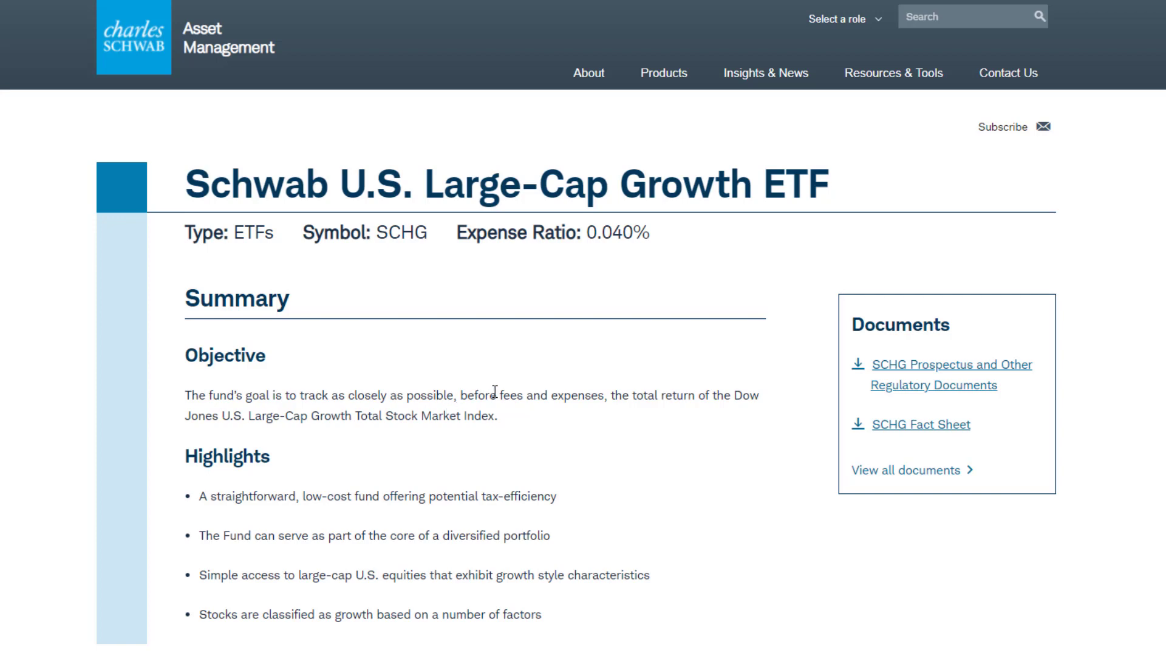
mouse_move(710, 393)
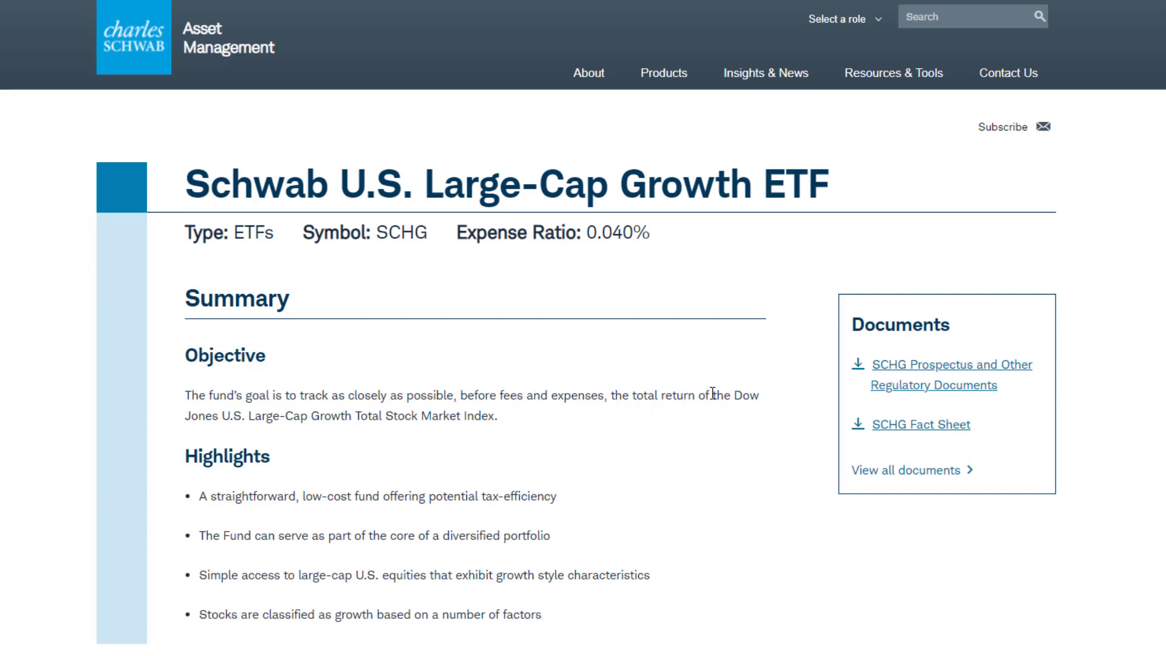
mouse_move(231, 433)
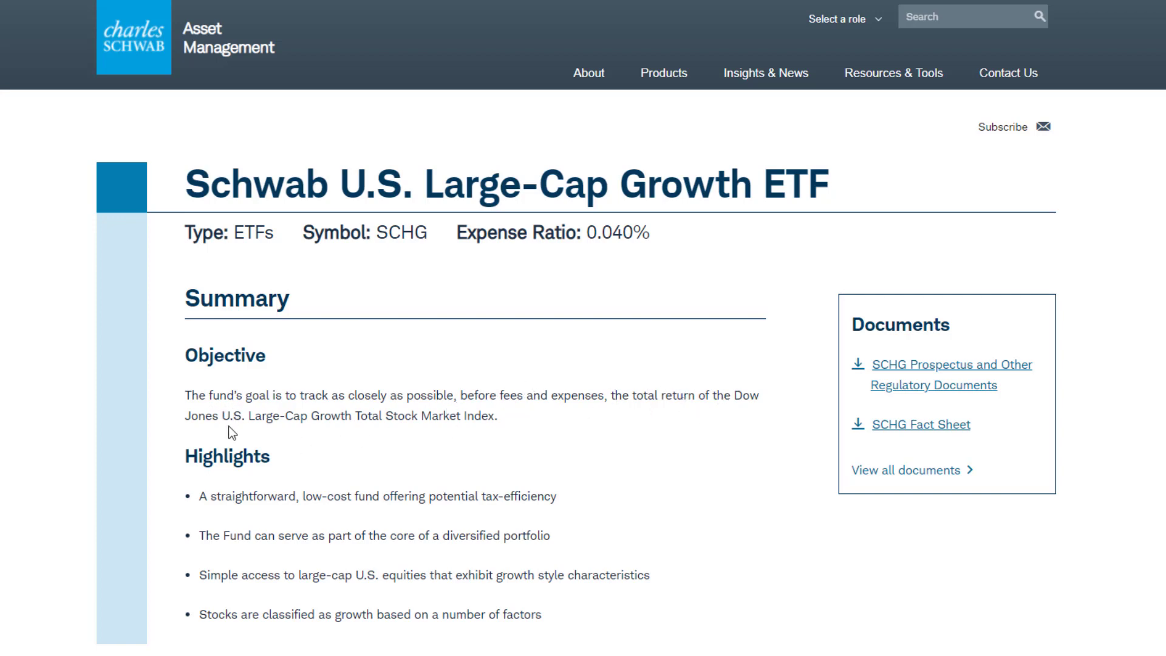
mouse_move(400, 442)
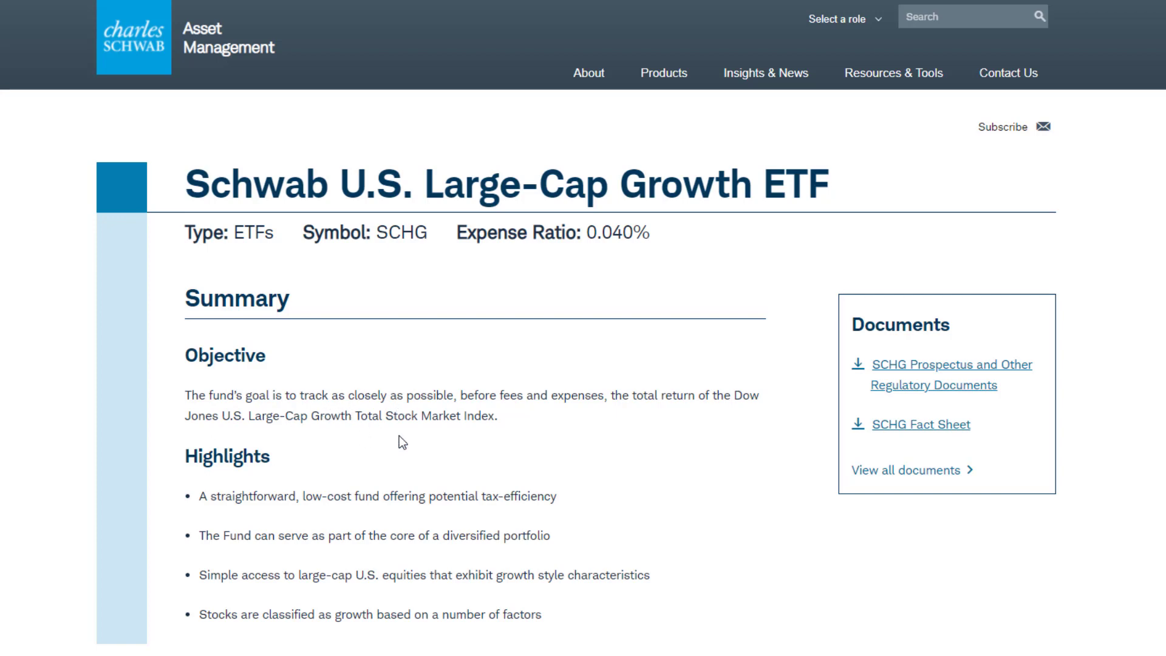
scroll("down", 3)
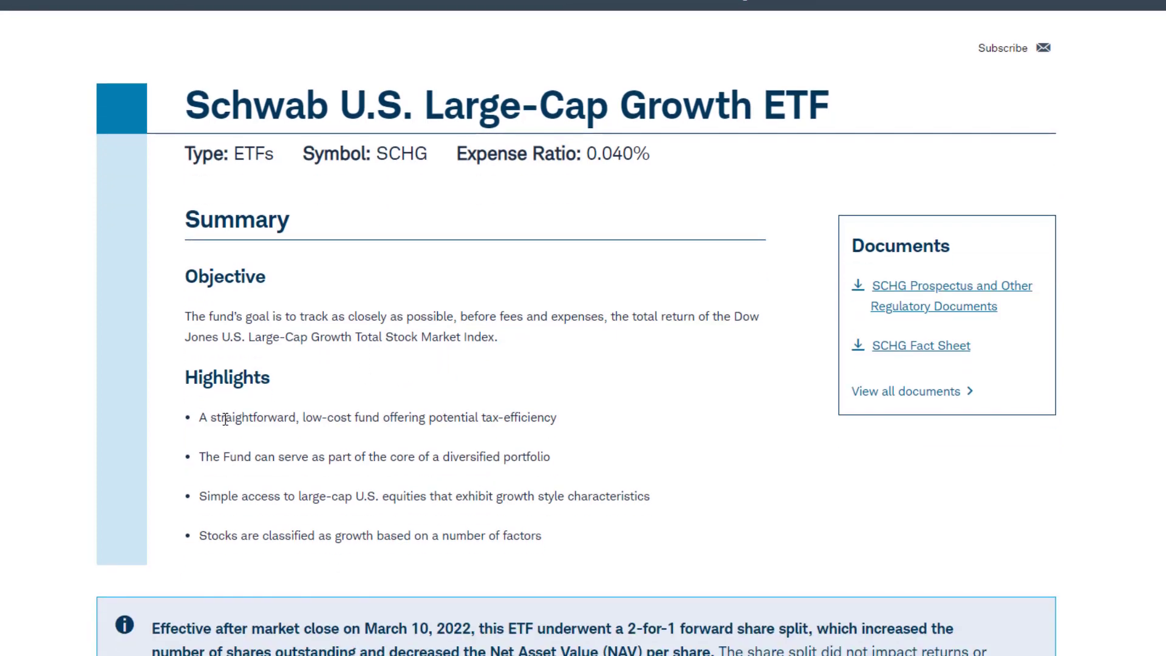
mouse_move(271, 423)
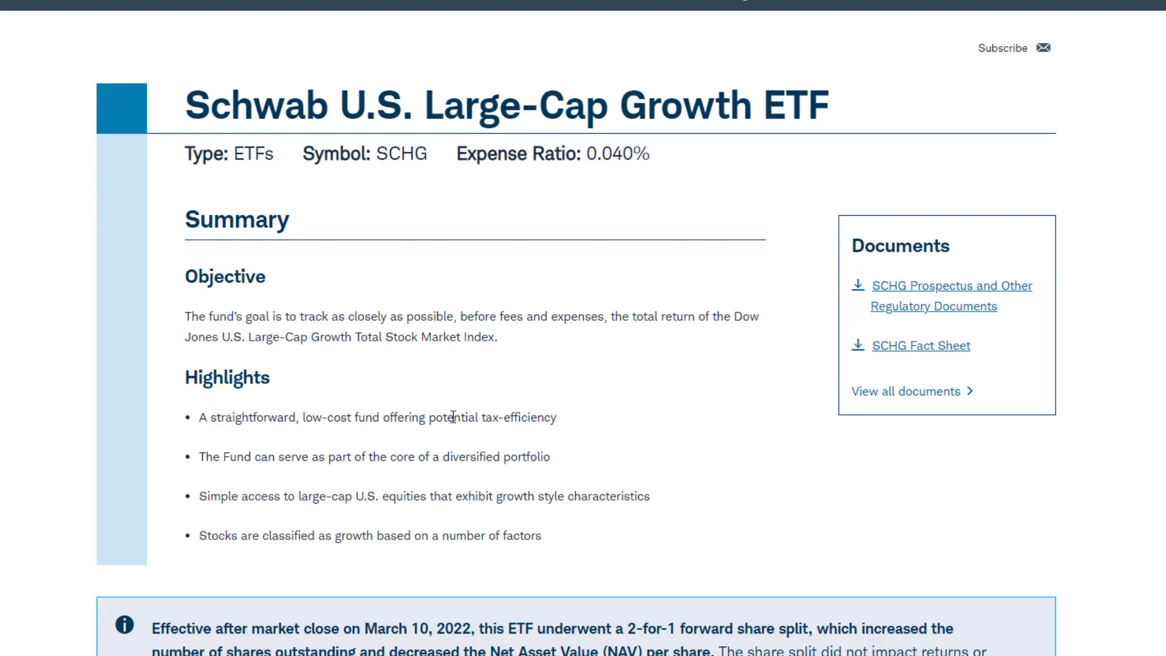
mouse_move(223, 454)
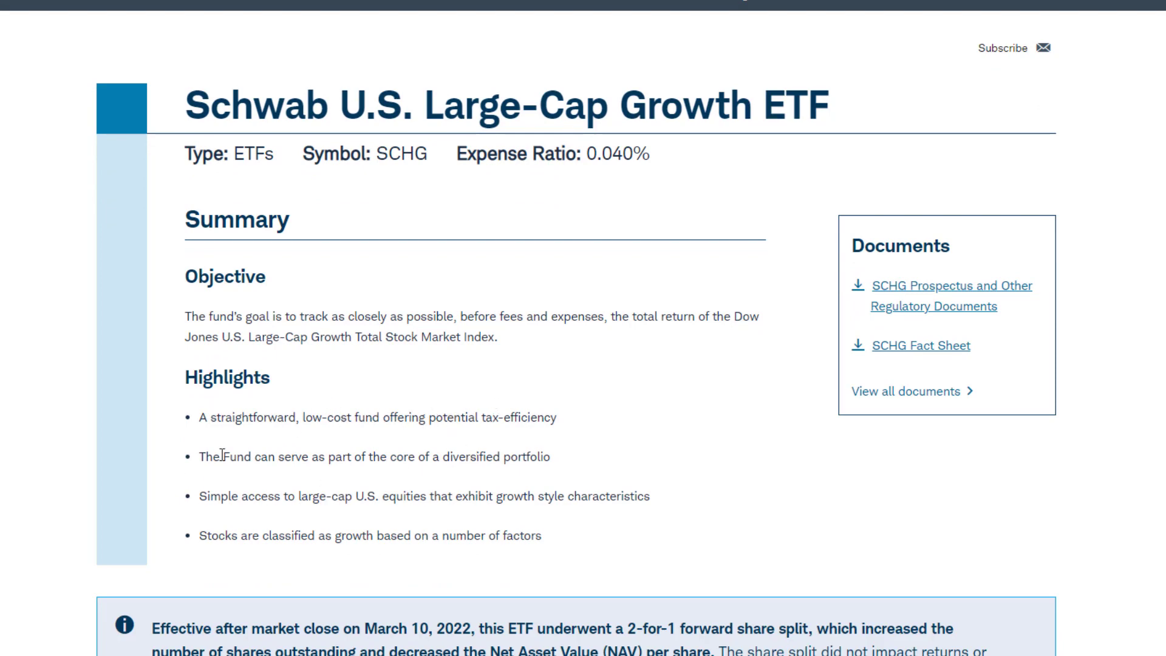
mouse_move(384, 452)
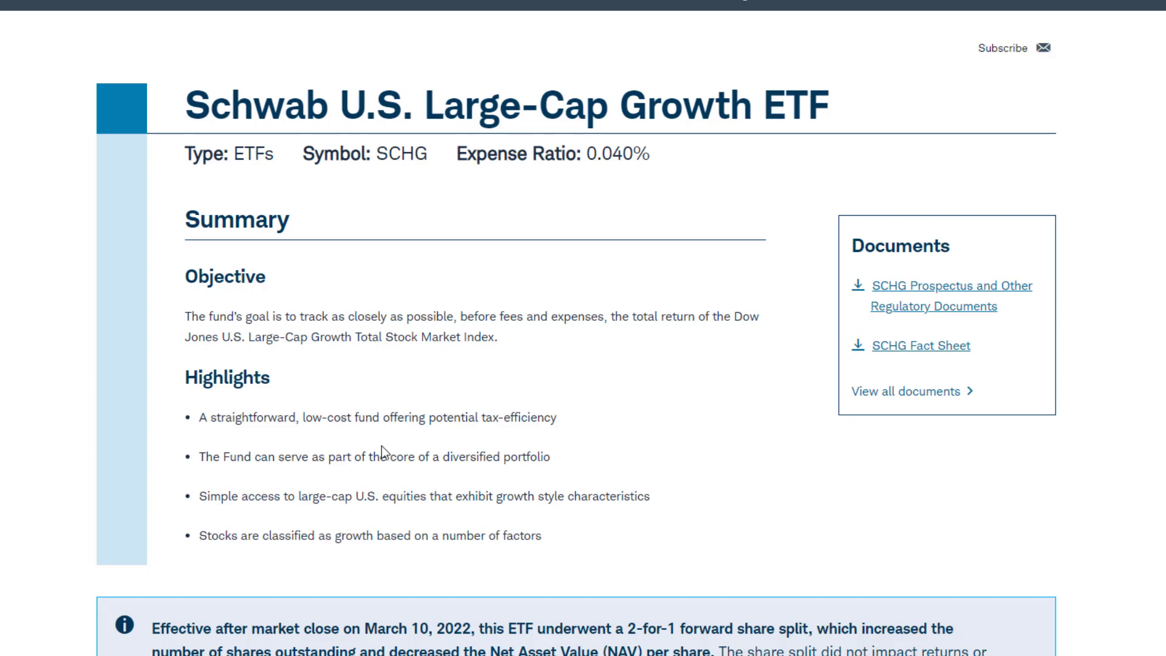
mouse_move(334, 526)
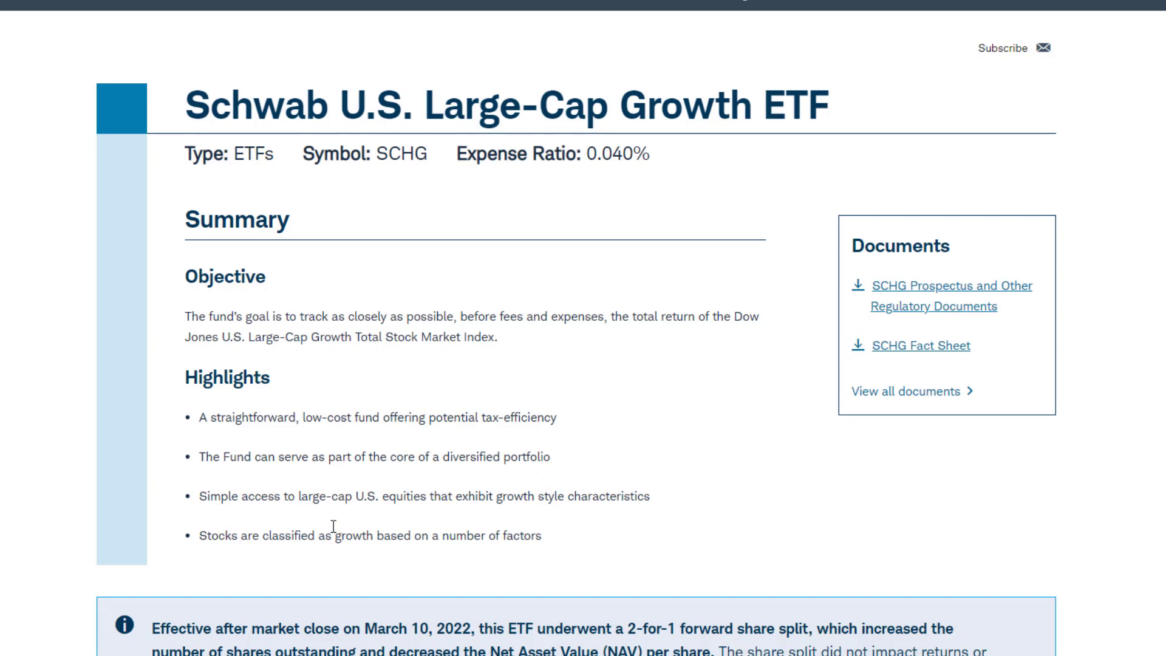
mouse_move(343, 484)
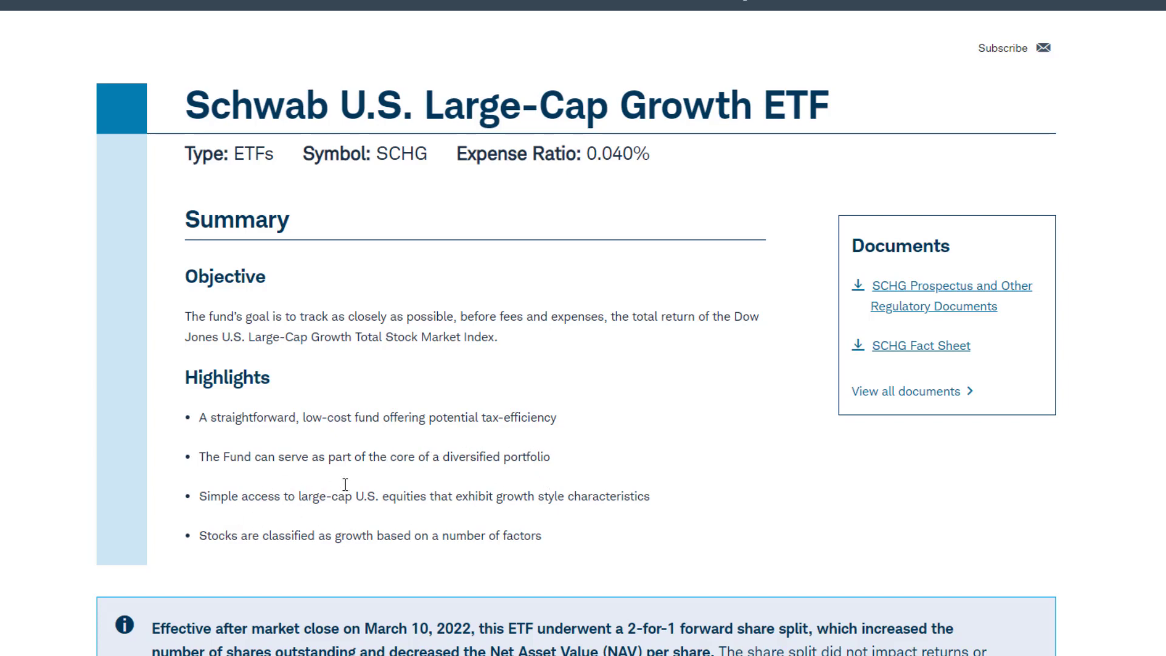
mouse_move(526, 503)
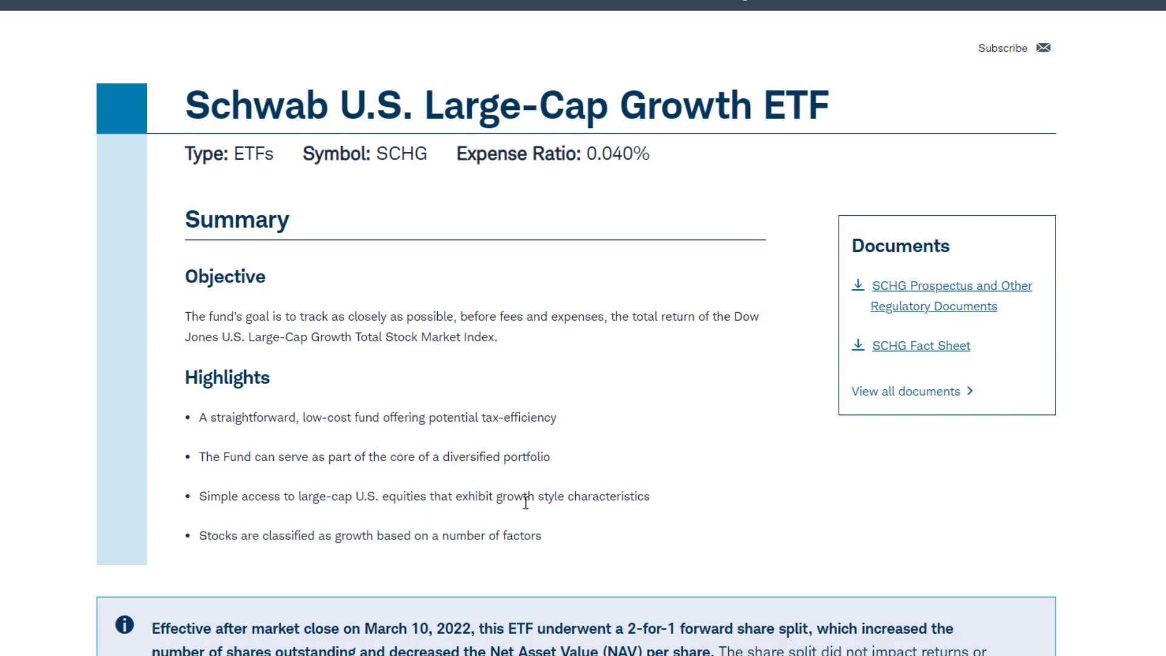
mouse_move(256, 533)
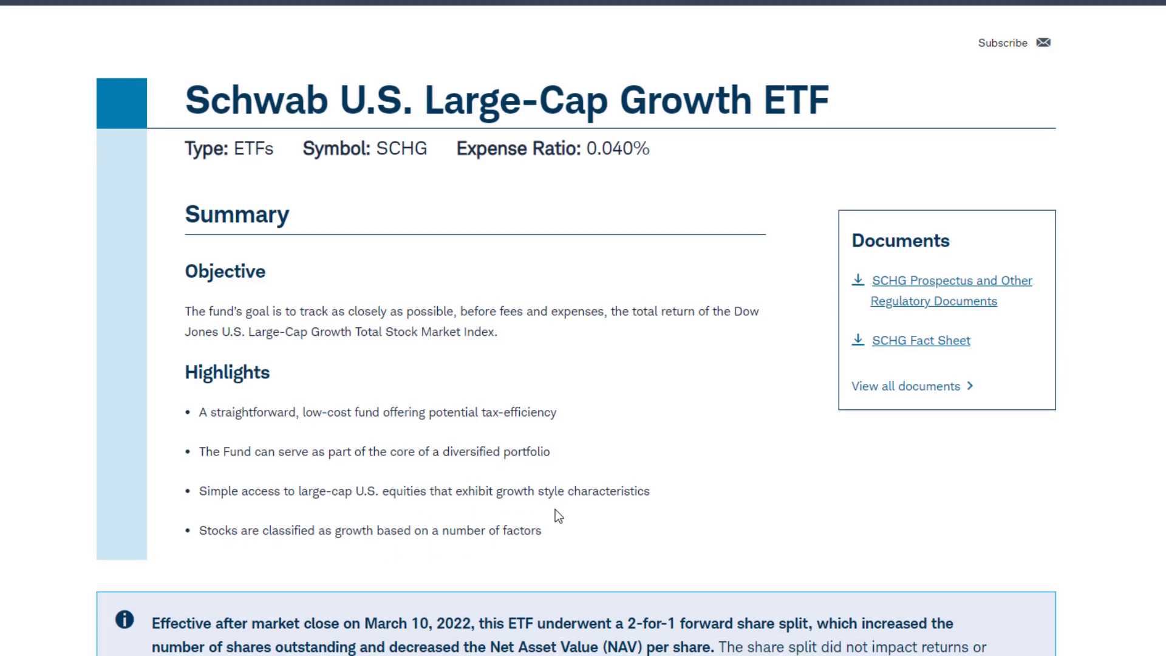
scroll("down", 3)
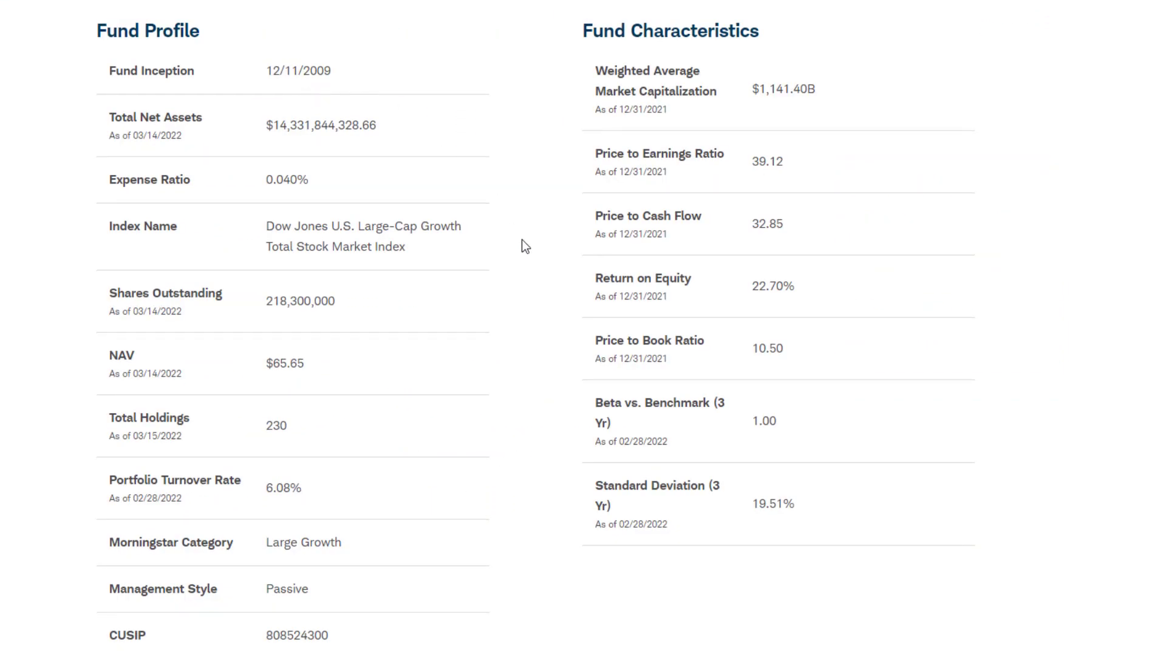
mouse_move(195, 74)
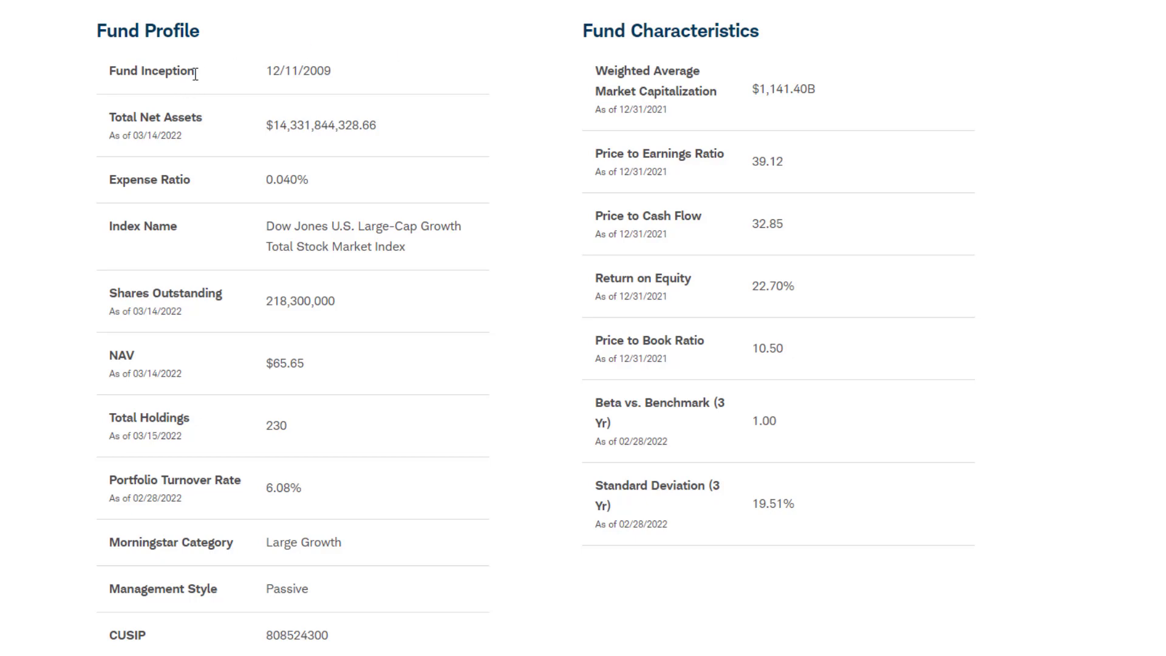
mouse_move(322, 69)
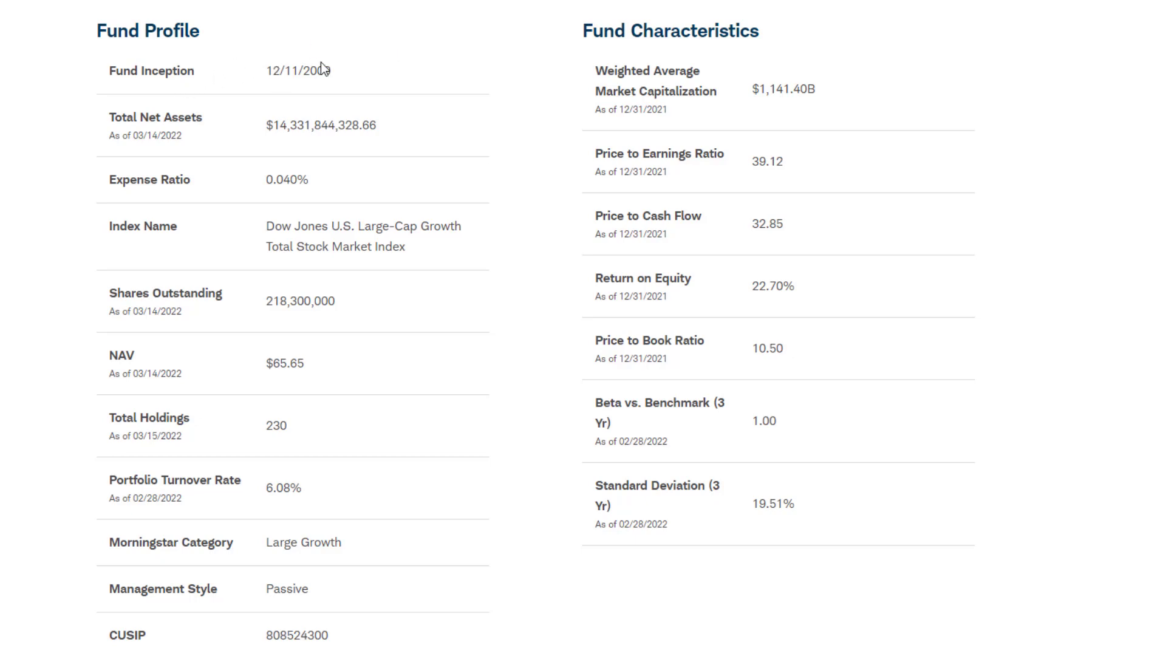
mouse_move(266, 190)
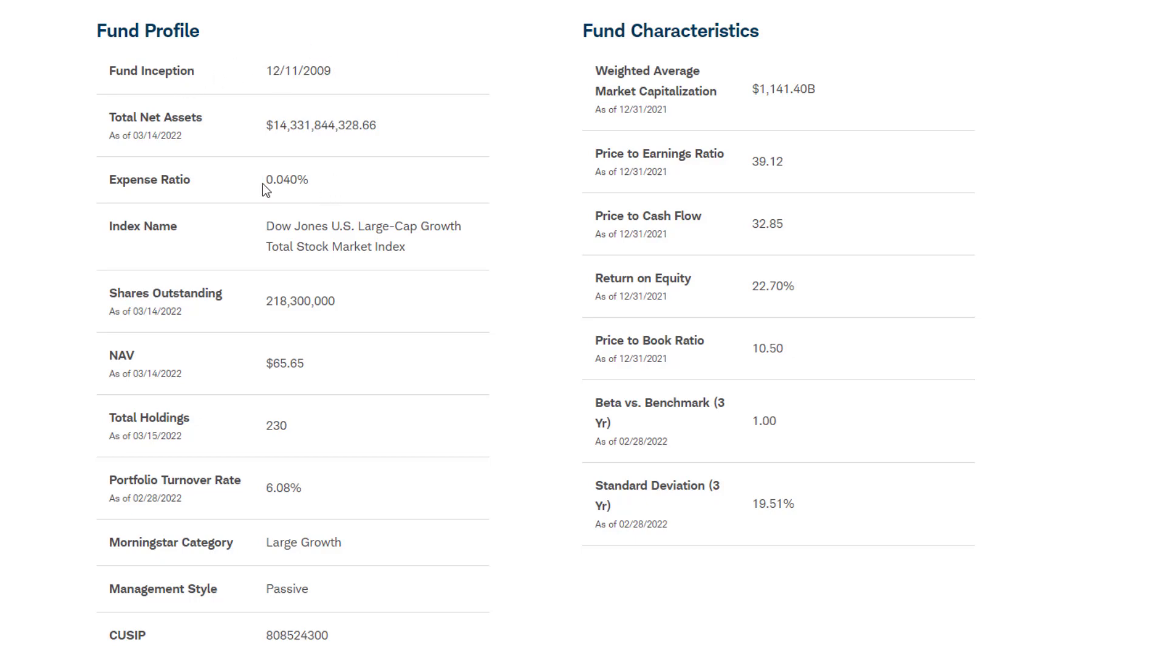
mouse_move(303, 184)
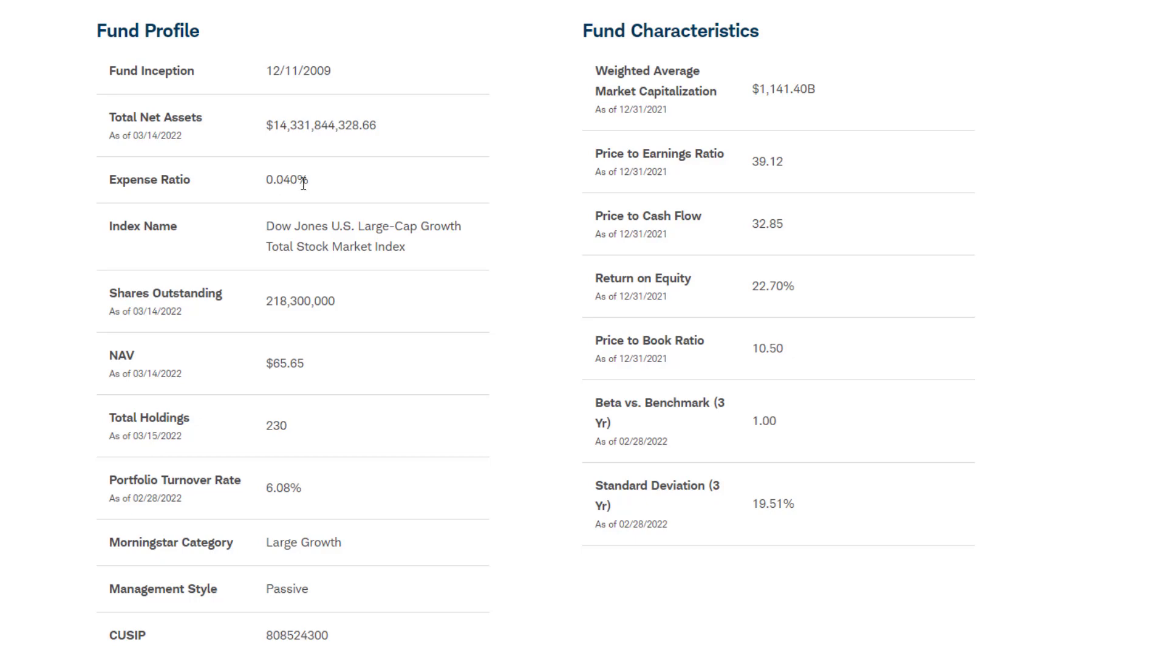
mouse_move(329, 185)
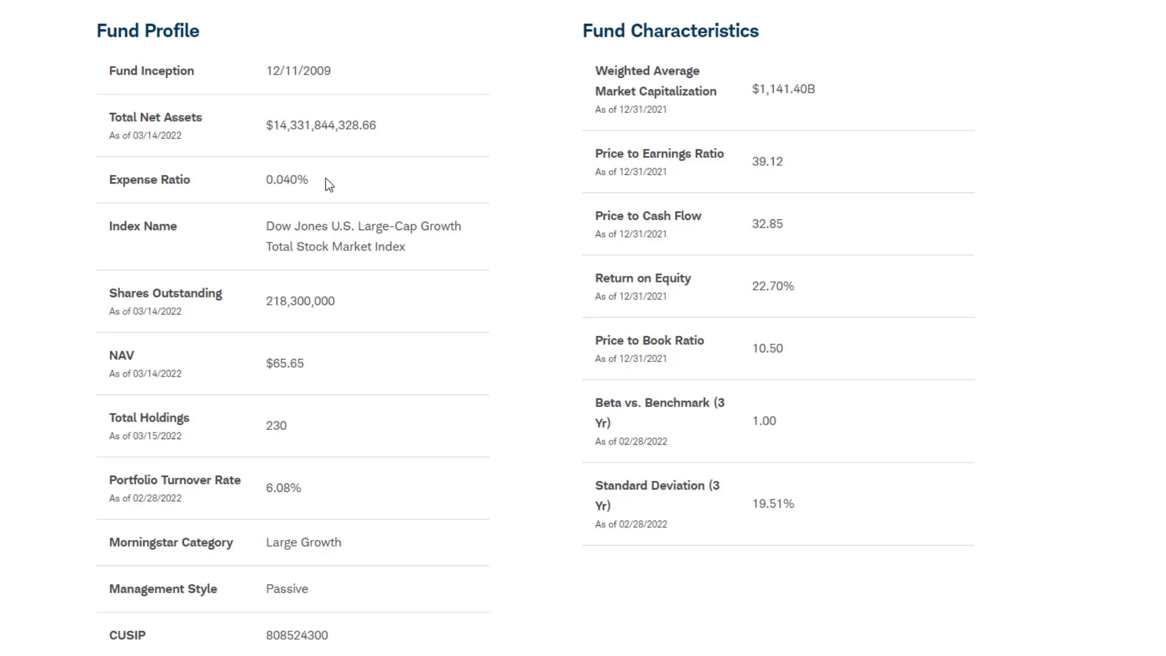
mouse_move(293, 215)
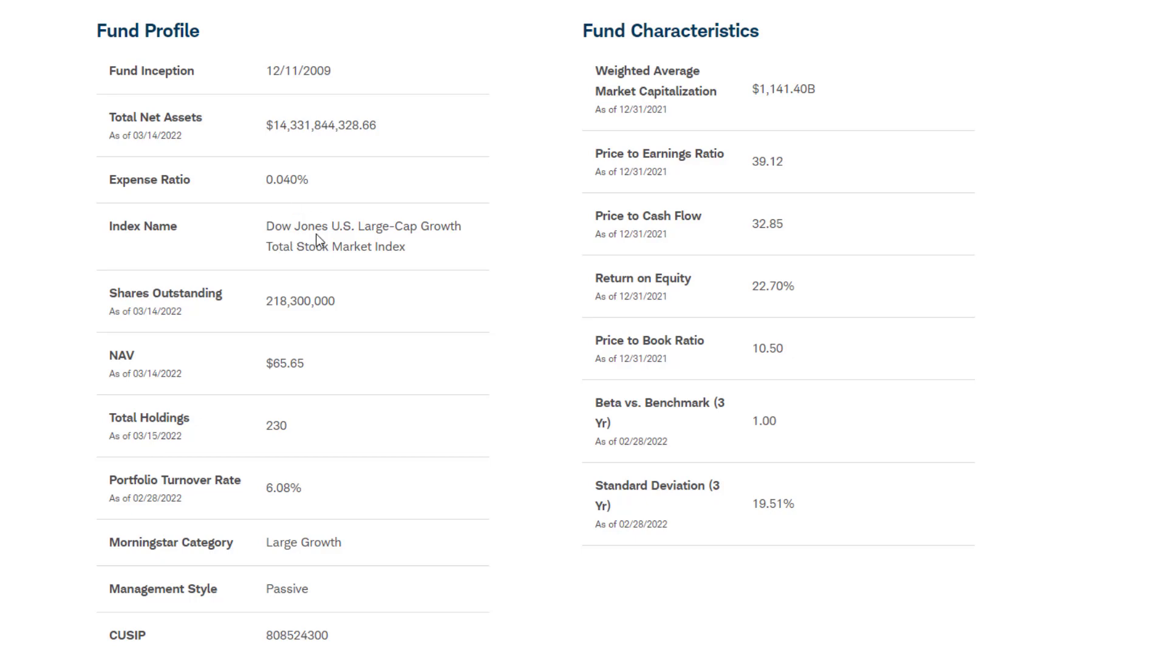
mouse_move(360, 241)
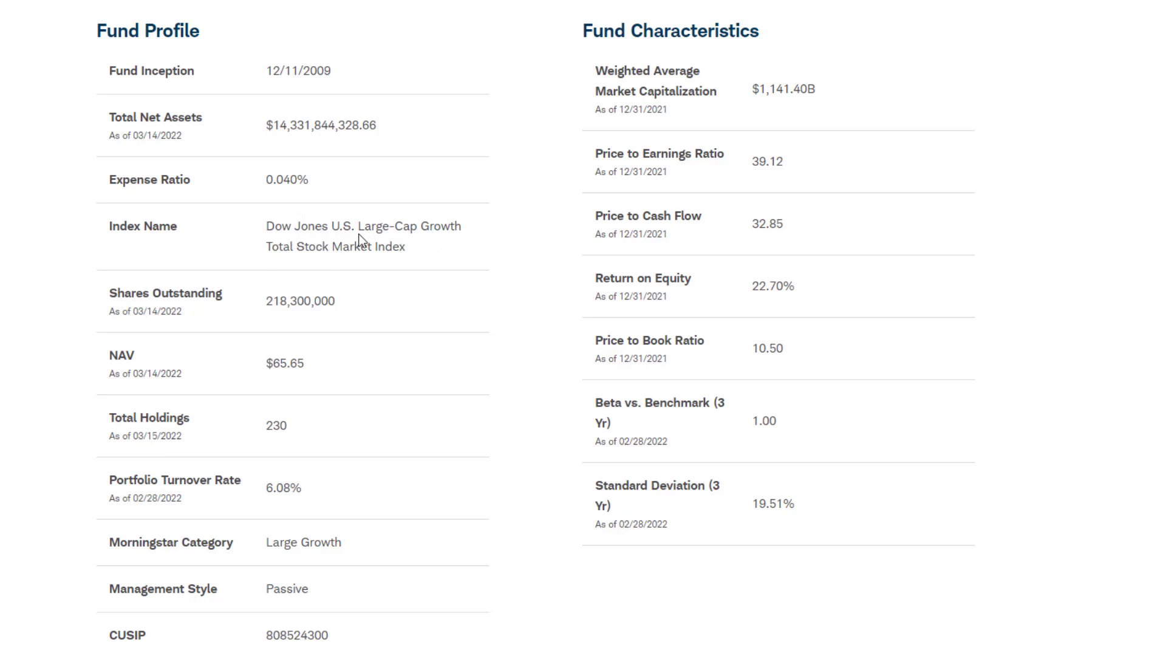
scroll("down", 3)
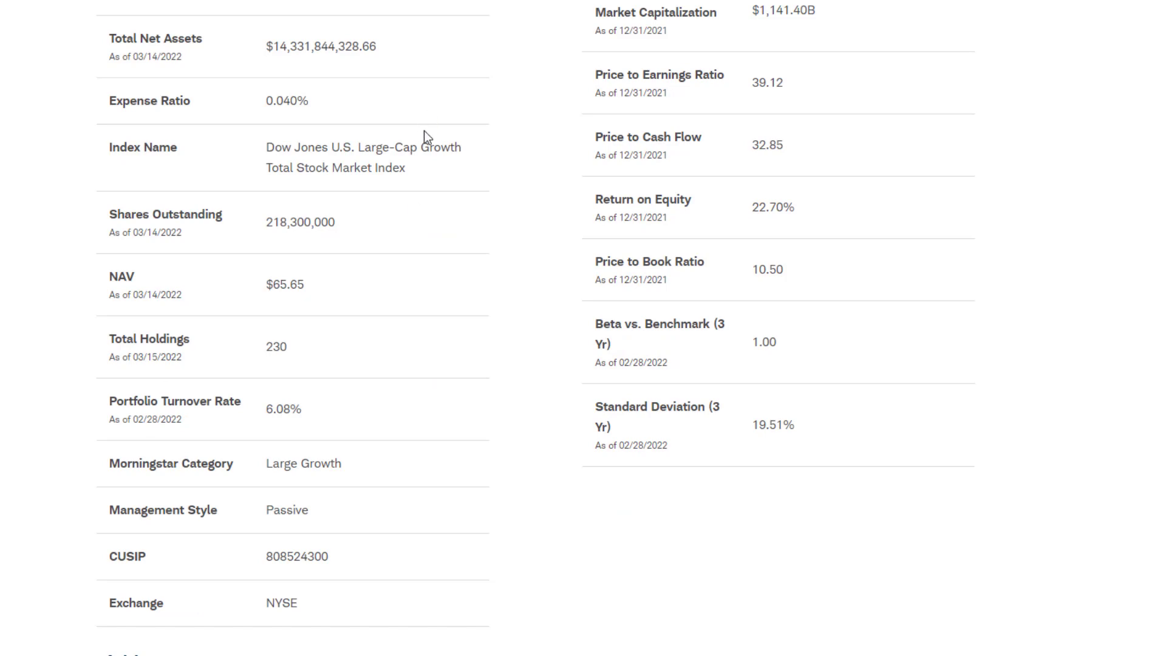
mouse_move(518, 299)
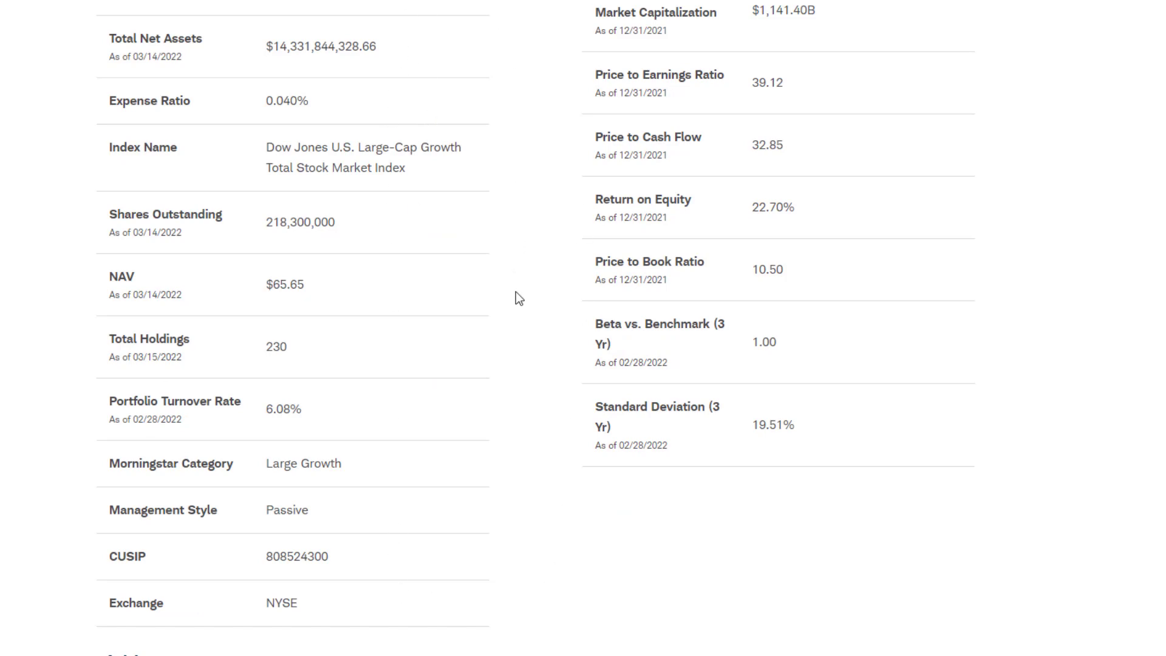
mouse_move(246, 350)
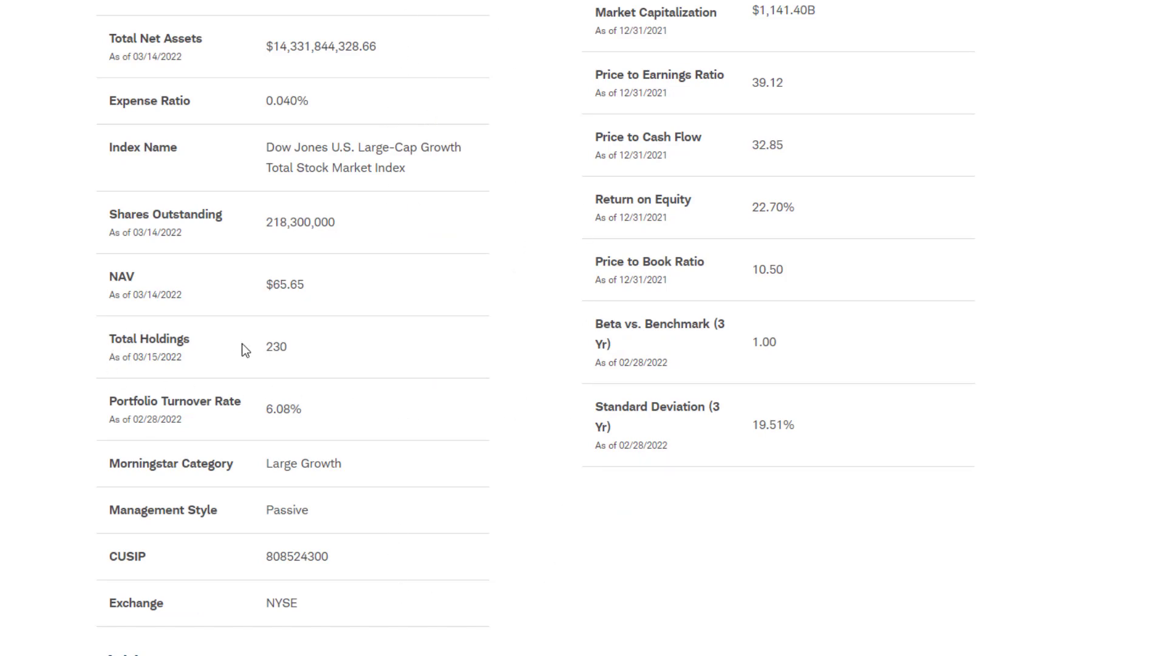
mouse_move(275, 350)
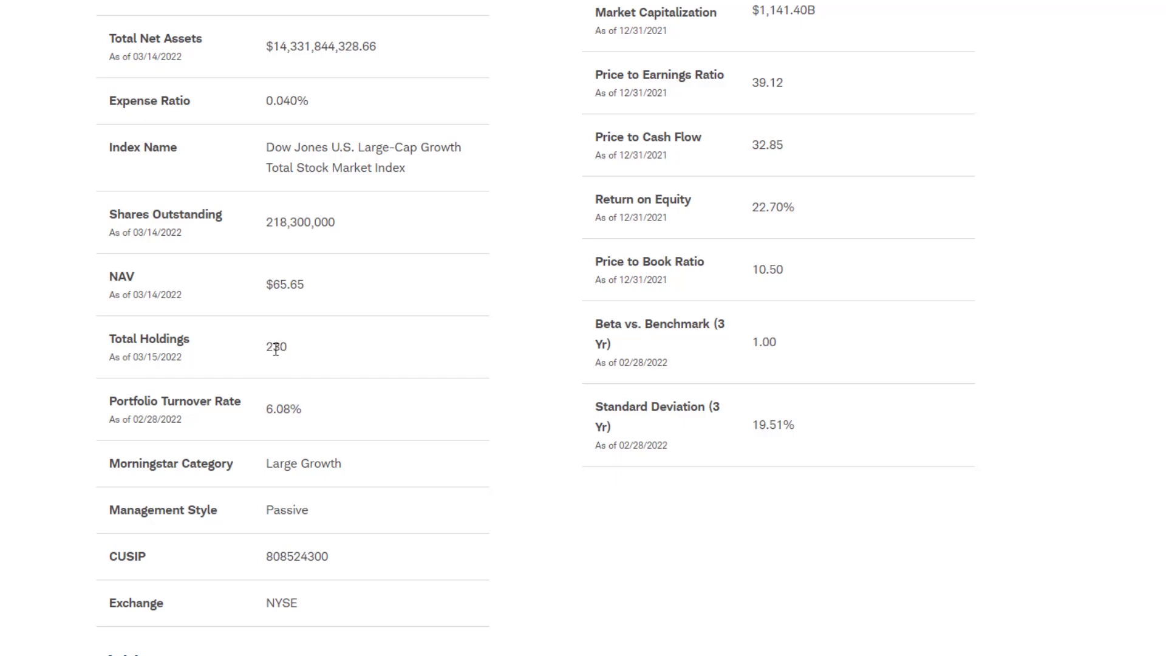
mouse_move(381, 480)
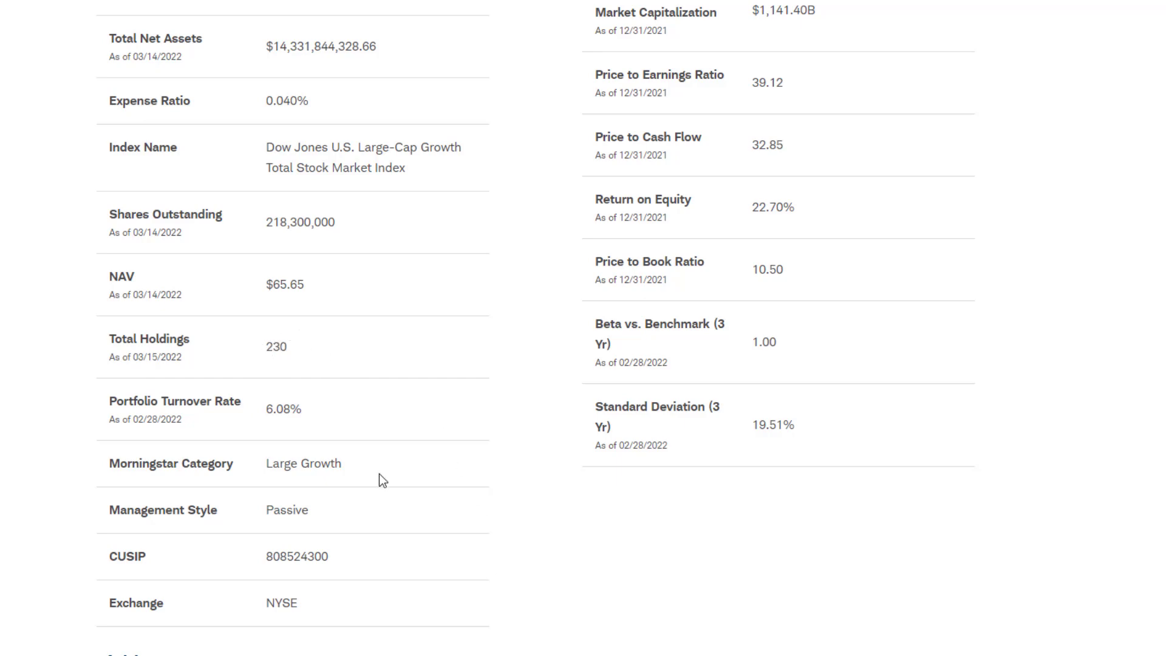
scroll("up", 3)
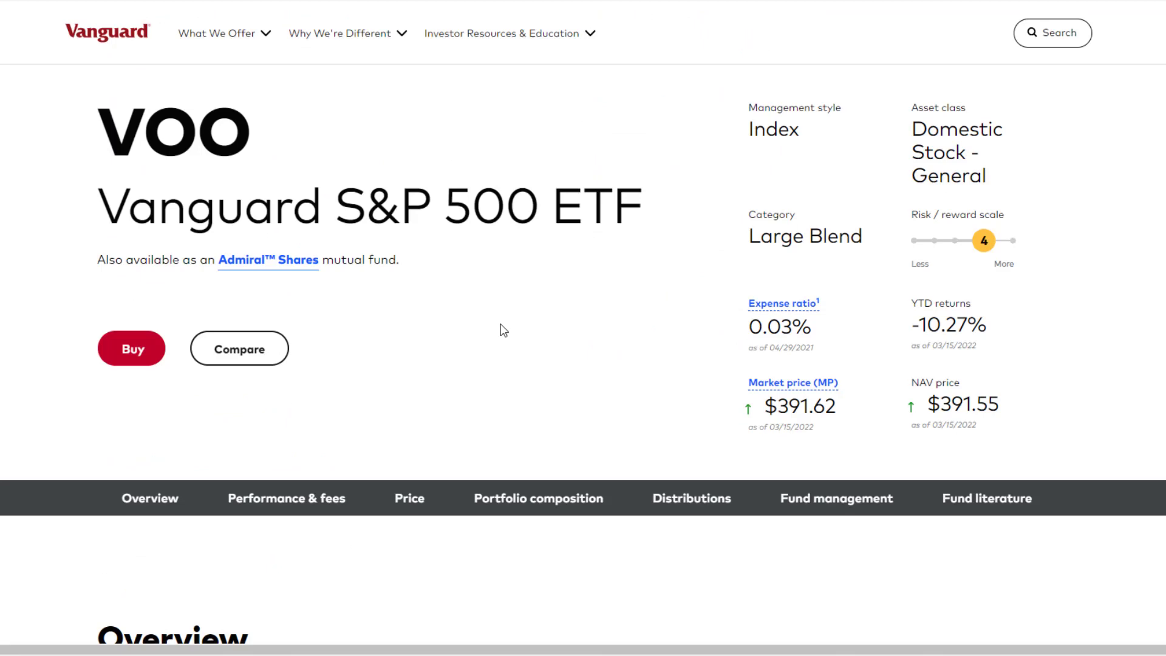
mouse_move(63, 254)
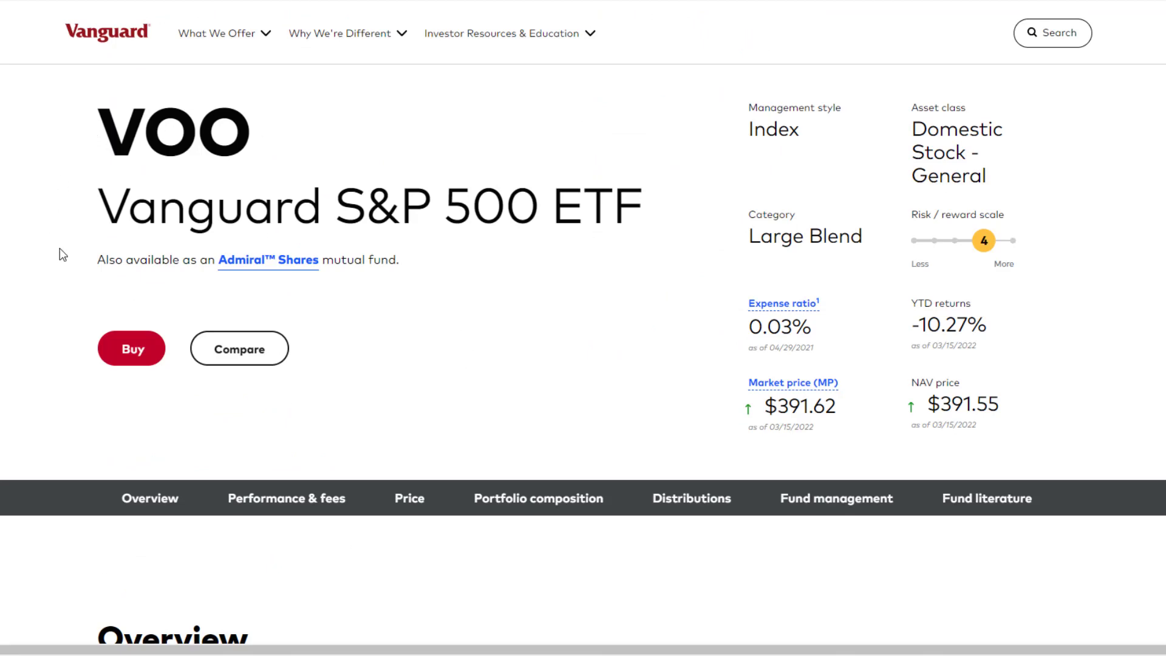
mouse_move(44, 143)
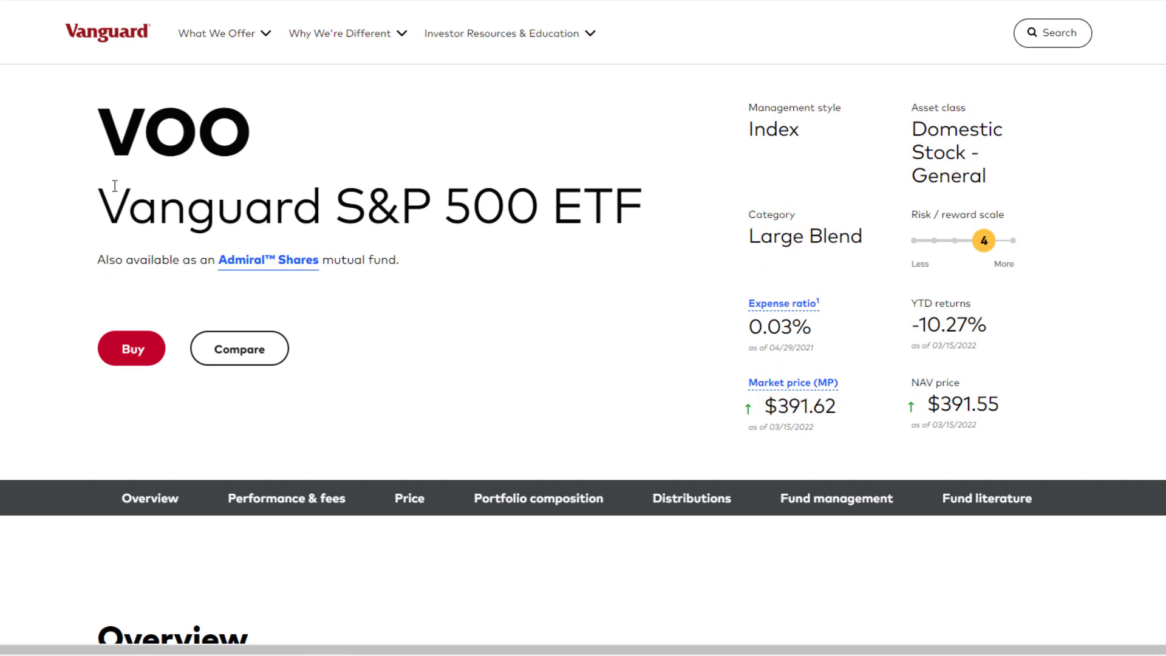
mouse_move(481, 251)
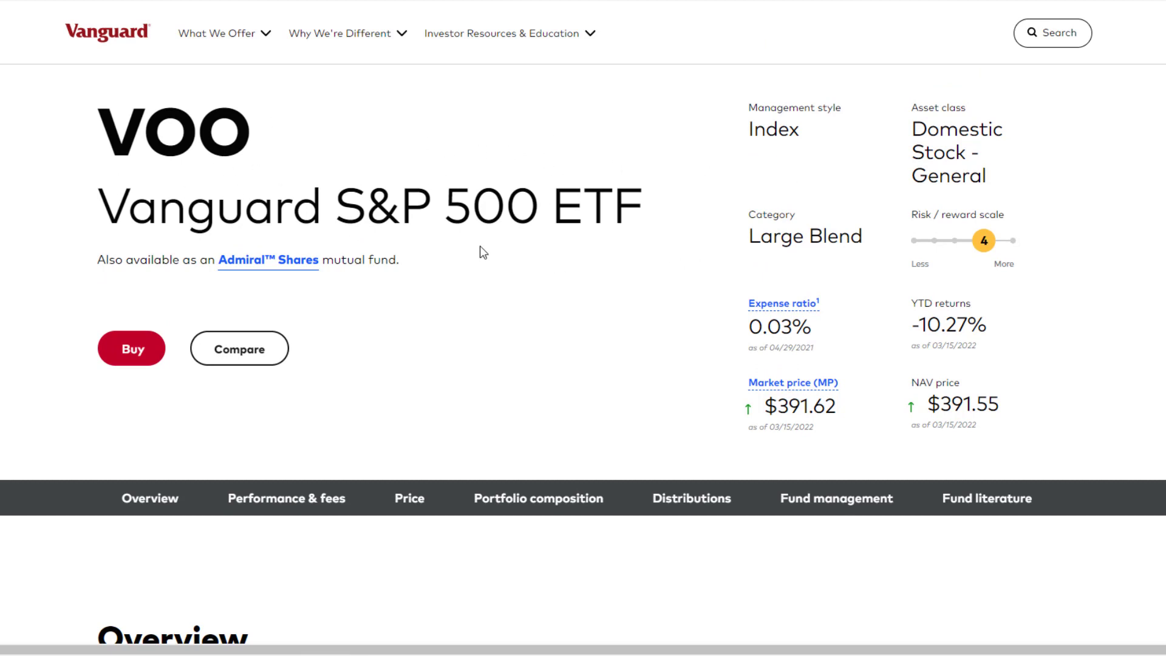
mouse_move(168, 161)
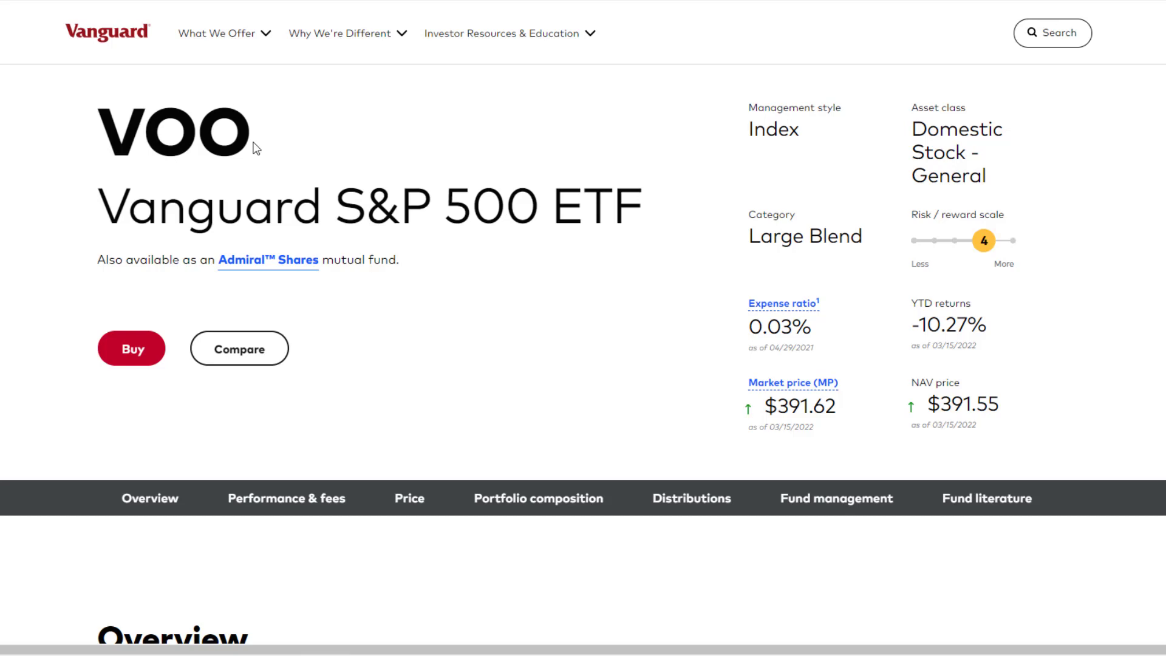
mouse_move(761, 258)
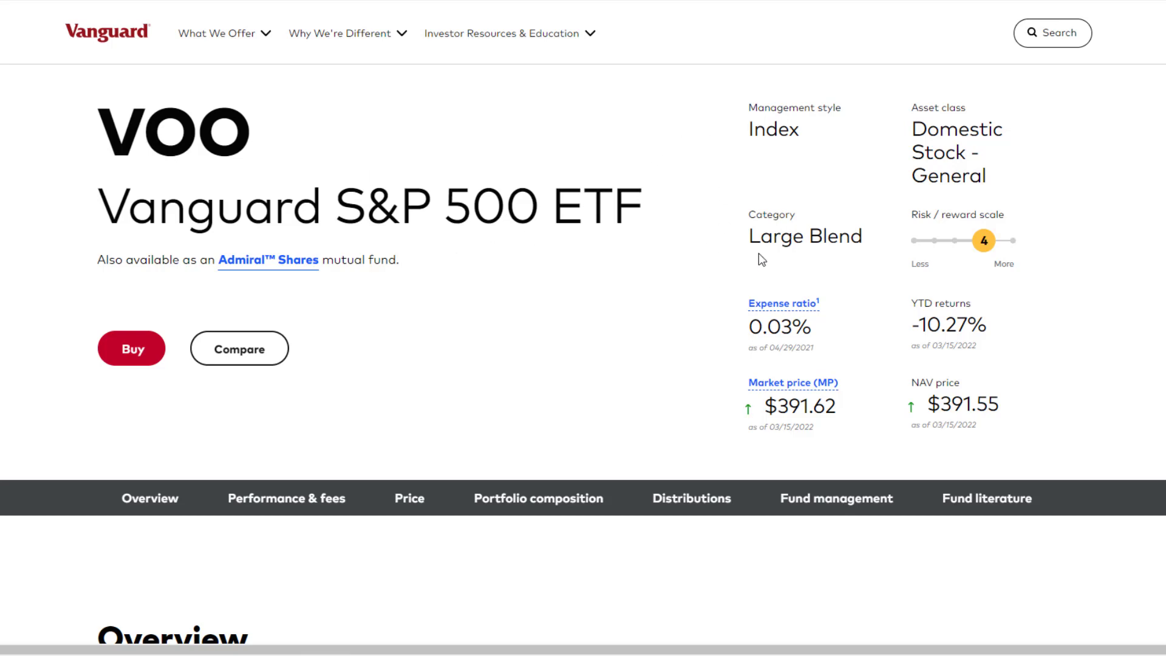
mouse_move(758, 363)
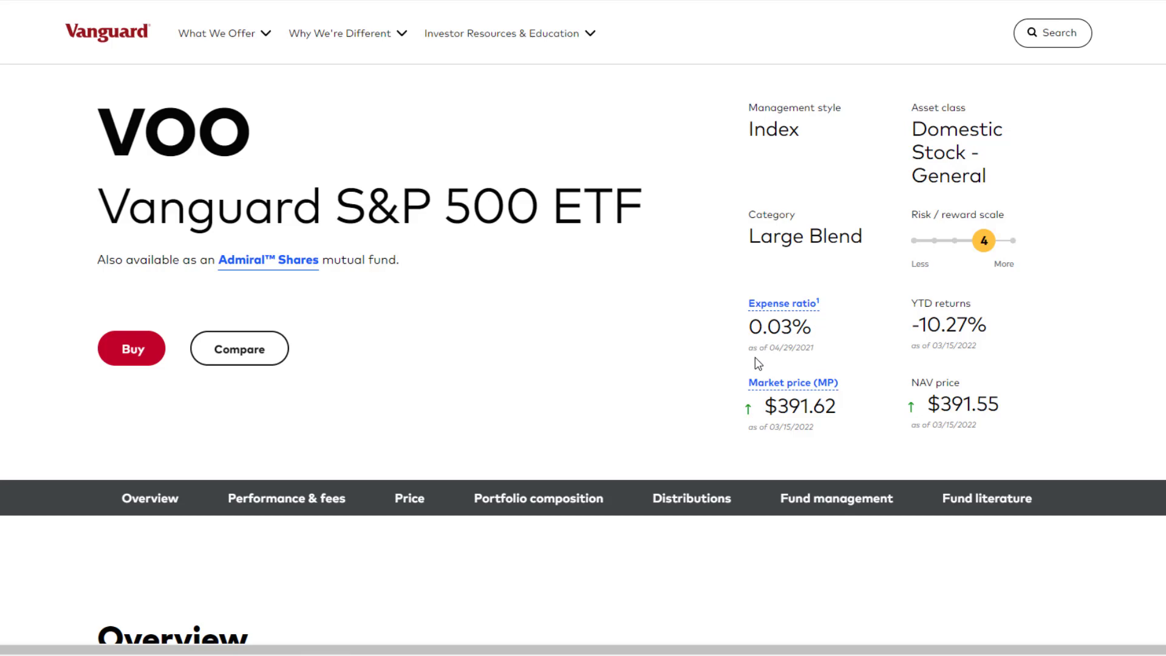
mouse_move(573, 343)
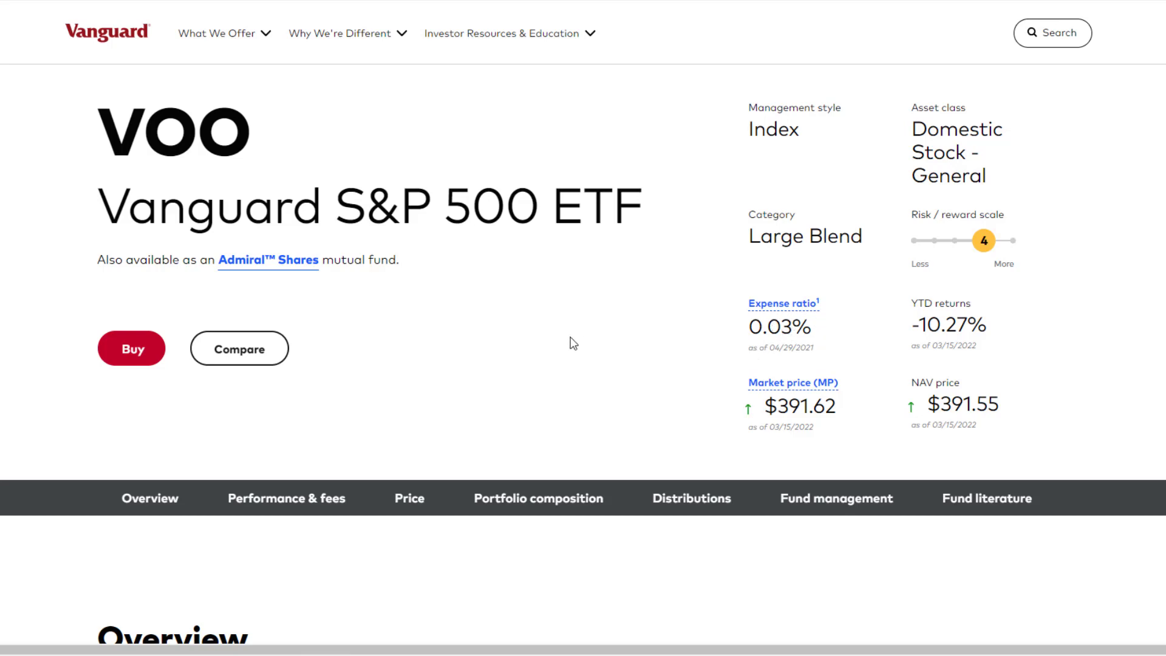
scroll("down", 3)
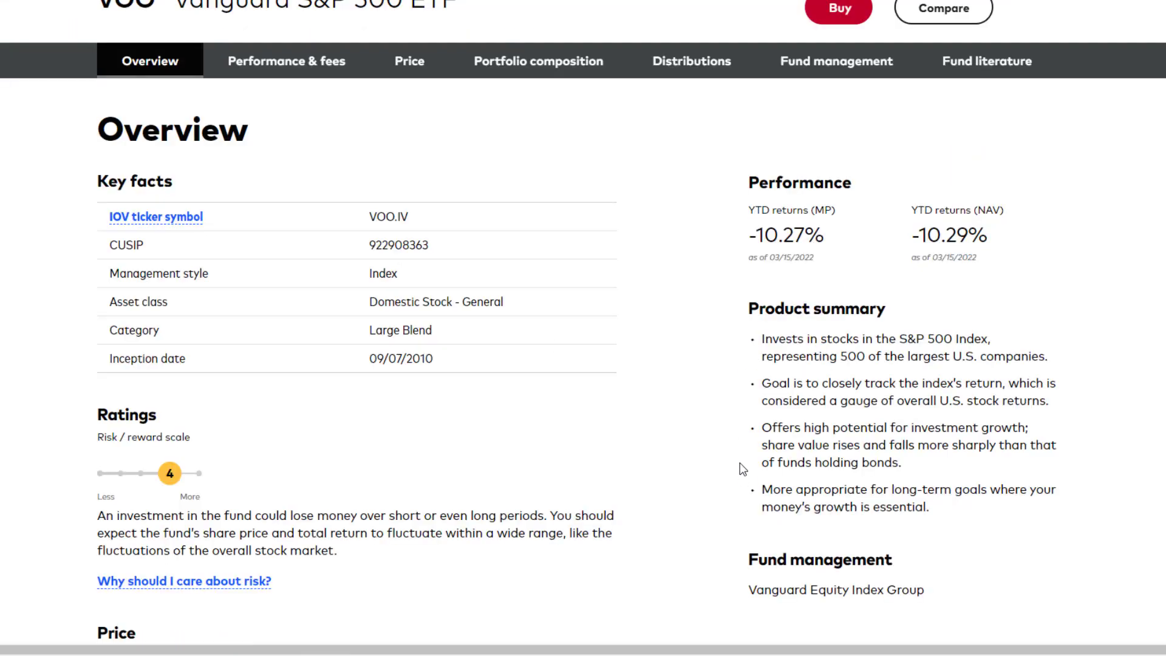
mouse_move(736, 350)
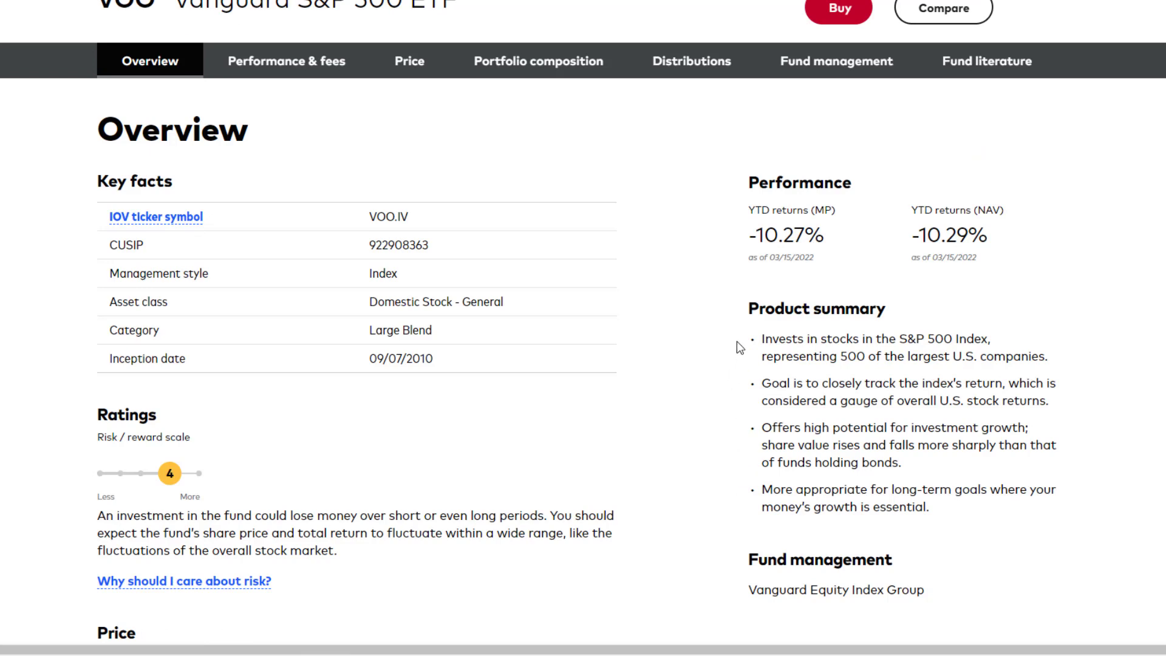
mouse_move(829, 337)
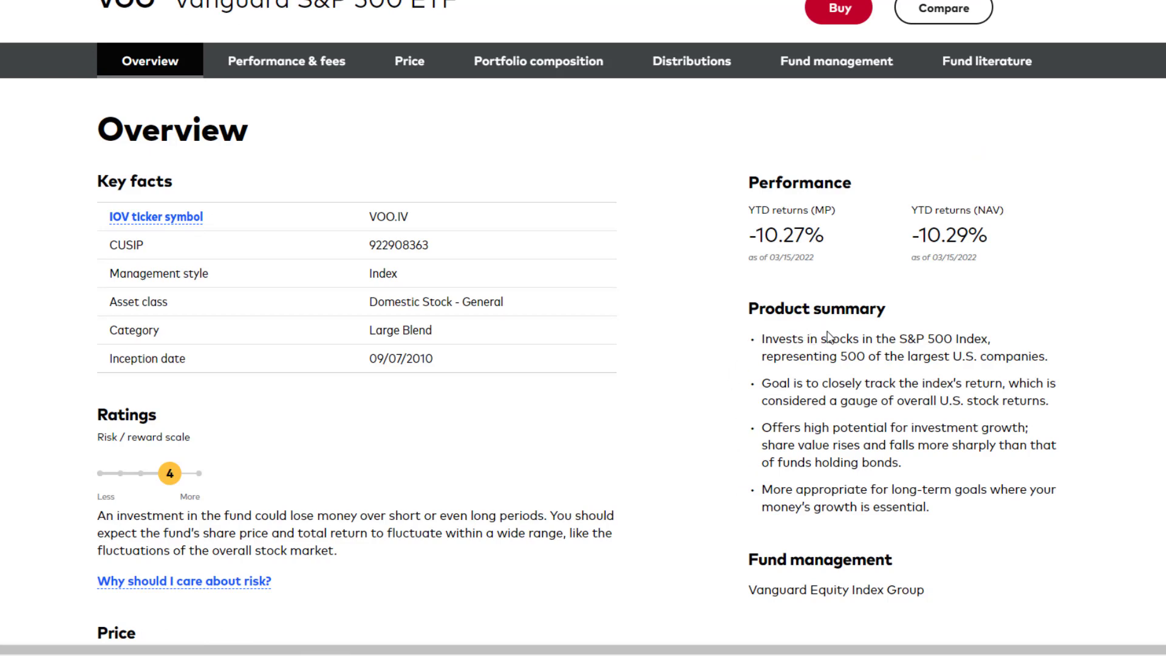
mouse_move(969, 335)
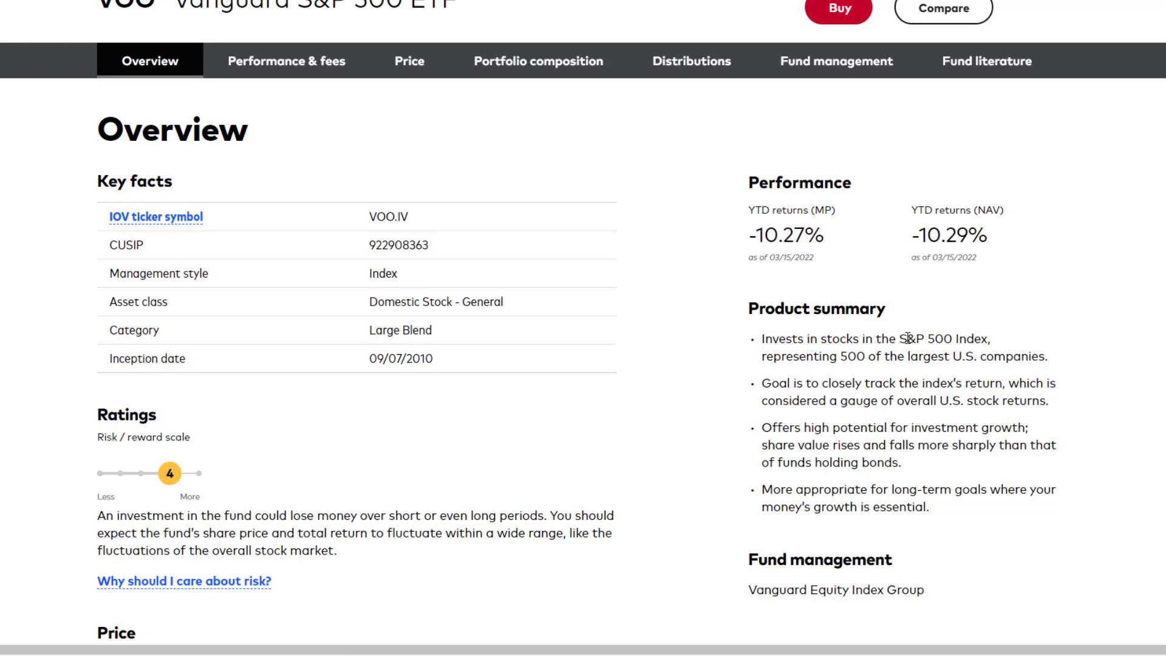
mouse_move(779, 379)
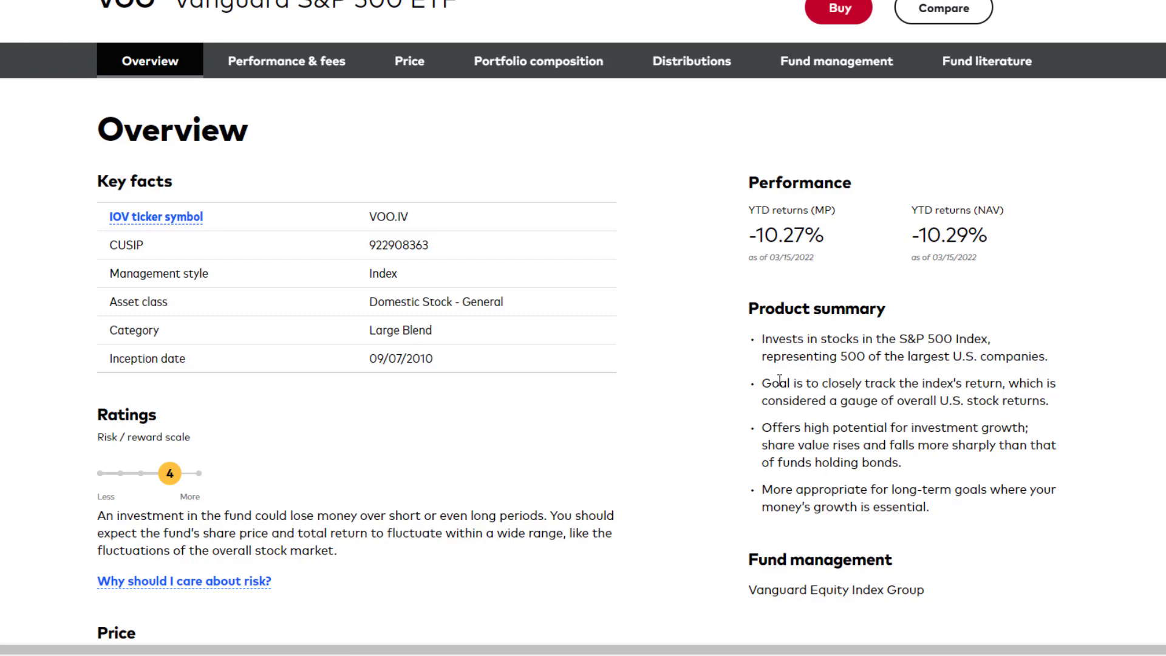
mouse_move(977, 387)
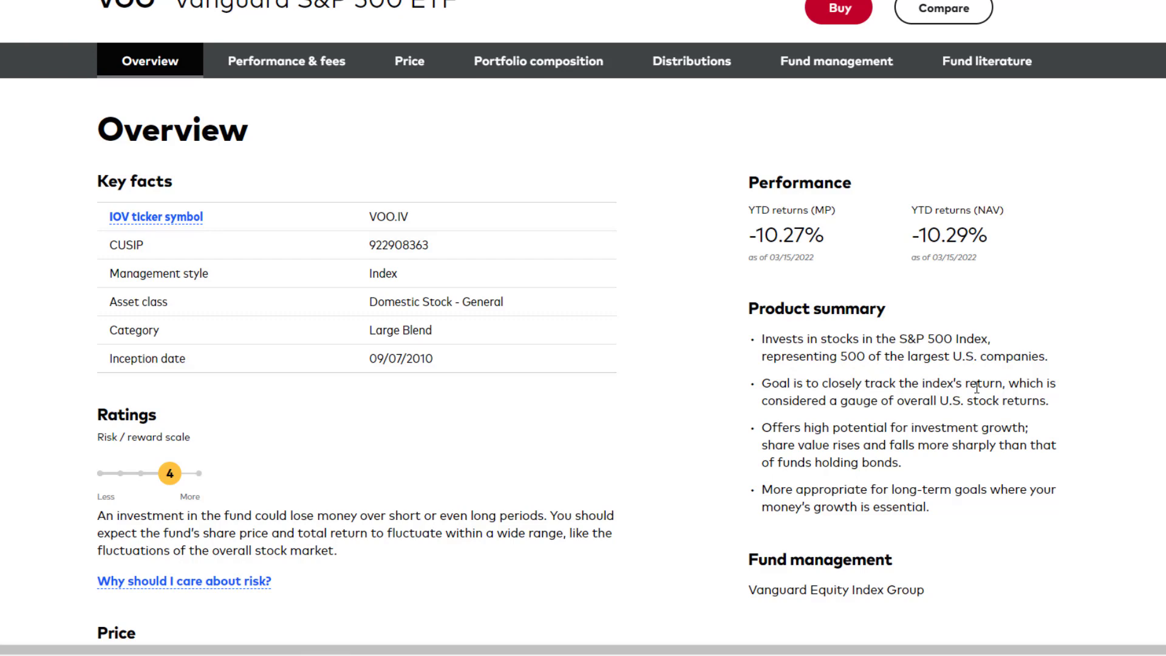
mouse_move(900, 404)
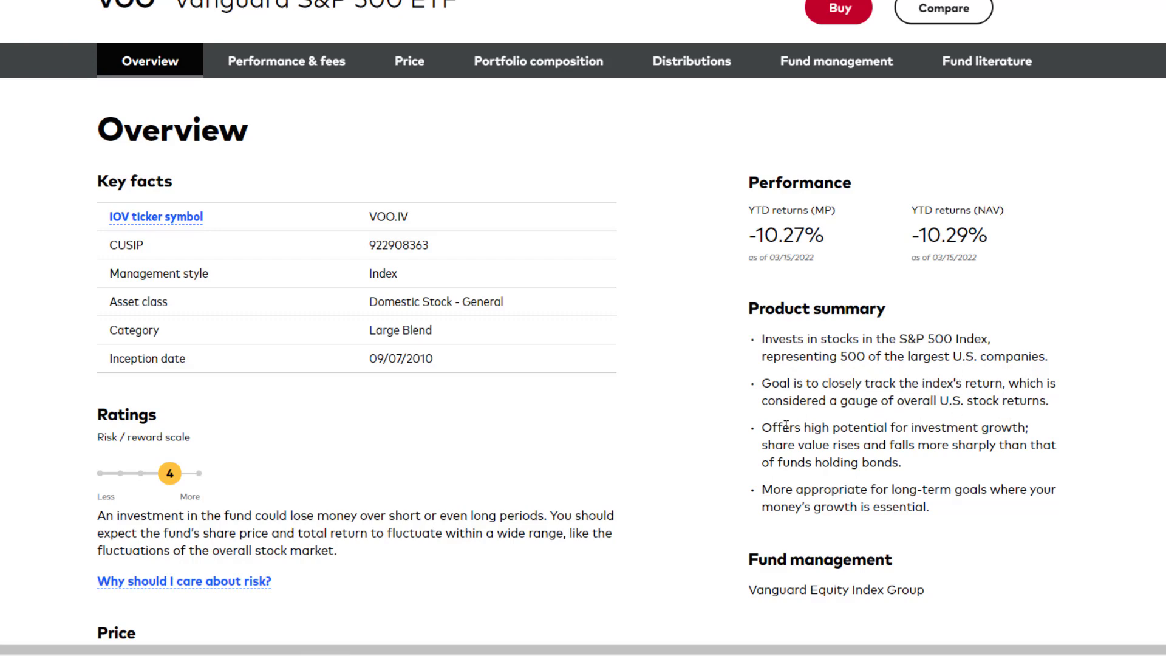
mouse_move(854, 417)
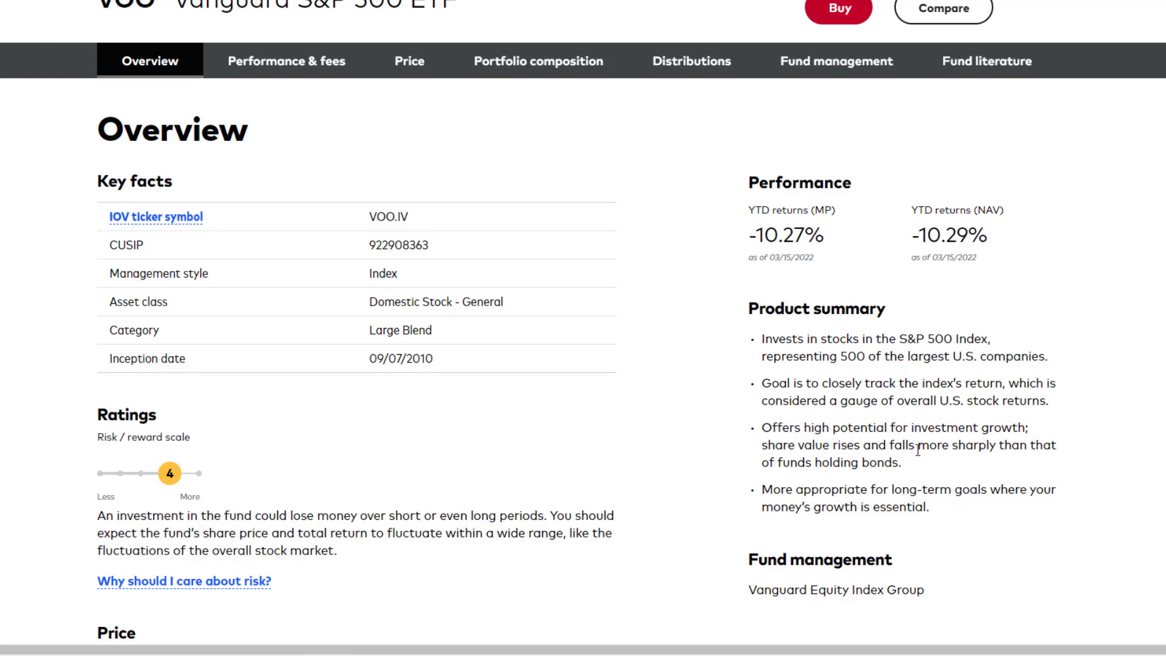
mouse_move(1049, 423)
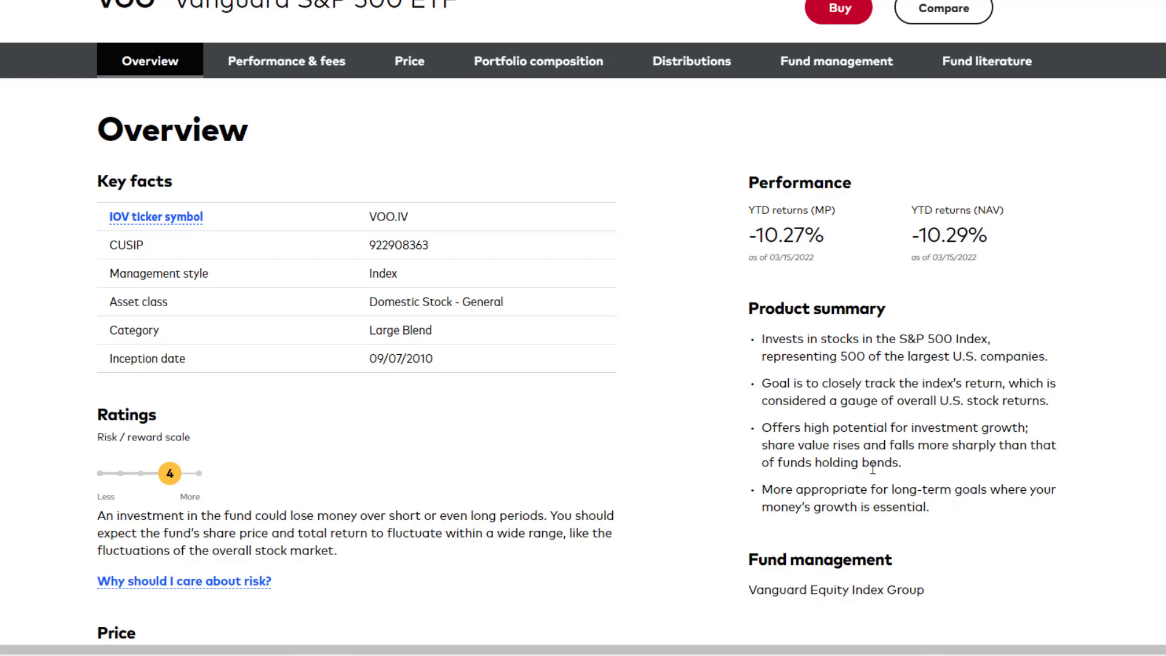
mouse_move(805, 486)
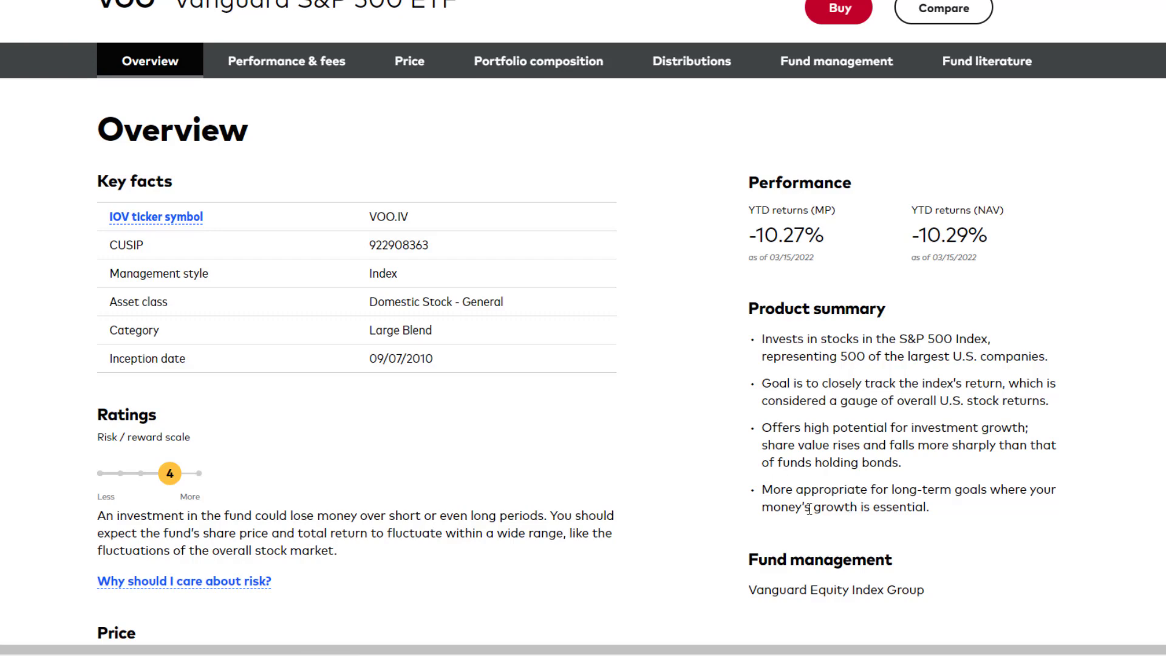
scroll("down", 3)
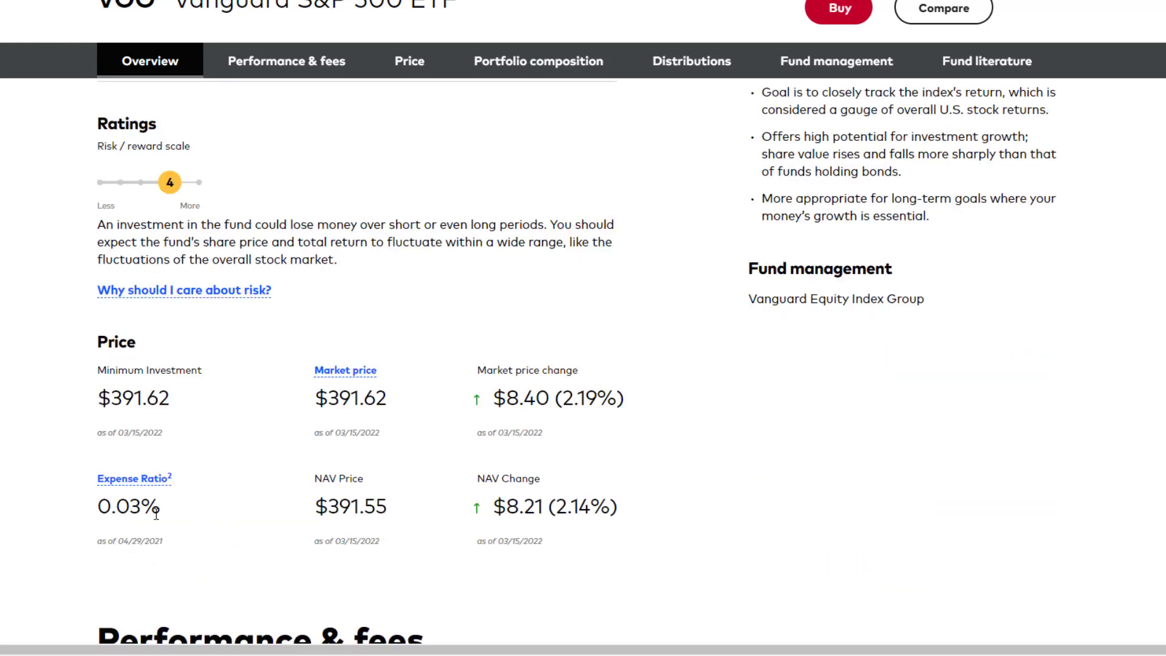
mouse_move(255, 431)
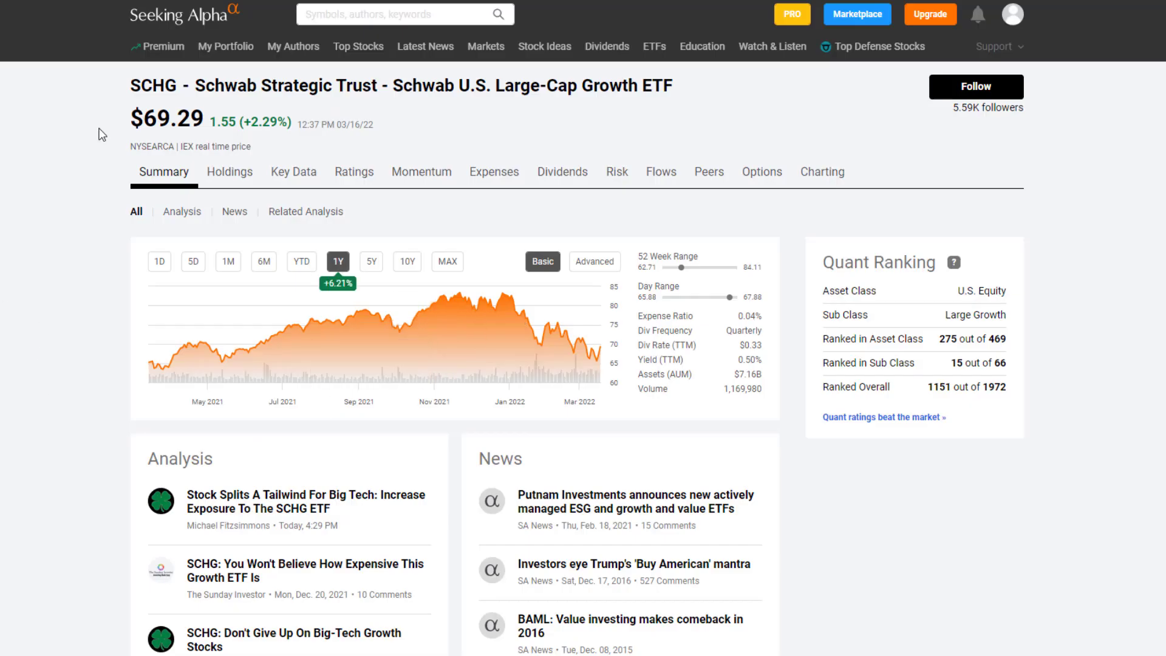
mouse_move(105, 282)
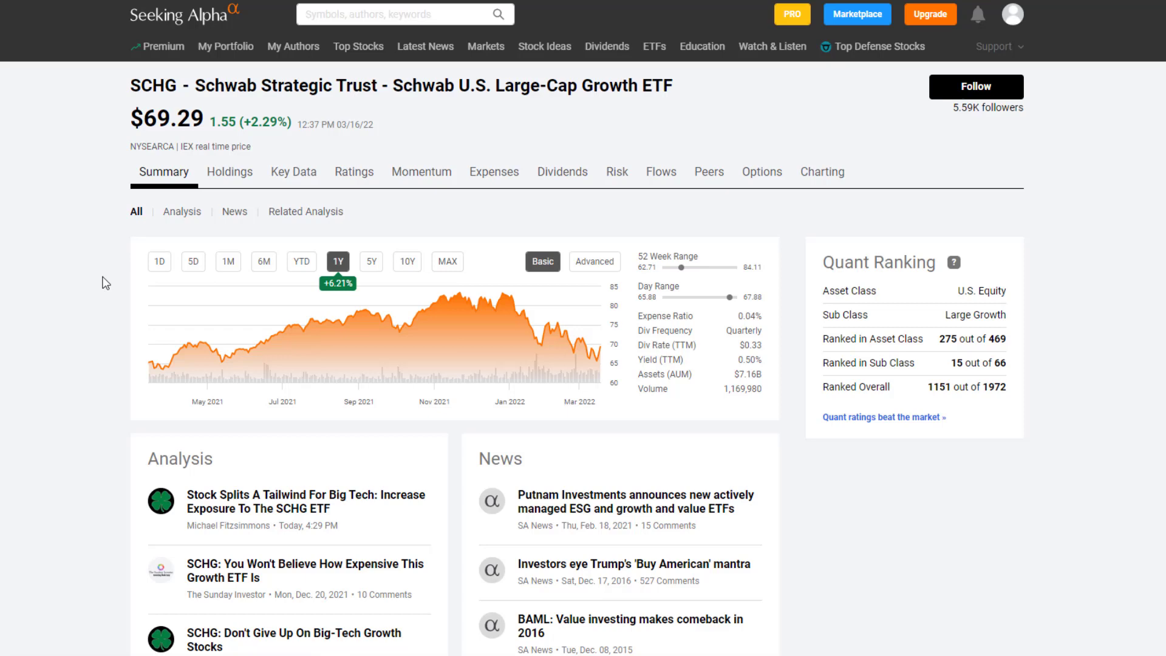
mouse_move(80, 319)
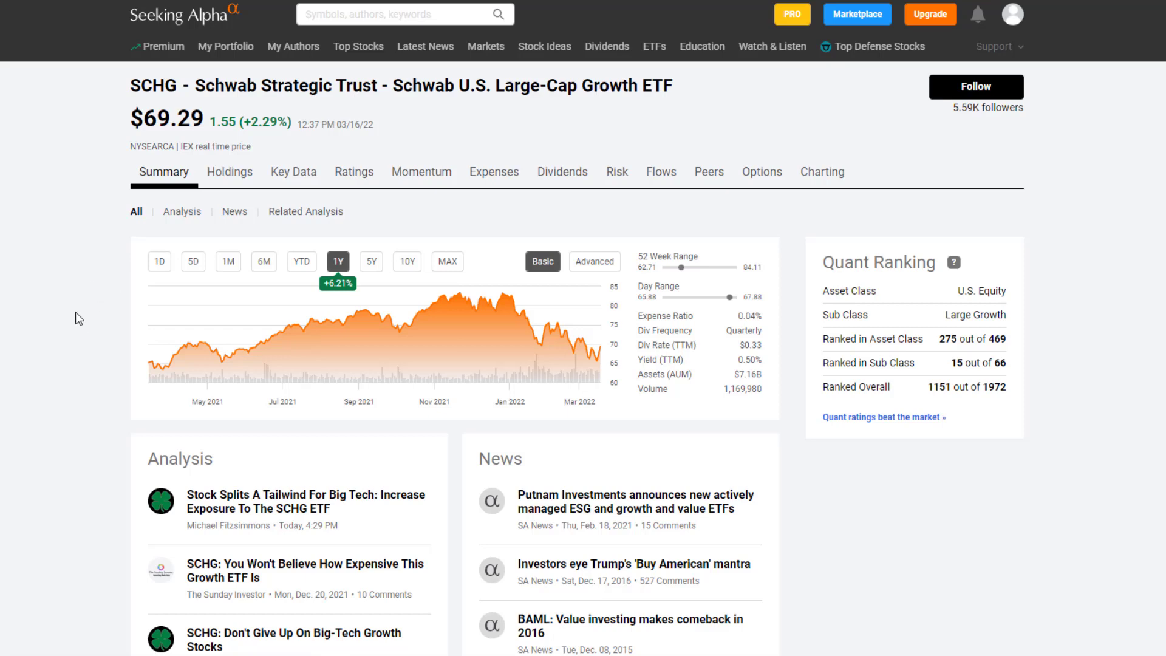
mouse_move(109, 324)
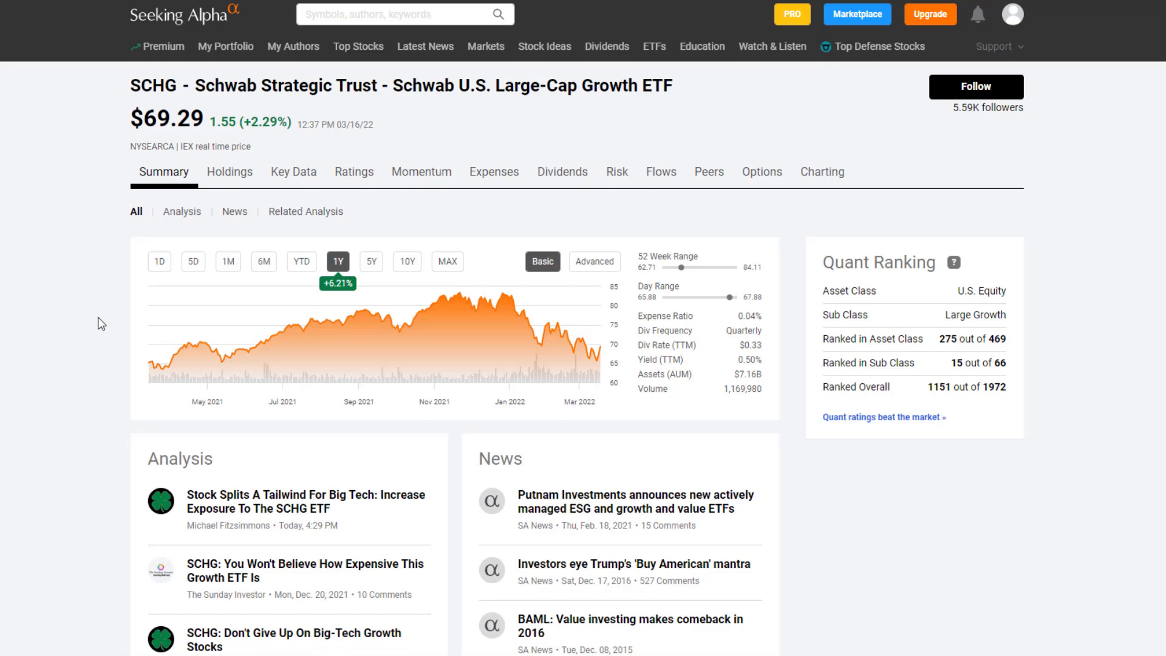
mouse_move(100, 325)
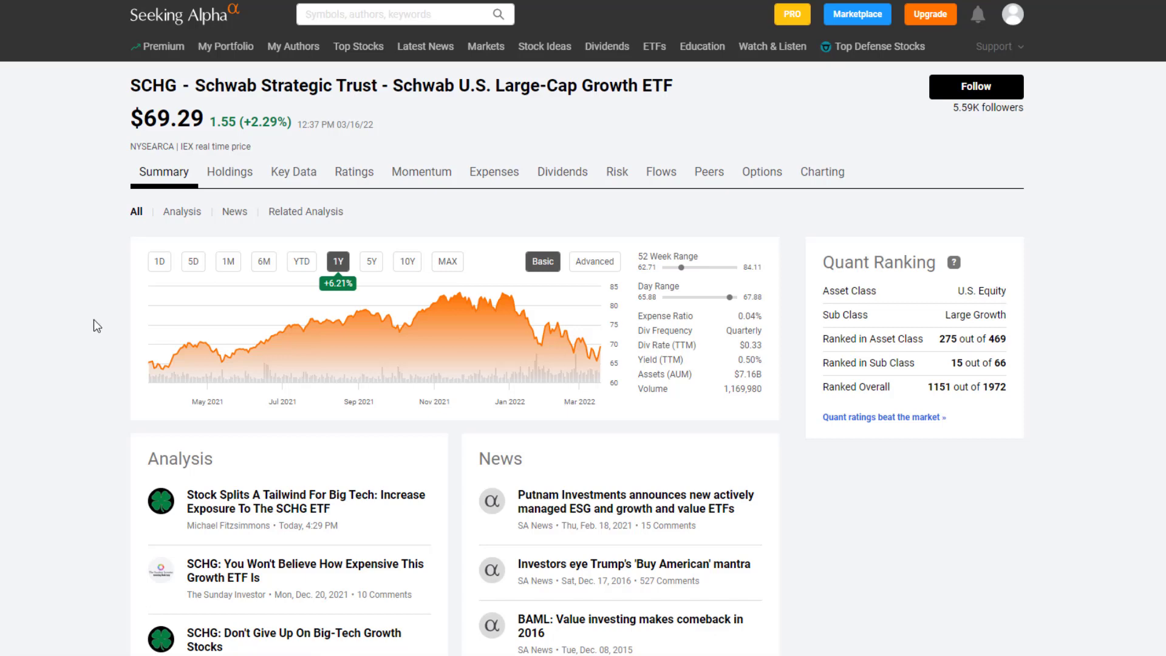
mouse_move(254, 305)
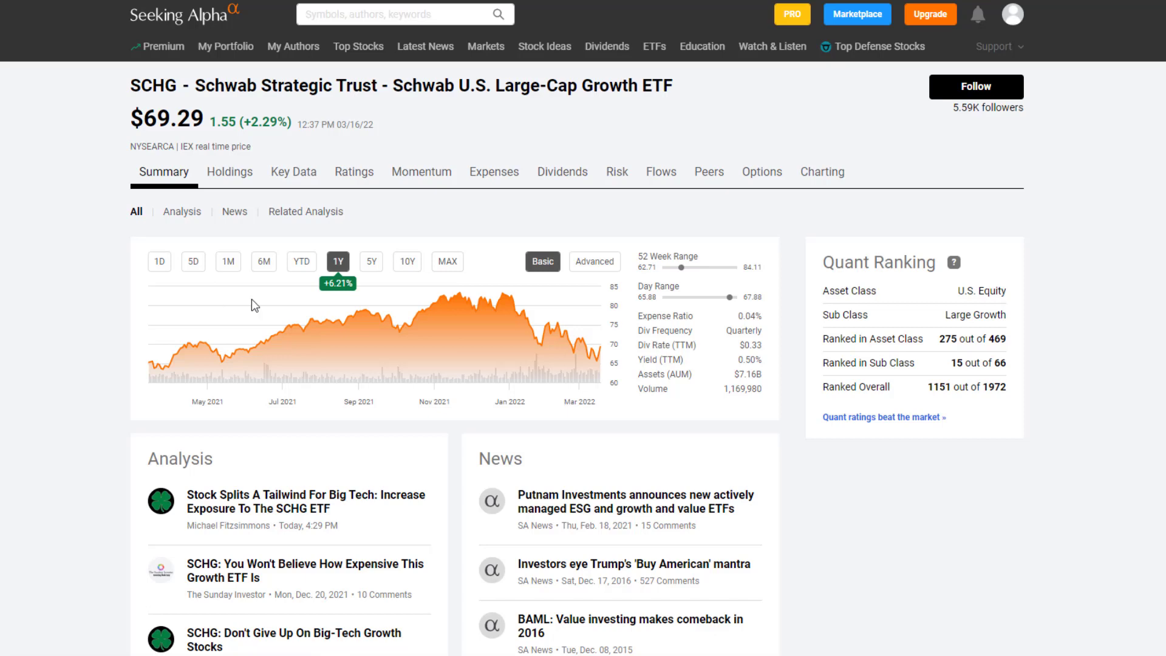
Switch SCHG's price chart to MAX history, back to about $12.79 in December 2009.
left_click(446, 261)
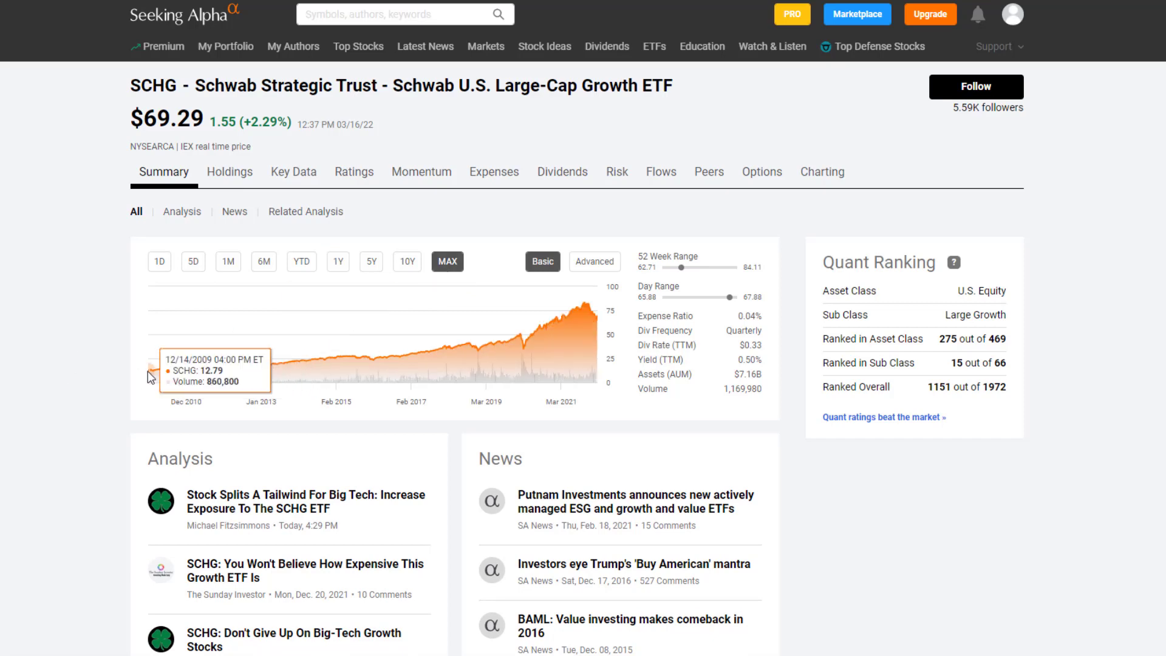
mouse_move(153, 375)
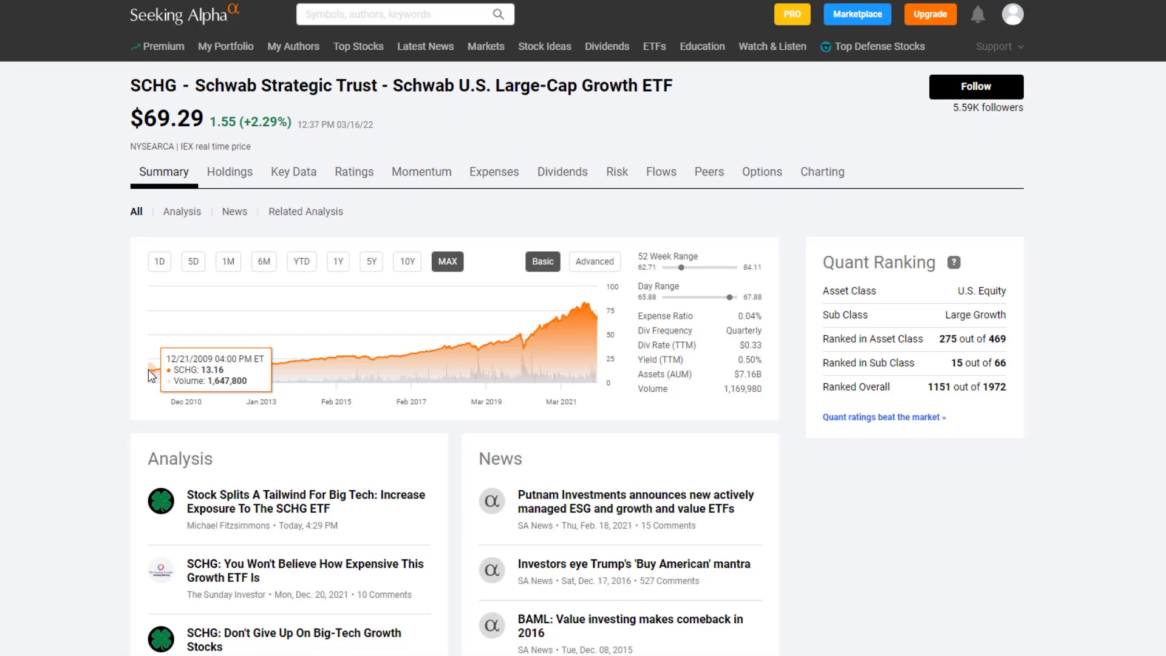
mouse_move(149, 377)
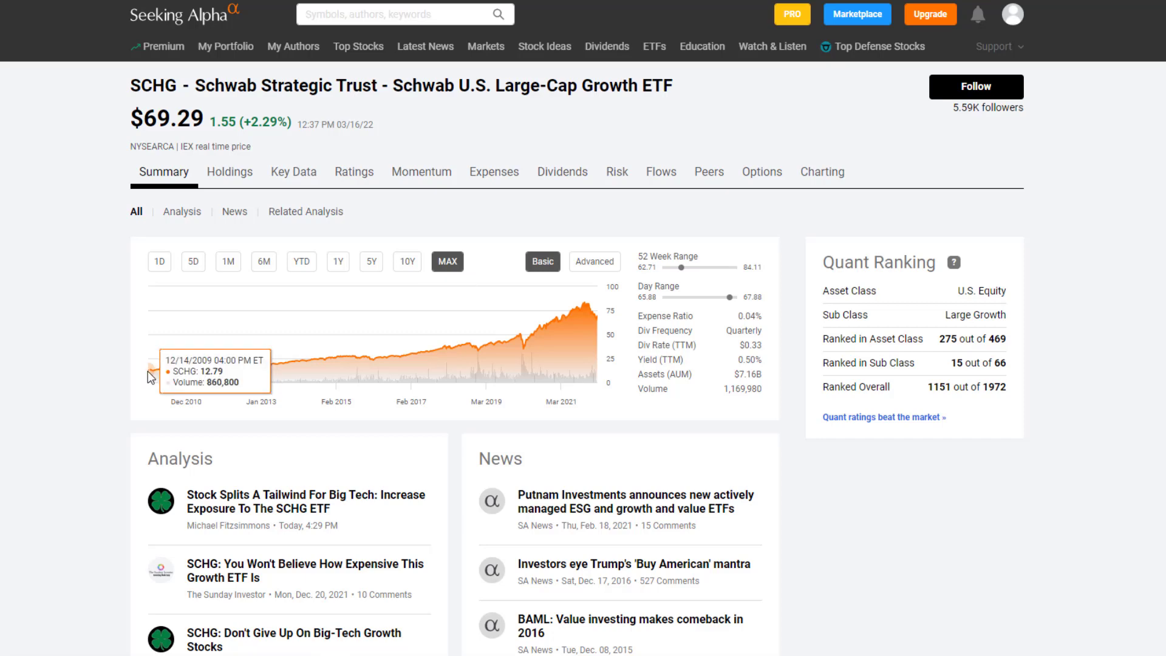
mouse_move(152, 378)
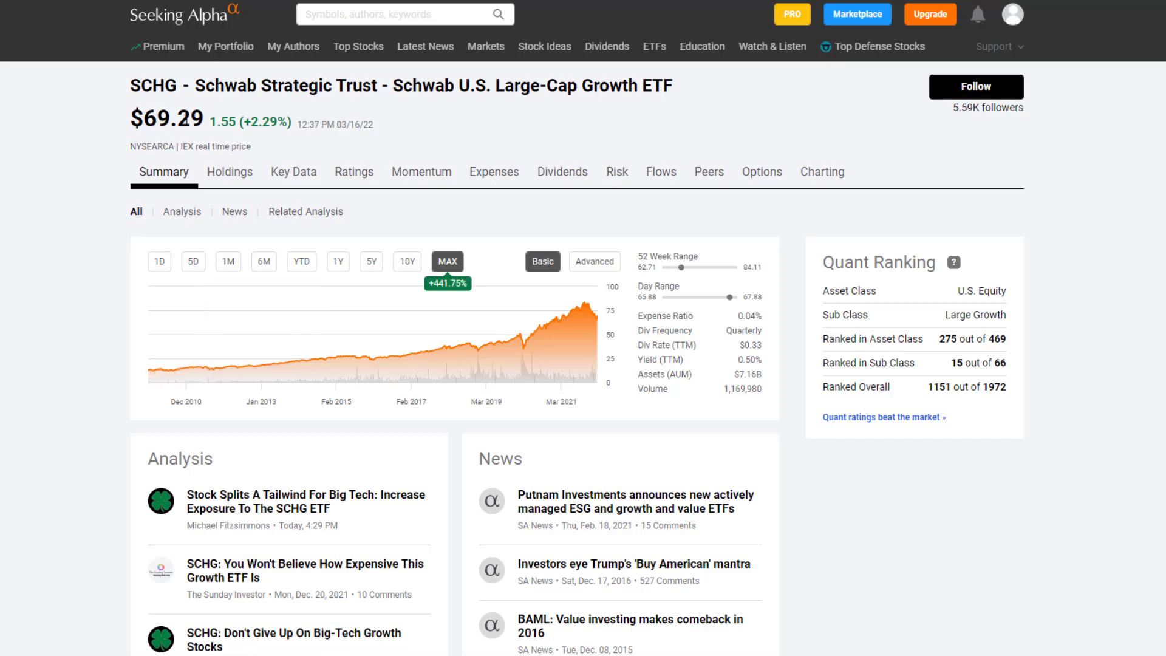
mouse_move(151, 372)
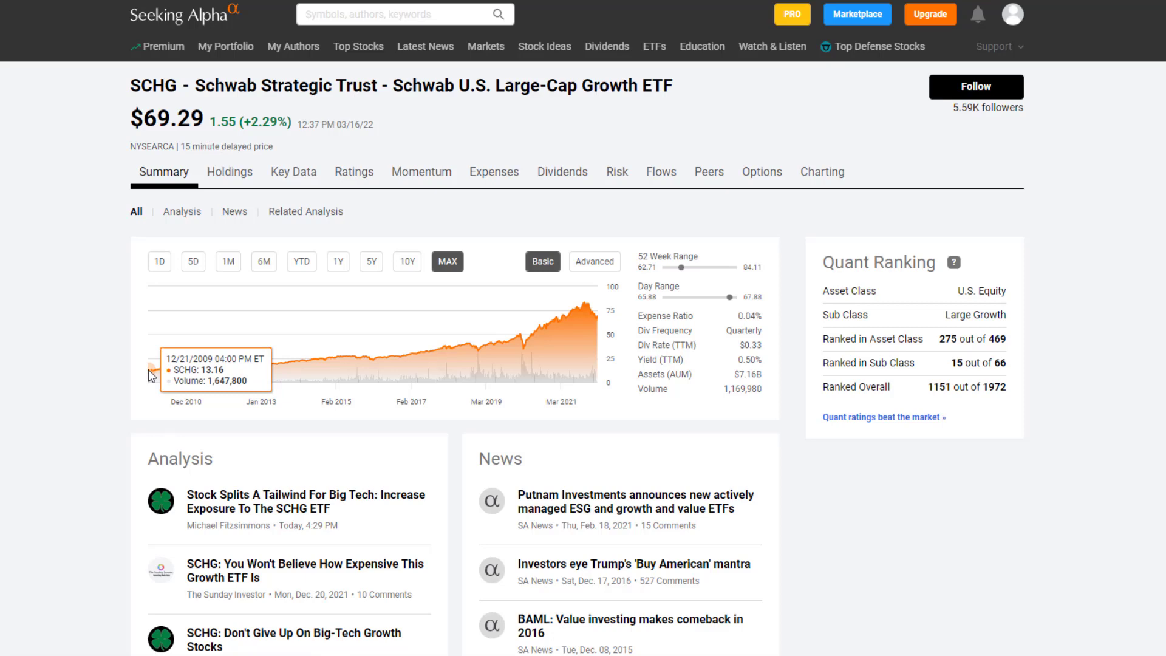
mouse_move(150, 375)
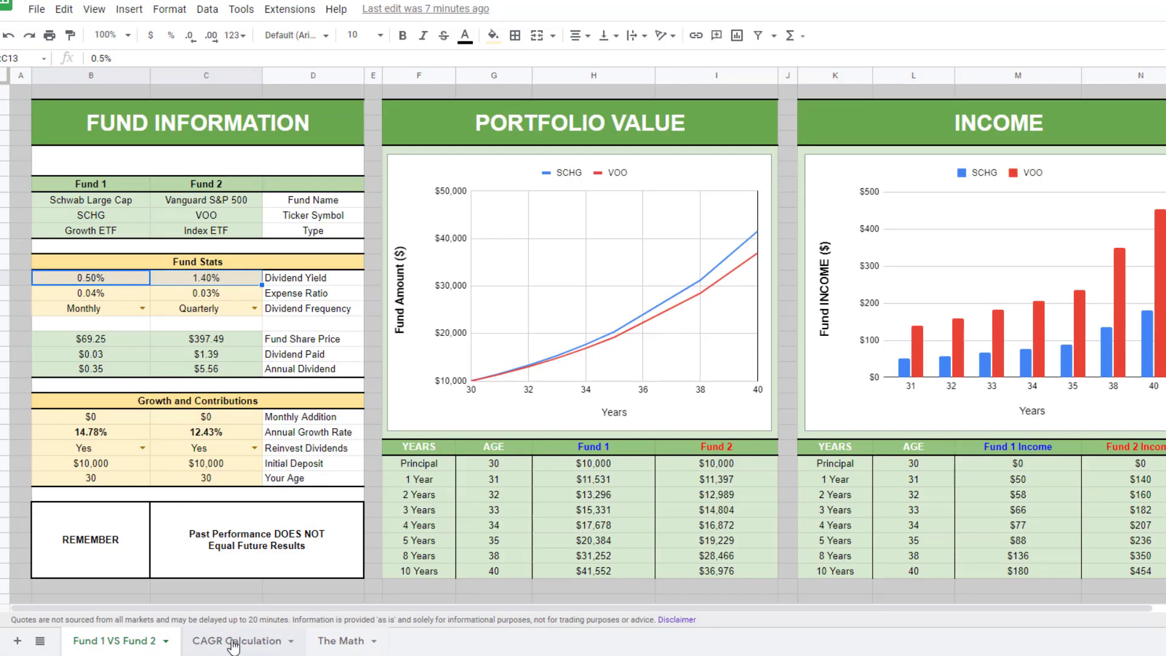
Inspect SCHG's CAGR inputs: 12.79 start, 12.25 years, live ending price, 14.78% growth.
left_click(238, 640)
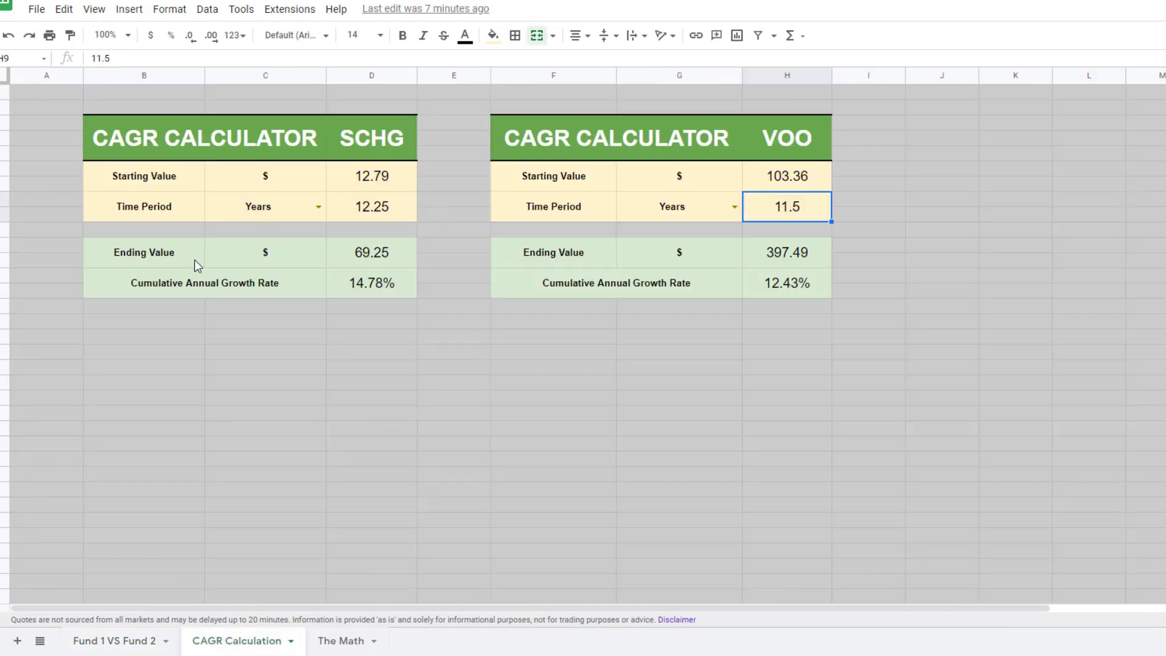
mouse_move(235, 130)
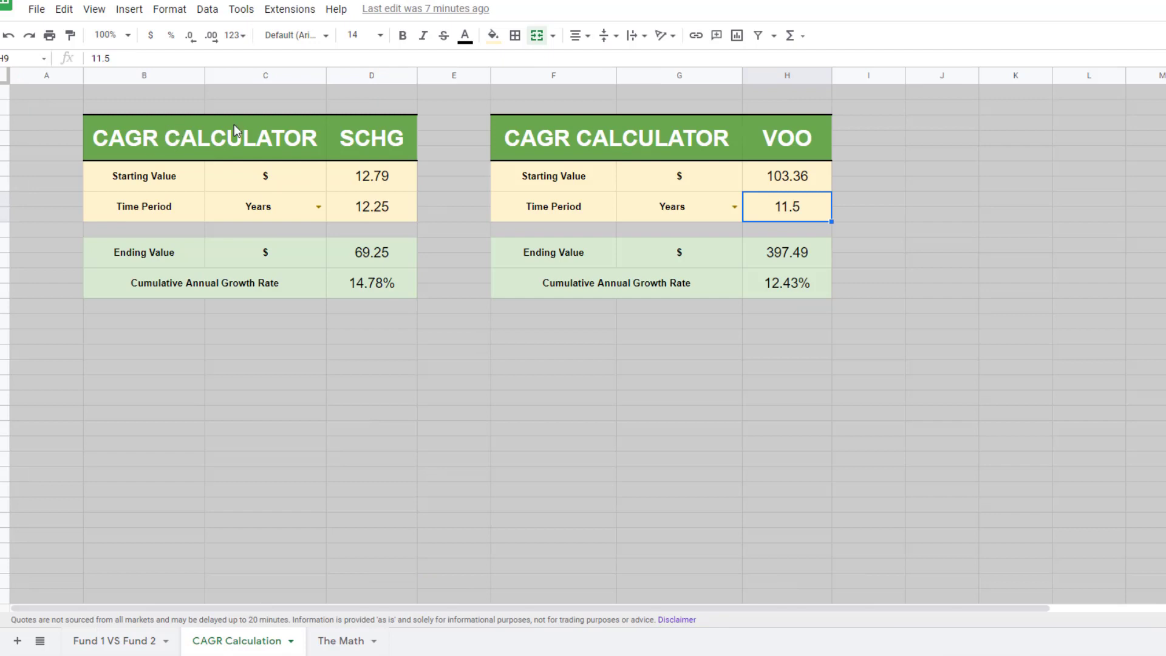
left_click(371, 138)
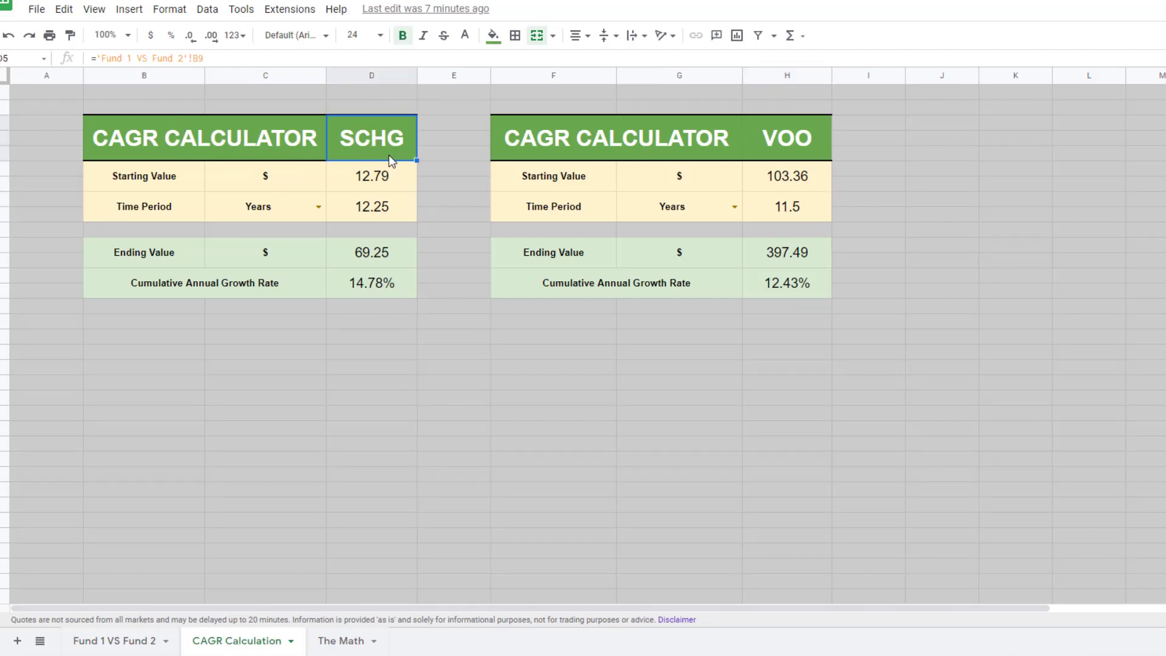
left_click(371, 177)
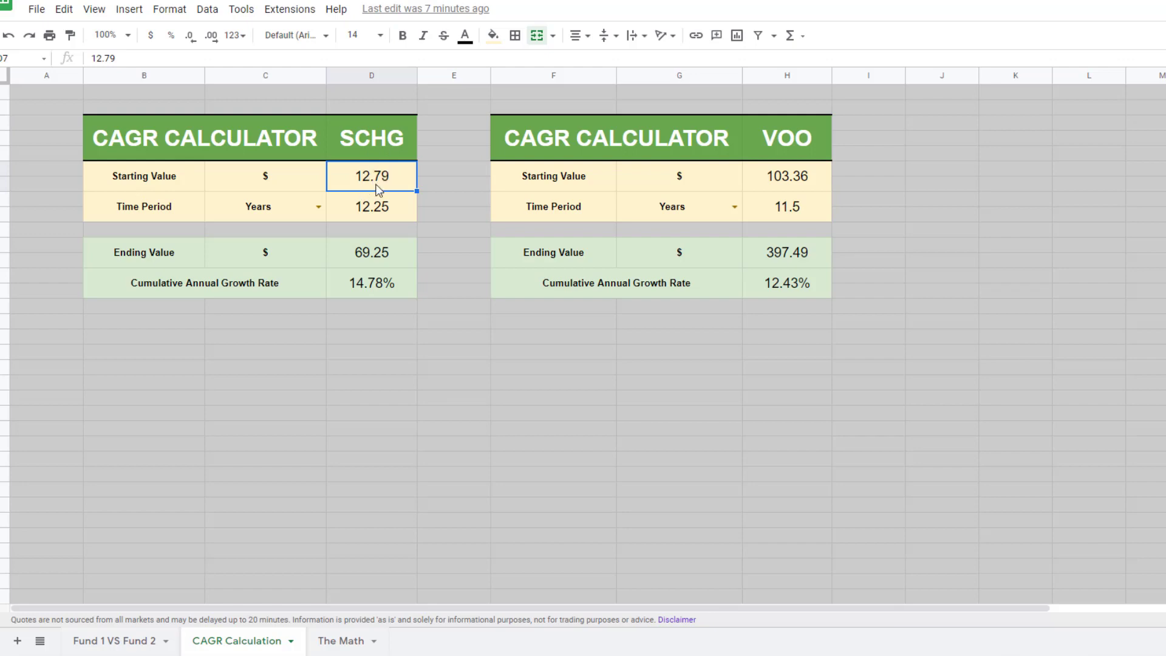
left_click(371, 205)
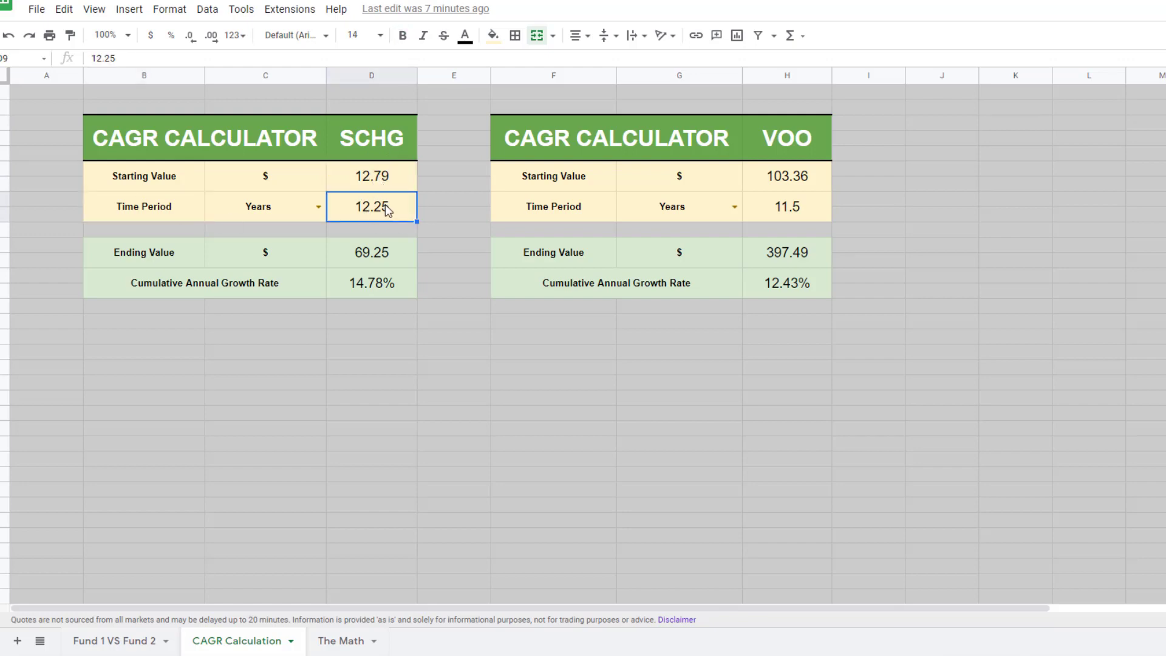
mouse_move(387, 211)
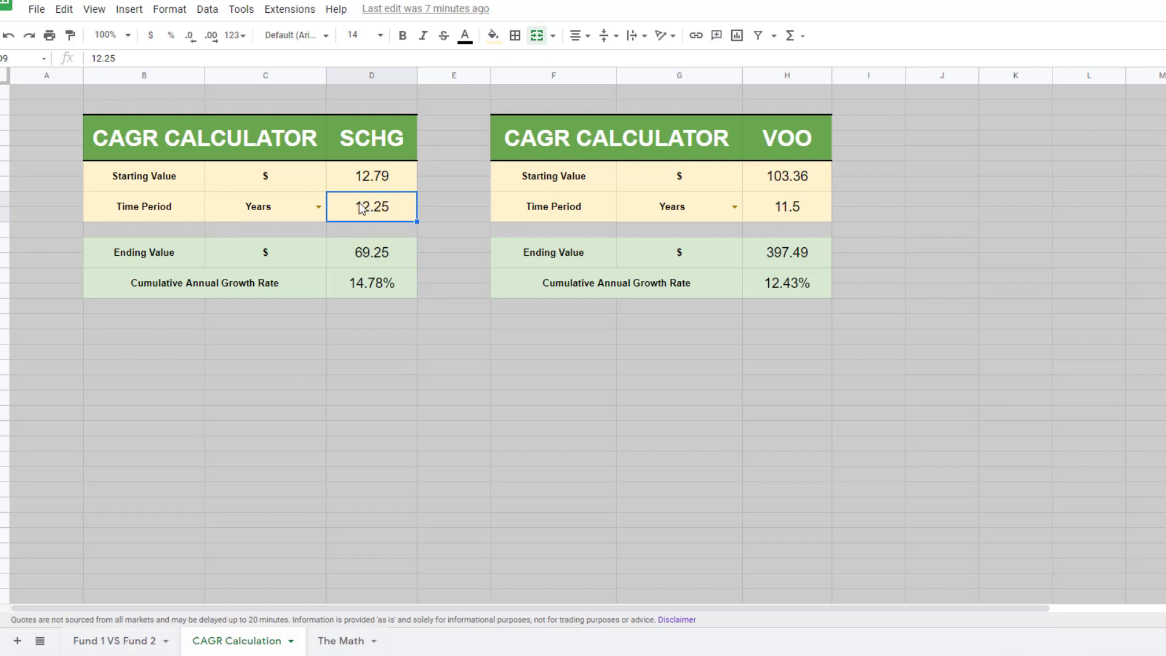
mouse_move(384, 212)
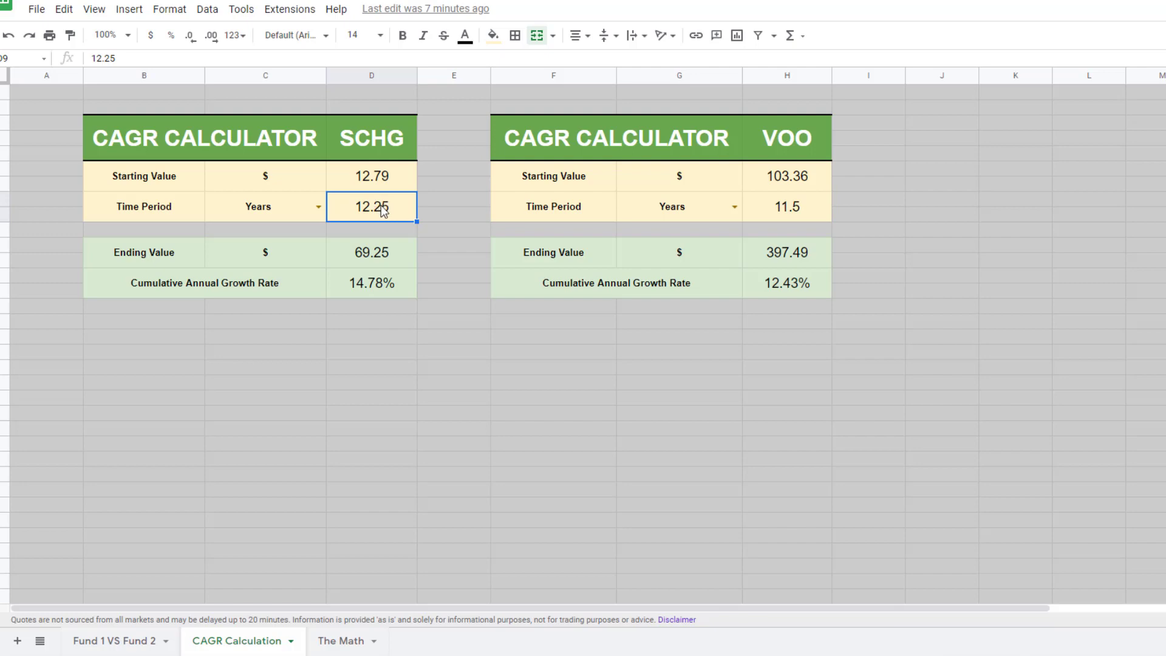
mouse_move(374, 210)
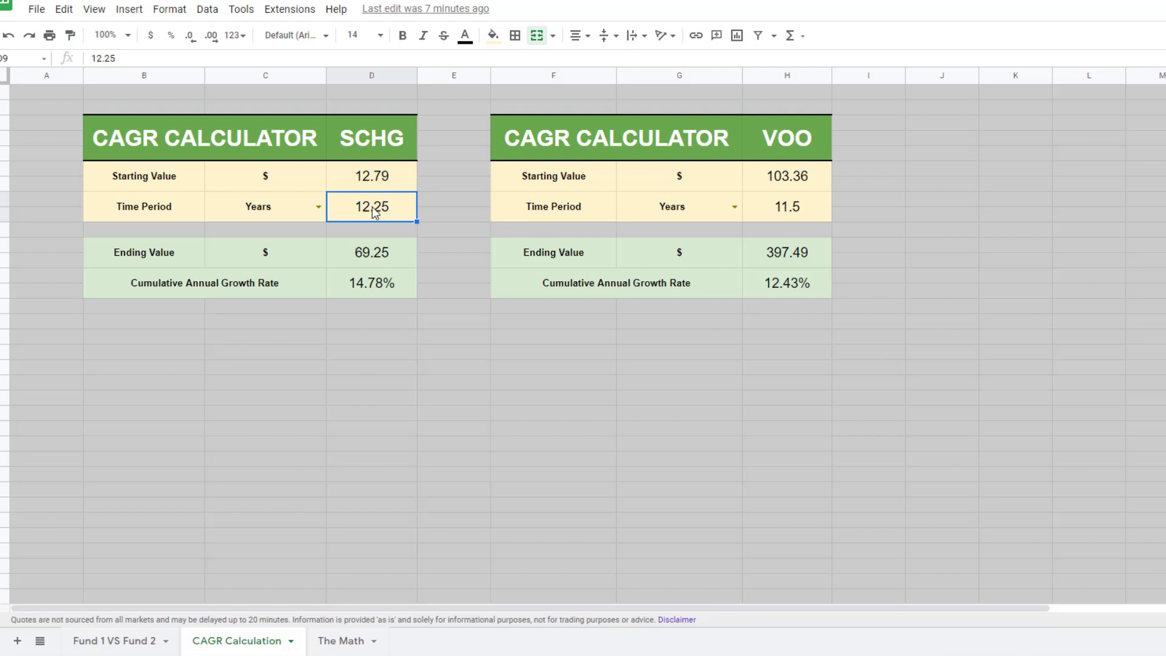
mouse_move(379, 202)
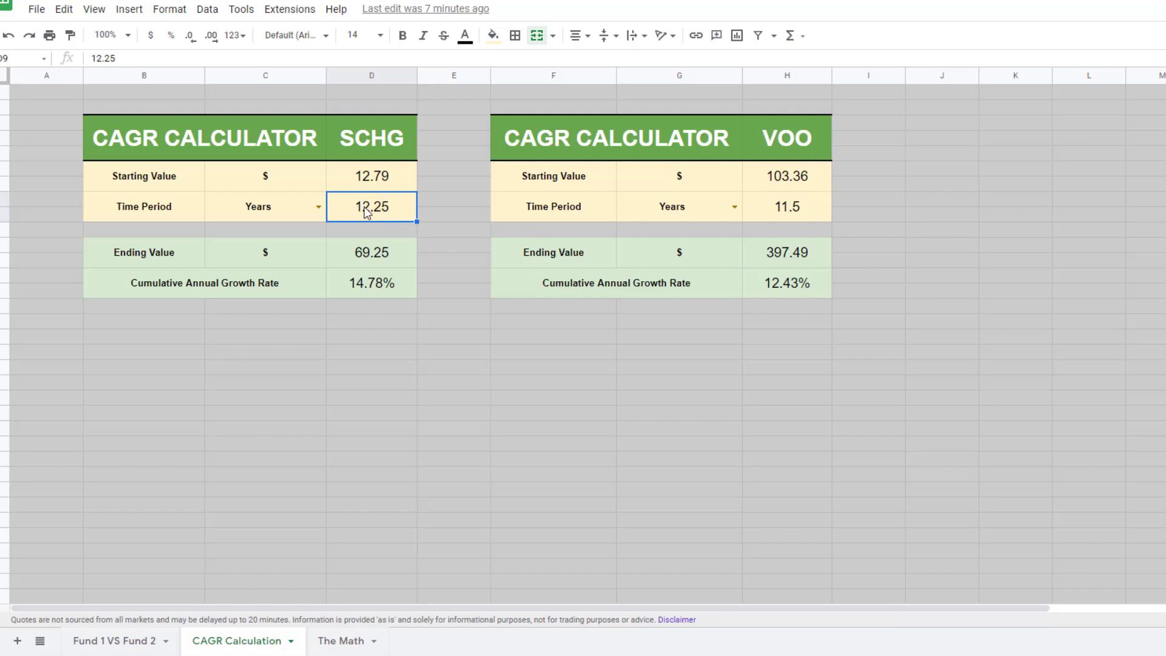
left_click(371, 252)
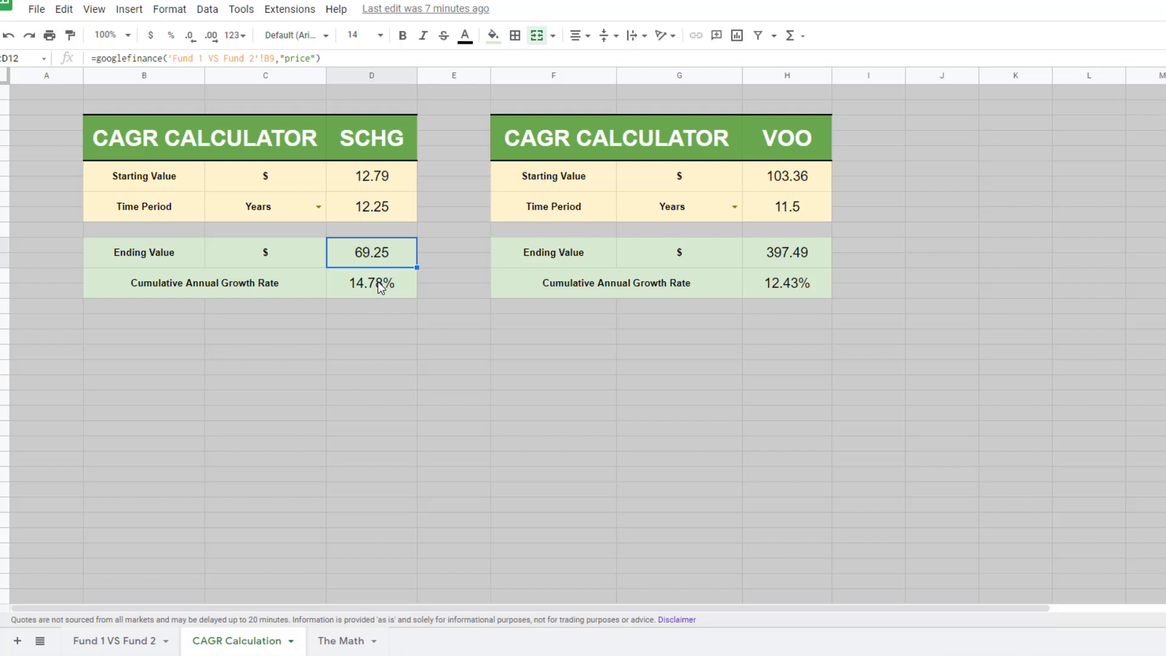
left_click(372, 282)
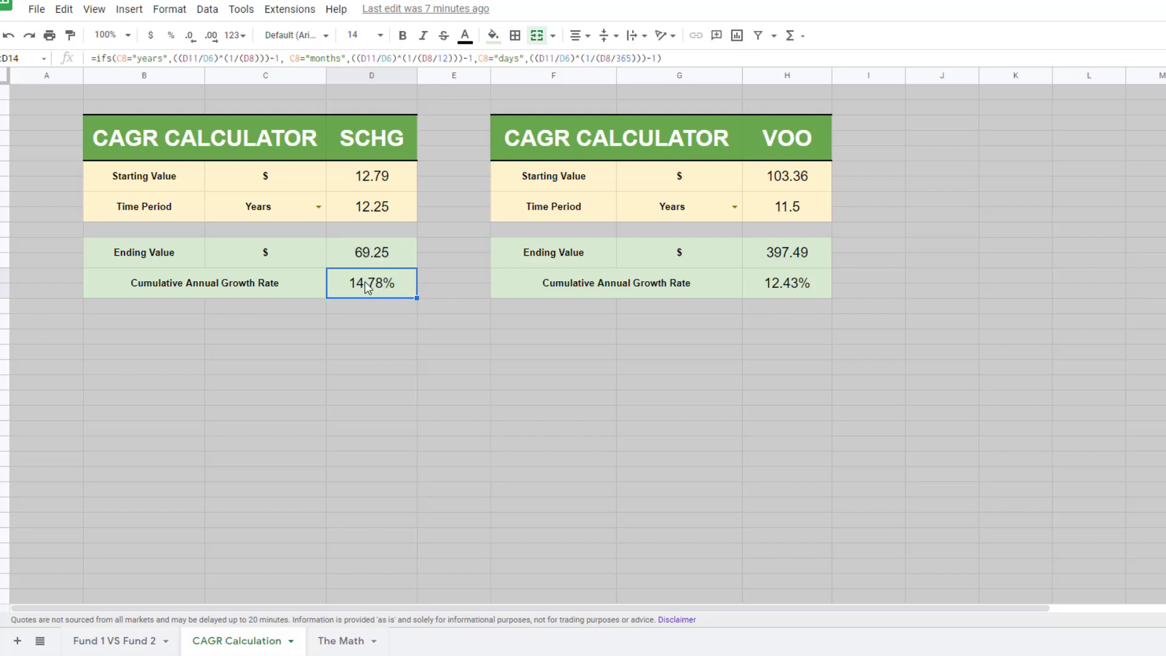
mouse_move(265, 294)
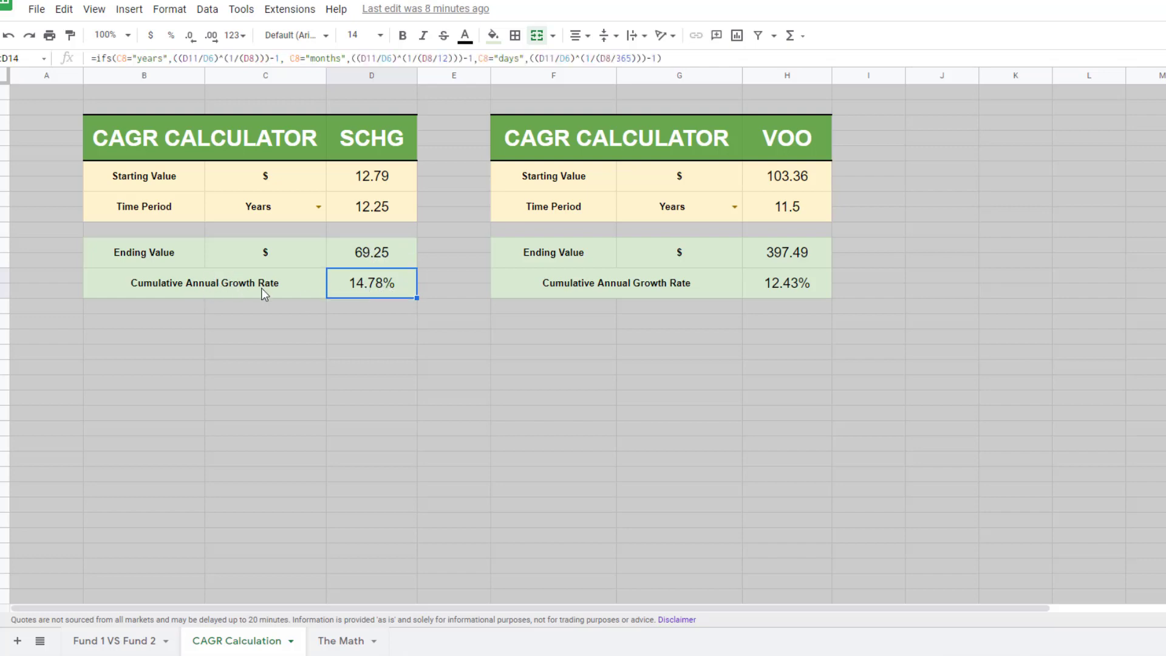
mouse_move(379, 301)
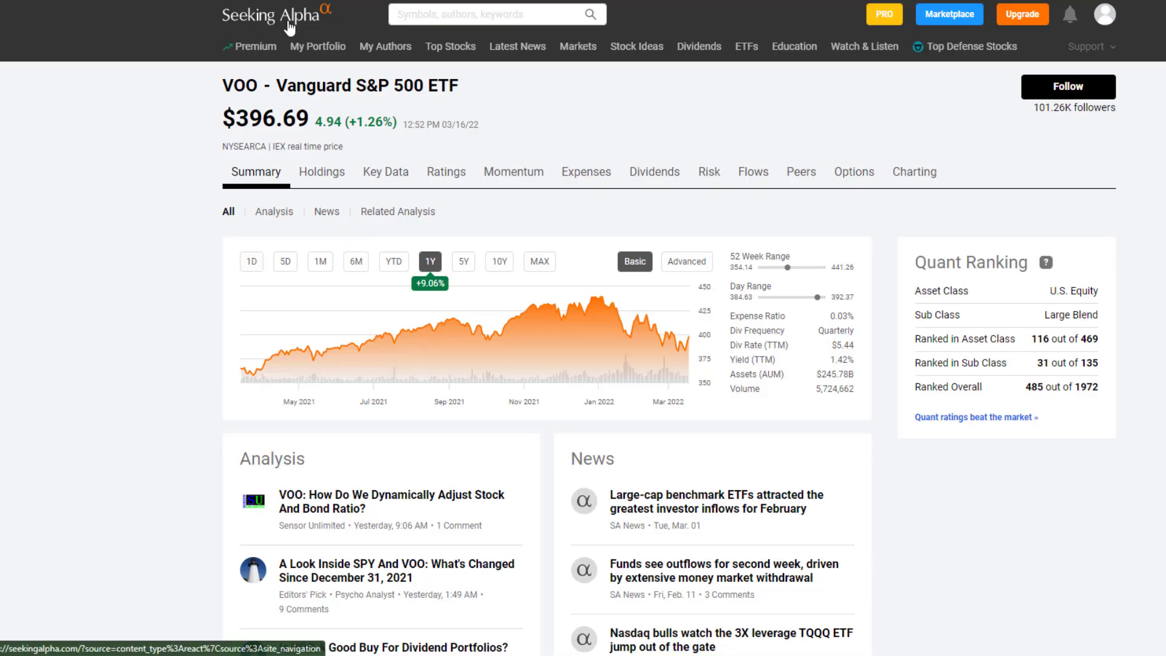
mouse_move(547, 262)
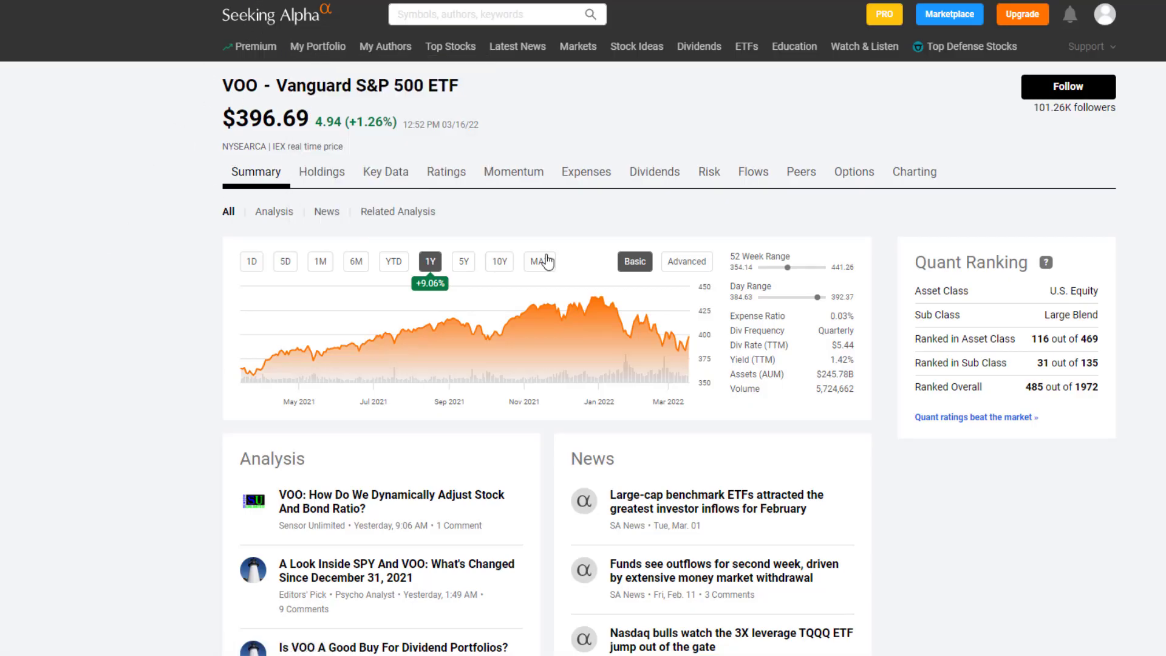
Switch VOO's price chart to MAX history, showing about $116.80 in January 2011.
left_click(539, 262)
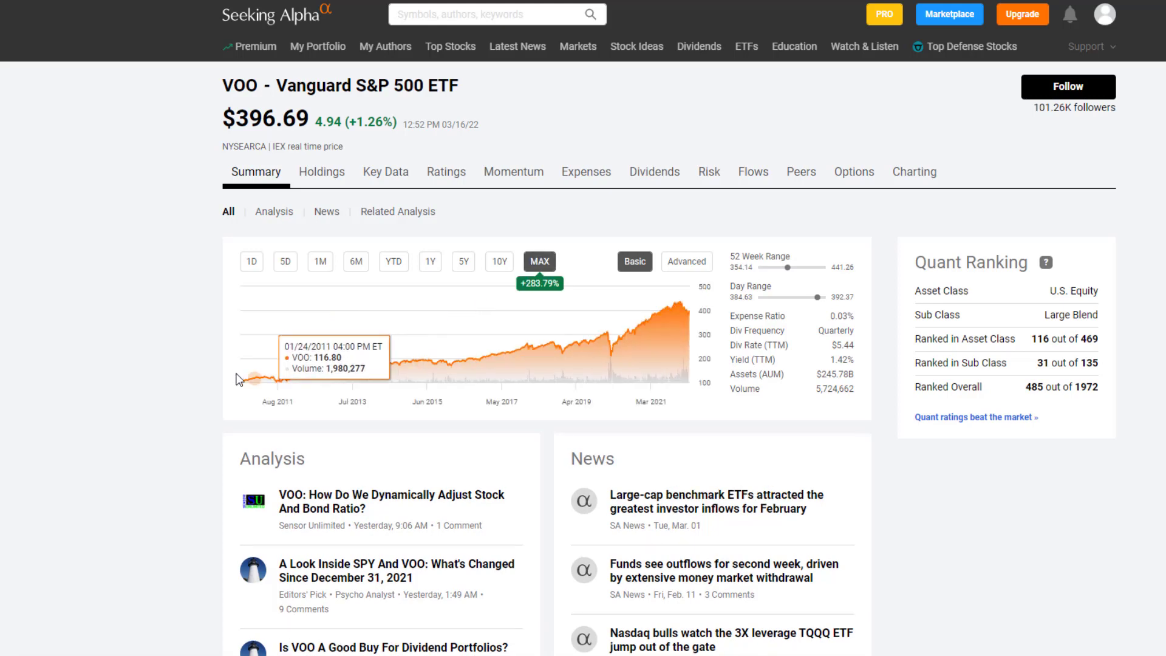
mouse_move(242, 385)
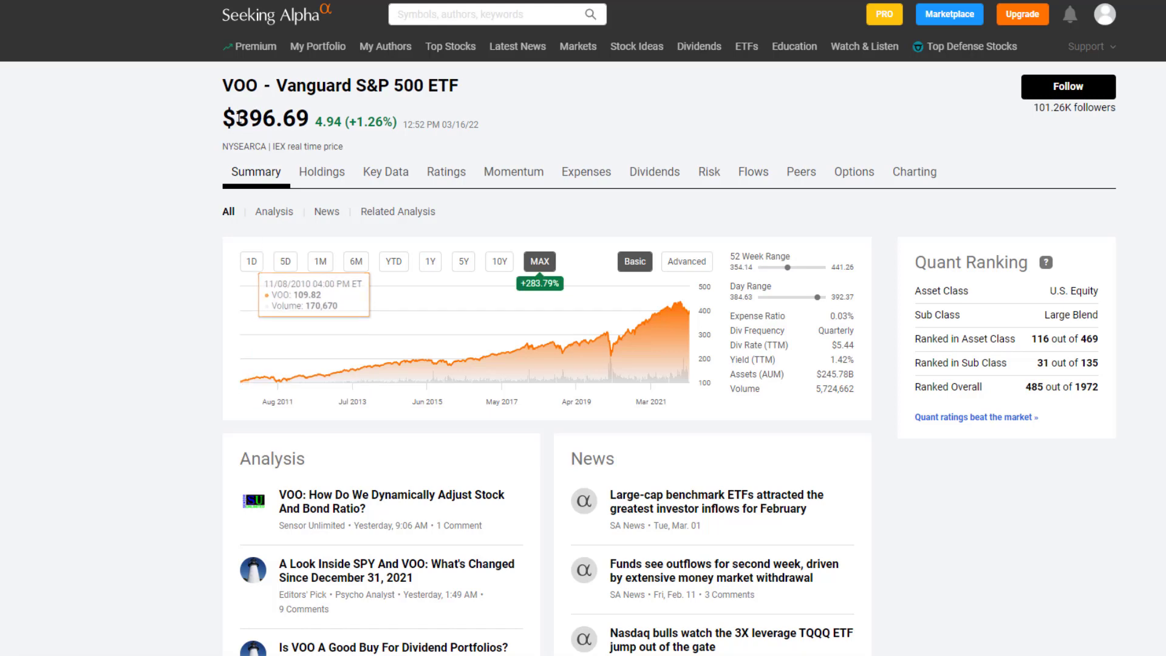
mouse_move(183, 291)
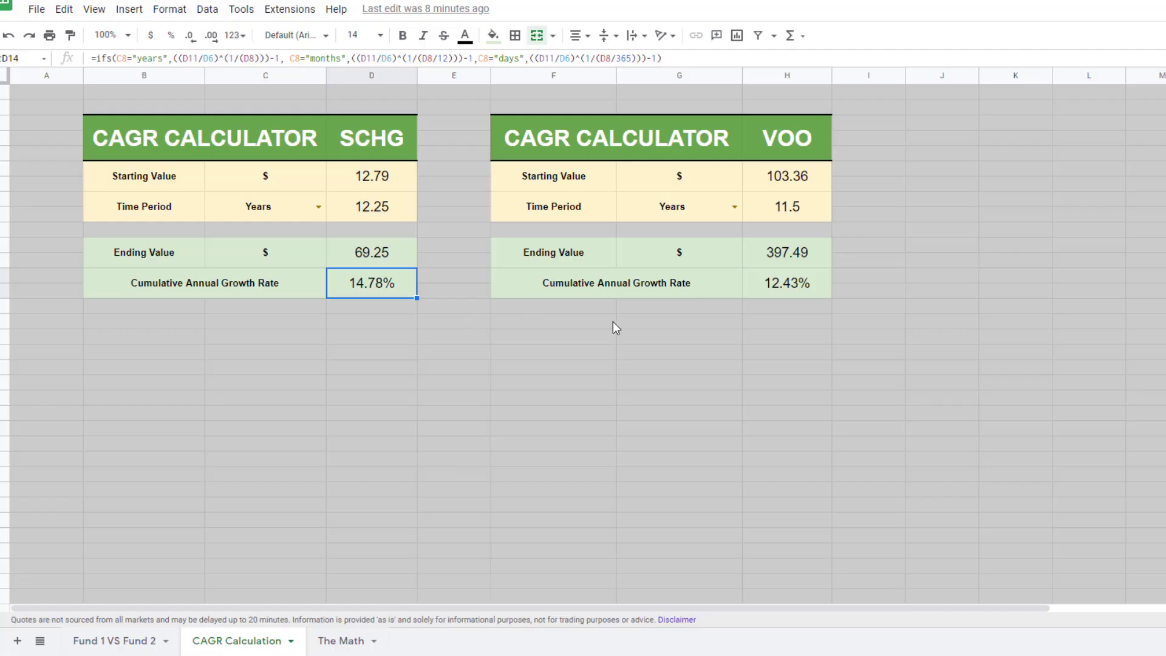
left_click(679, 321)
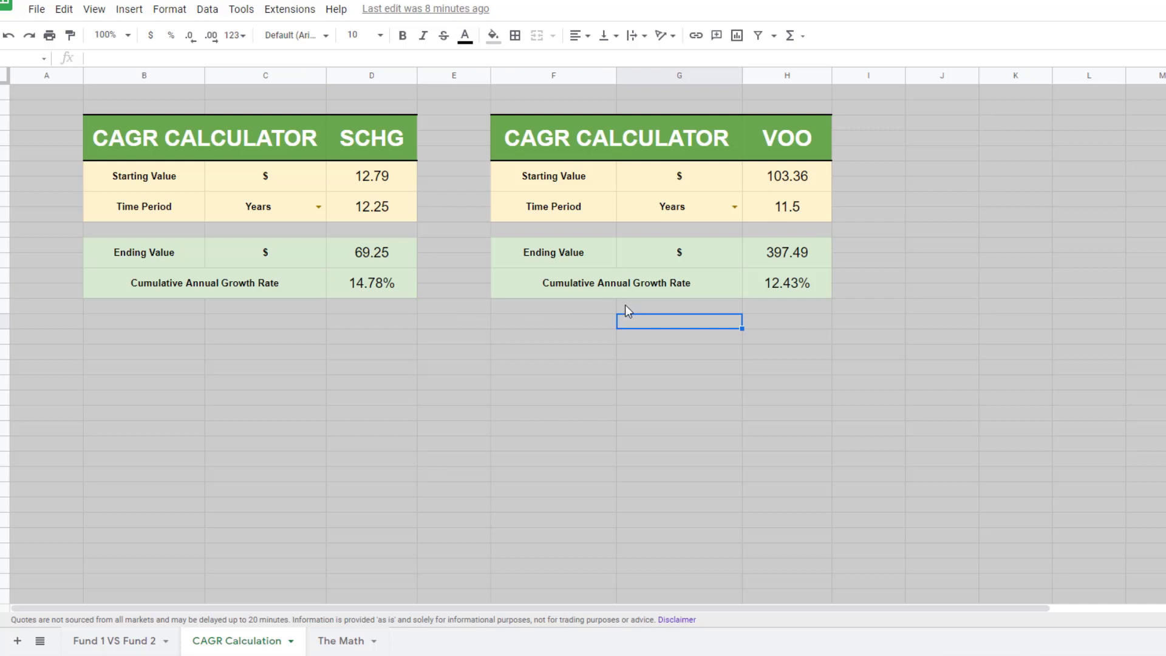
left_click(786, 176)
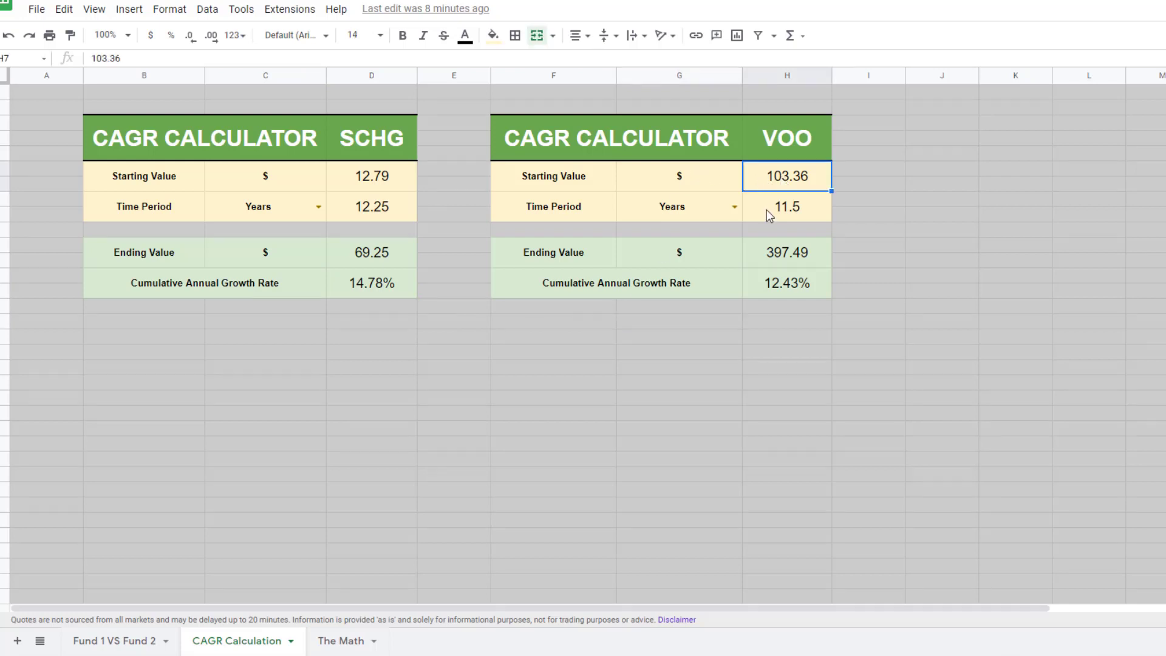
left_click(786, 253)
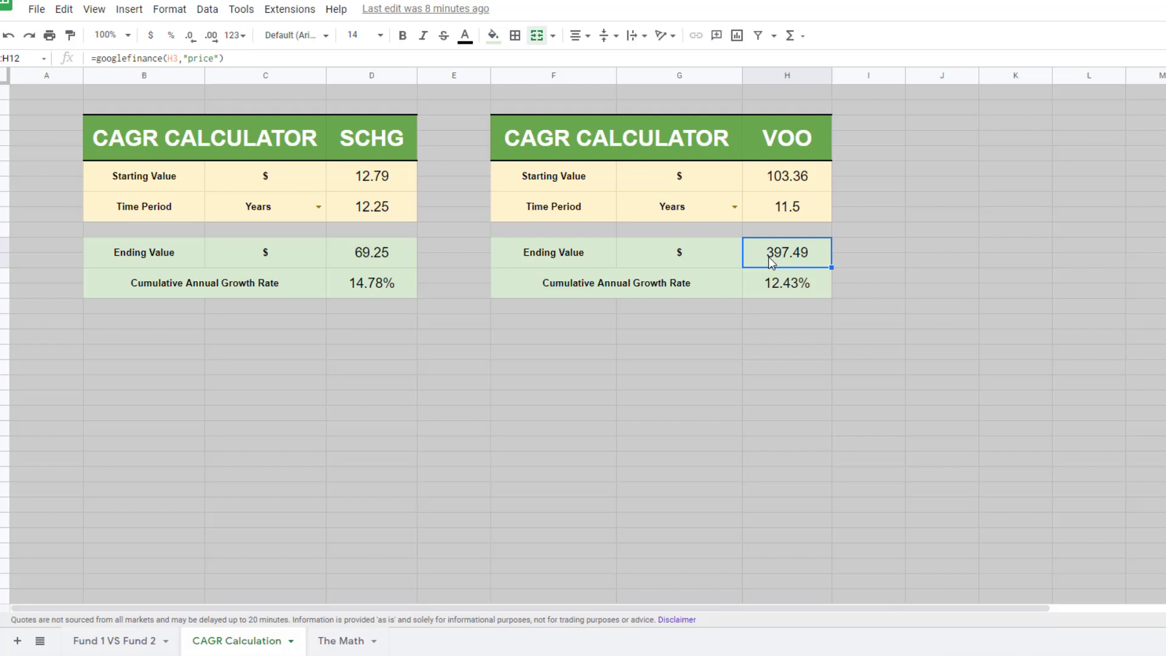
left_click(787, 283)
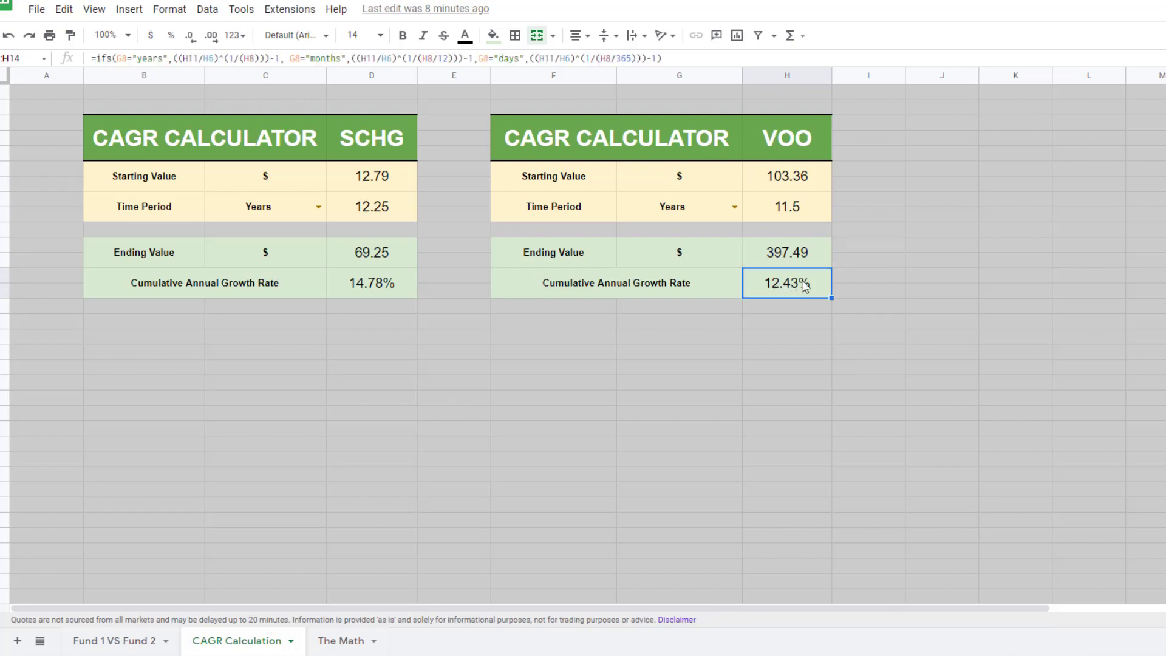
mouse_move(458, 379)
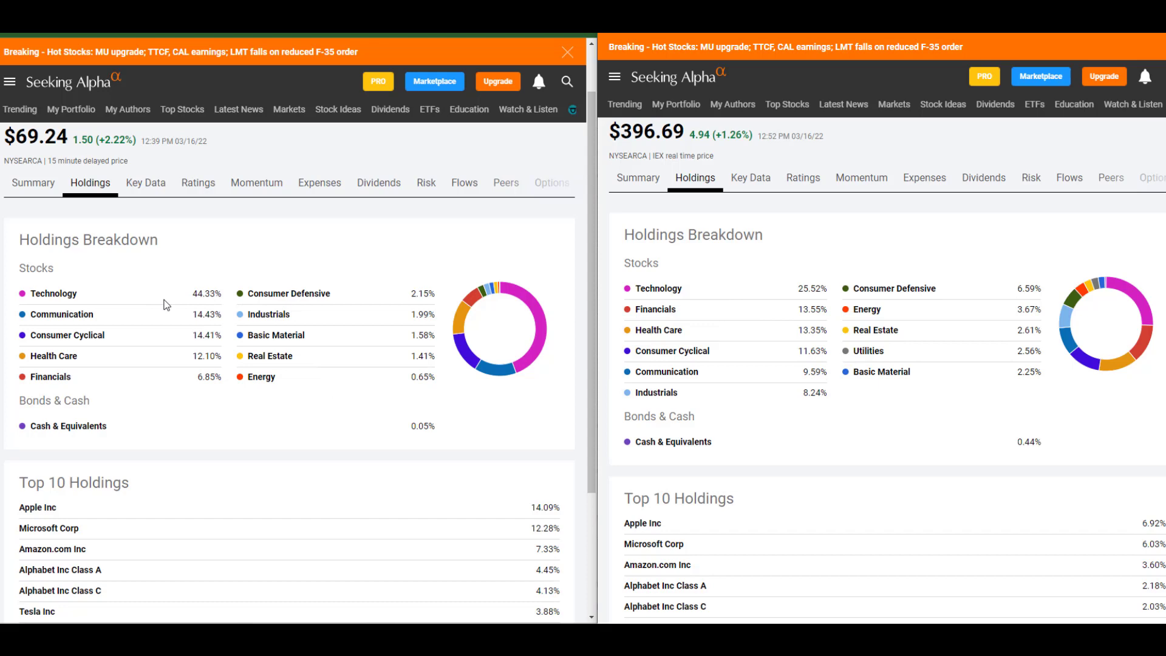
mouse_move(136, 295)
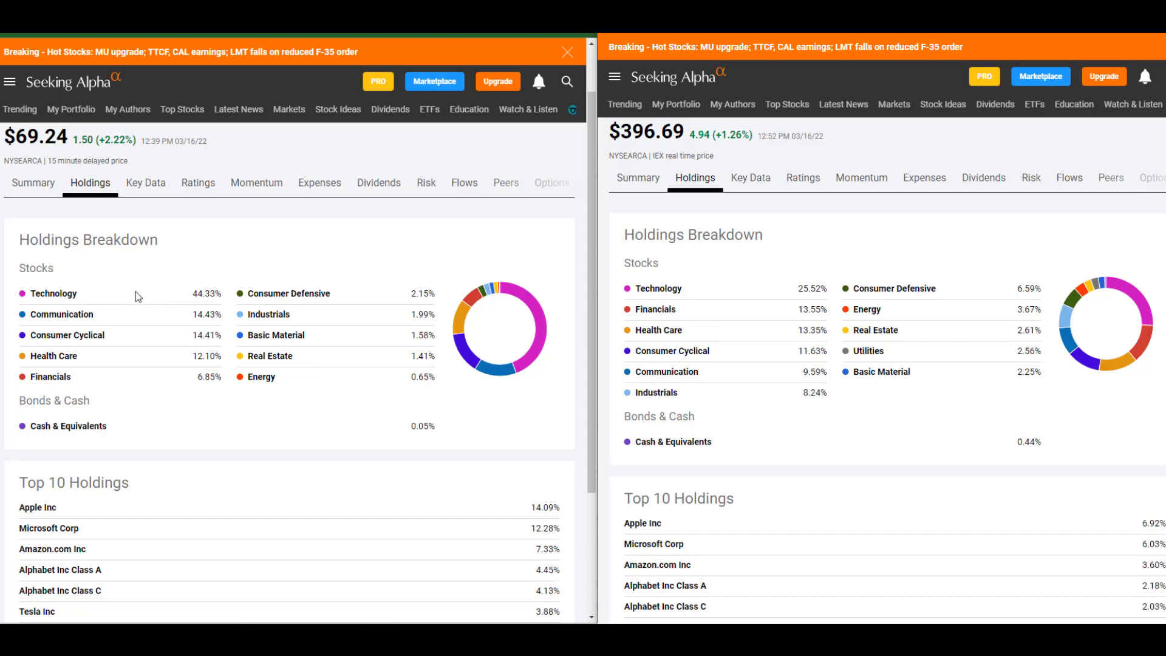
mouse_move(121, 299)
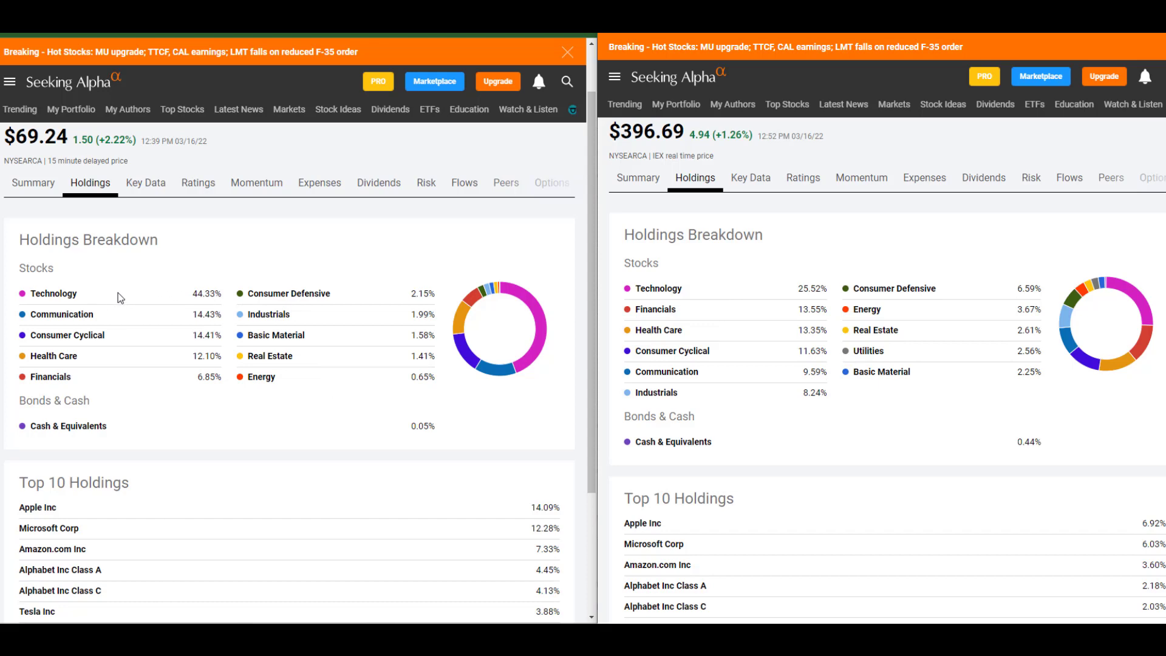
mouse_move(724, 285)
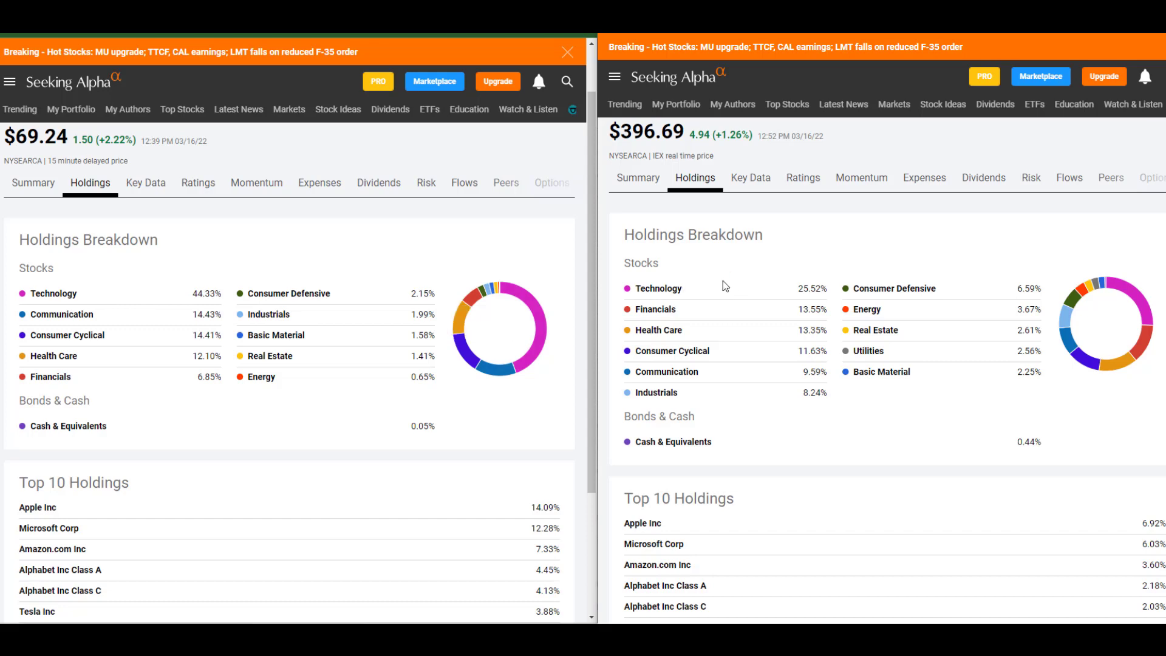
mouse_move(747, 288)
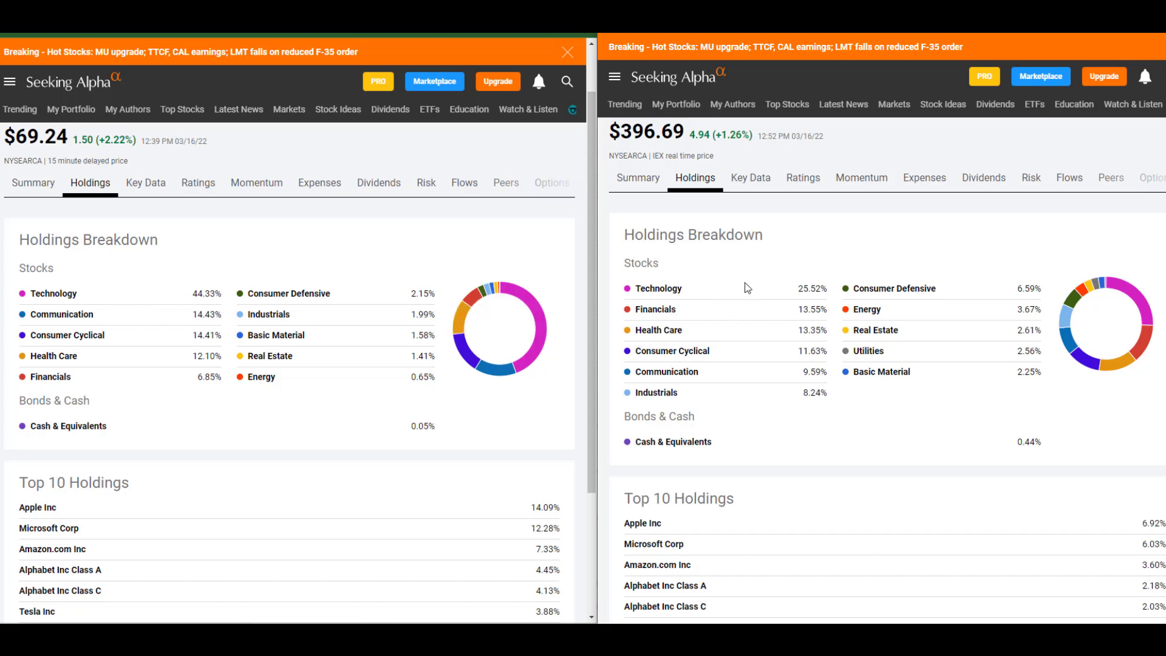
mouse_move(748, 289)
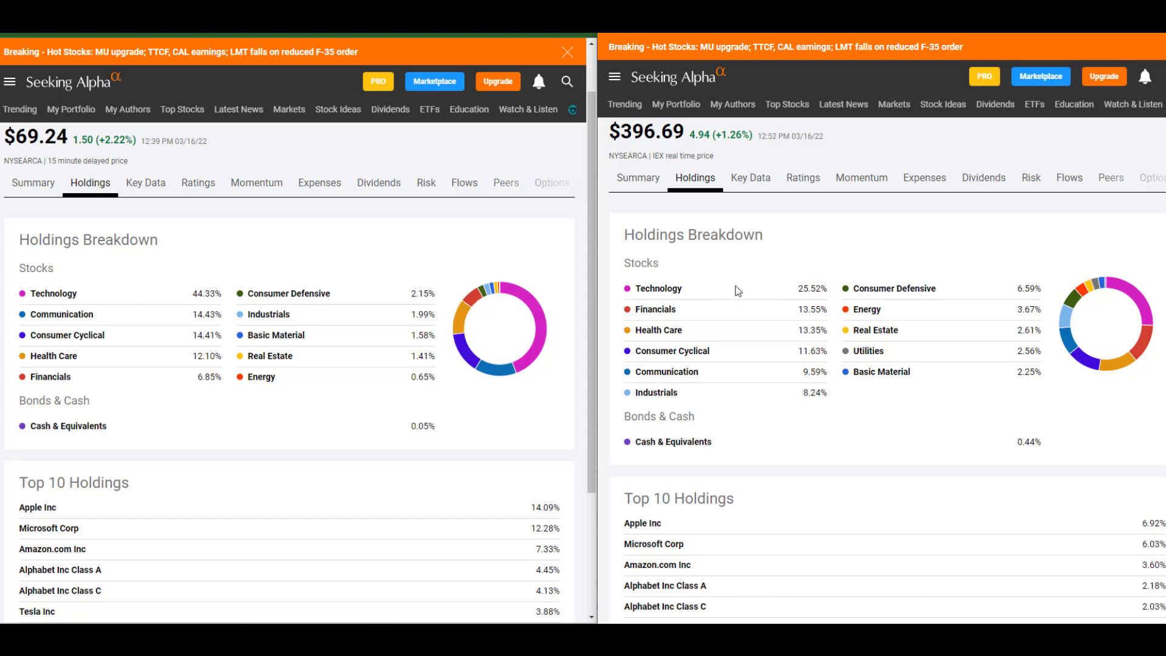
mouse_move(727, 318)
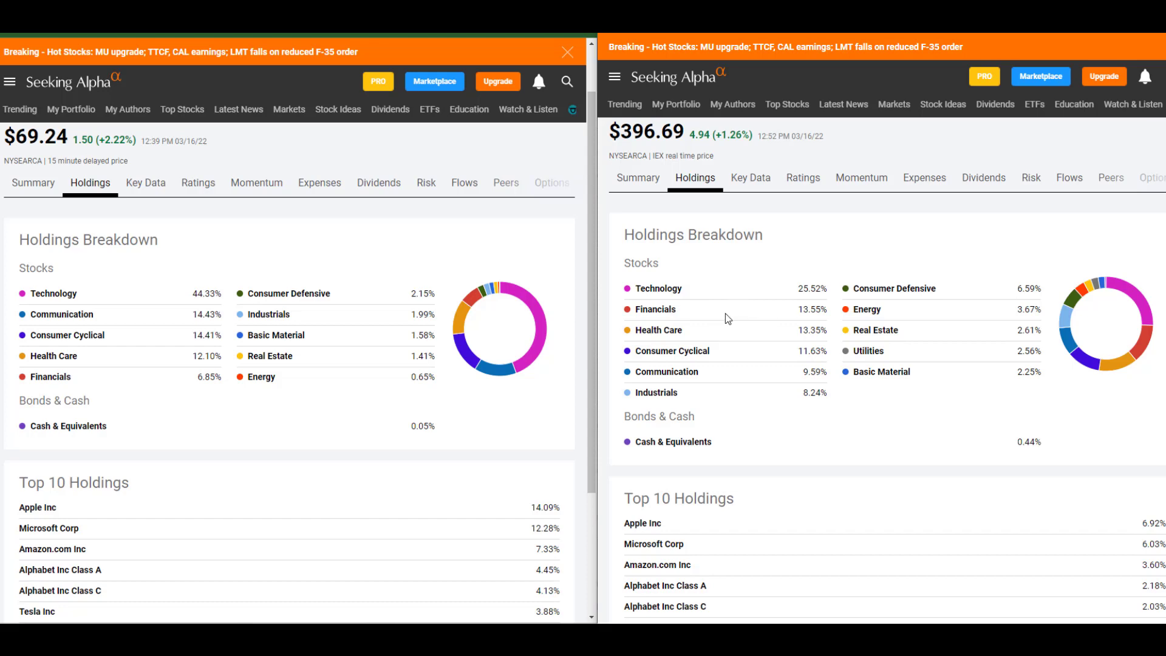
mouse_move(736, 339)
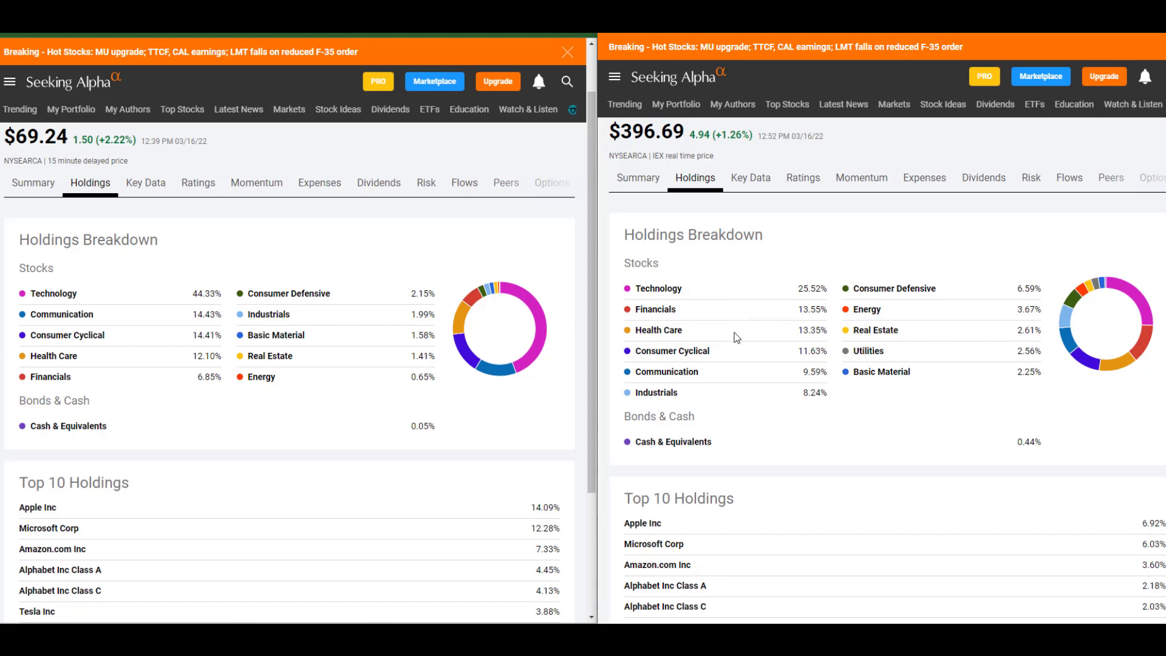
mouse_move(717, 299)
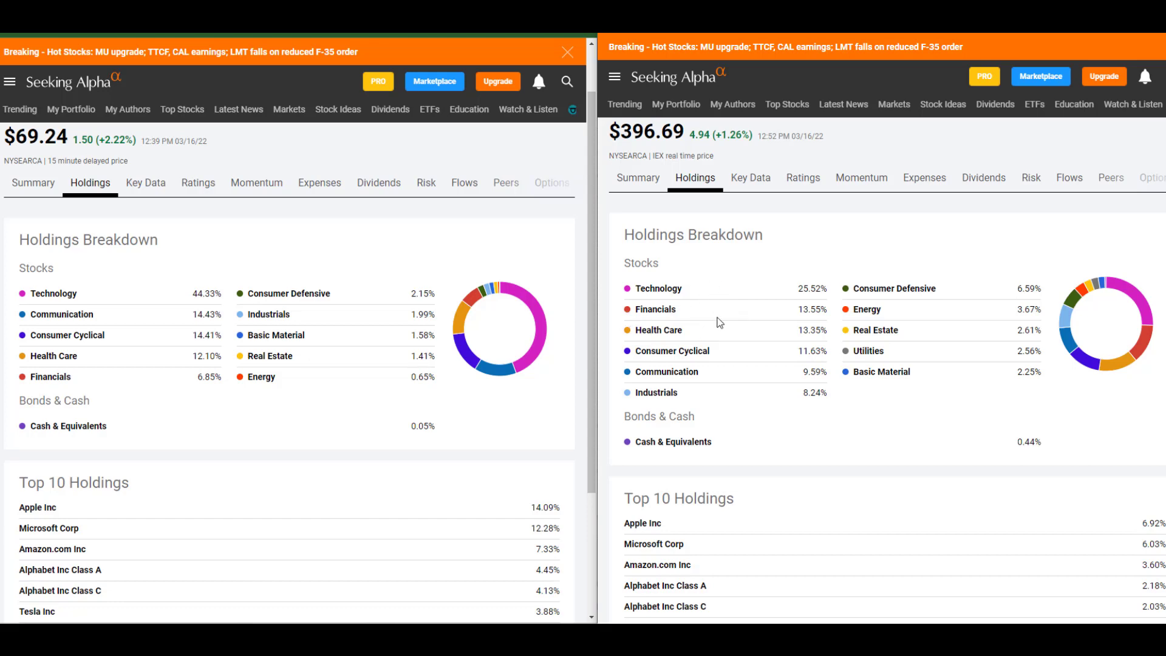
mouse_move(107, 339)
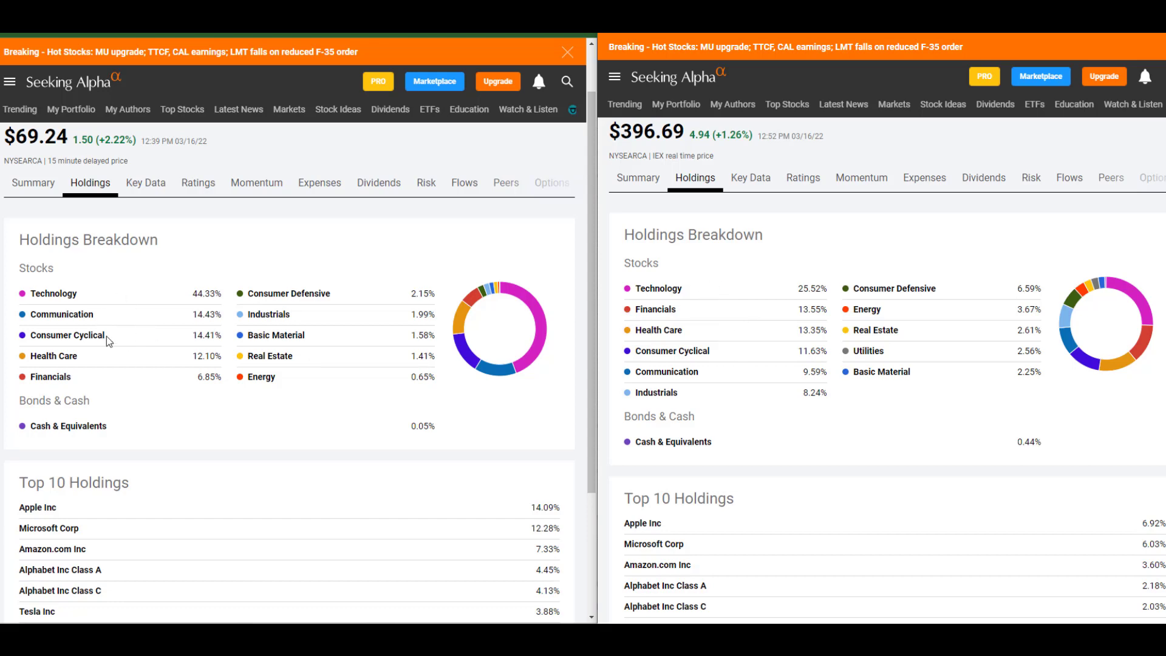
mouse_move(129, 320)
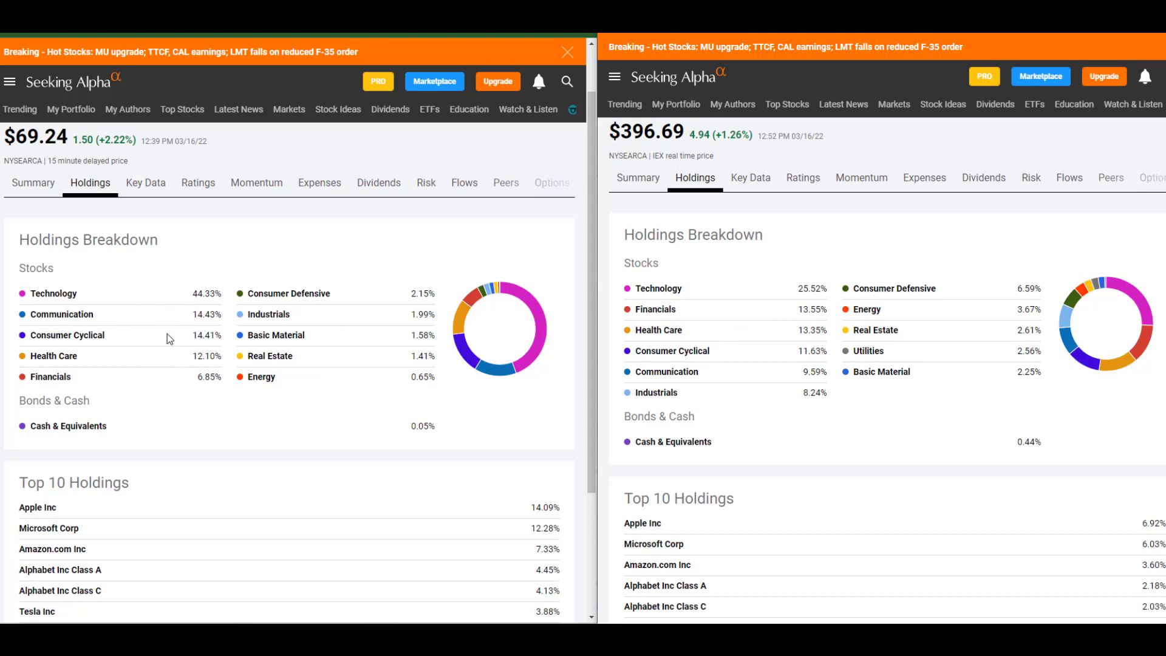
mouse_move(110, 334)
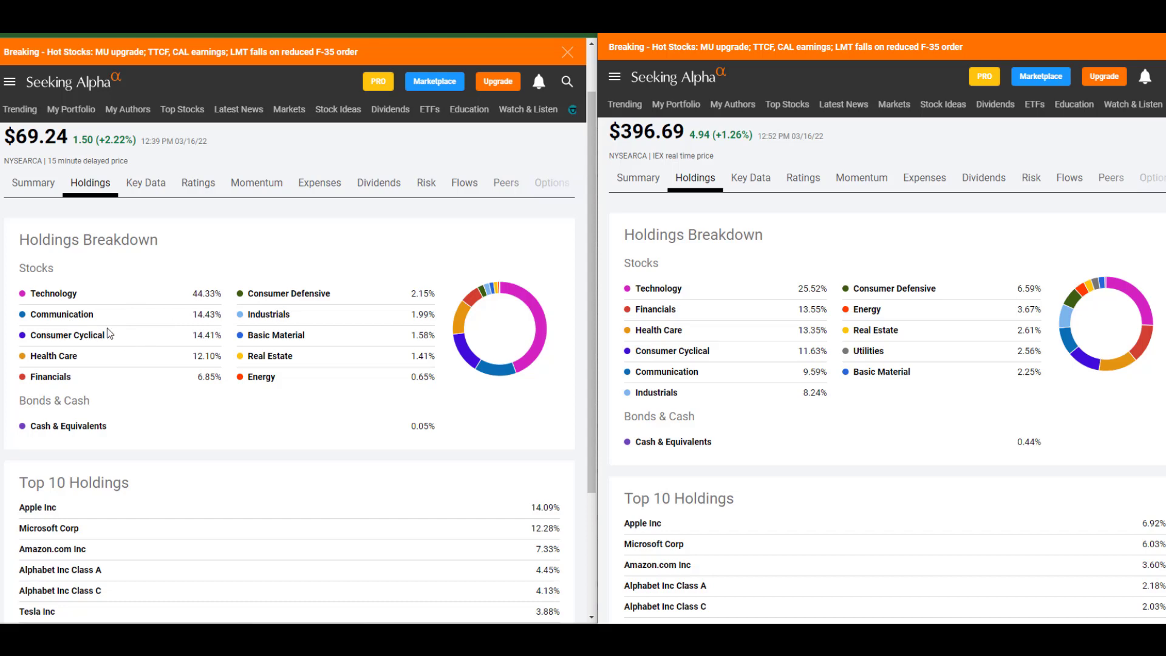
Scroll down to the Top 10 Holdings lists for SCHG and VOO.
scroll("down", 3)
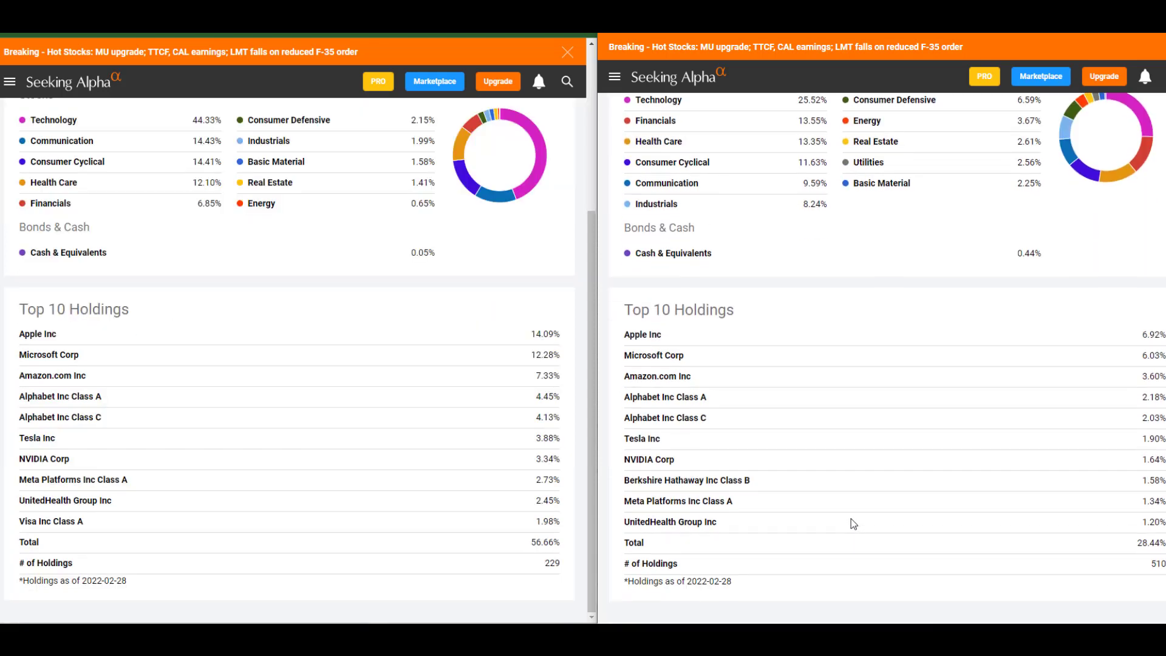
mouse_move(784, 352)
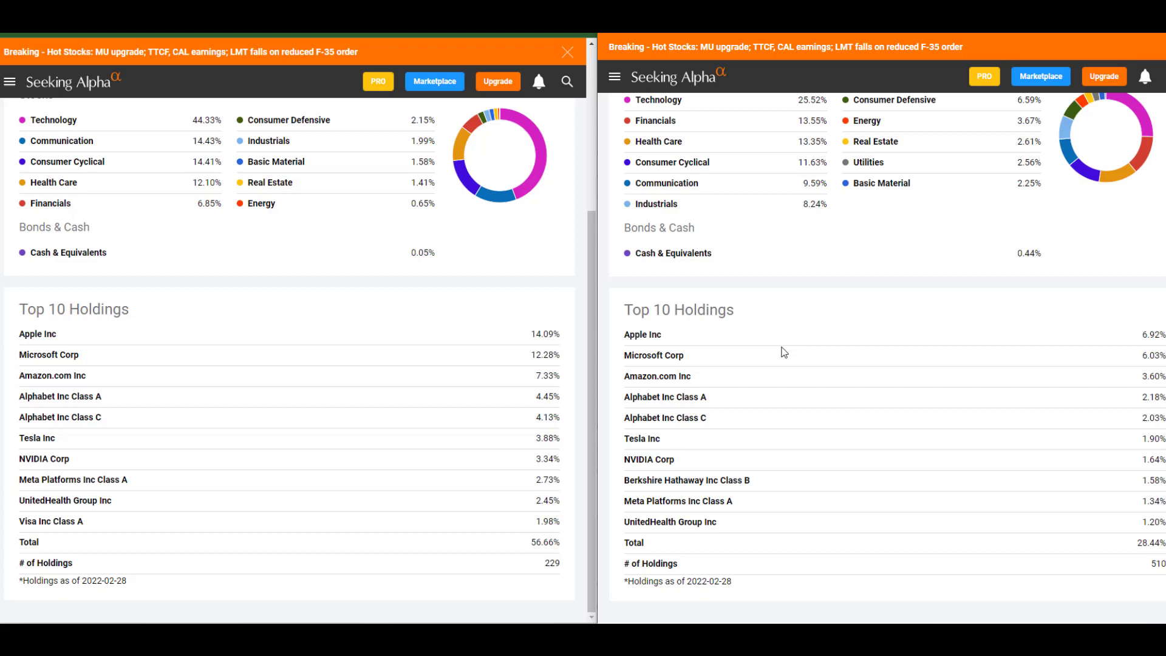
mouse_move(248, 363)
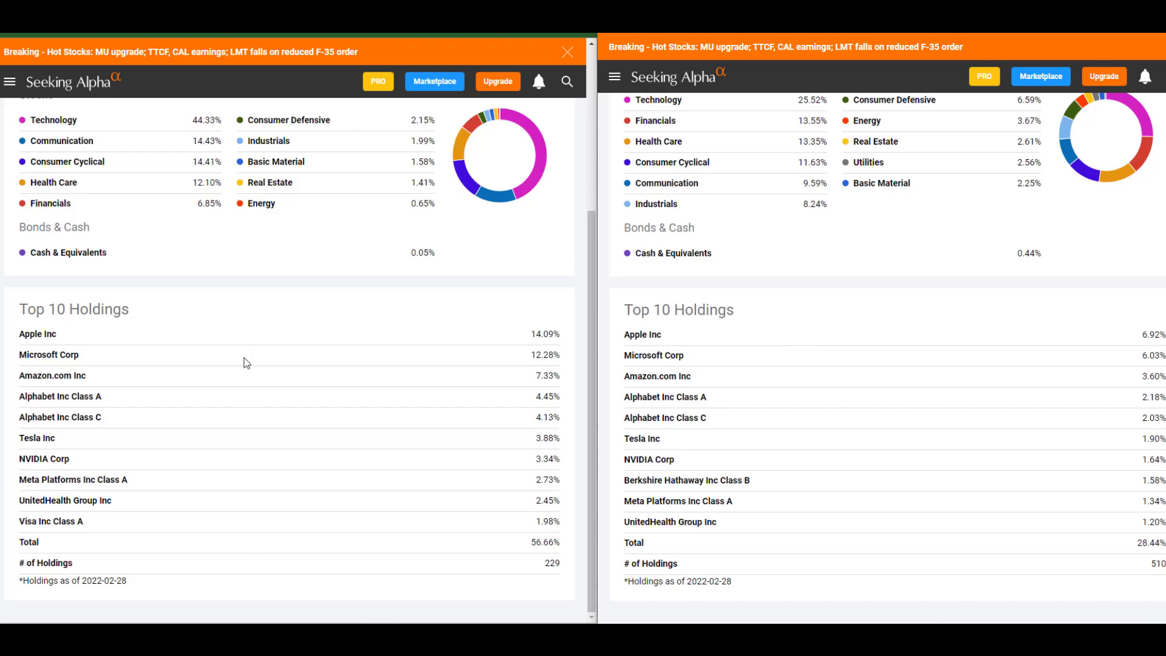
mouse_move(249, 435)
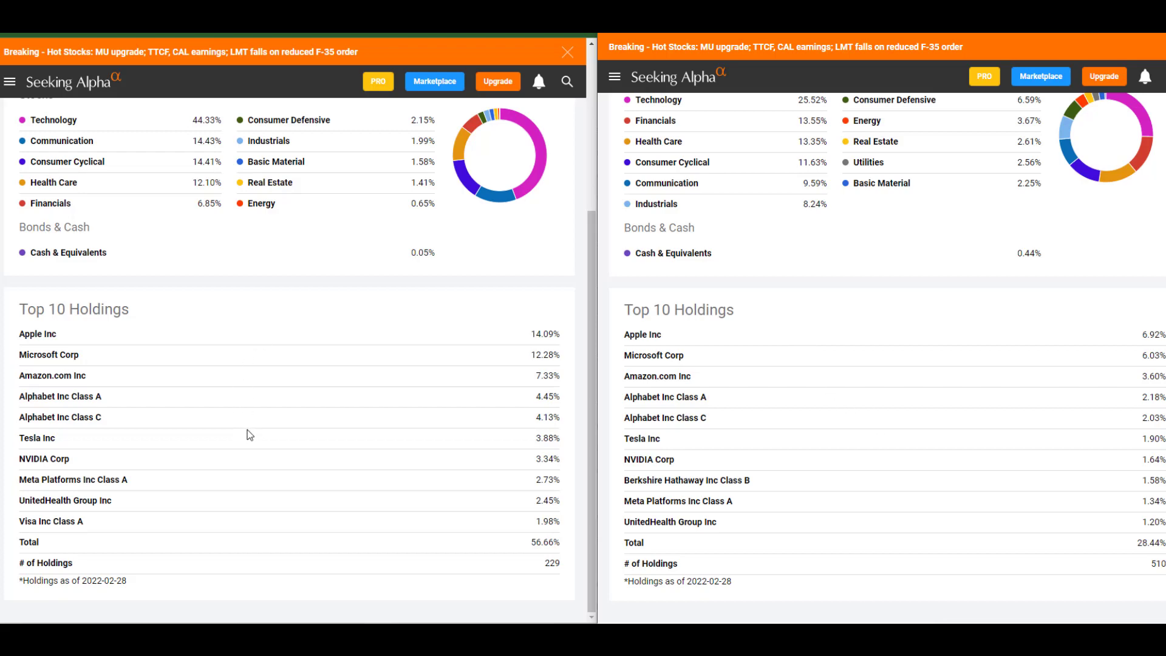
mouse_move(291, 372)
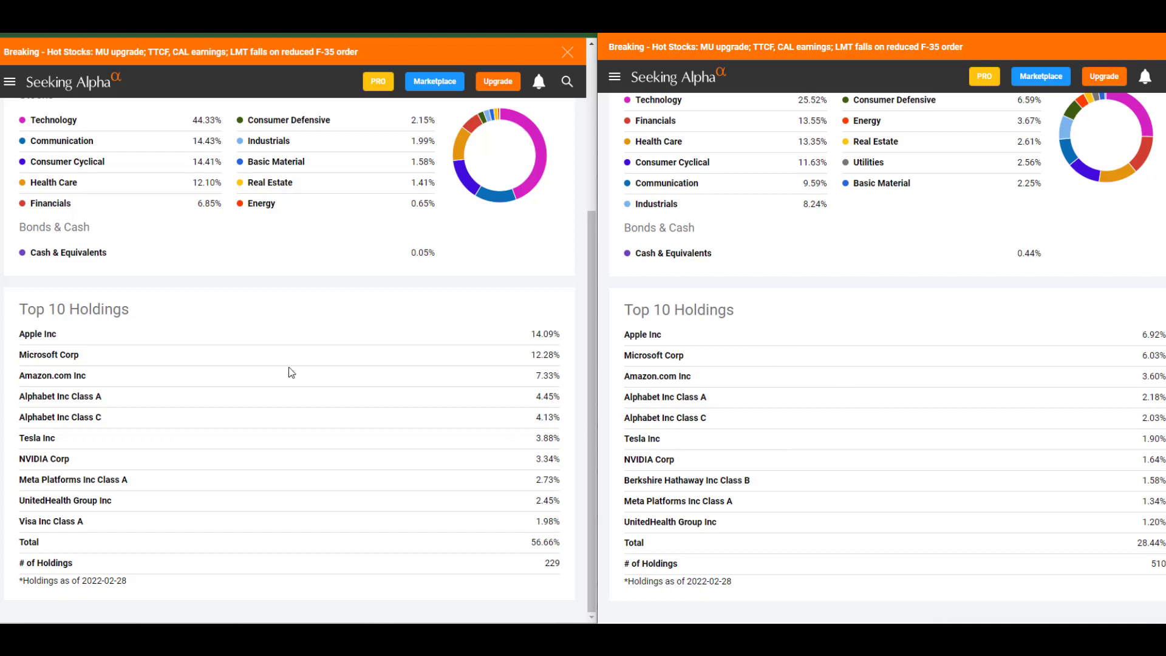
mouse_move(225, 418)
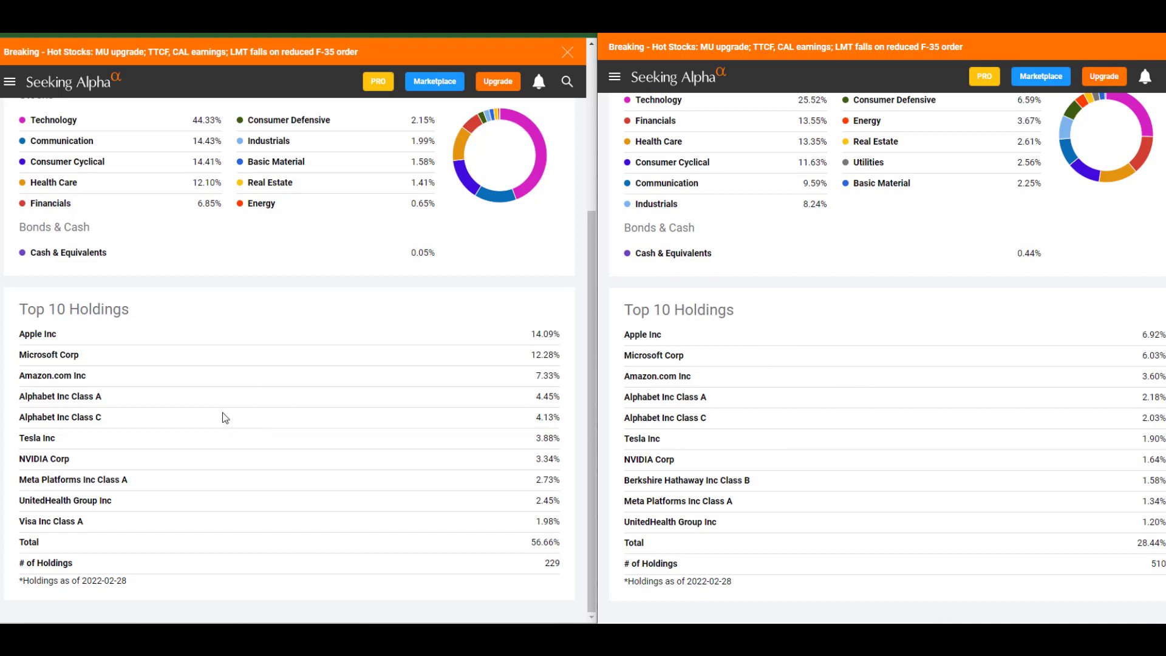
mouse_move(251, 352)
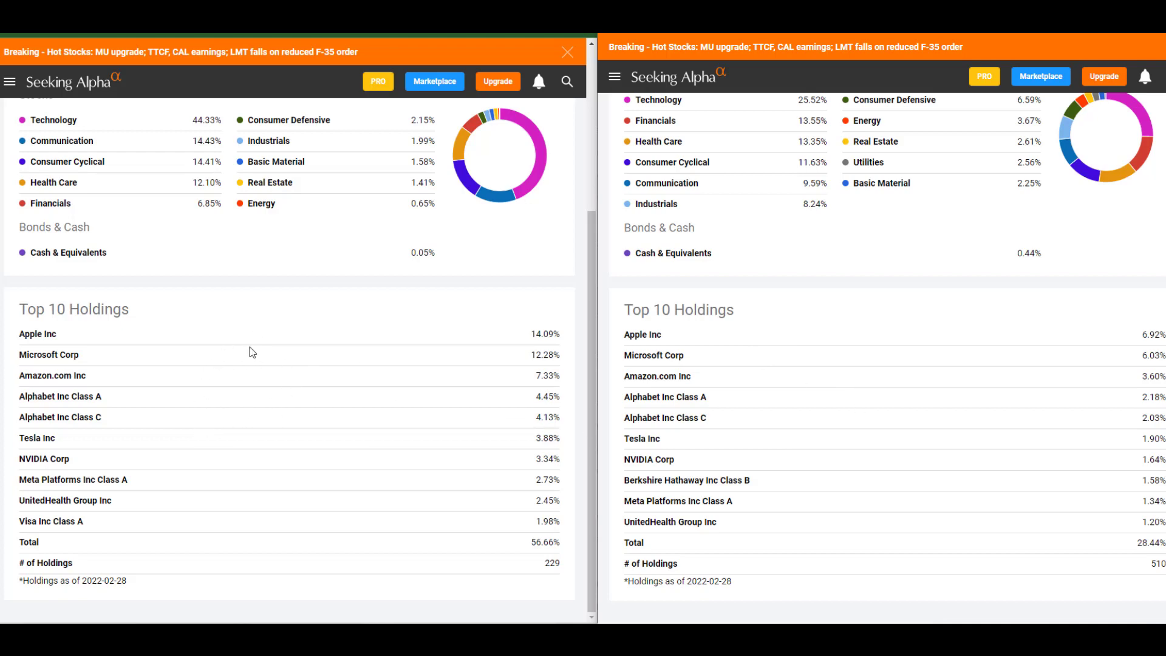
mouse_move(186, 393)
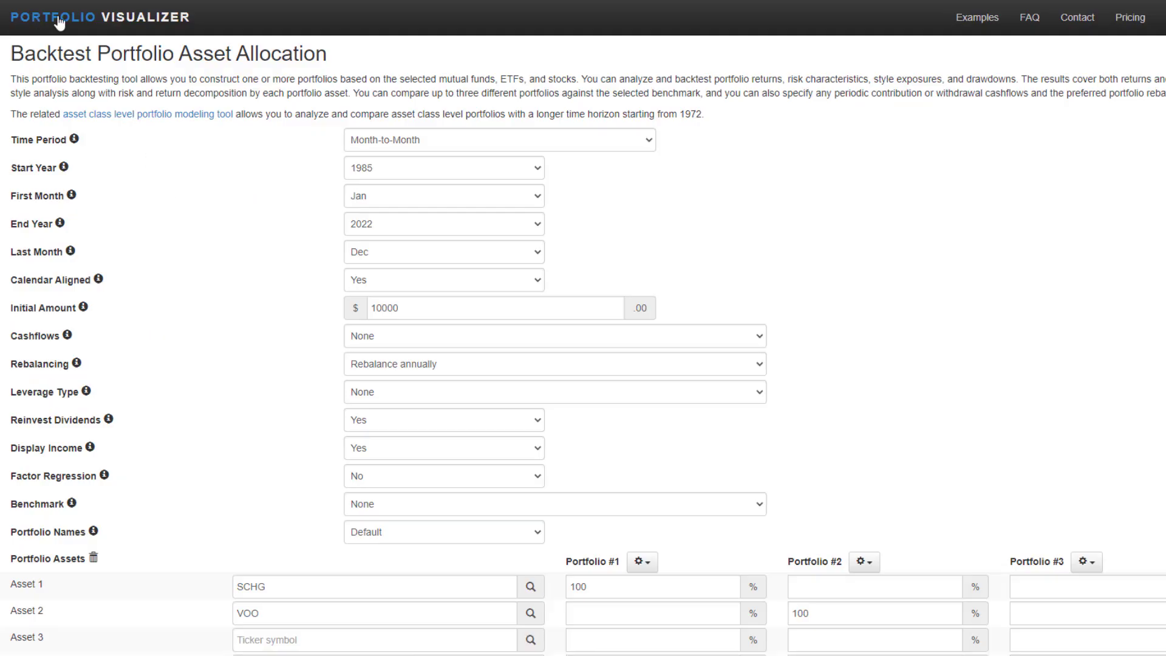
mouse_move(212, 304)
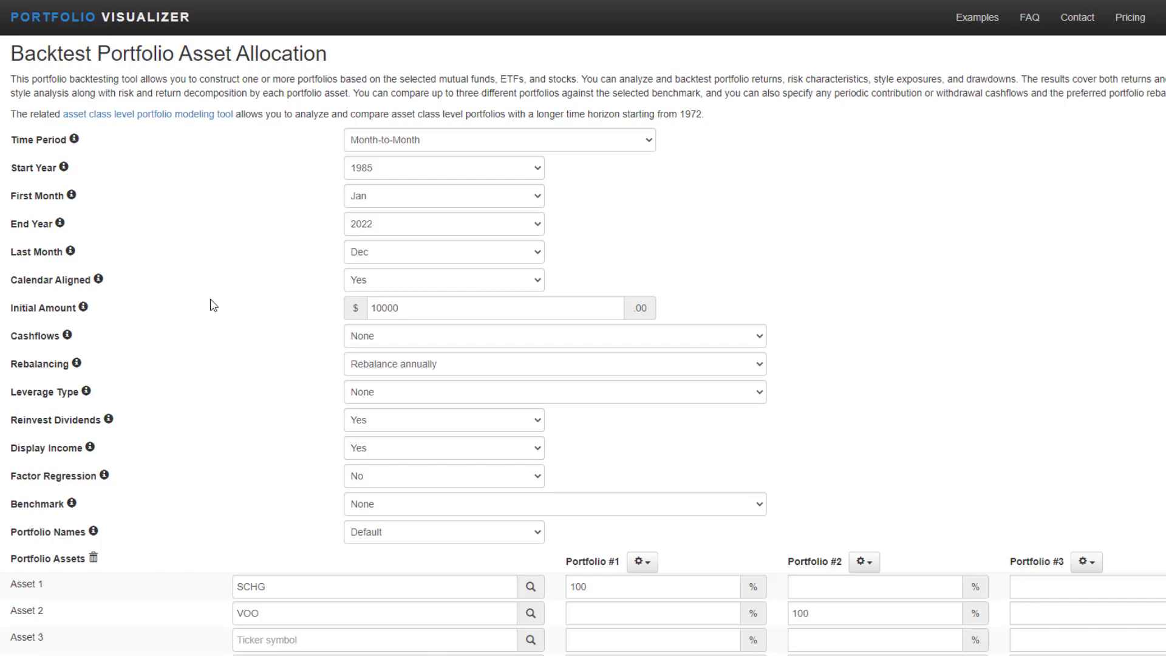
Review the backtest form's $10,000 initial amount and Cashflows left at None.
scroll("down", 3)
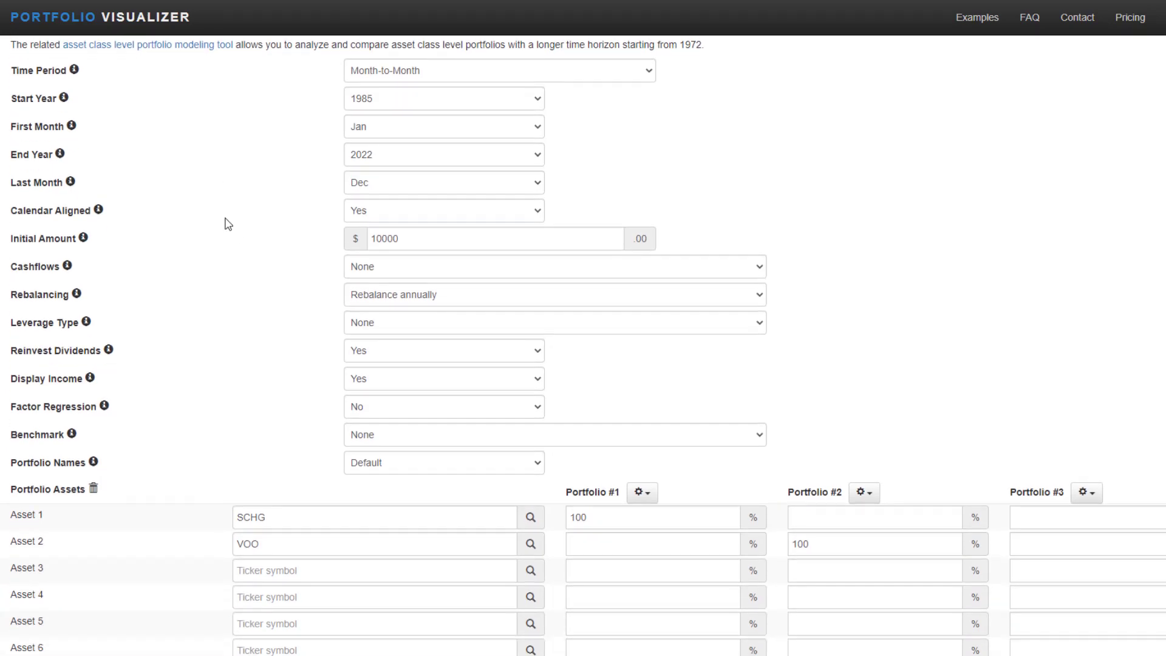
scroll("down", 3)
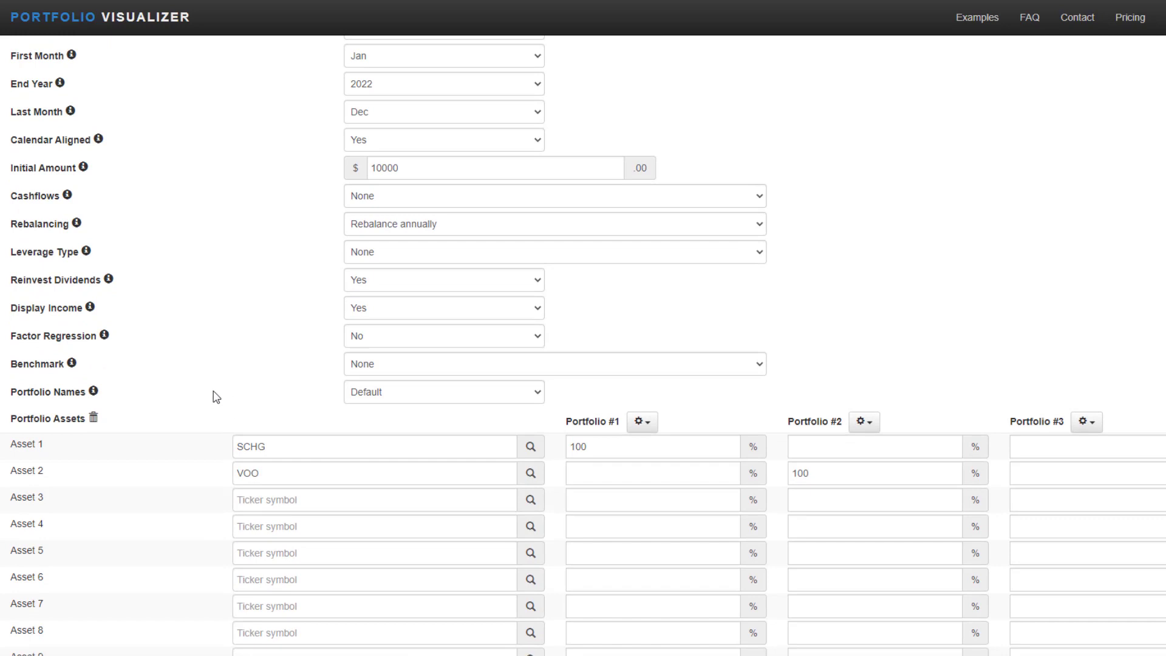
mouse_move(357, 474)
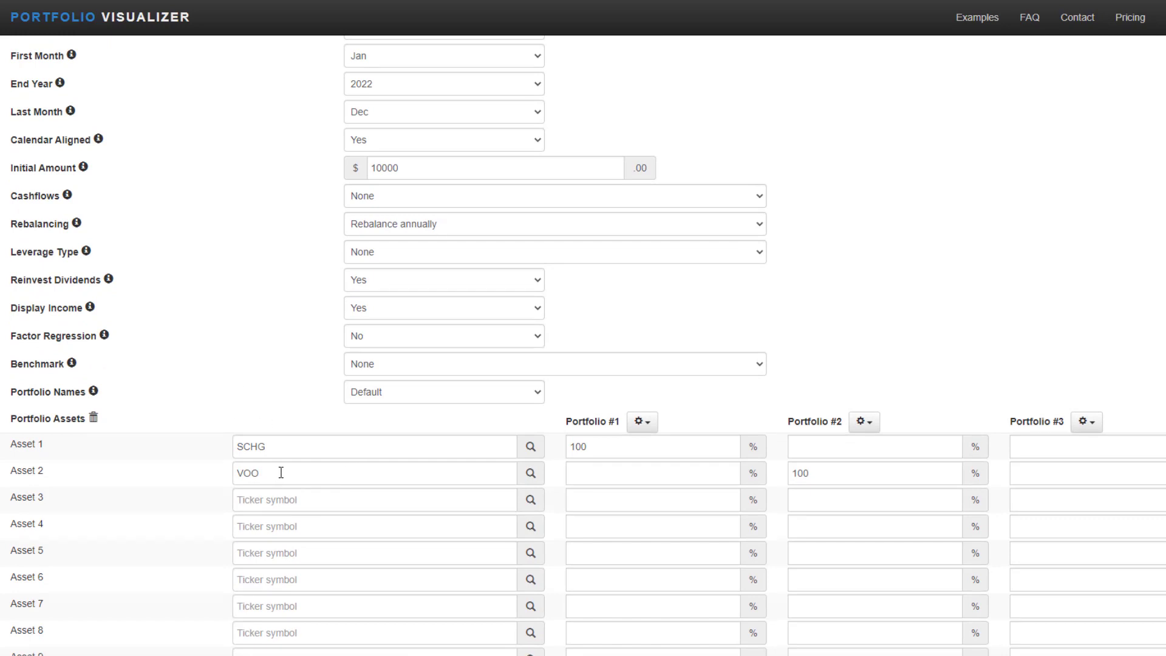
left_click(375, 473)
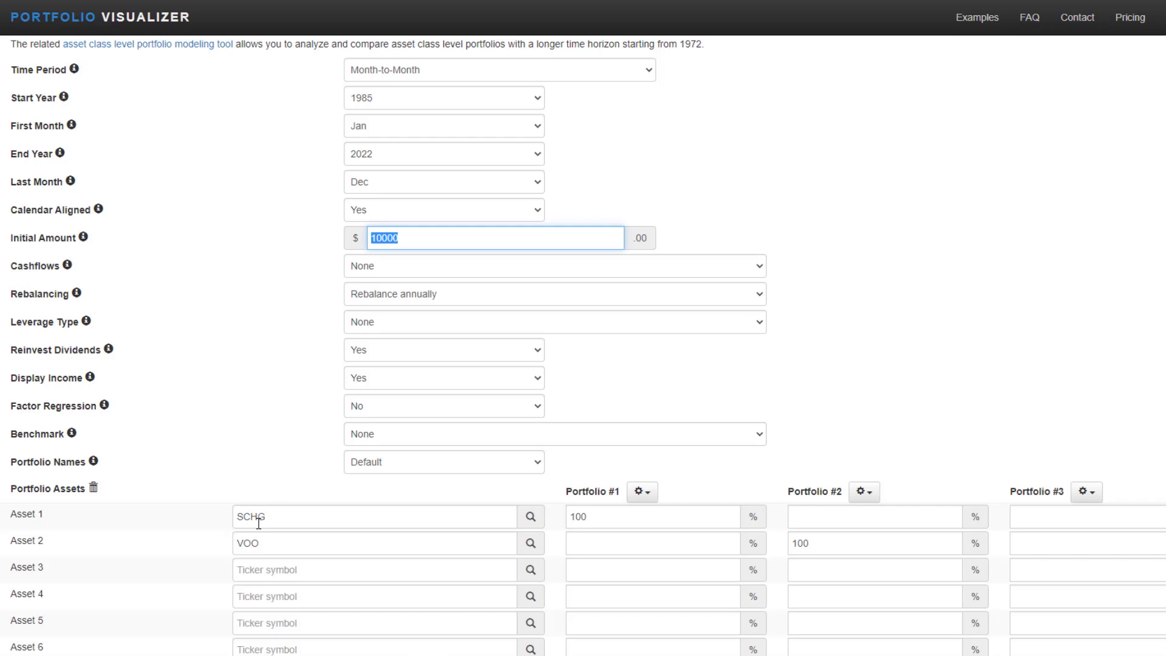
mouse_move(205, 269)
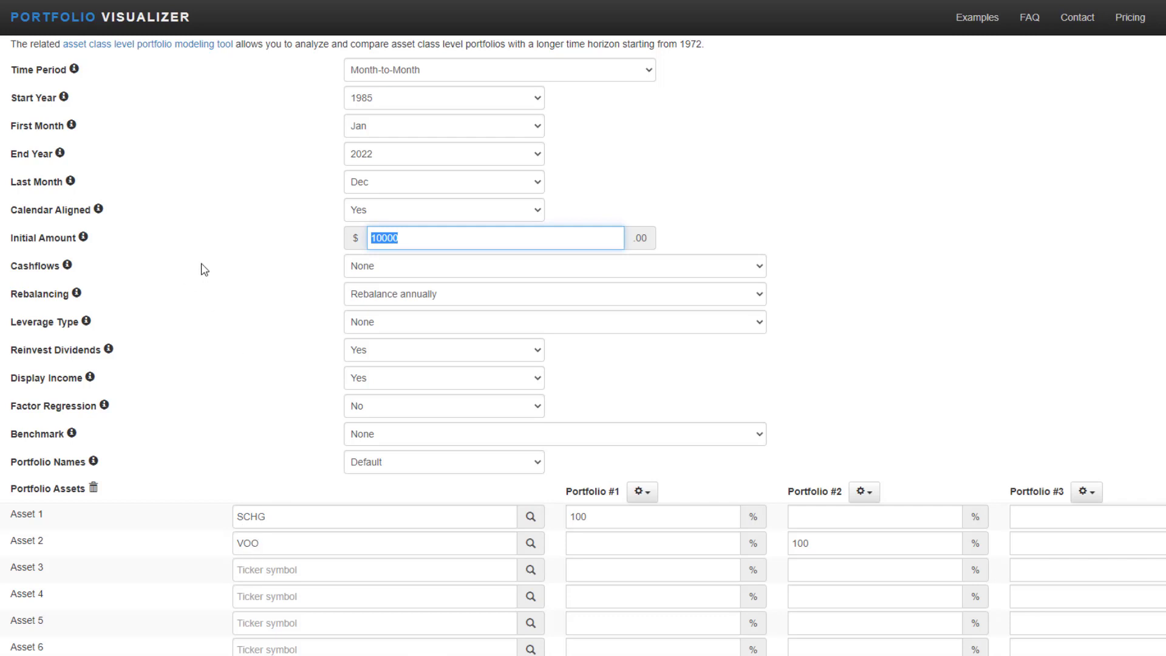
left_click(553, 266)
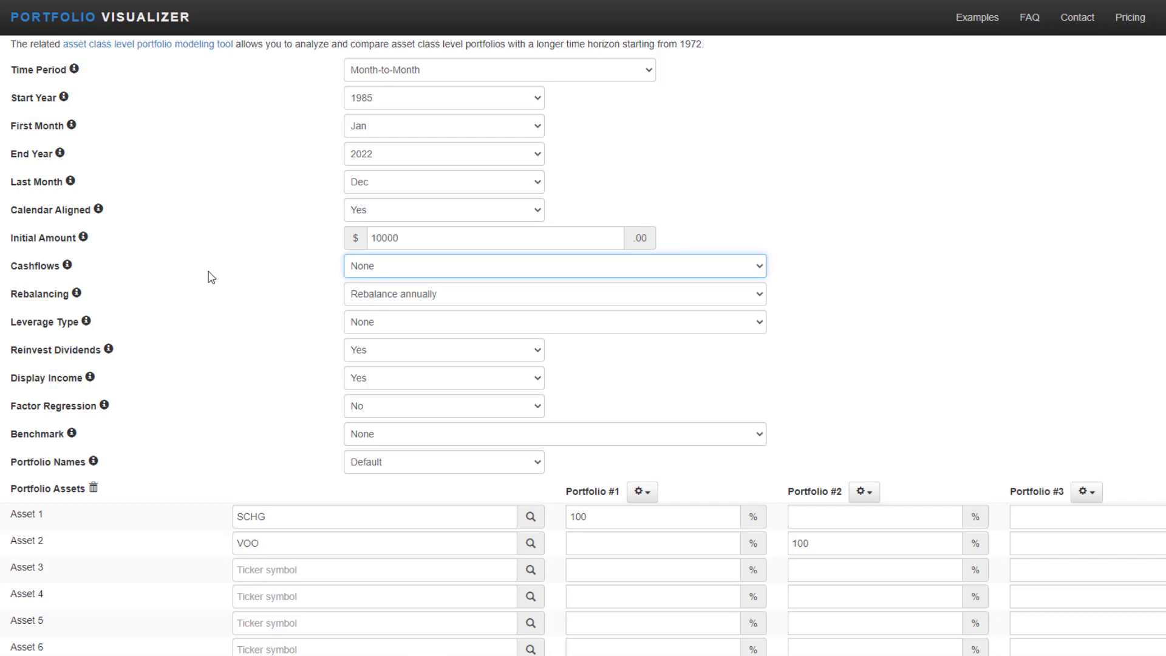
Confirm dividends are reinvested and Display Income is set to Yes.
scroll("down", 3)
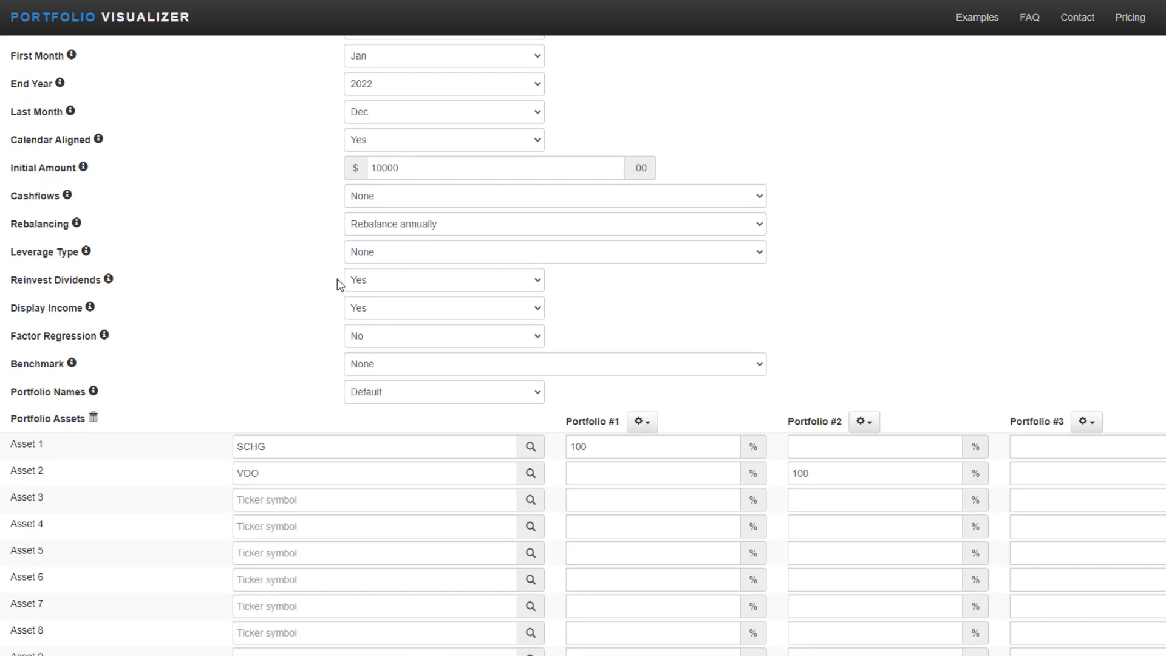
left_click(443, 280)
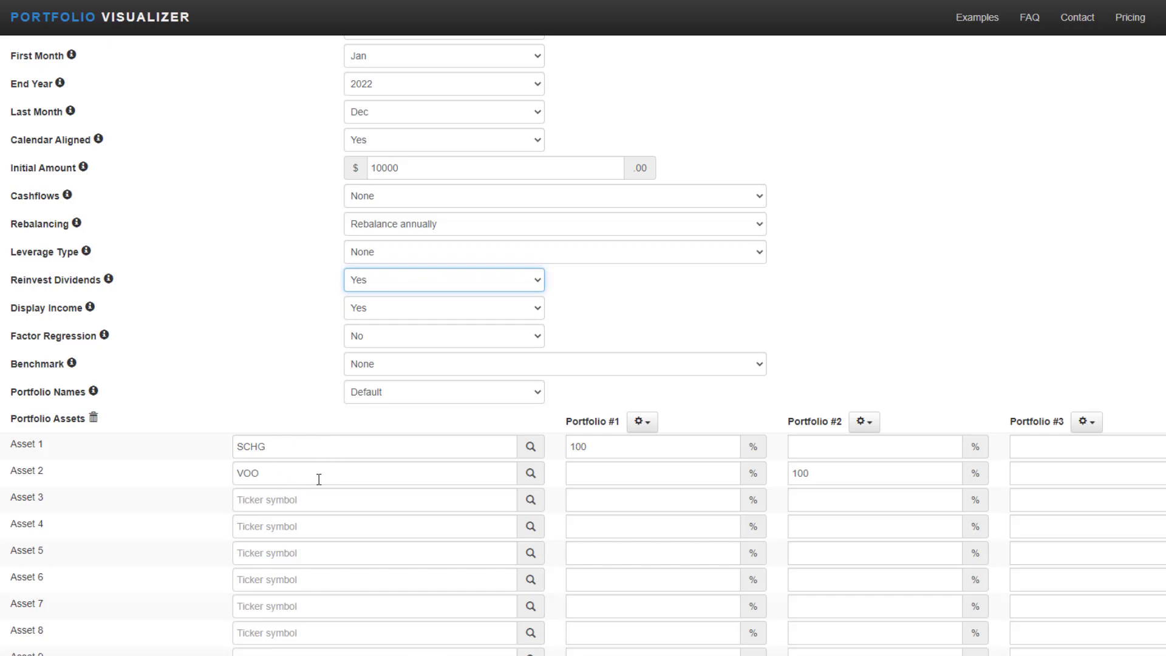
mouse_move(213, 315)
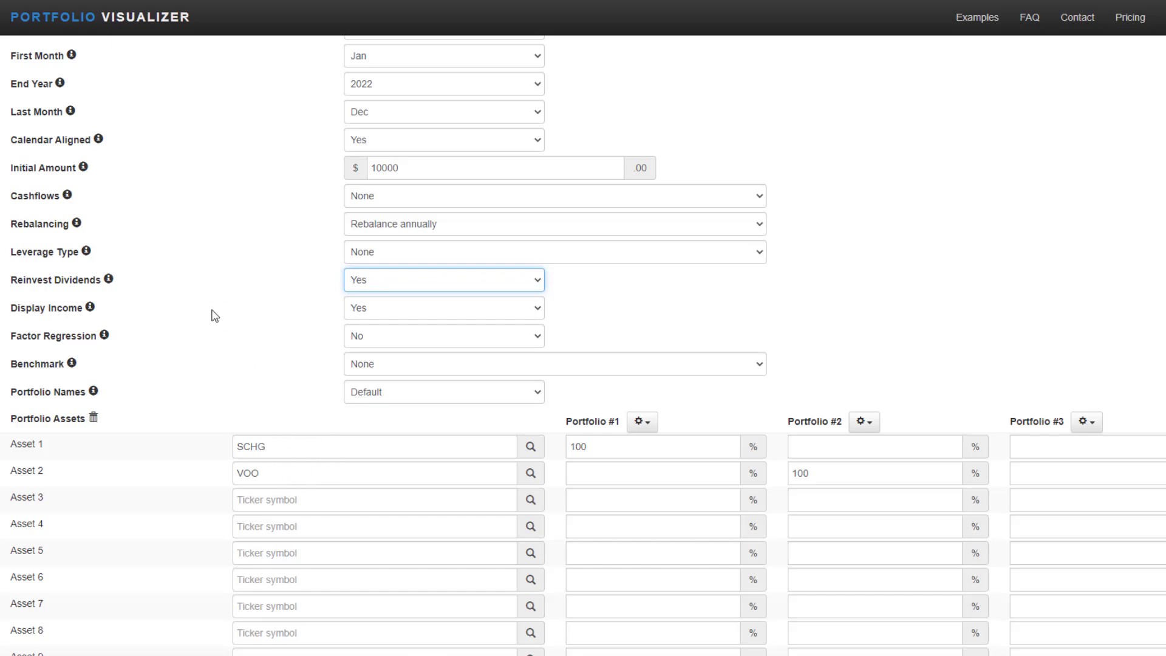
left_click(443, 307)
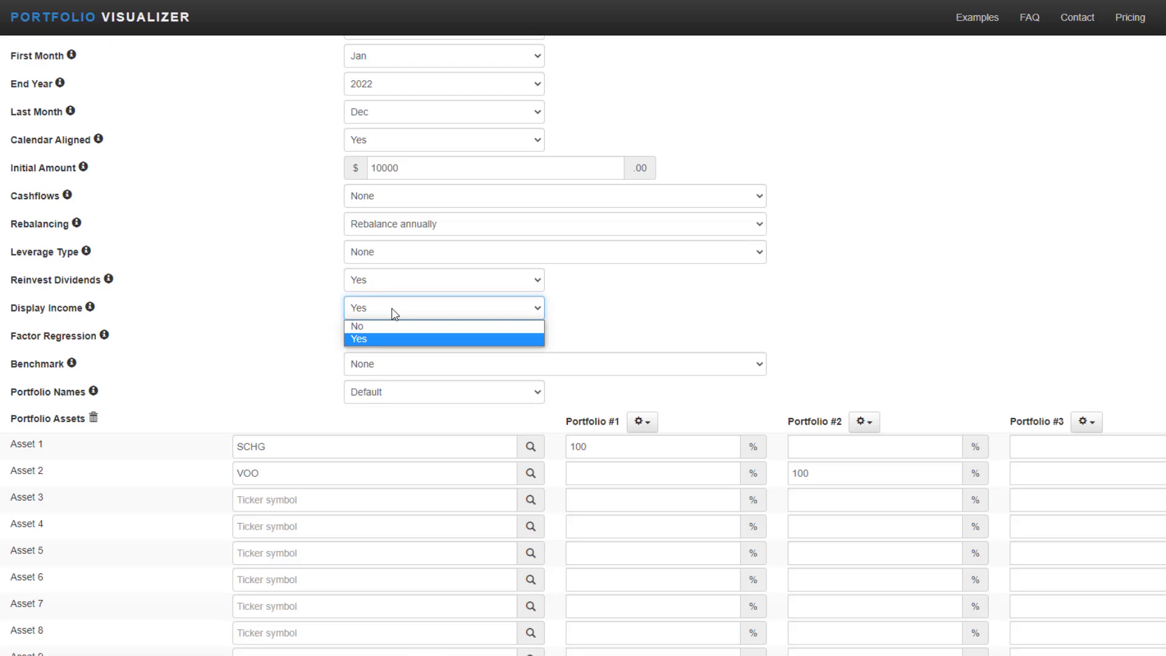
left_click(391, 400)
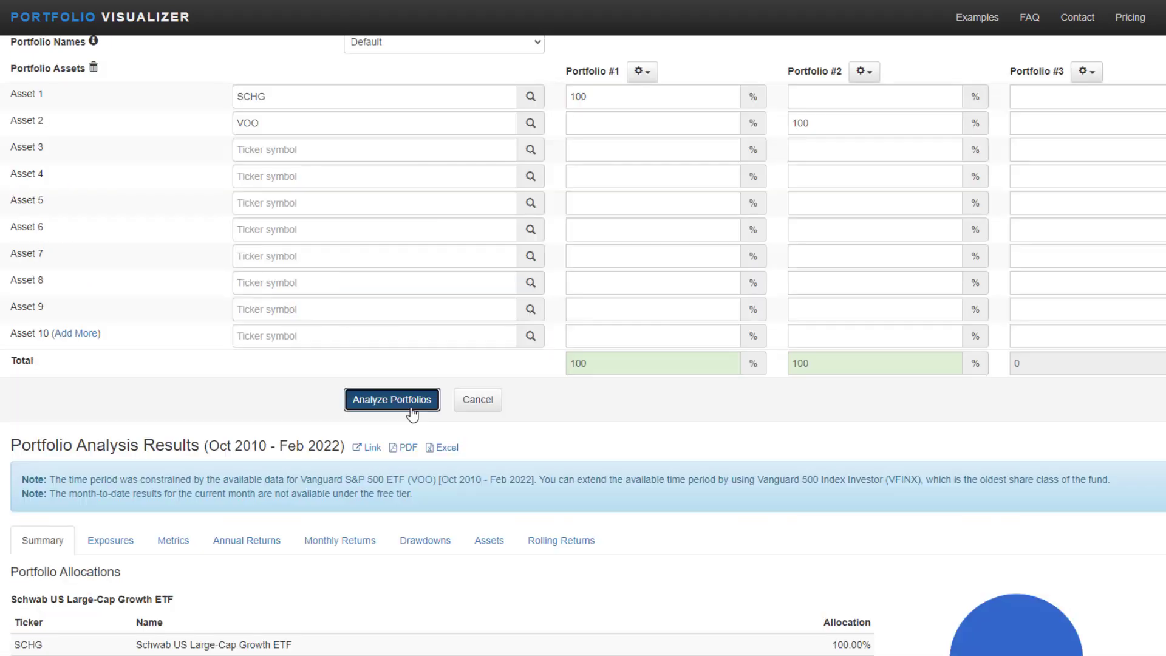
Run the SCHG vs VOO backtest and scroll the results to the Portfolio Income chart.
left_click(392, 400)
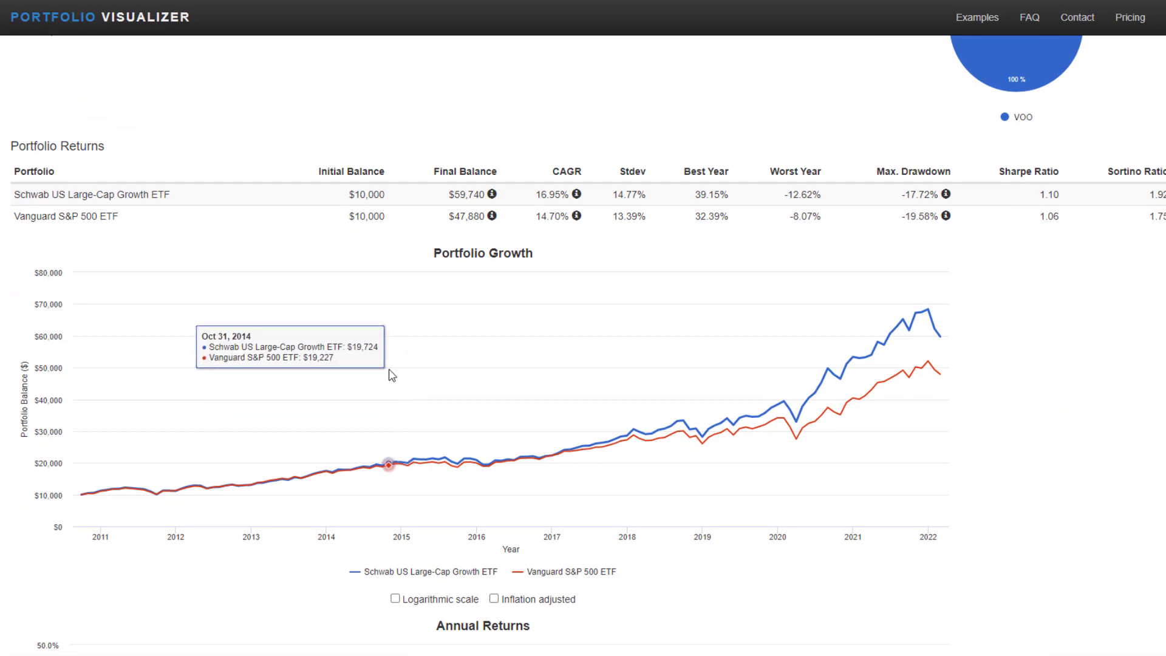
mouse_move(929, 351)
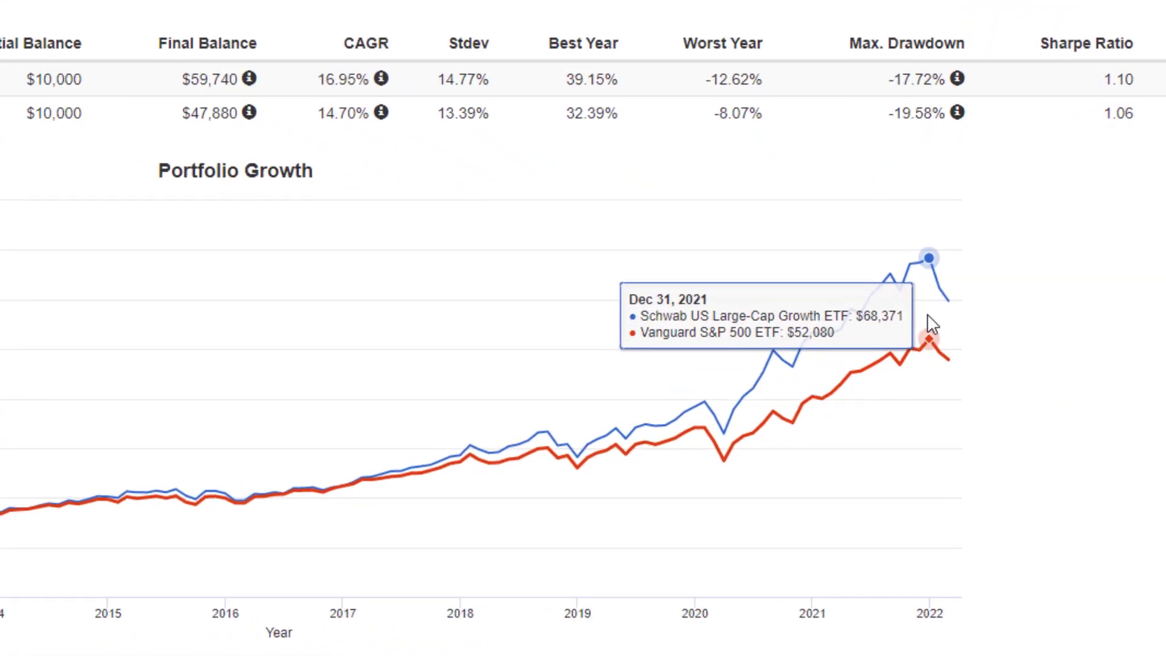
mouse_move(945, 328)
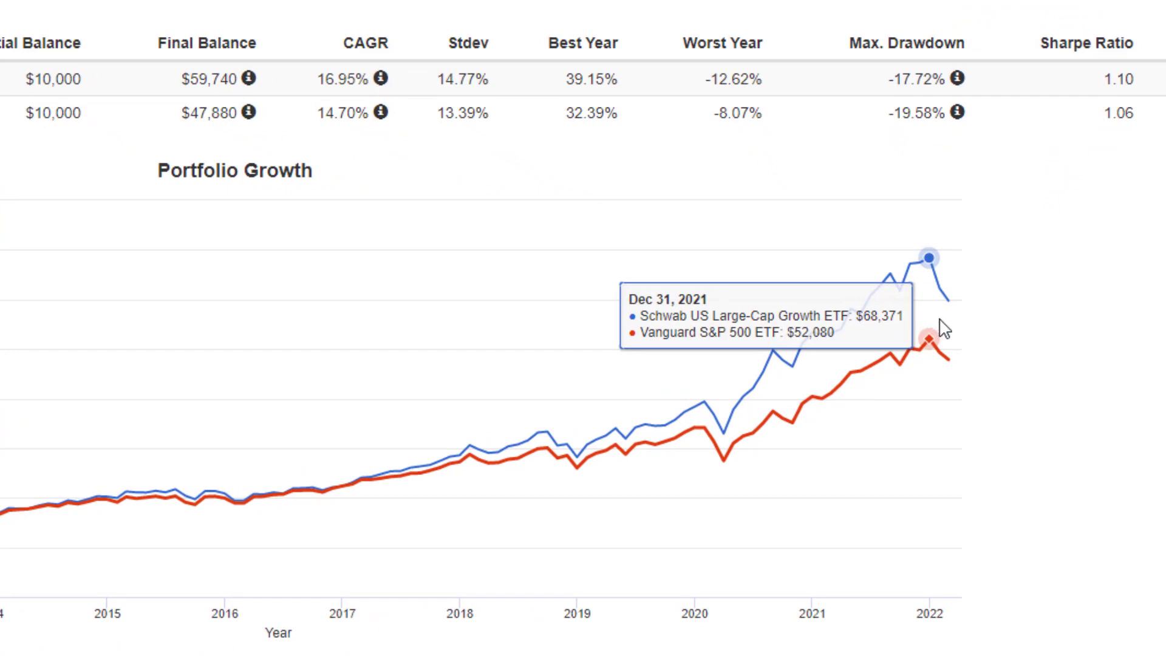
mouse_move(951, 335)
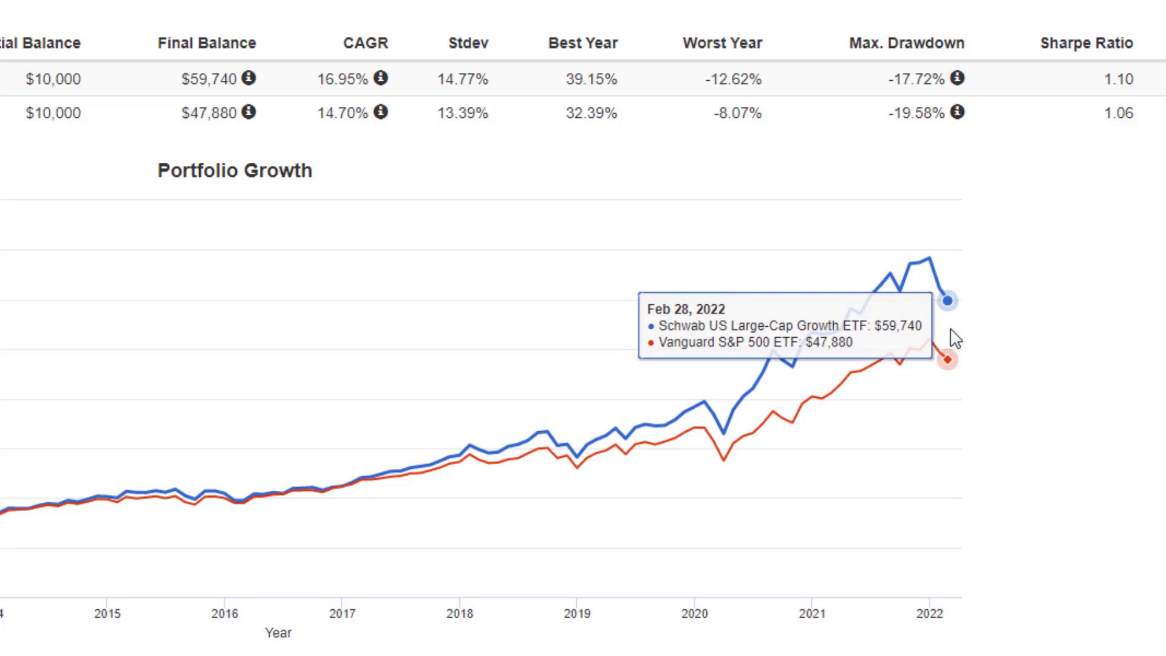
mouse_move(709, 243)
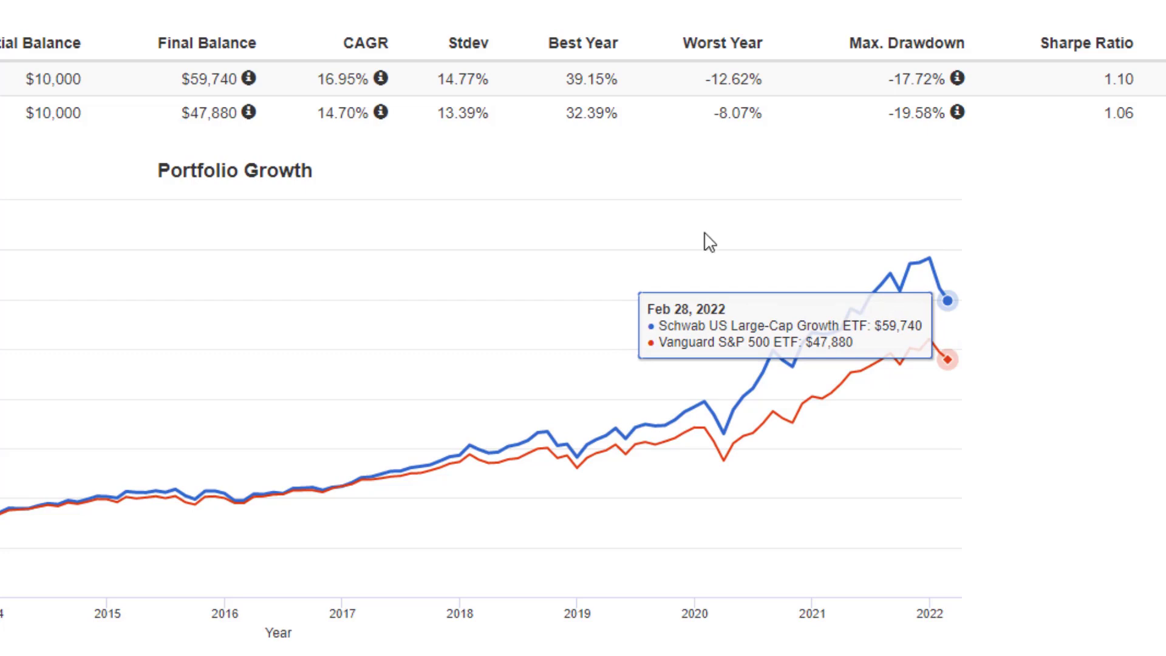
scroll("up", 3)
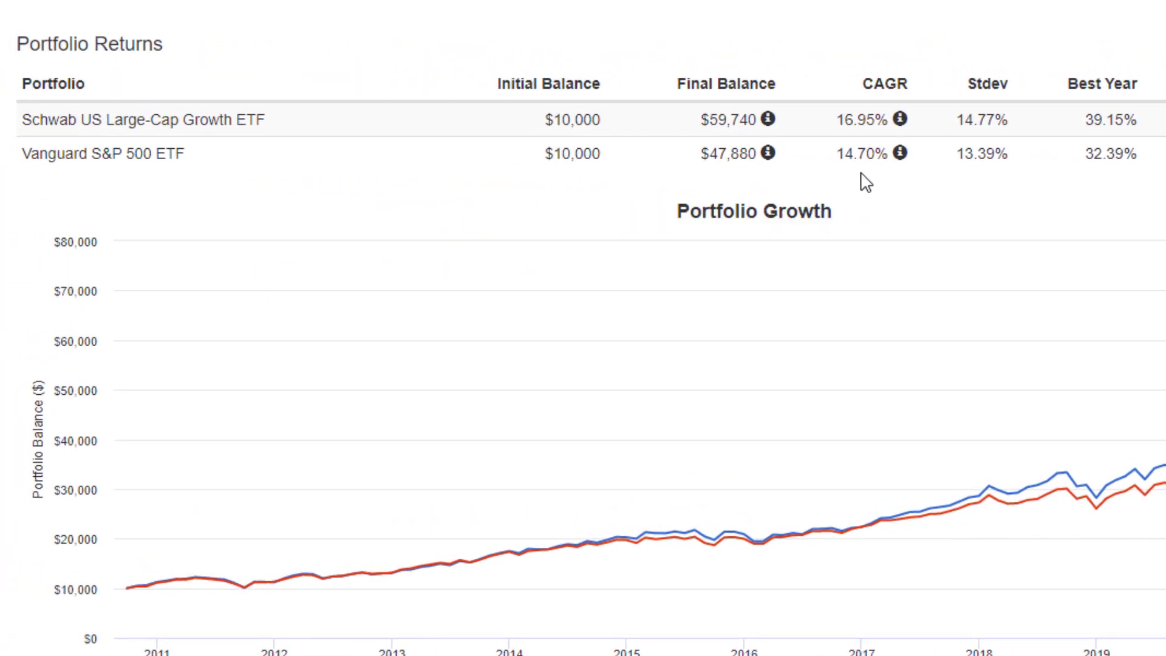
mouse_move(833, 189)
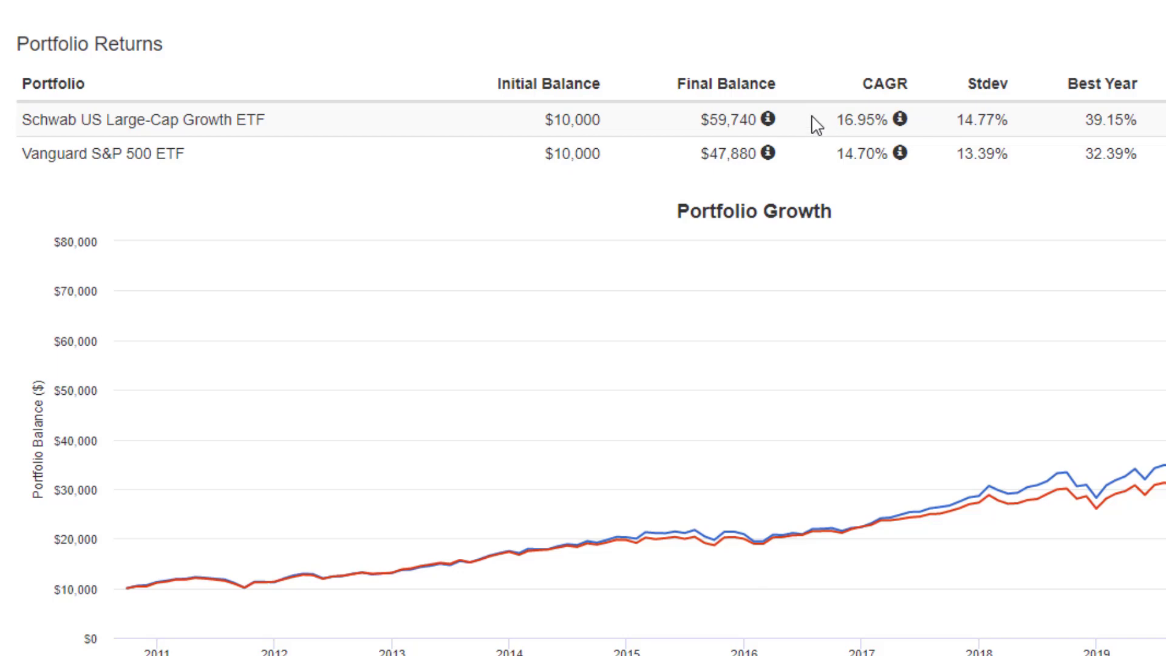
mouse_move(856, 115)
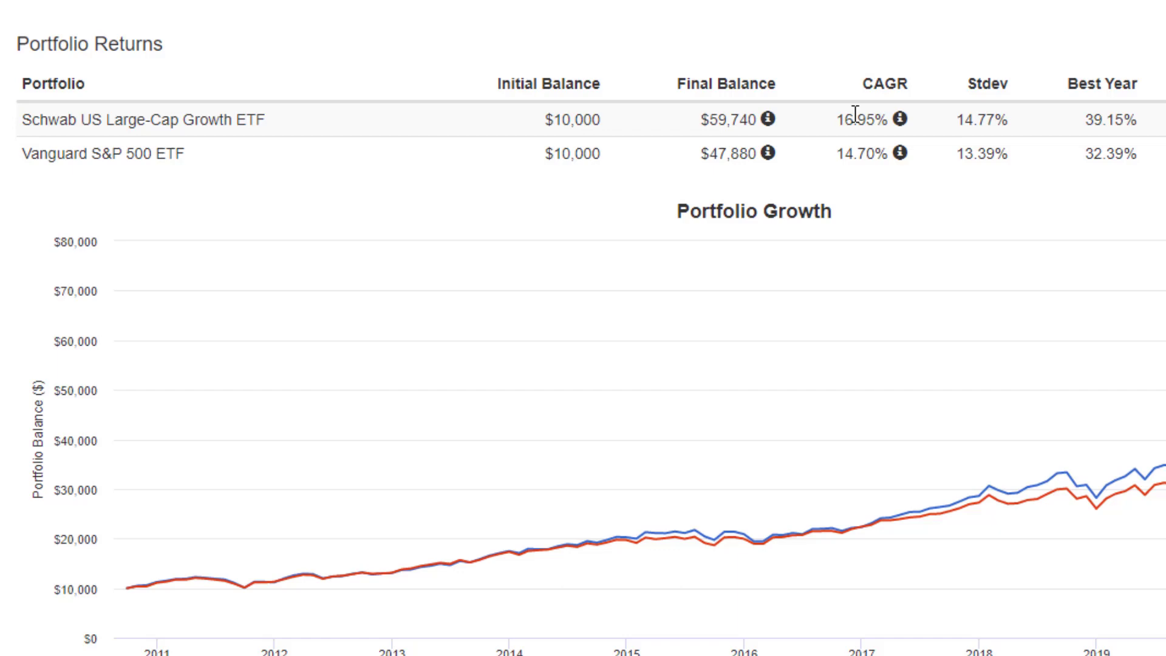
mouse_move(576, 644)
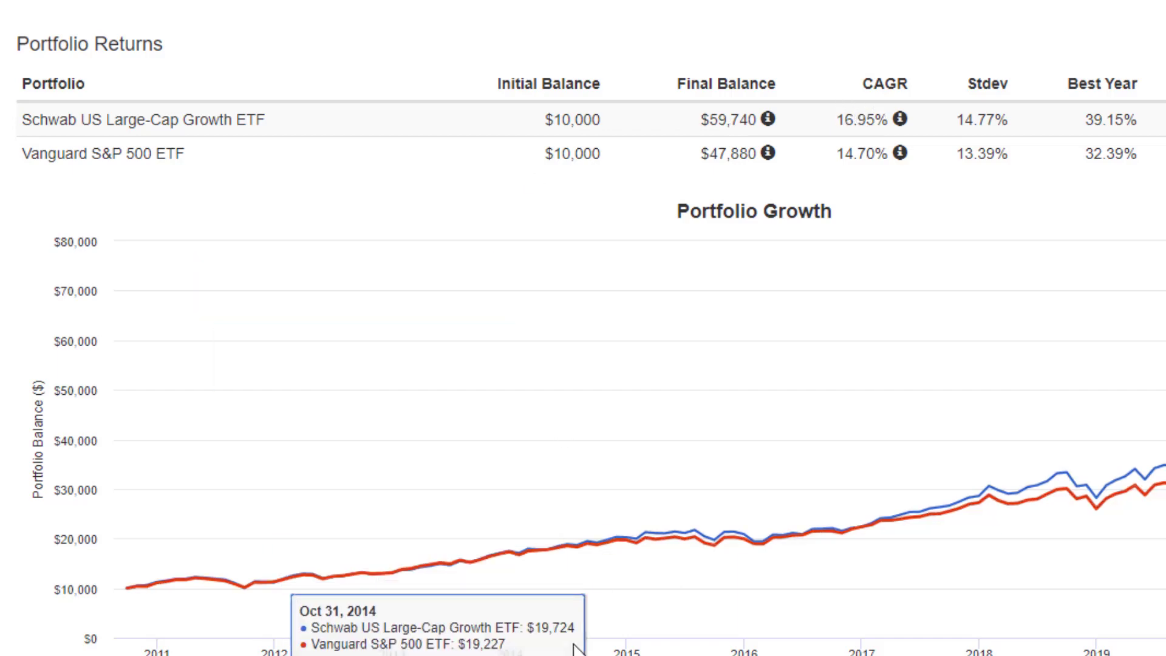
mouse_move(438, 563)
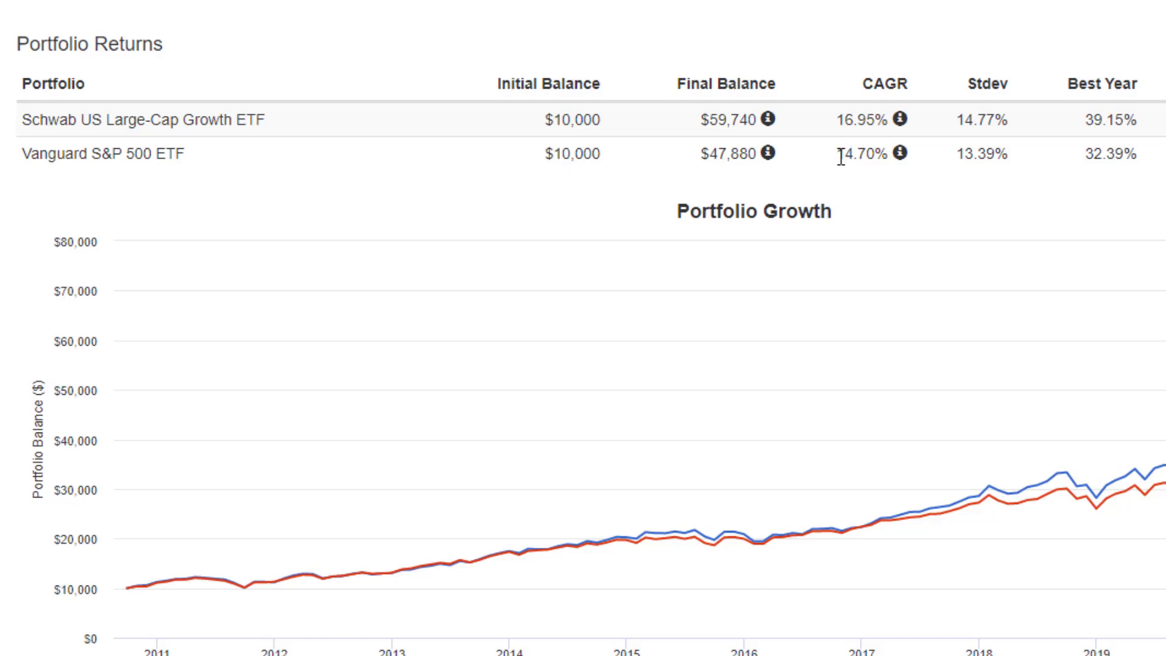
mouse_move(808, 170)
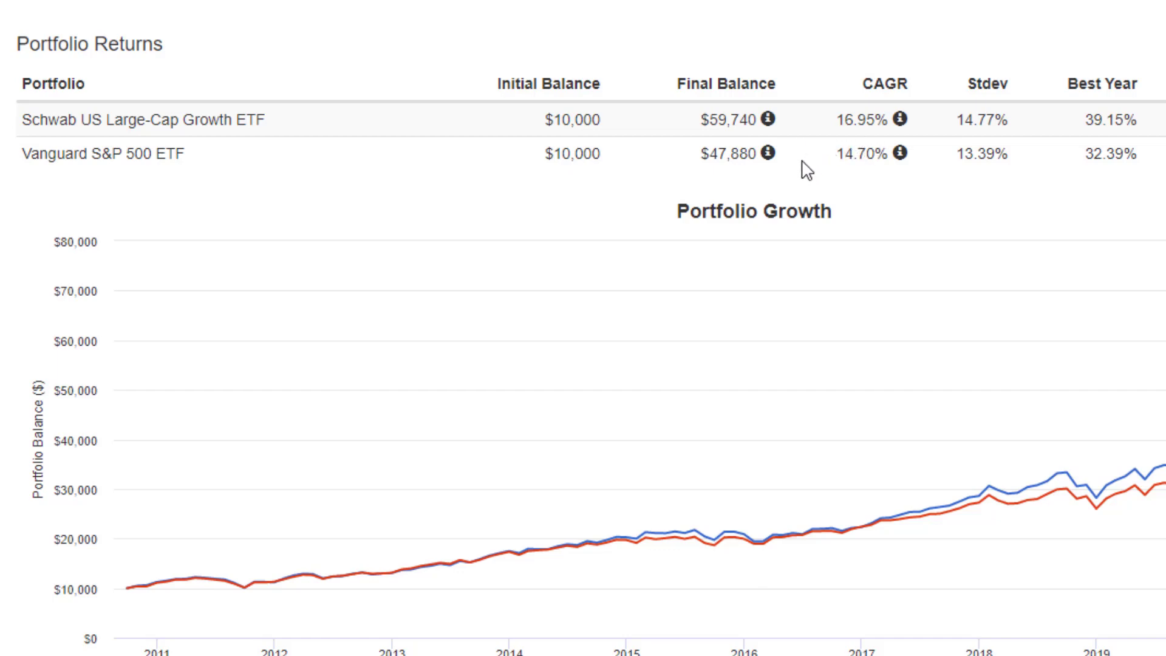
mouse_move(808, 169)
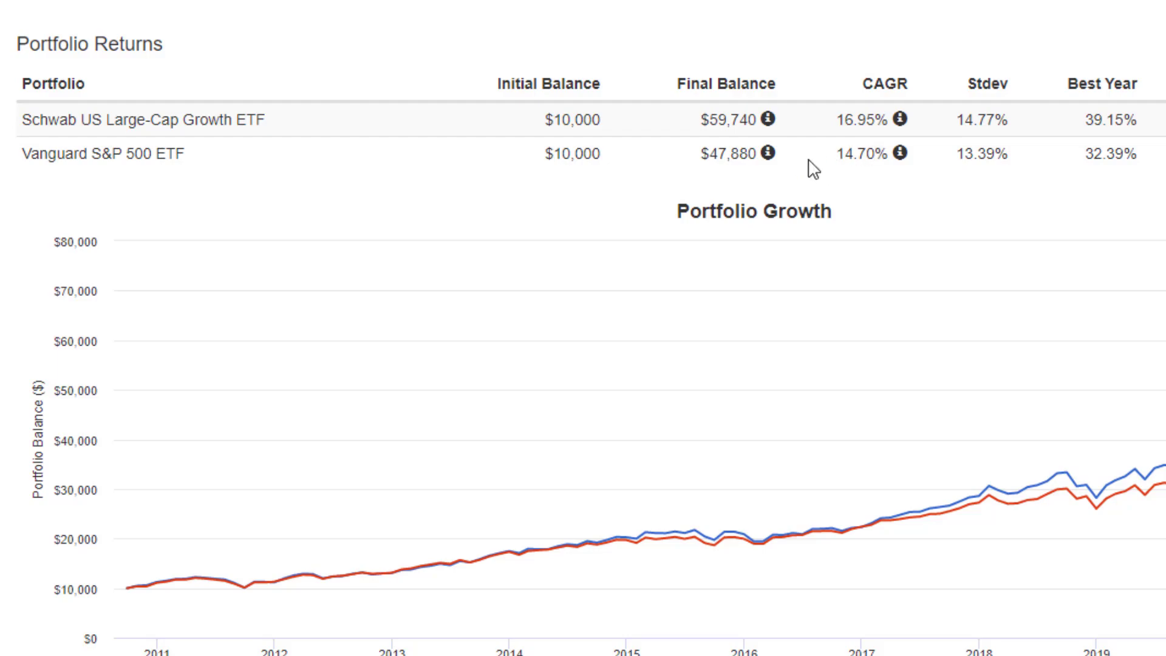
scroll("down", 3)
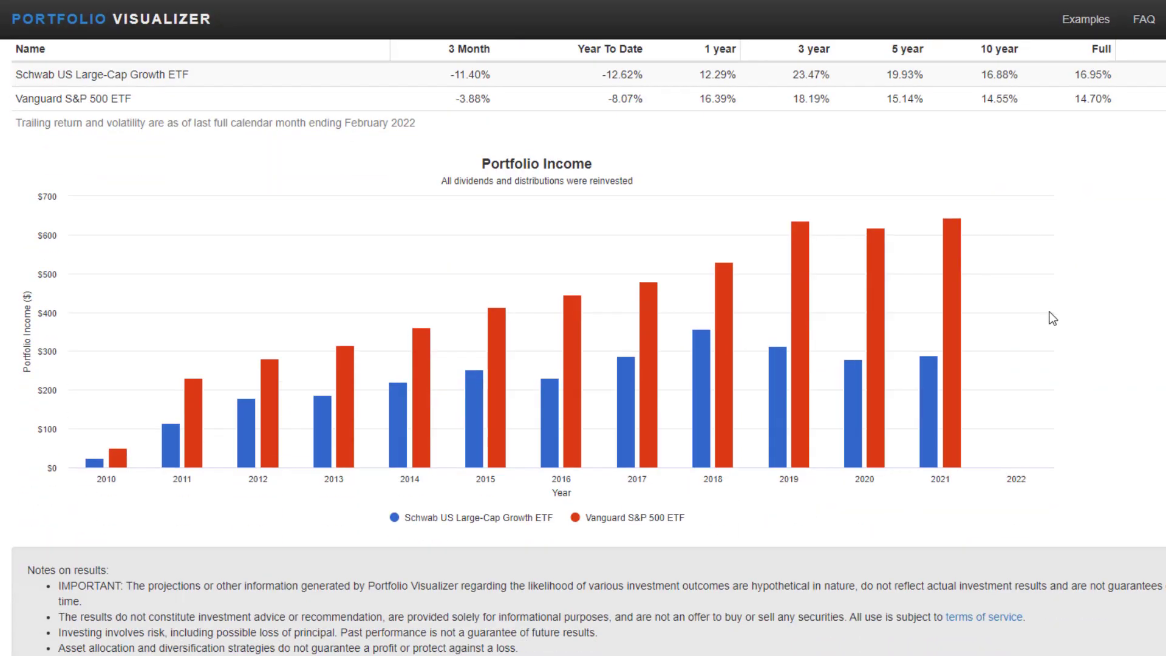
mouse_move(521, 513)
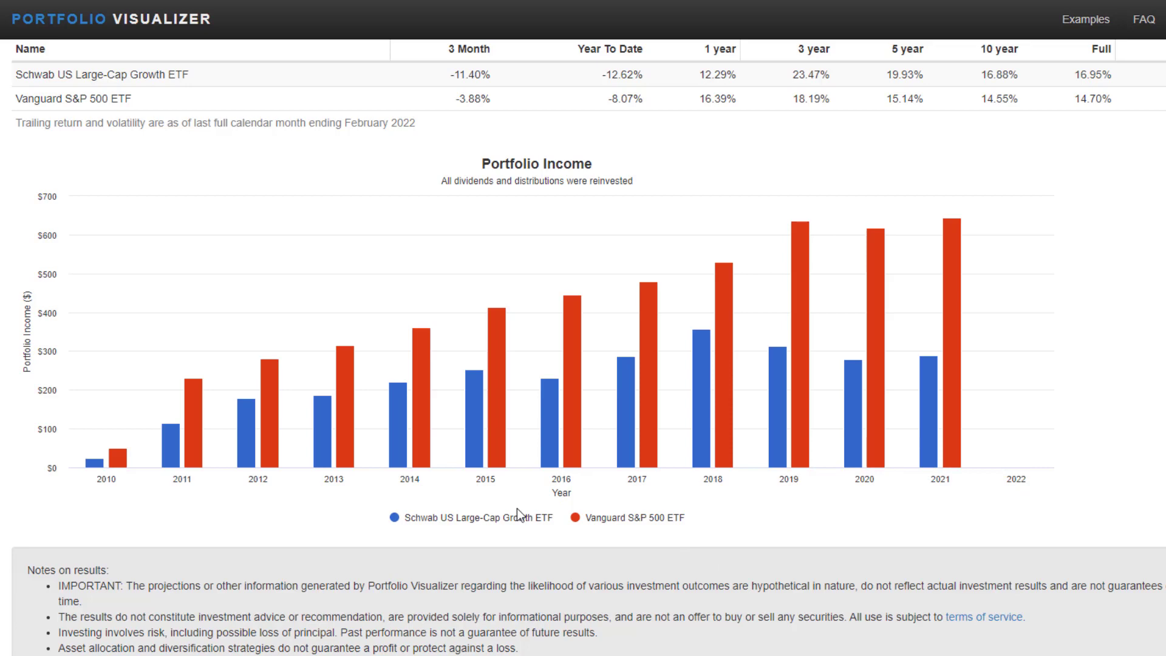
mouse_move(15, 481)
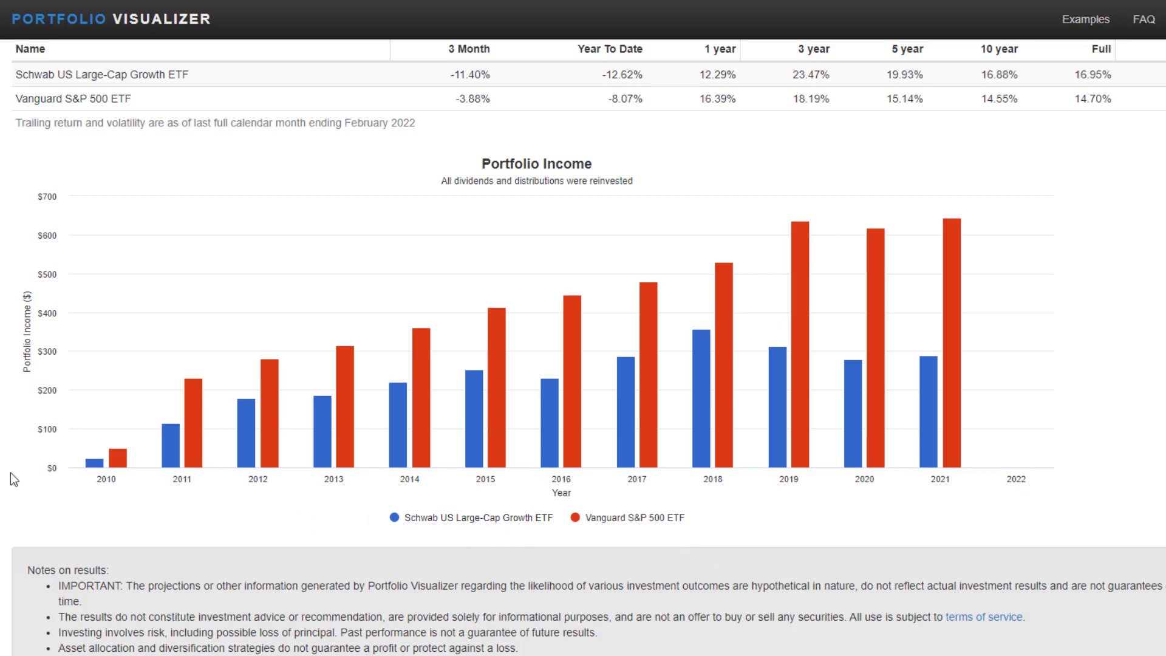
mouse_move(266, 451)
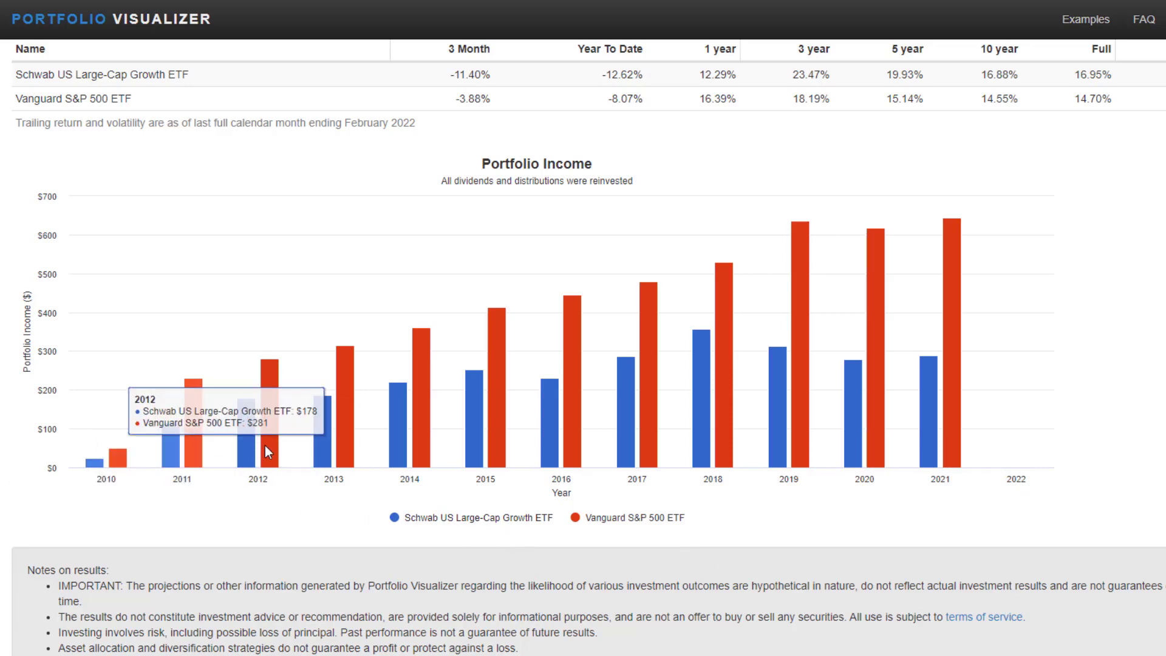
mouse_move(975, 444)
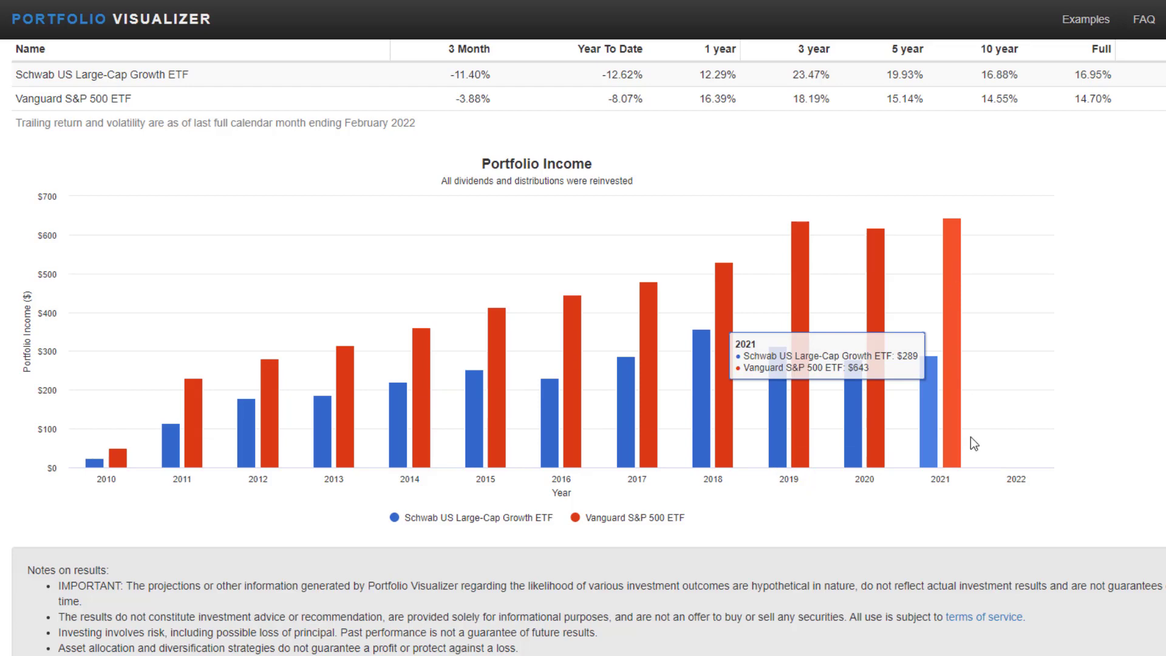
mouse_move(953, 423)
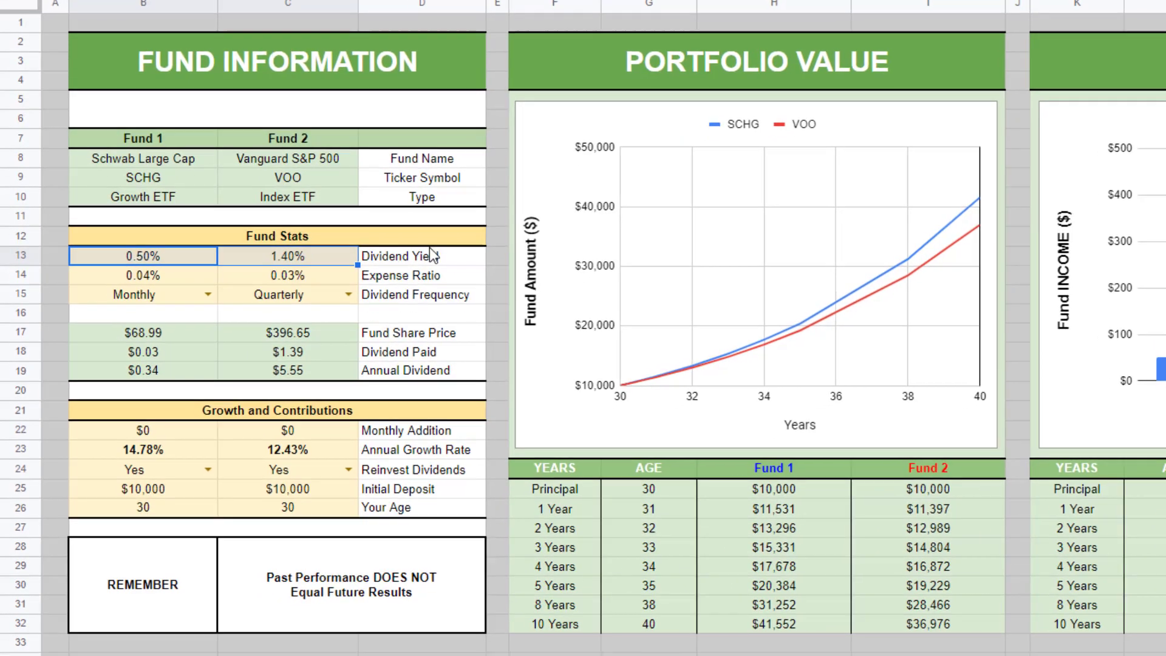
Review Fund 1's header, dividend reinvestment and yield, with dividend frequency set to Quarterly.
left_click(142, 138)
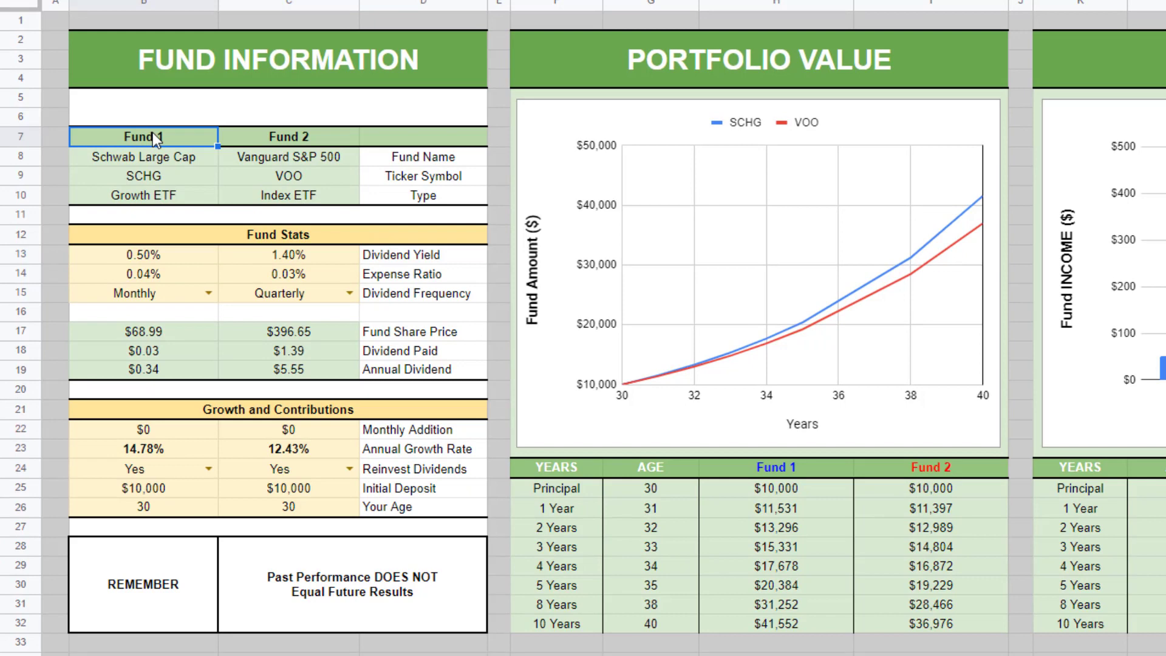
left_click(134, 468)
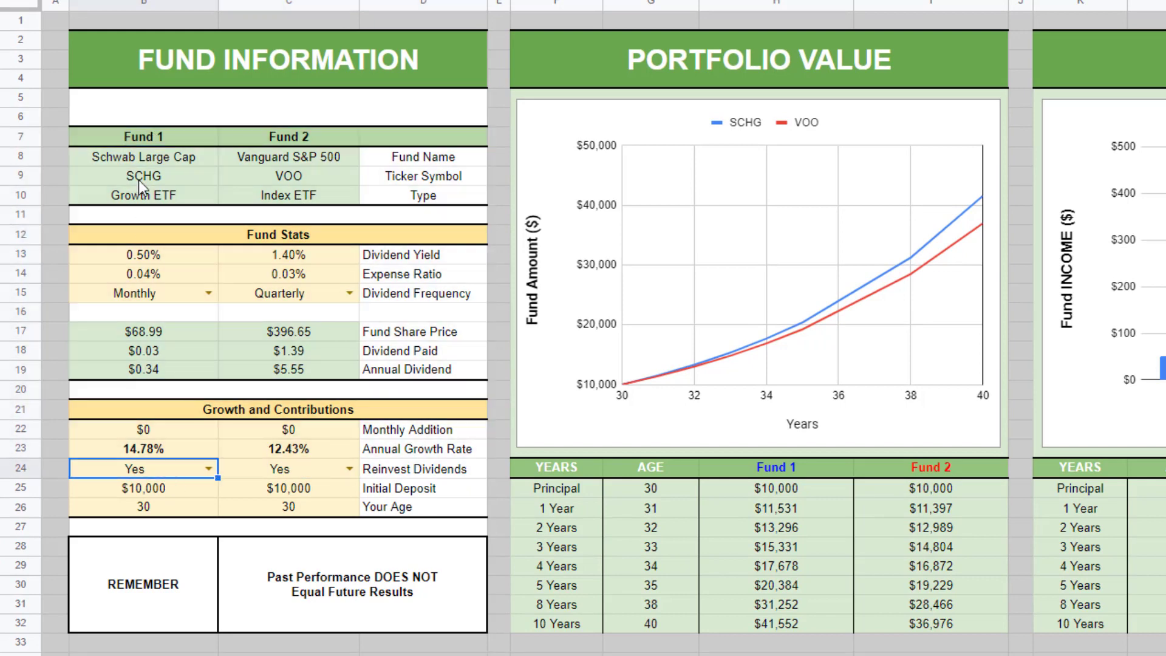
left_click(142, 255)
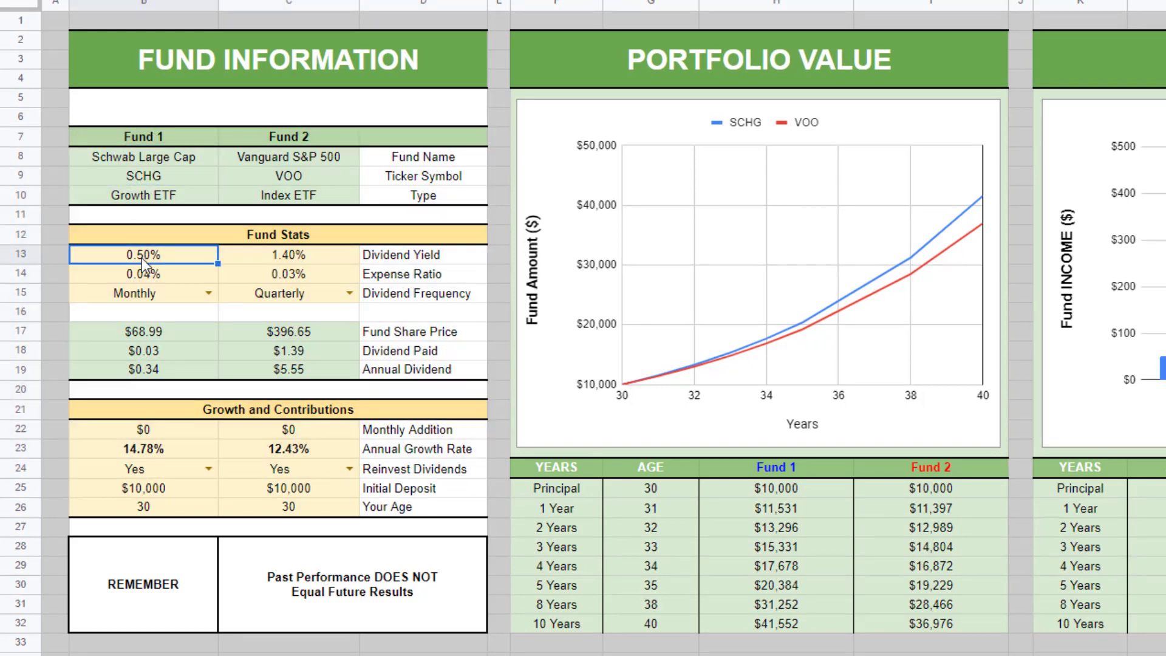
left_click(142, 274)
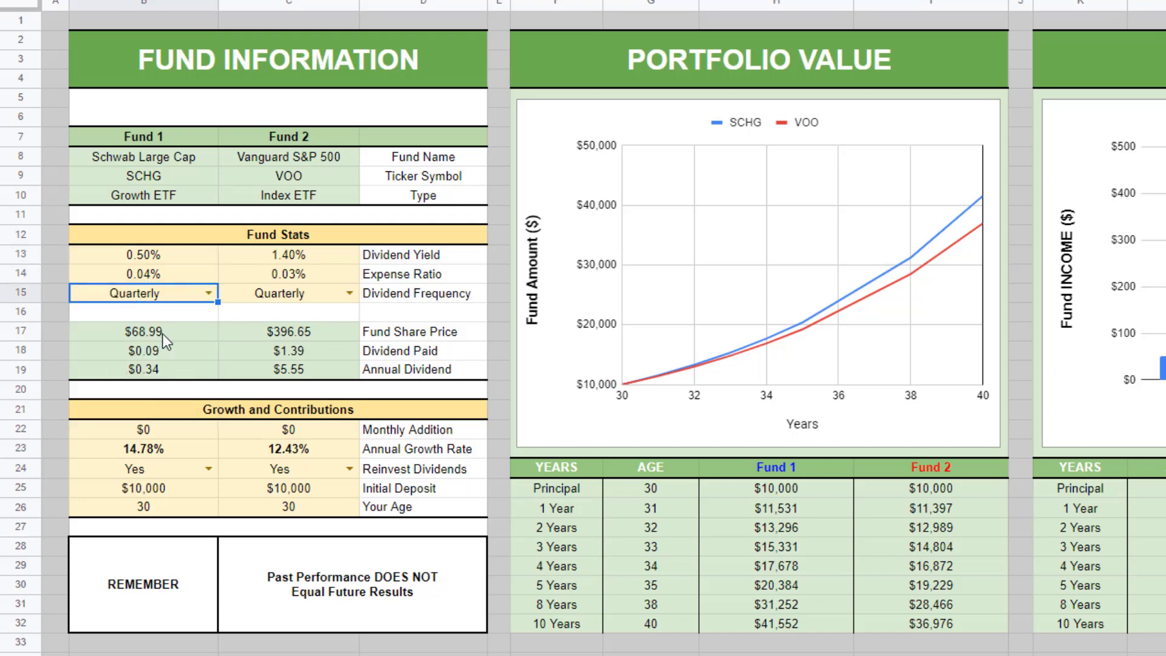
left_click(143, 351)
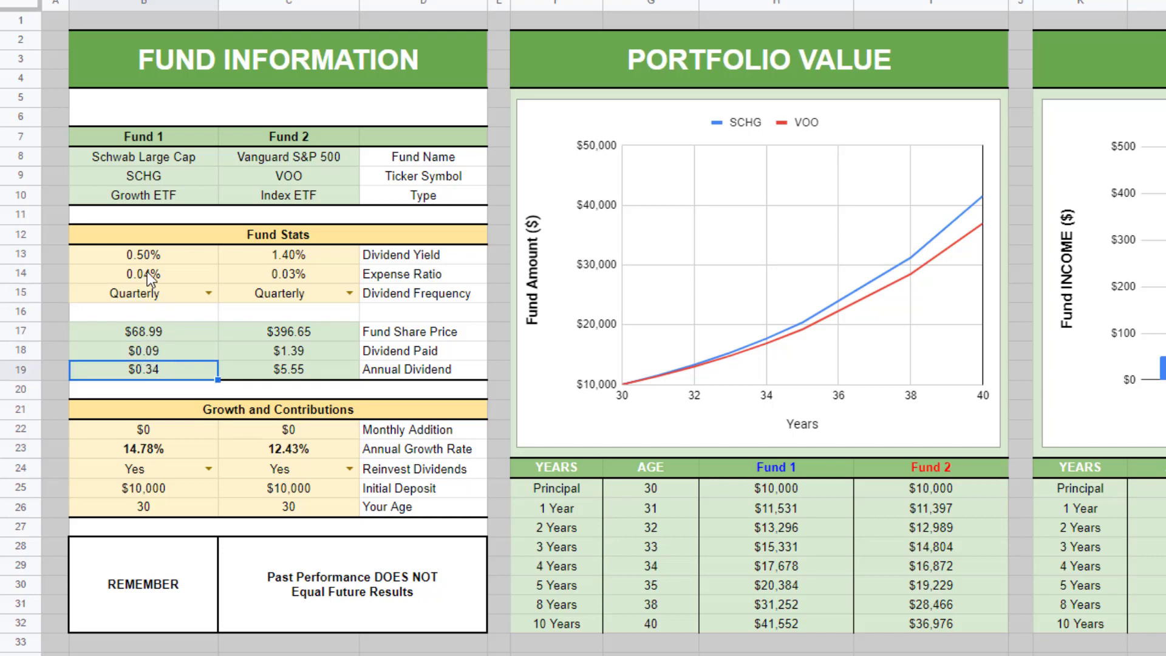
Check Fund 1's yield, expense ratio, share price, dividend per share and annual dividend.
left_click(143, 255)
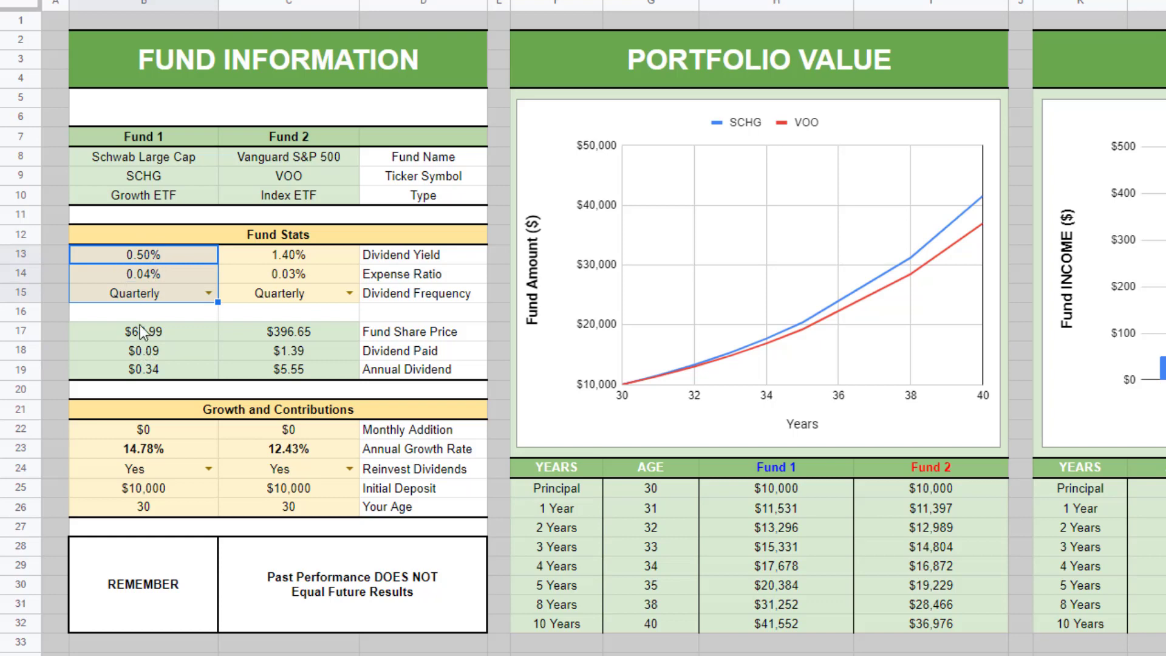
left_click(142, 331)
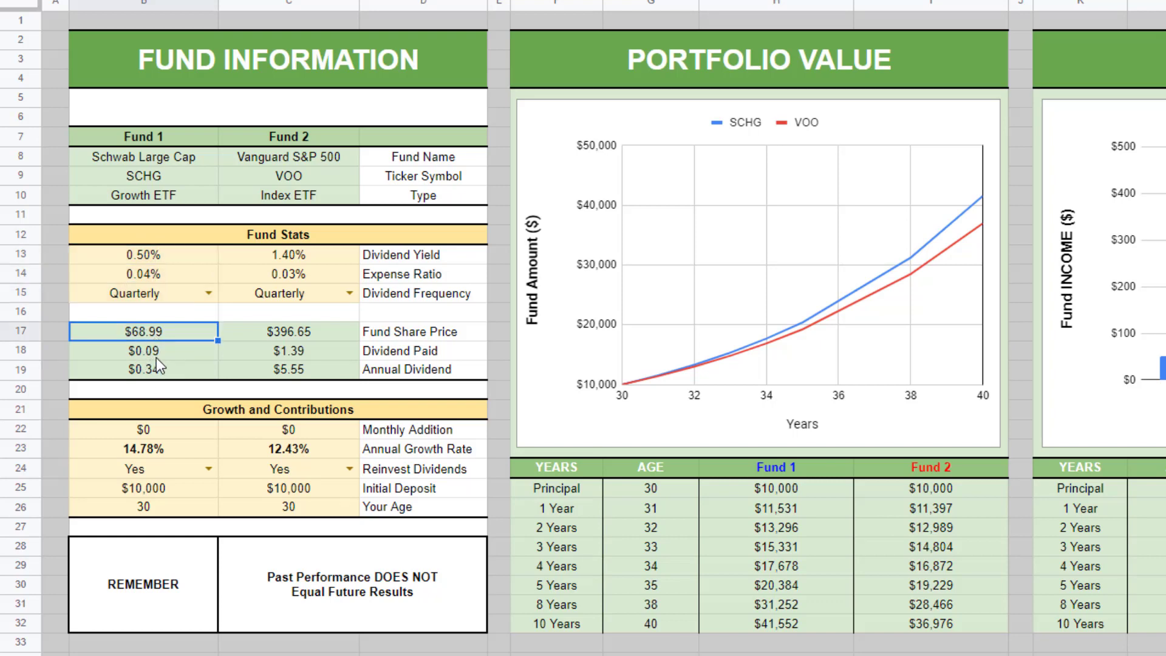
left_click(143, 351)
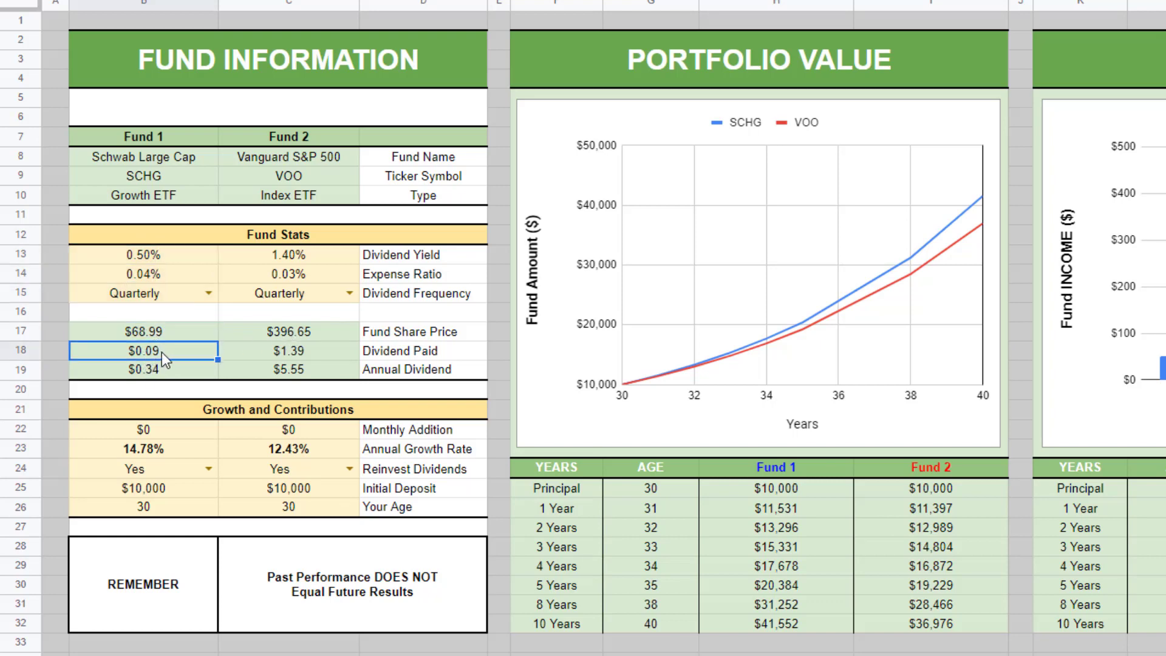
mouse_move(155, 375)
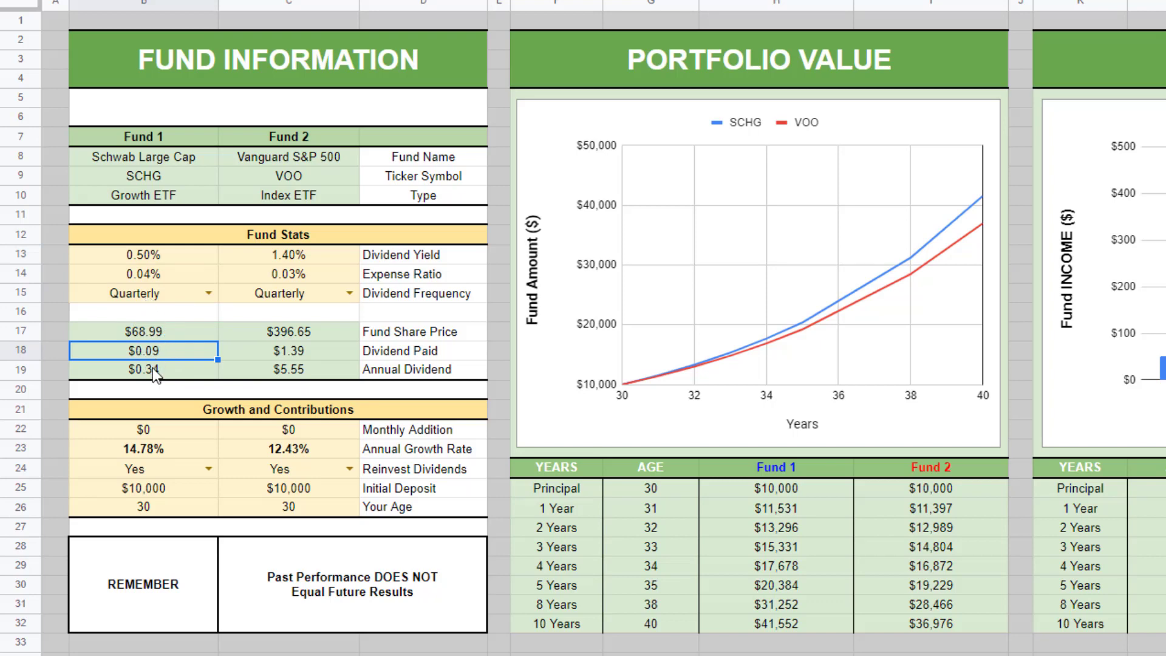
left_click(143, 369)
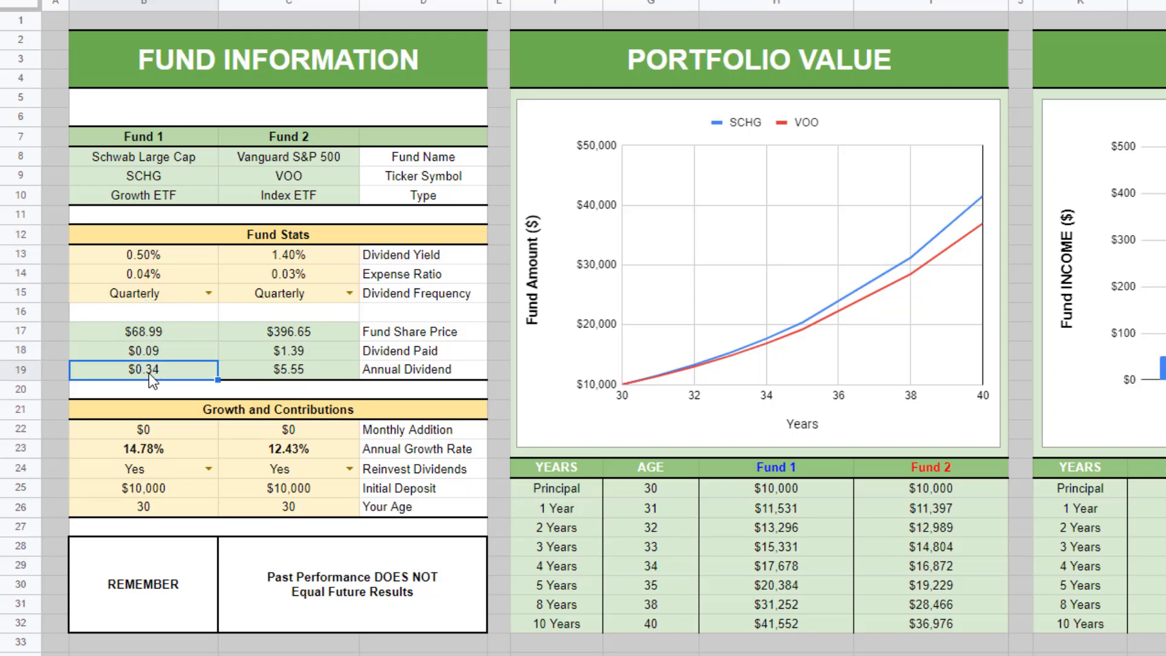
Review monthly additions, growth rates 14.78% vs 12.43%, expense ratios and $10,000 initial deposits.
left_click(142, 429)
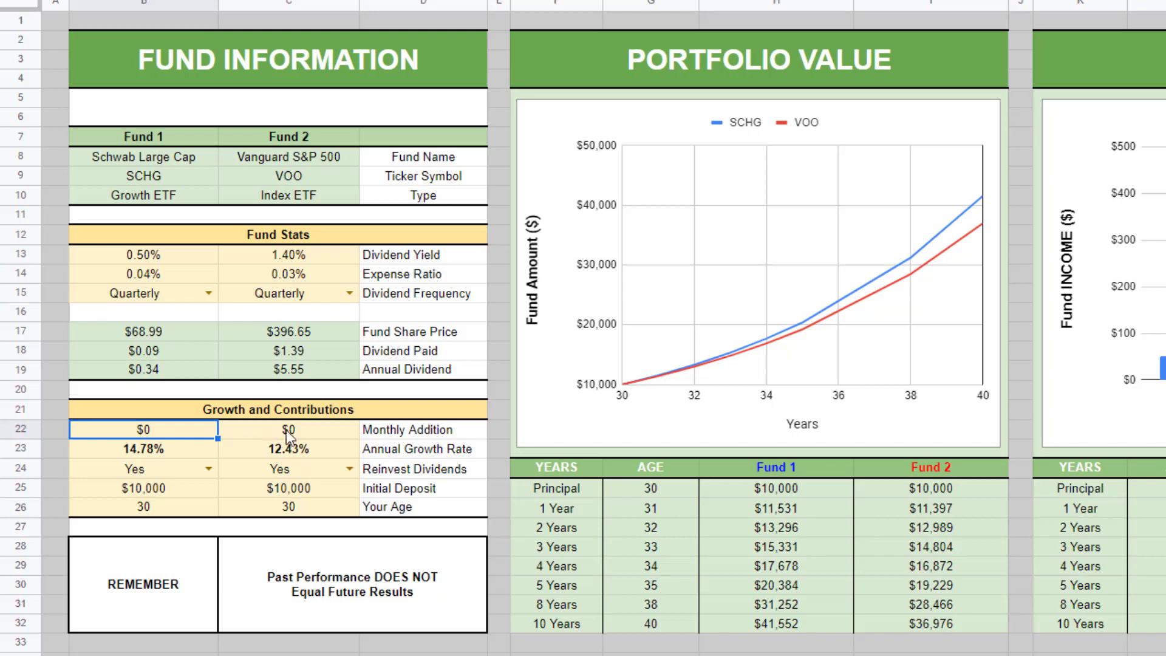
left_click(142, 448)
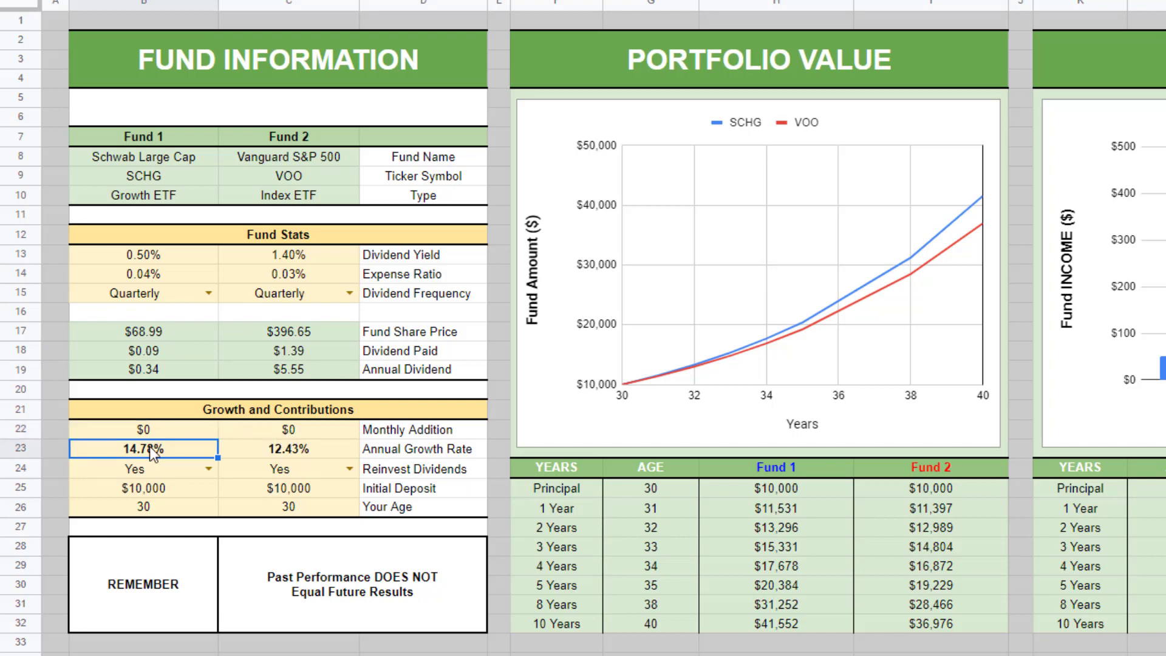
mouse_move(290, 456)
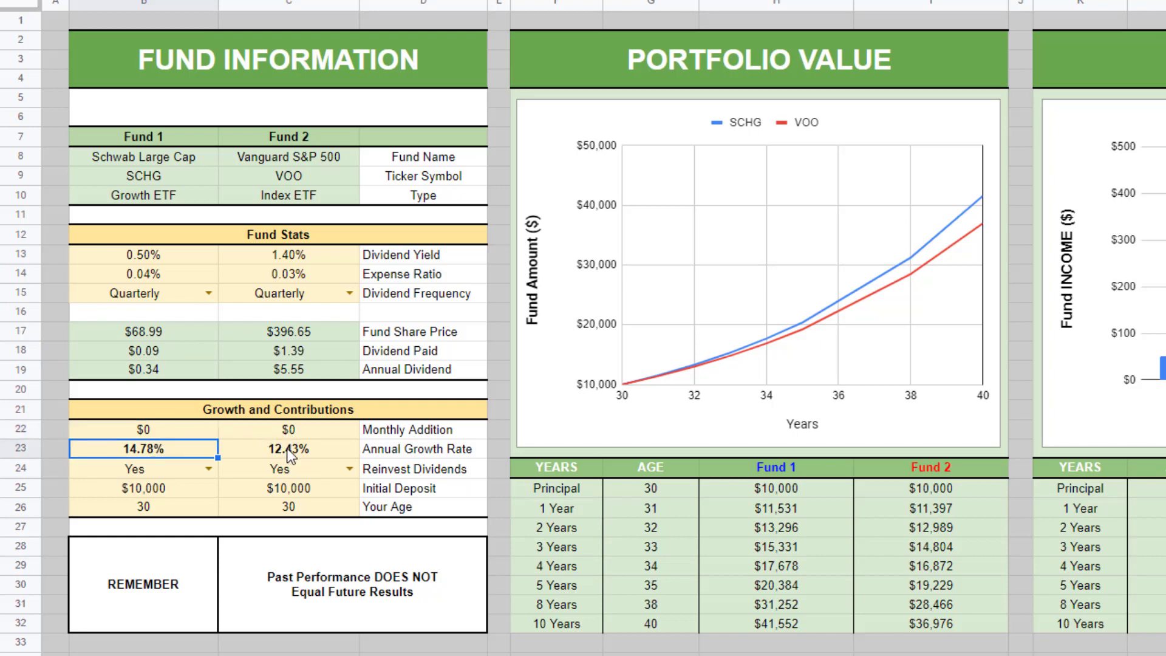
left_click(289, 449)
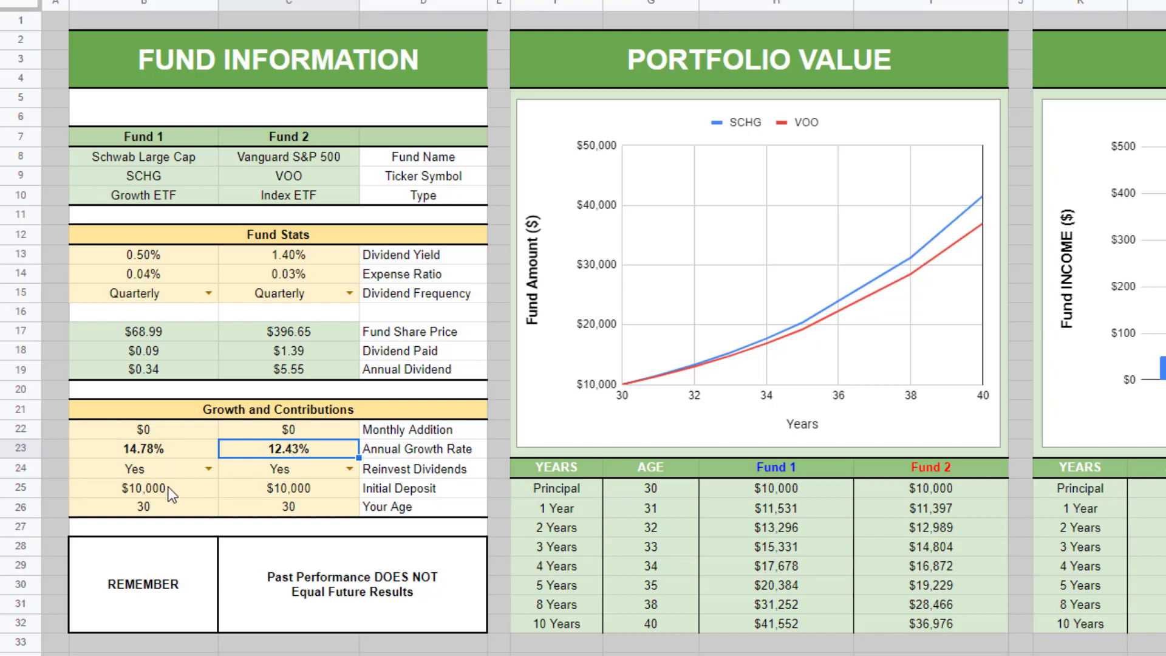
left_click(143, 274)
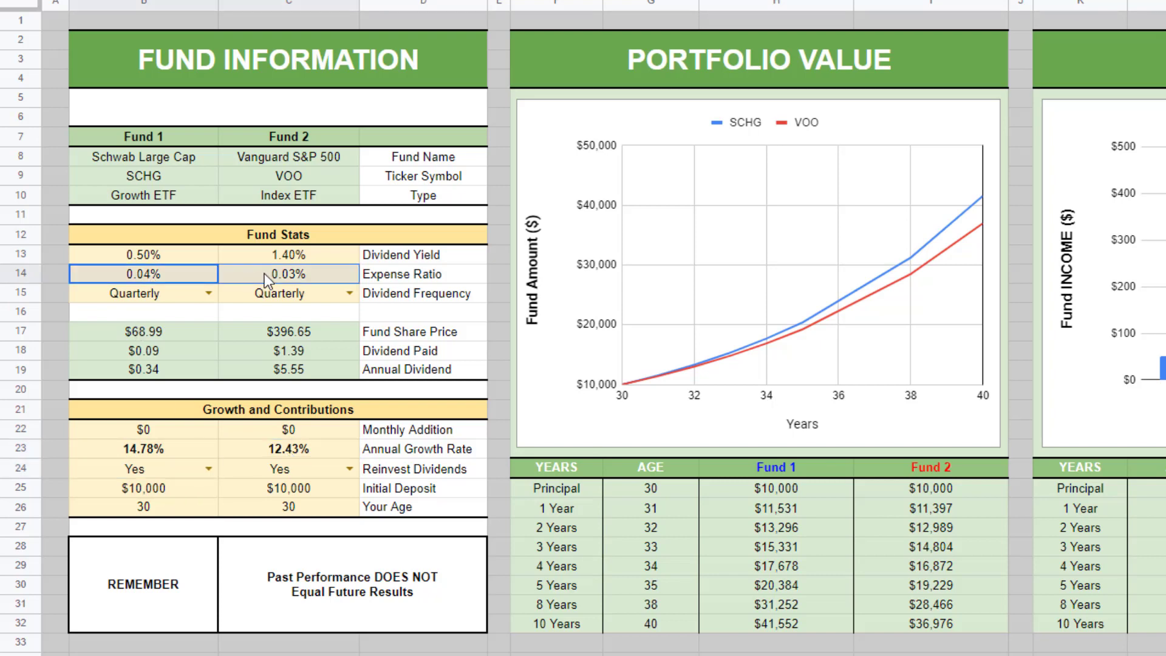
left_click(142, 487)
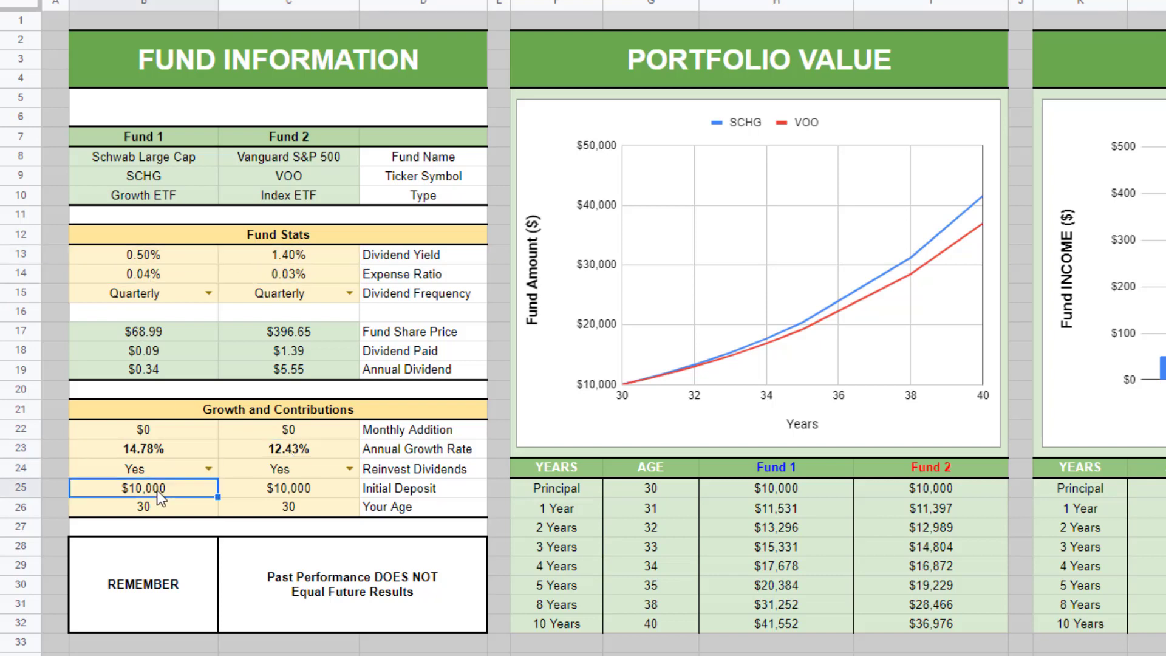
left_click(288, 506)
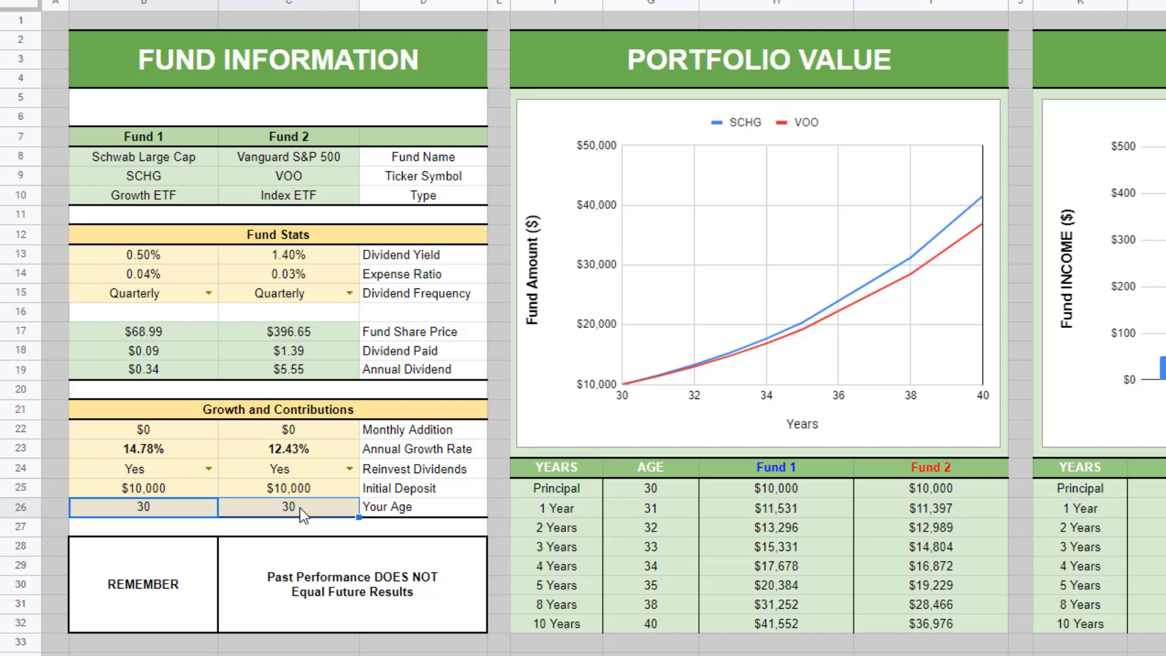
left_click(288, 506)
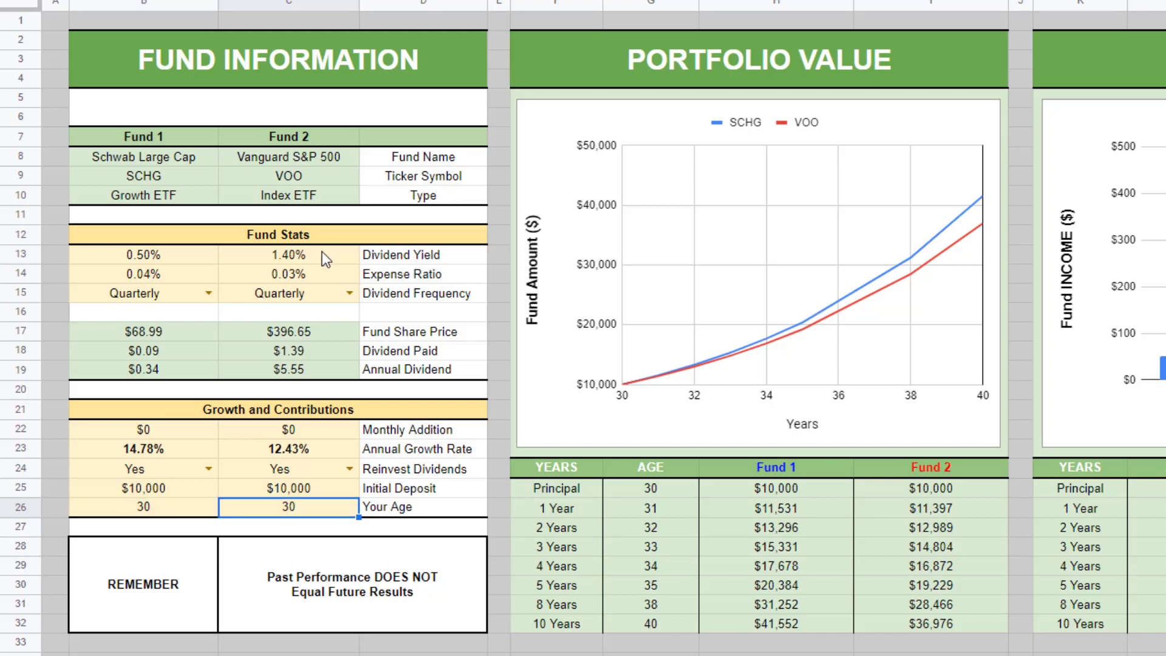
left_click(288, 254)
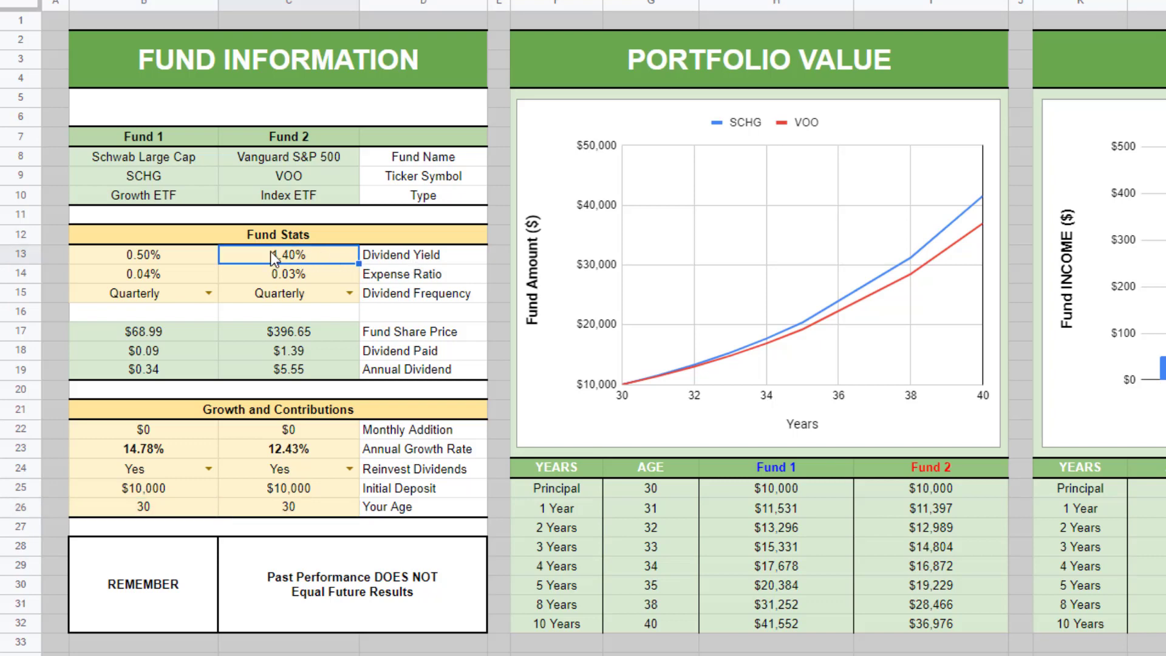
left_click(288, 274)
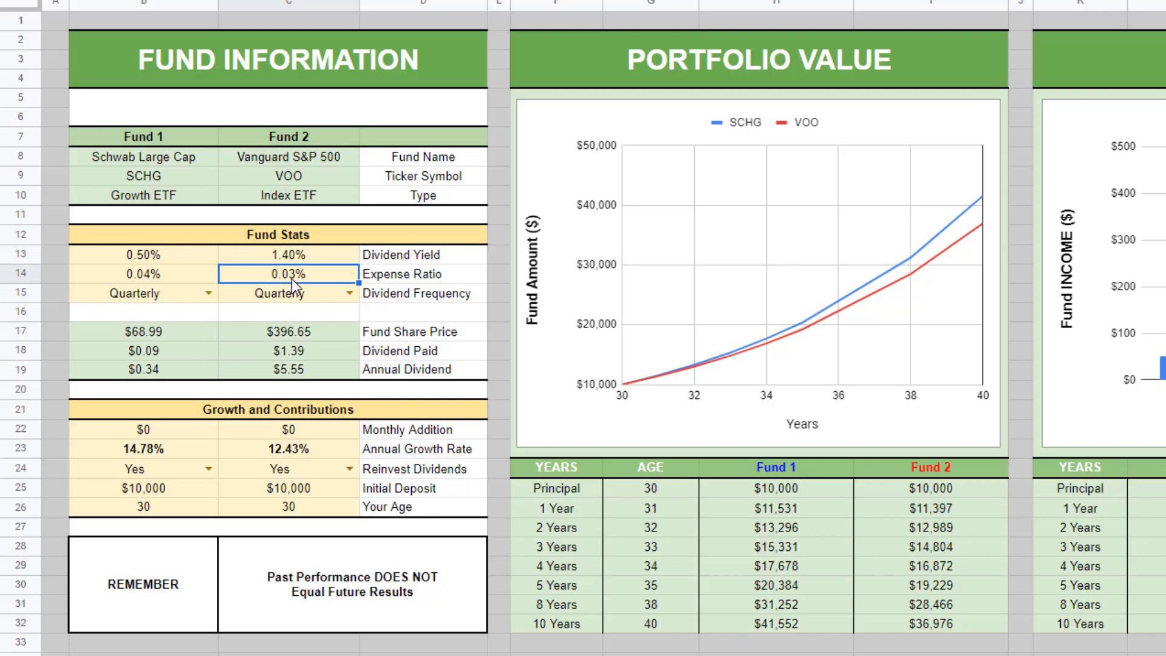
left_click(285, 293)
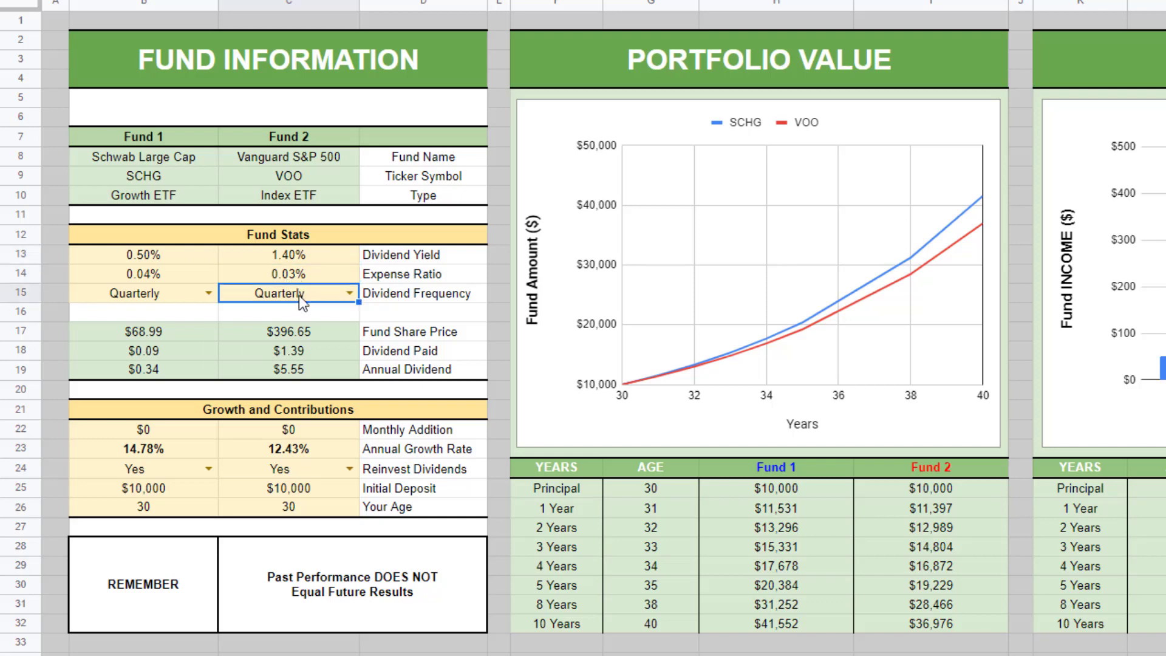
left_click(288, 351)
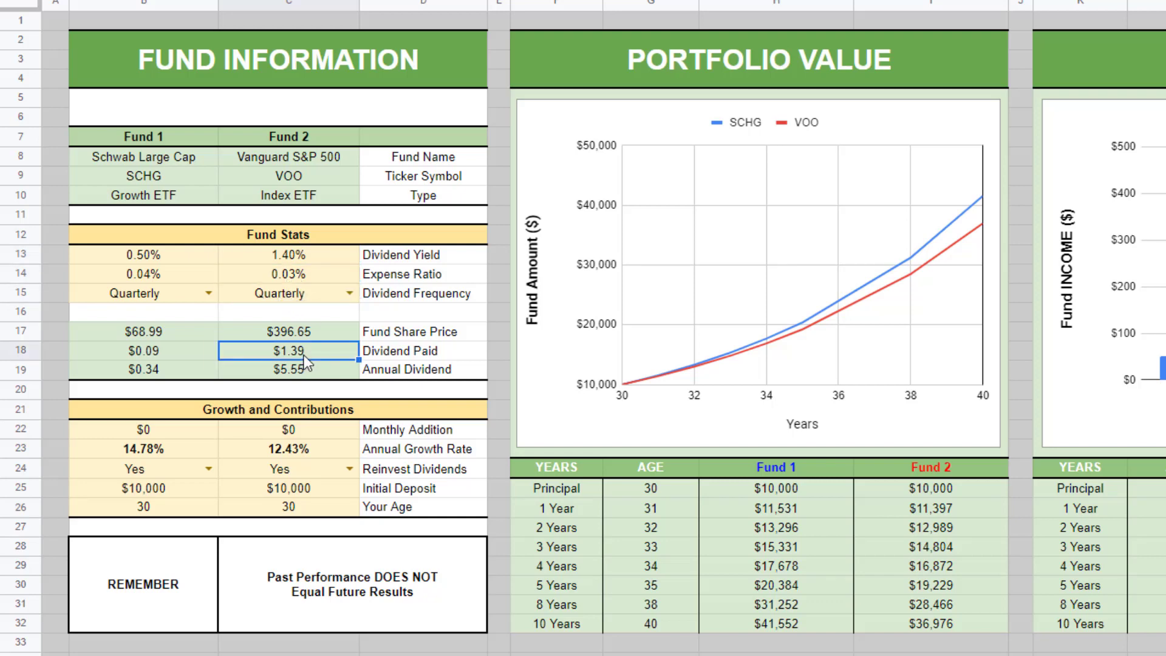
mouse_move(268, 364)
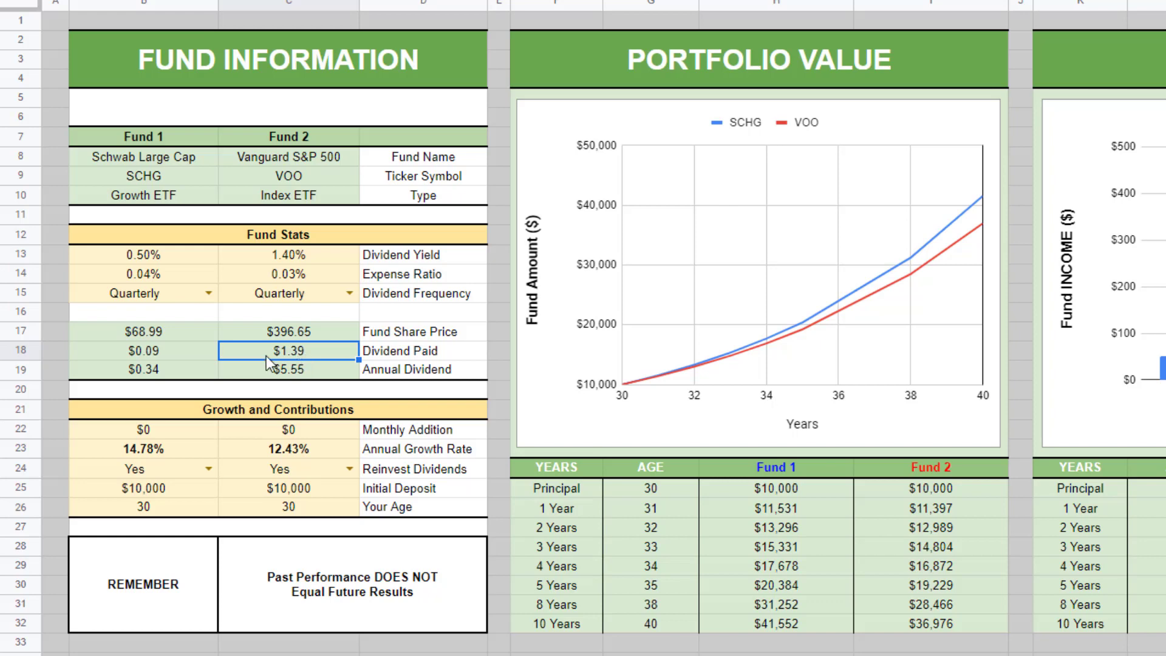
left_click(288, 370)
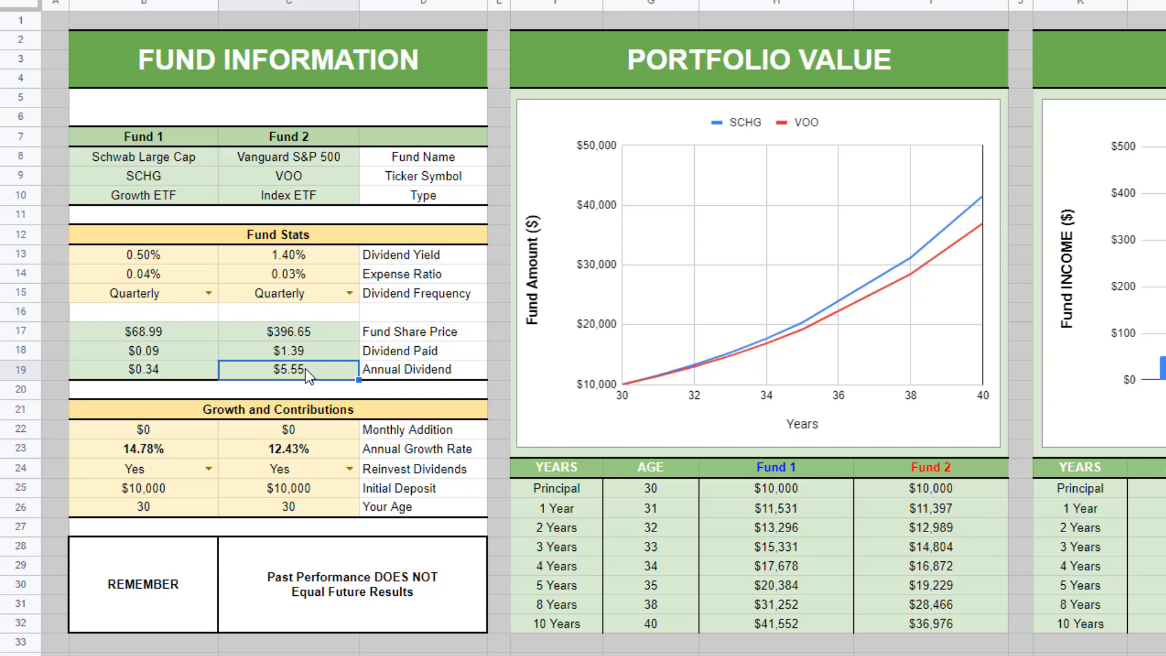
left_click(288, 430)
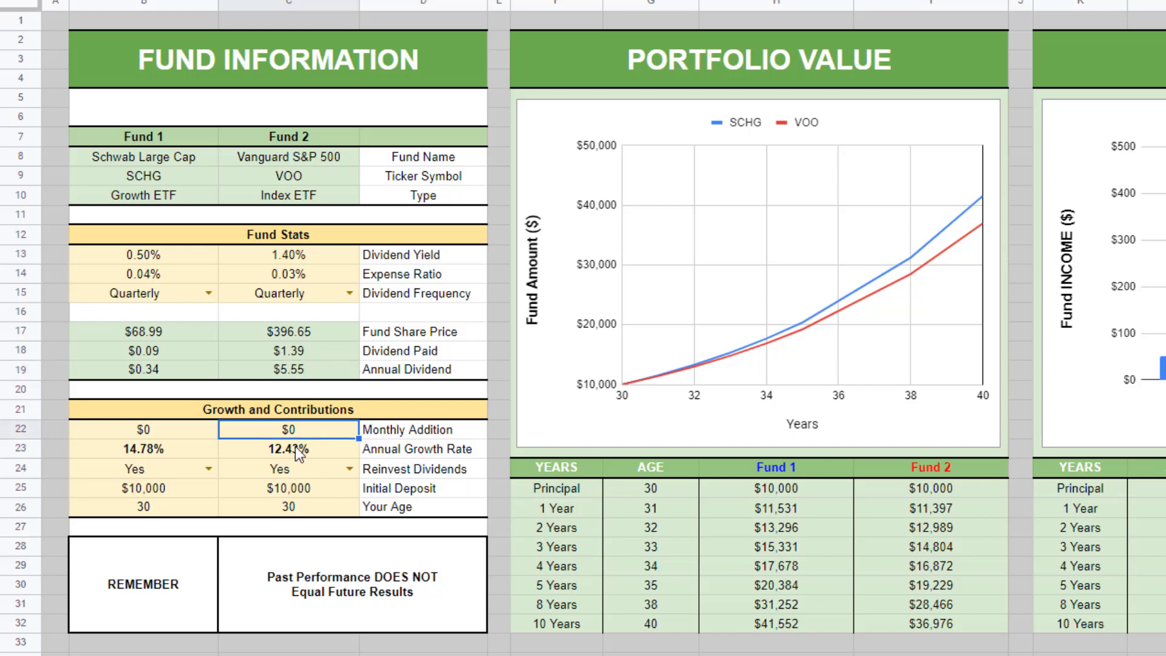
left_click(288, 448)
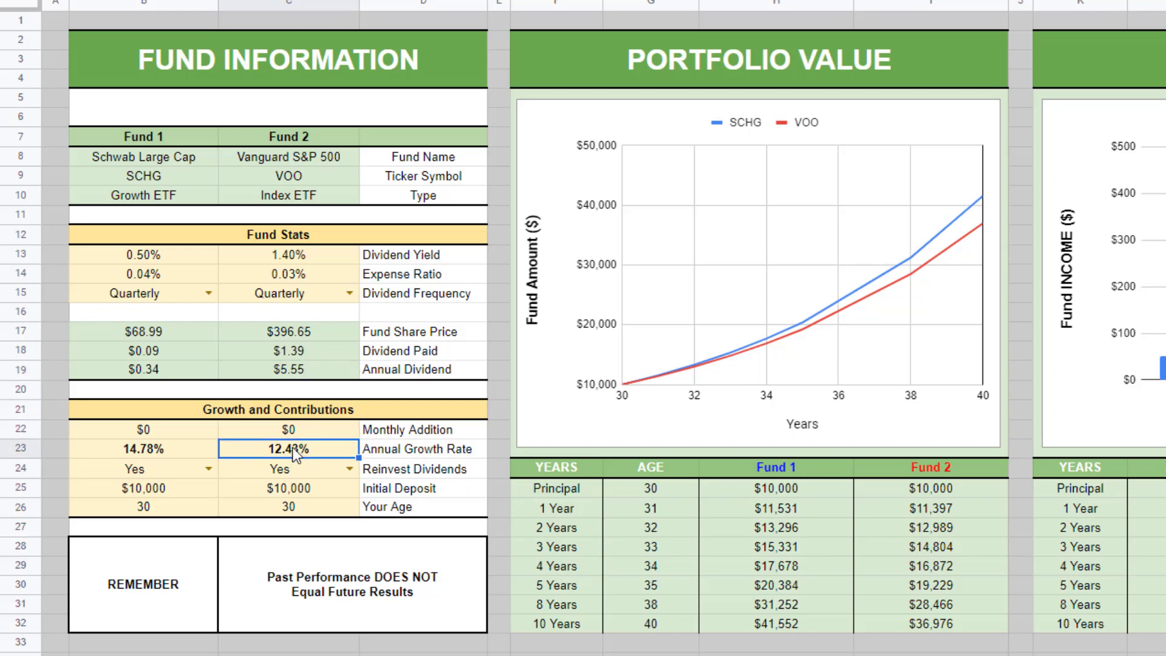
left_click(287, 468)
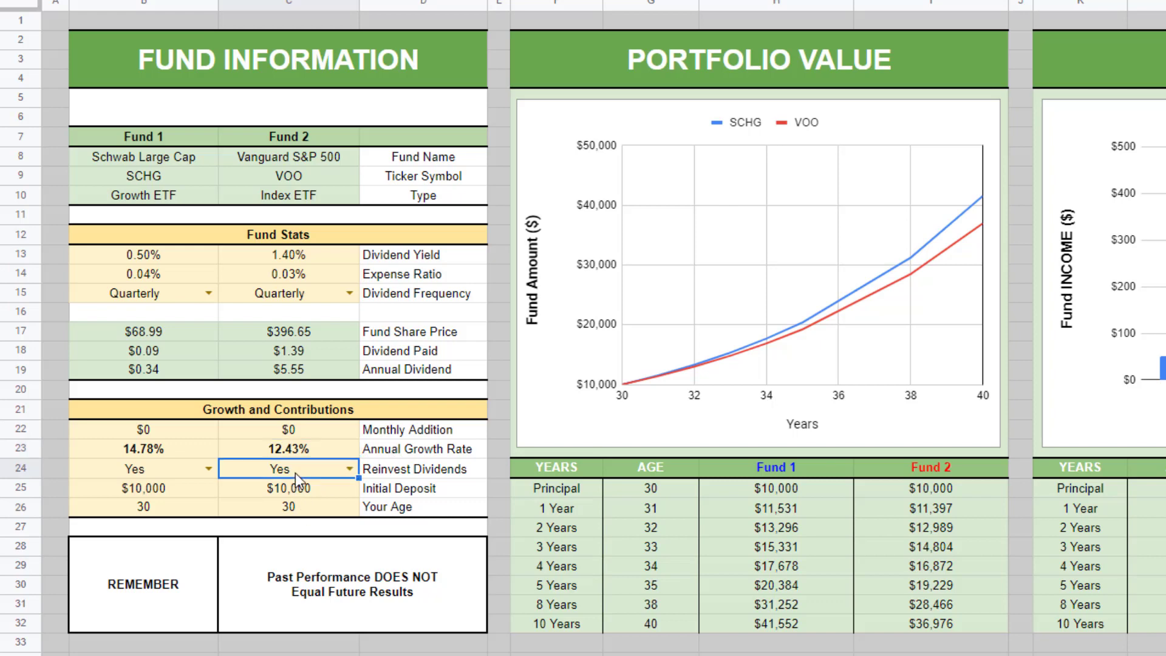
left_click(287, 488)
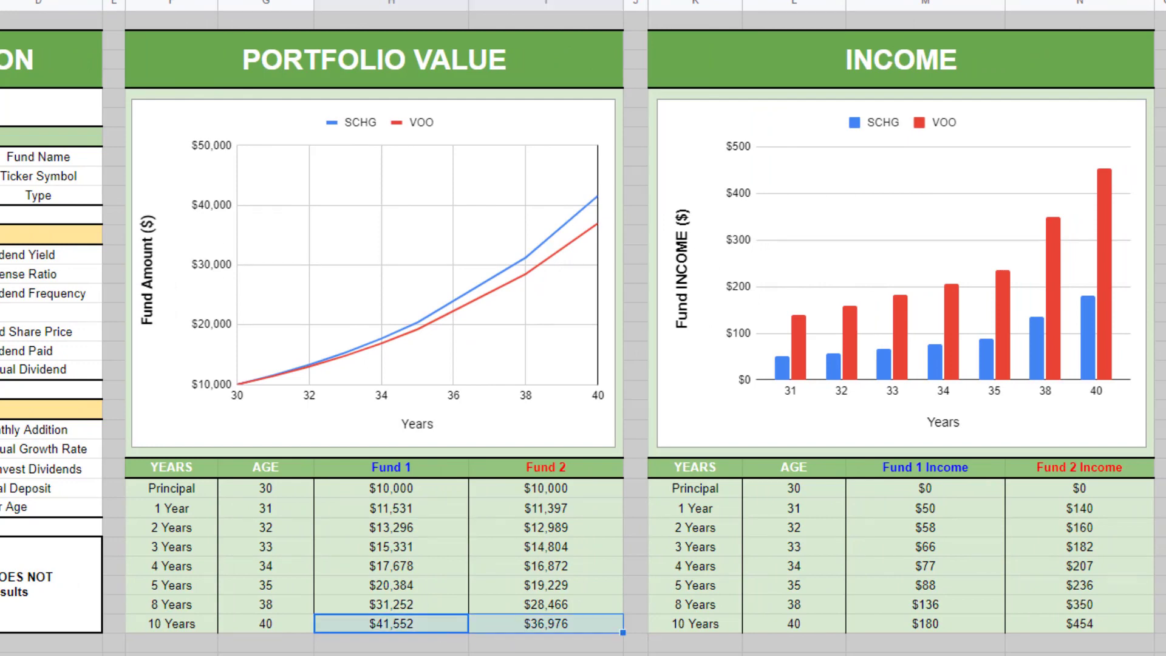
Check SCHG's 10-year portfolio value of $41,552 beside the Income chart.
left_click(391, 624)
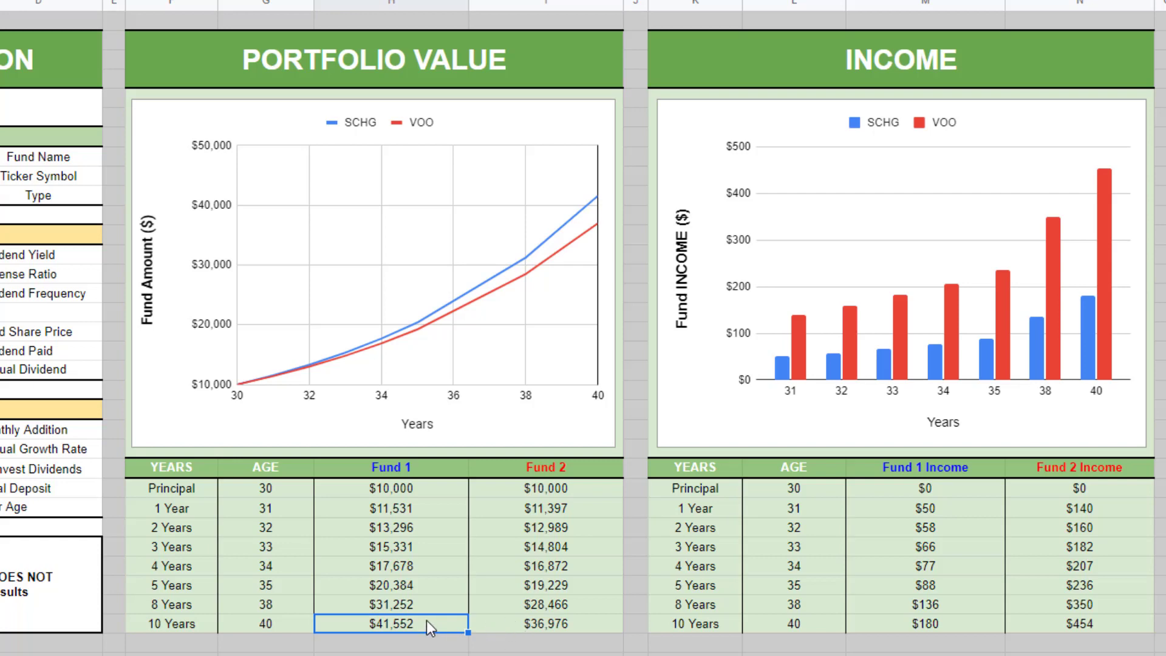
mouse_move(559, 246)
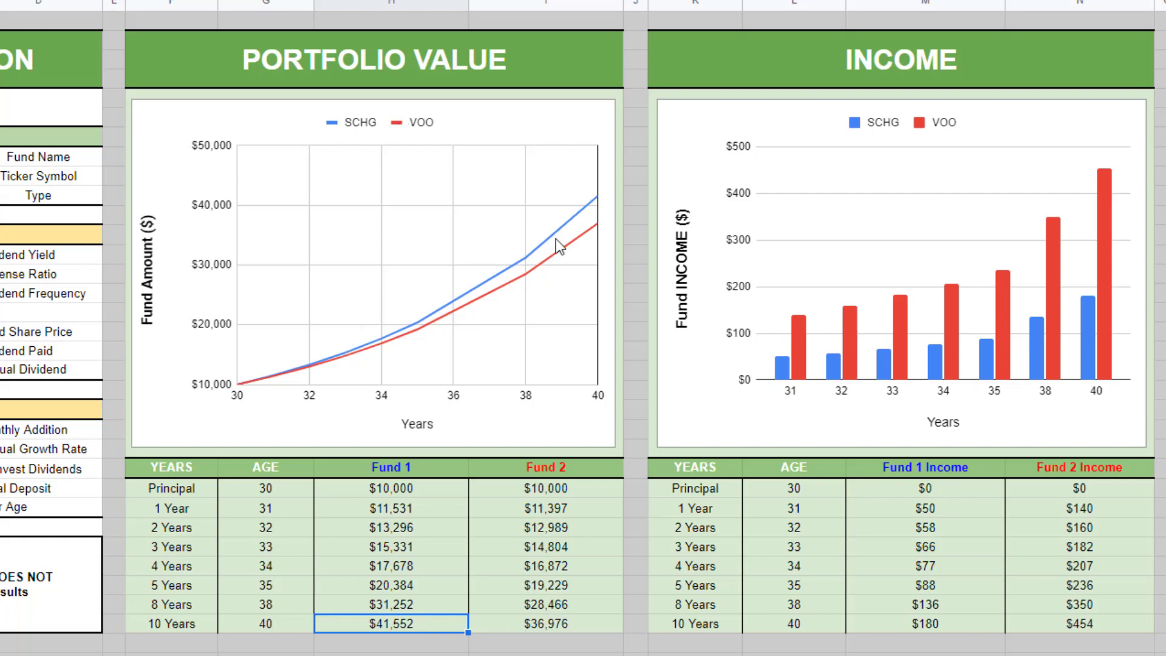
mouse_move(461, 341)
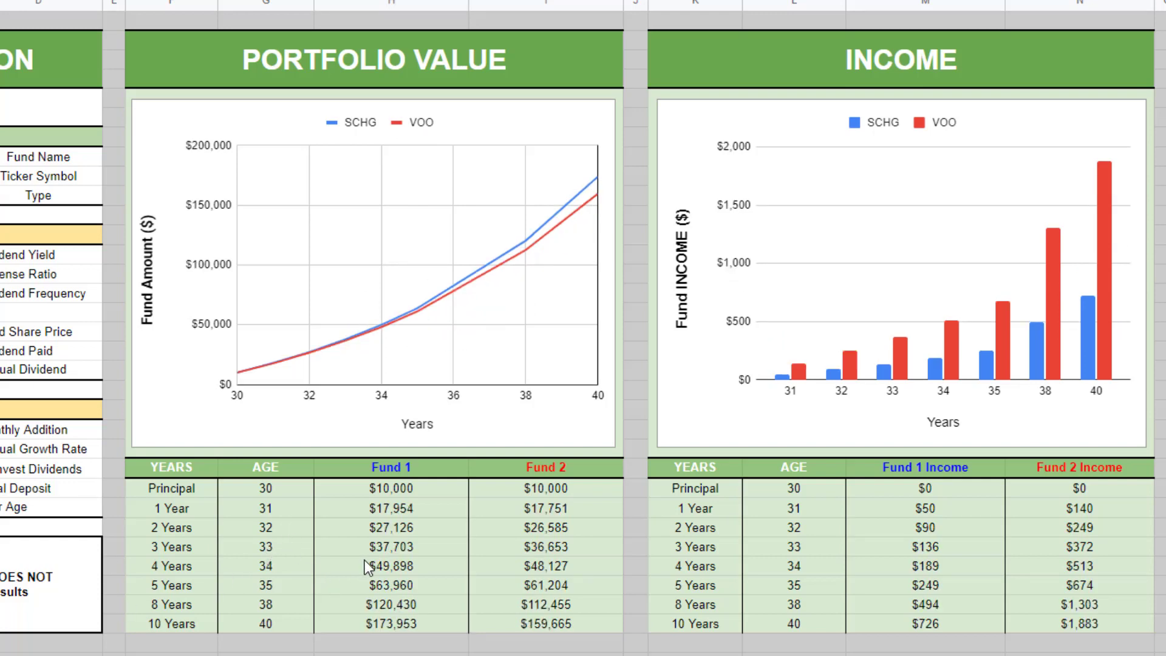
Check the new 10-year values: $173,953 for SCHG and $159,665 for VOO.
left_click(390, 623)
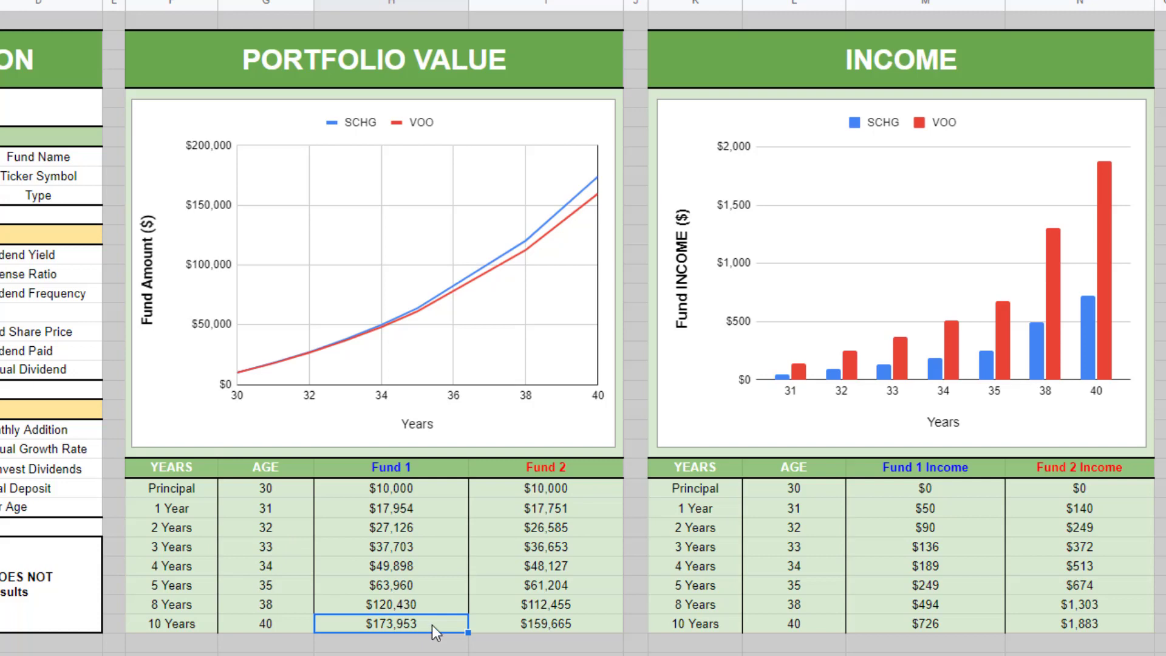
mouse_move(541, 631)
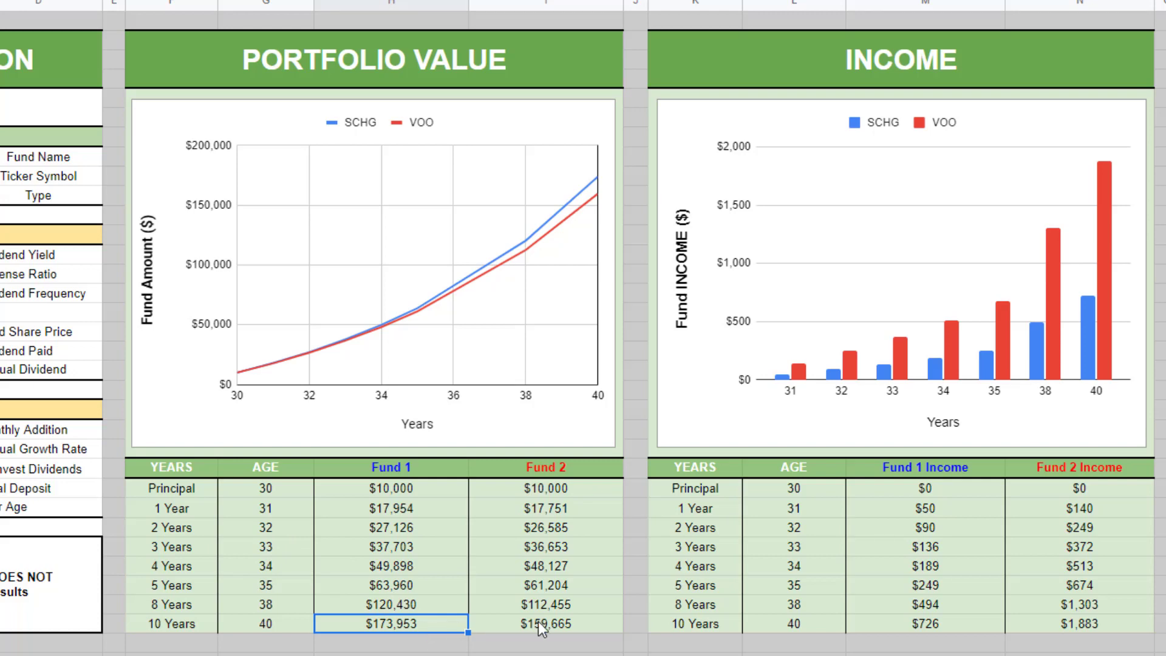
left_click(545, 623)
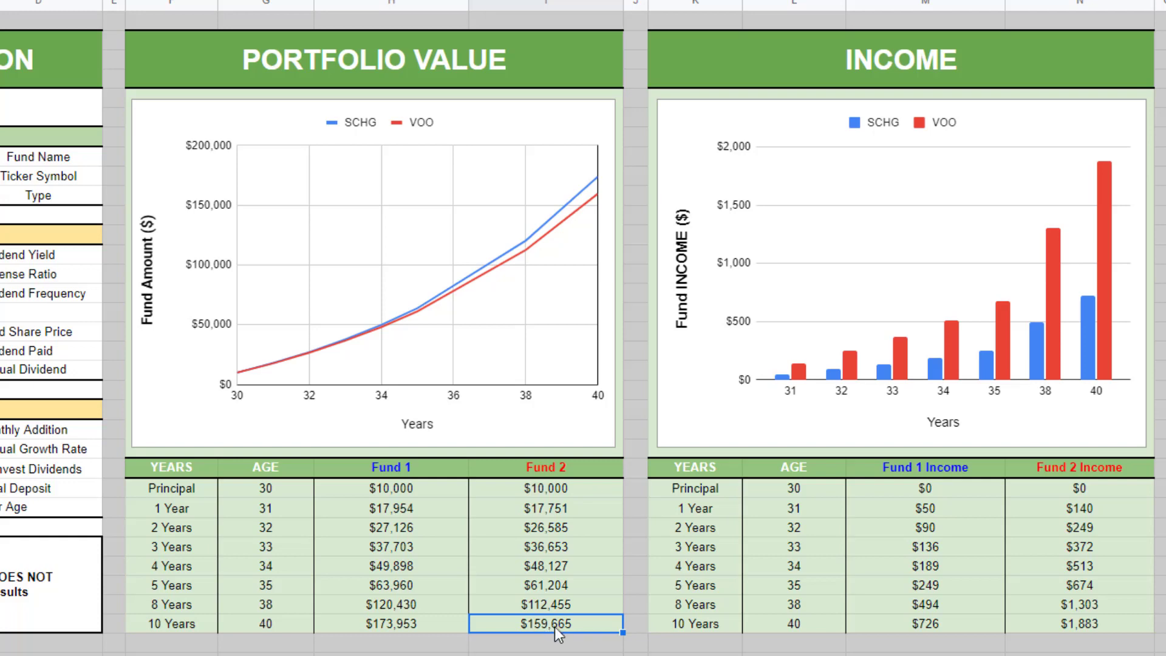
mouse_move(351, 643)
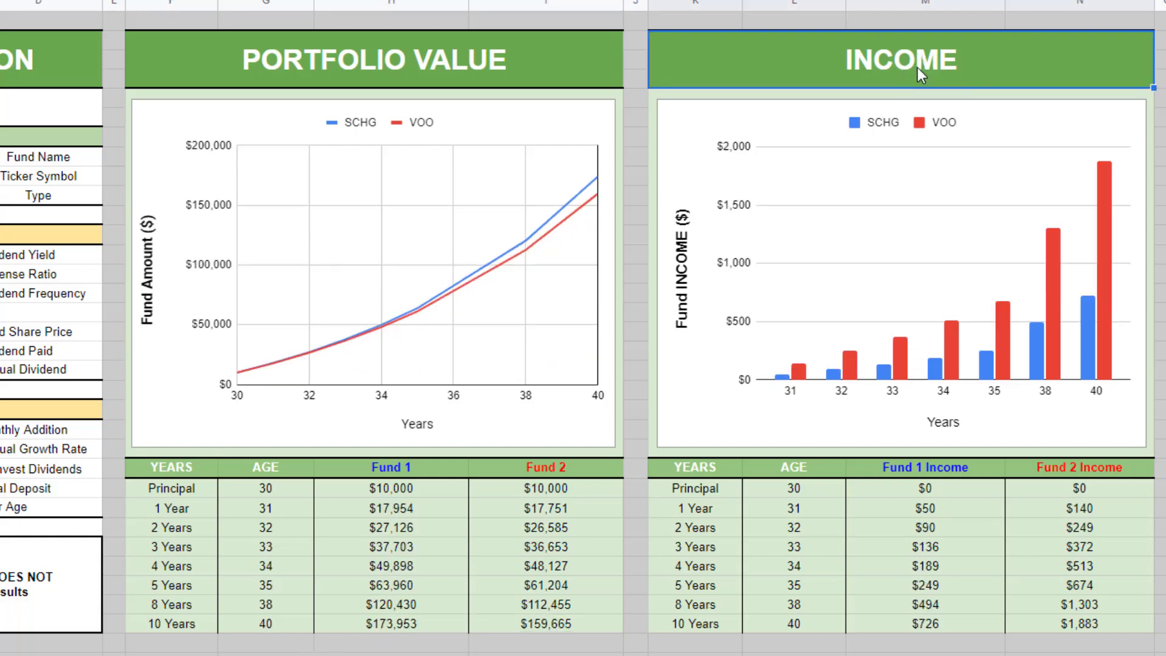
mouse_move(965, 606)
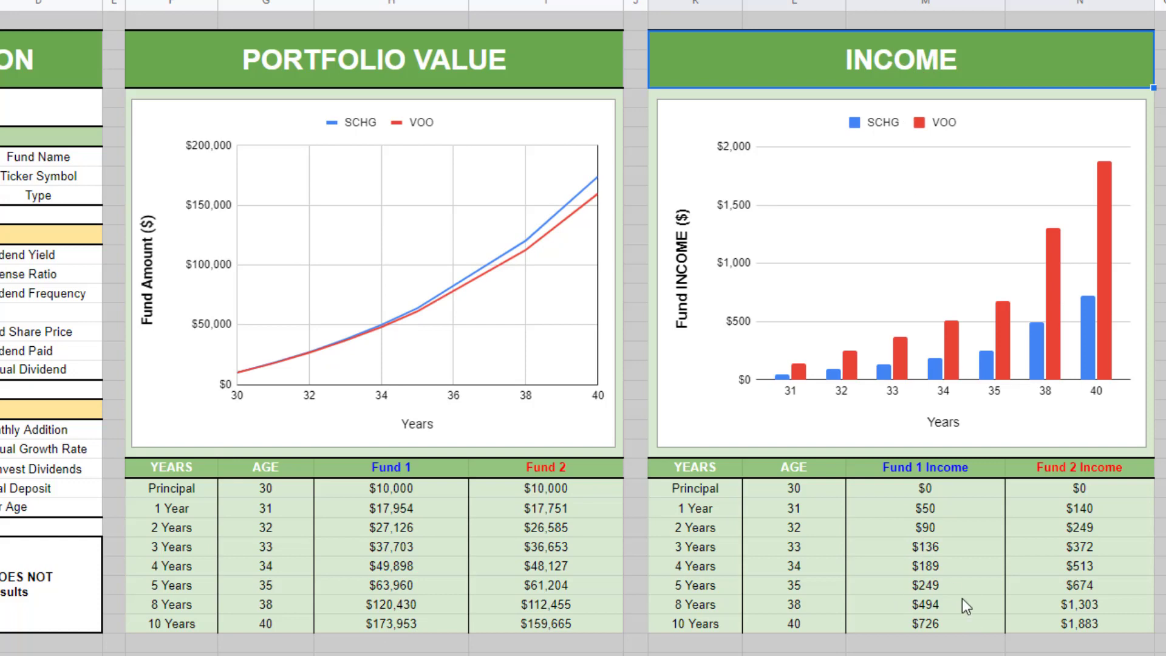
mouse_move(1043, 634)
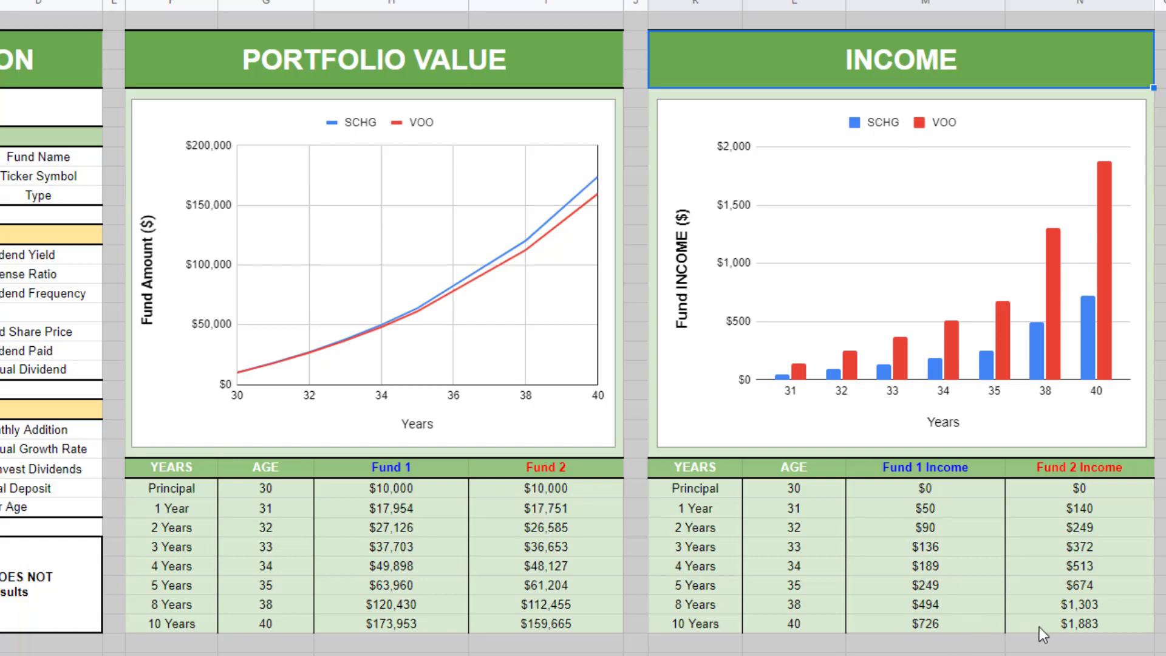
mouse_move(423, 632)
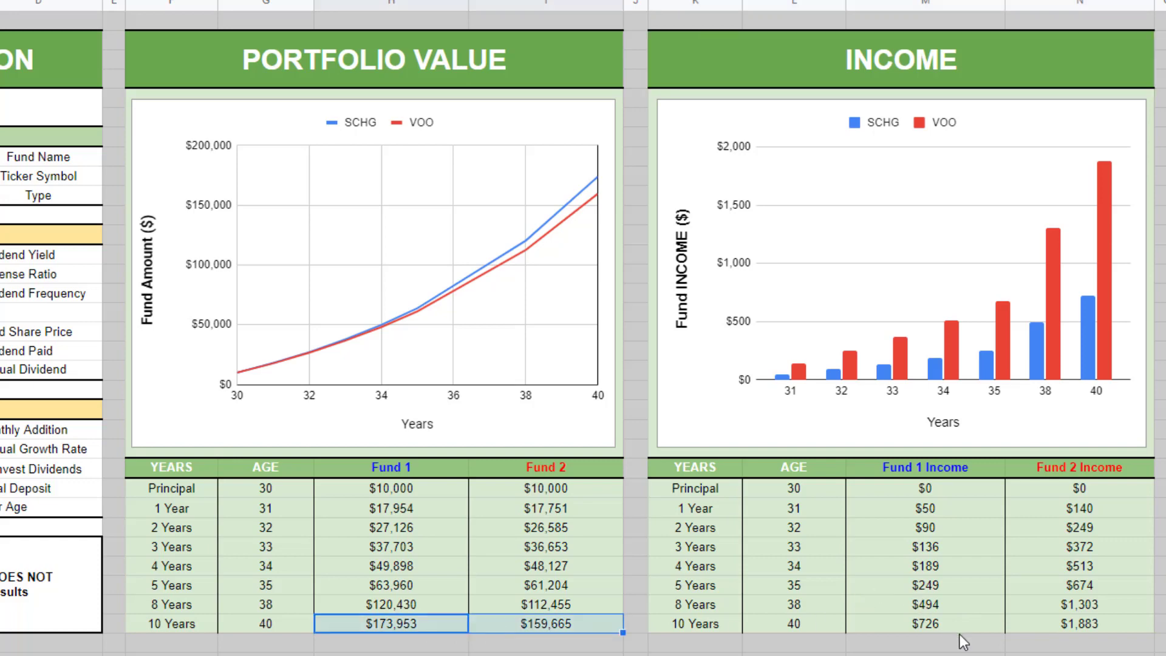
left_click(925, 624)
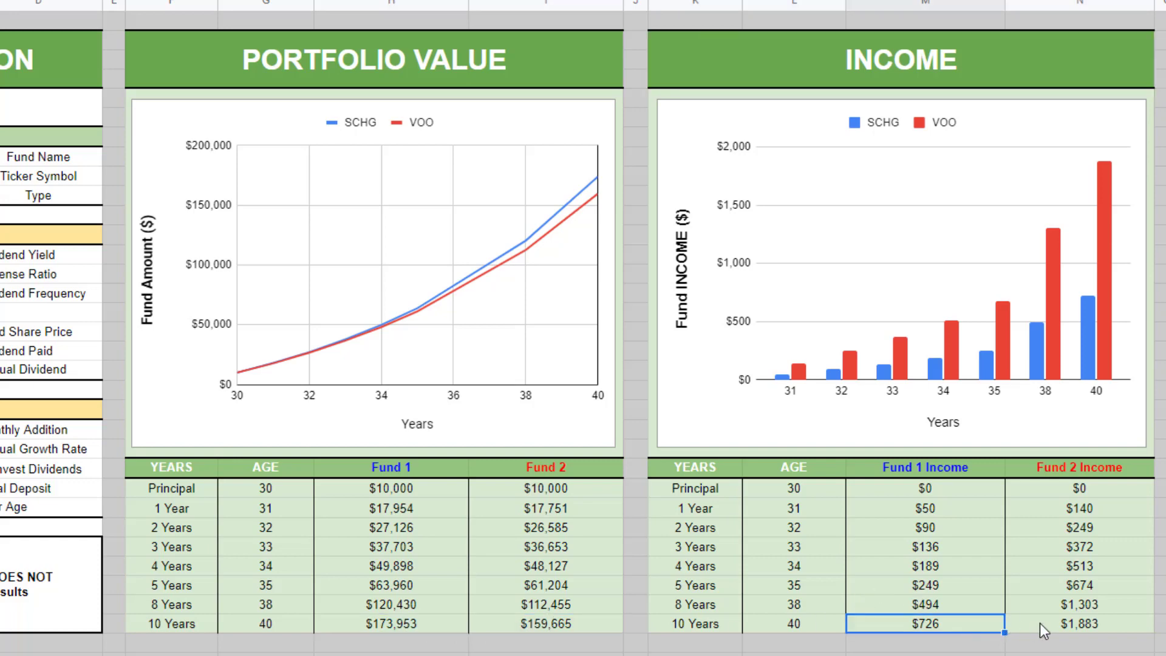
left_click(1079, 624)
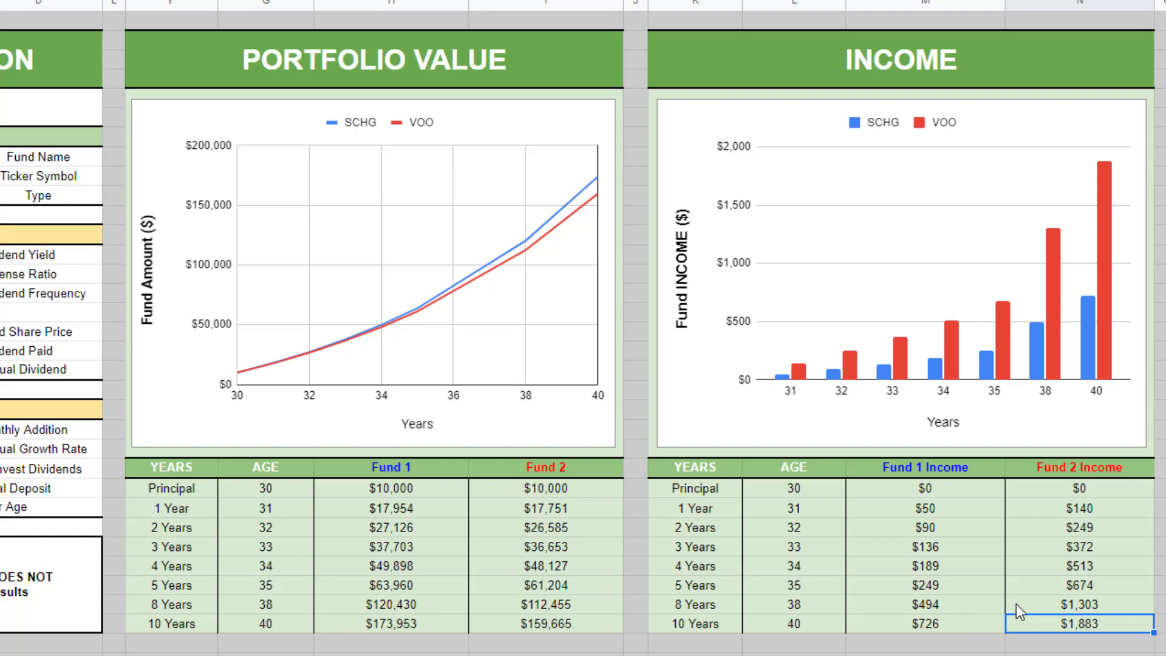
left_click(1080, 604)
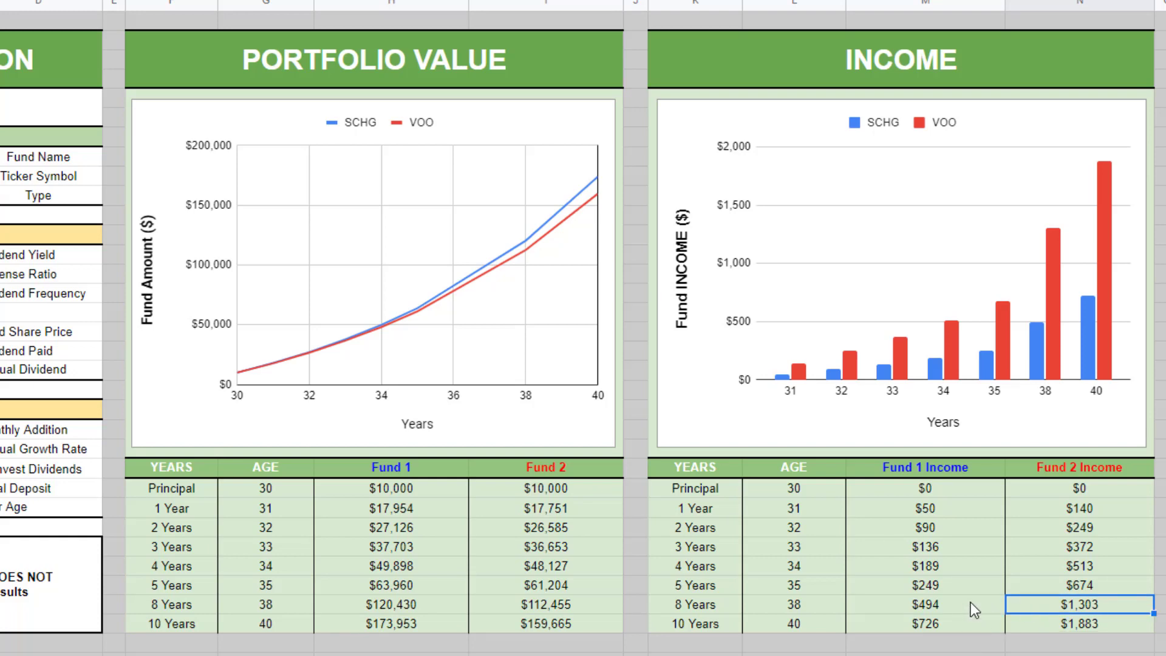
left_click(1079, 624)
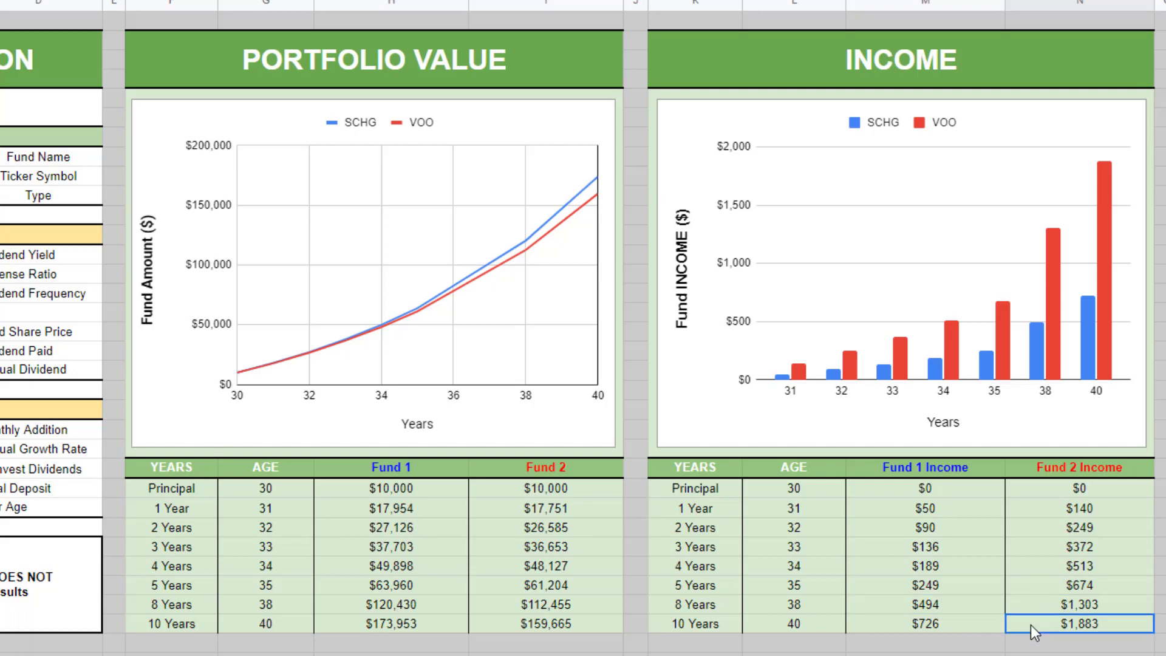
left_click(925, 604)
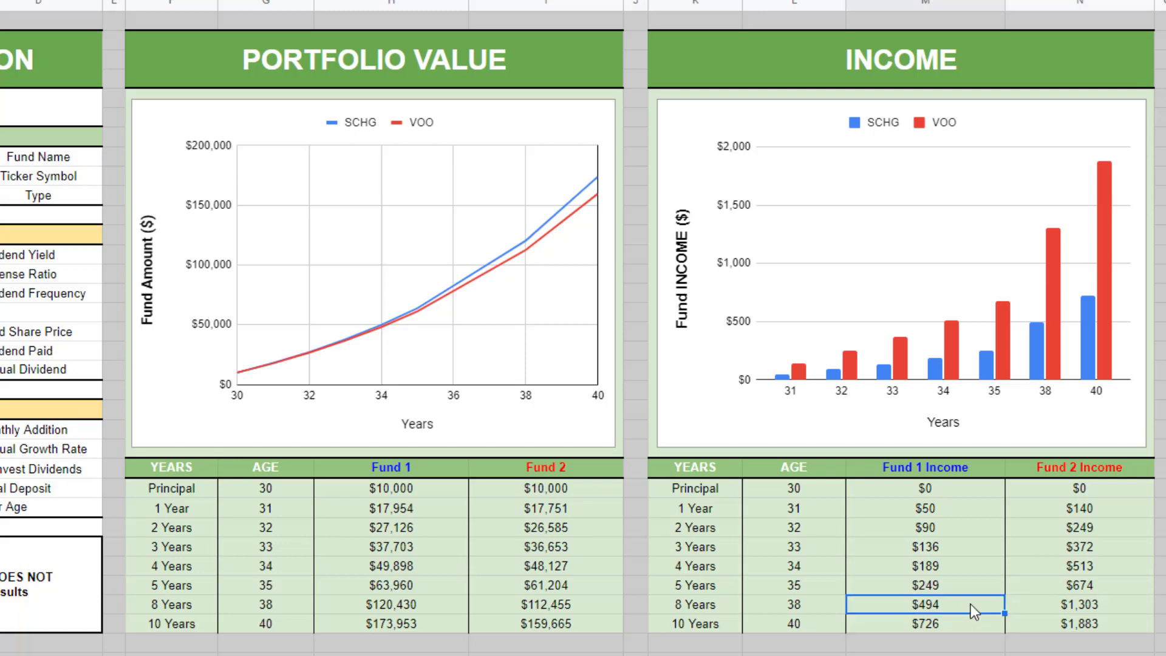
mouse_move(967, 600)
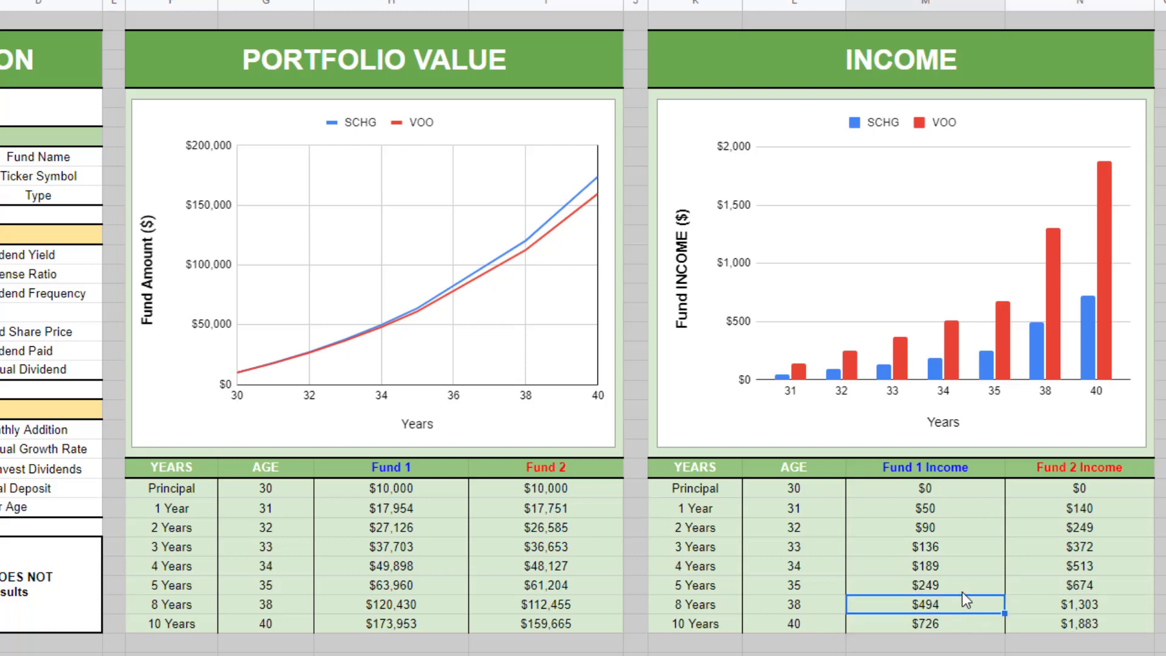
mouse_move(976, 610)
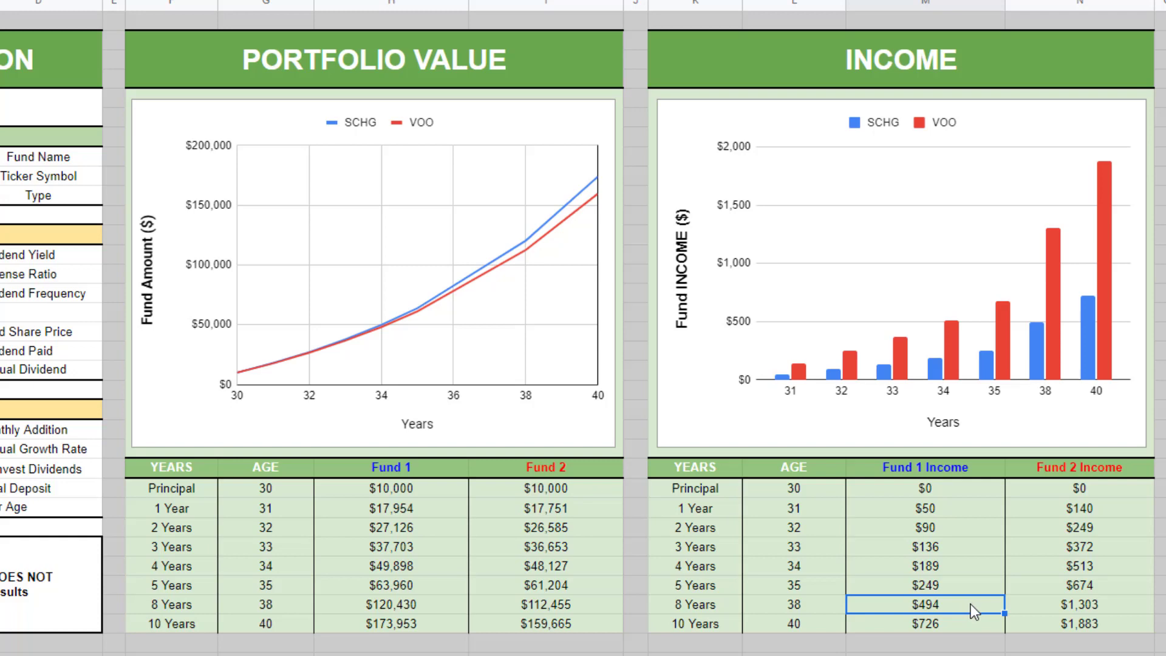
mouse_move(1106, 614)
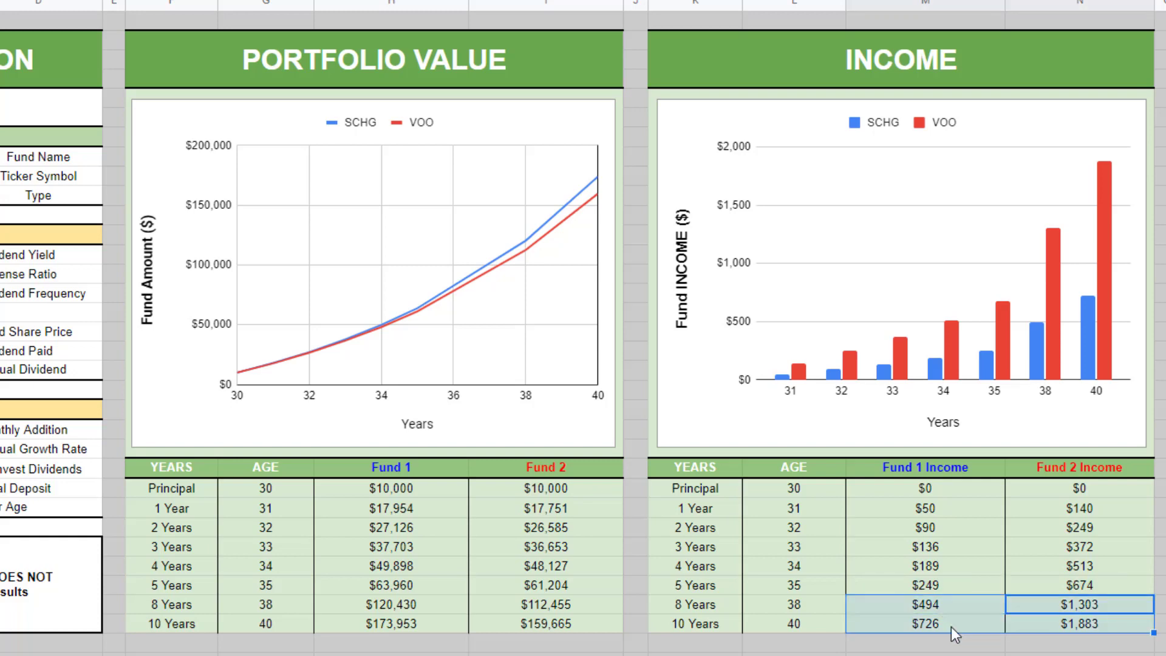
mouse_move(422, 235)
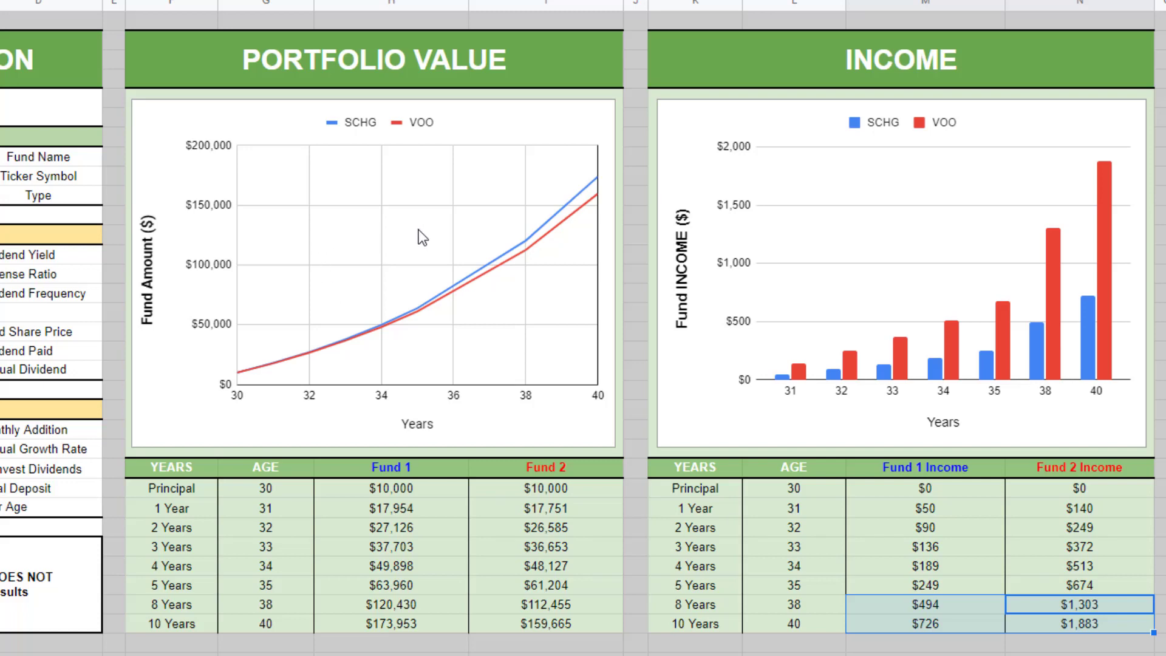